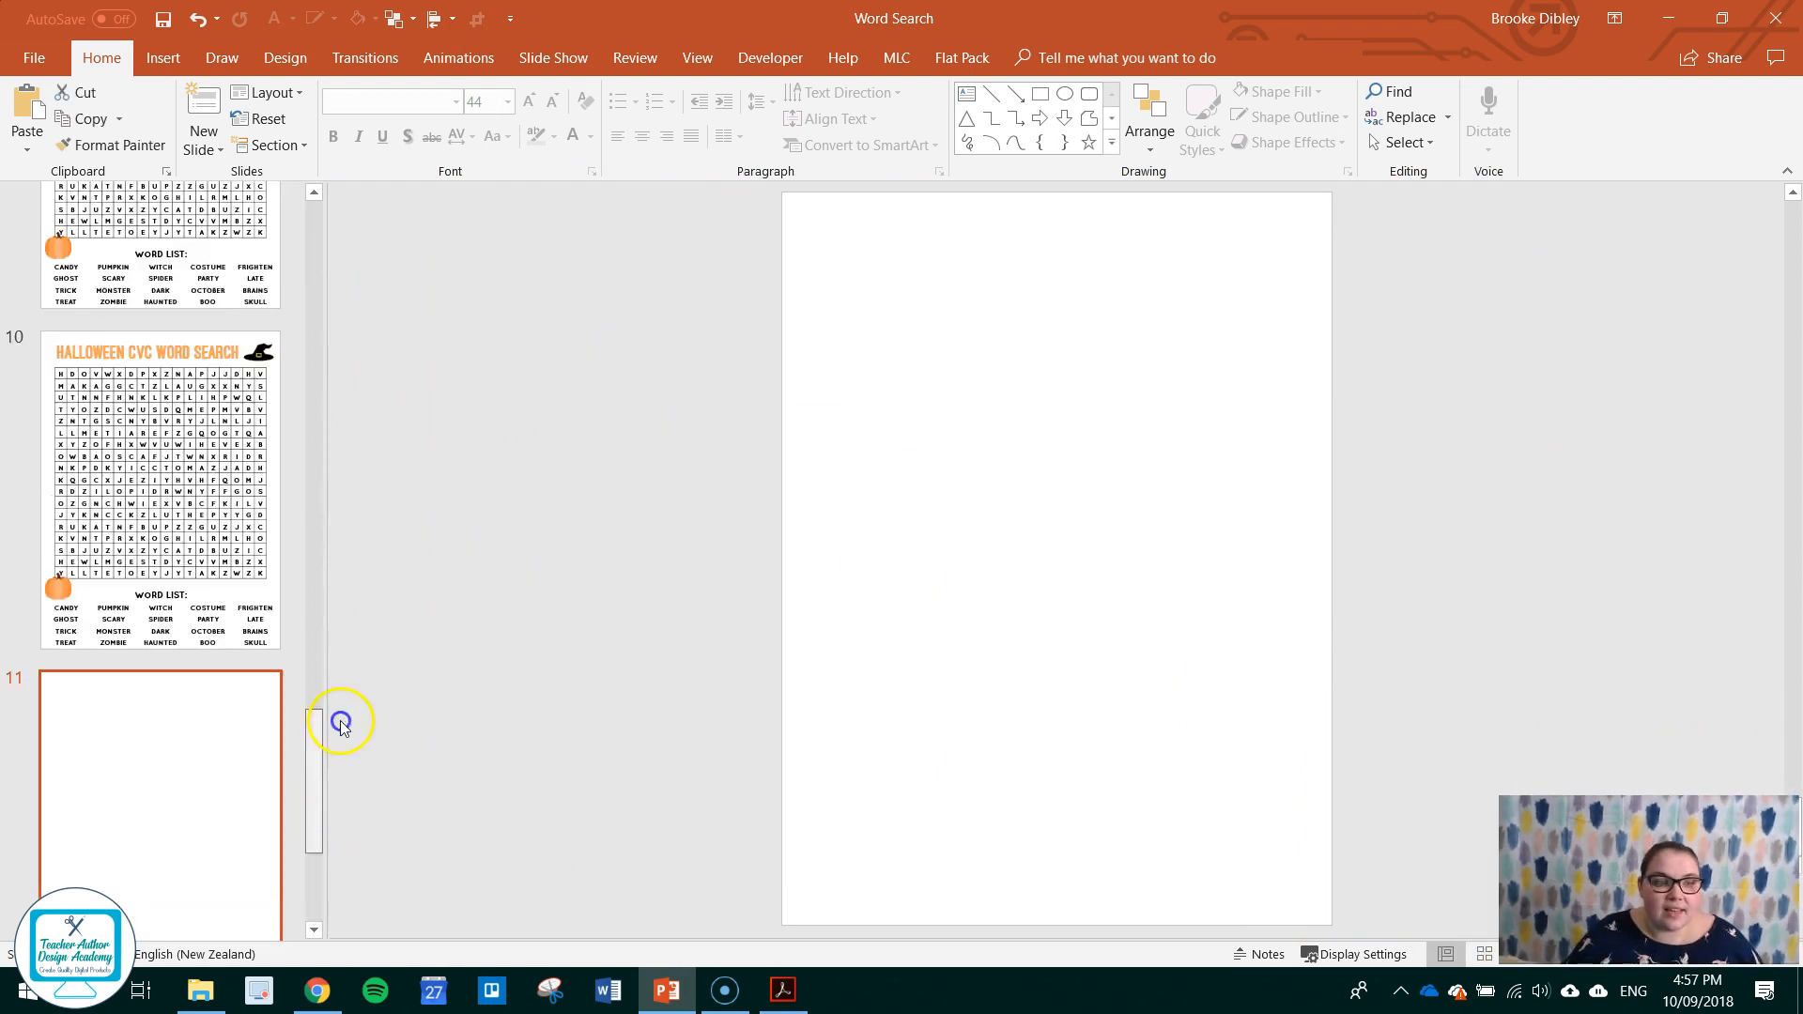
Bring the first Halloween CVC Word Search slide back on screen from the thumbnail pane.
scroll("up", 3)
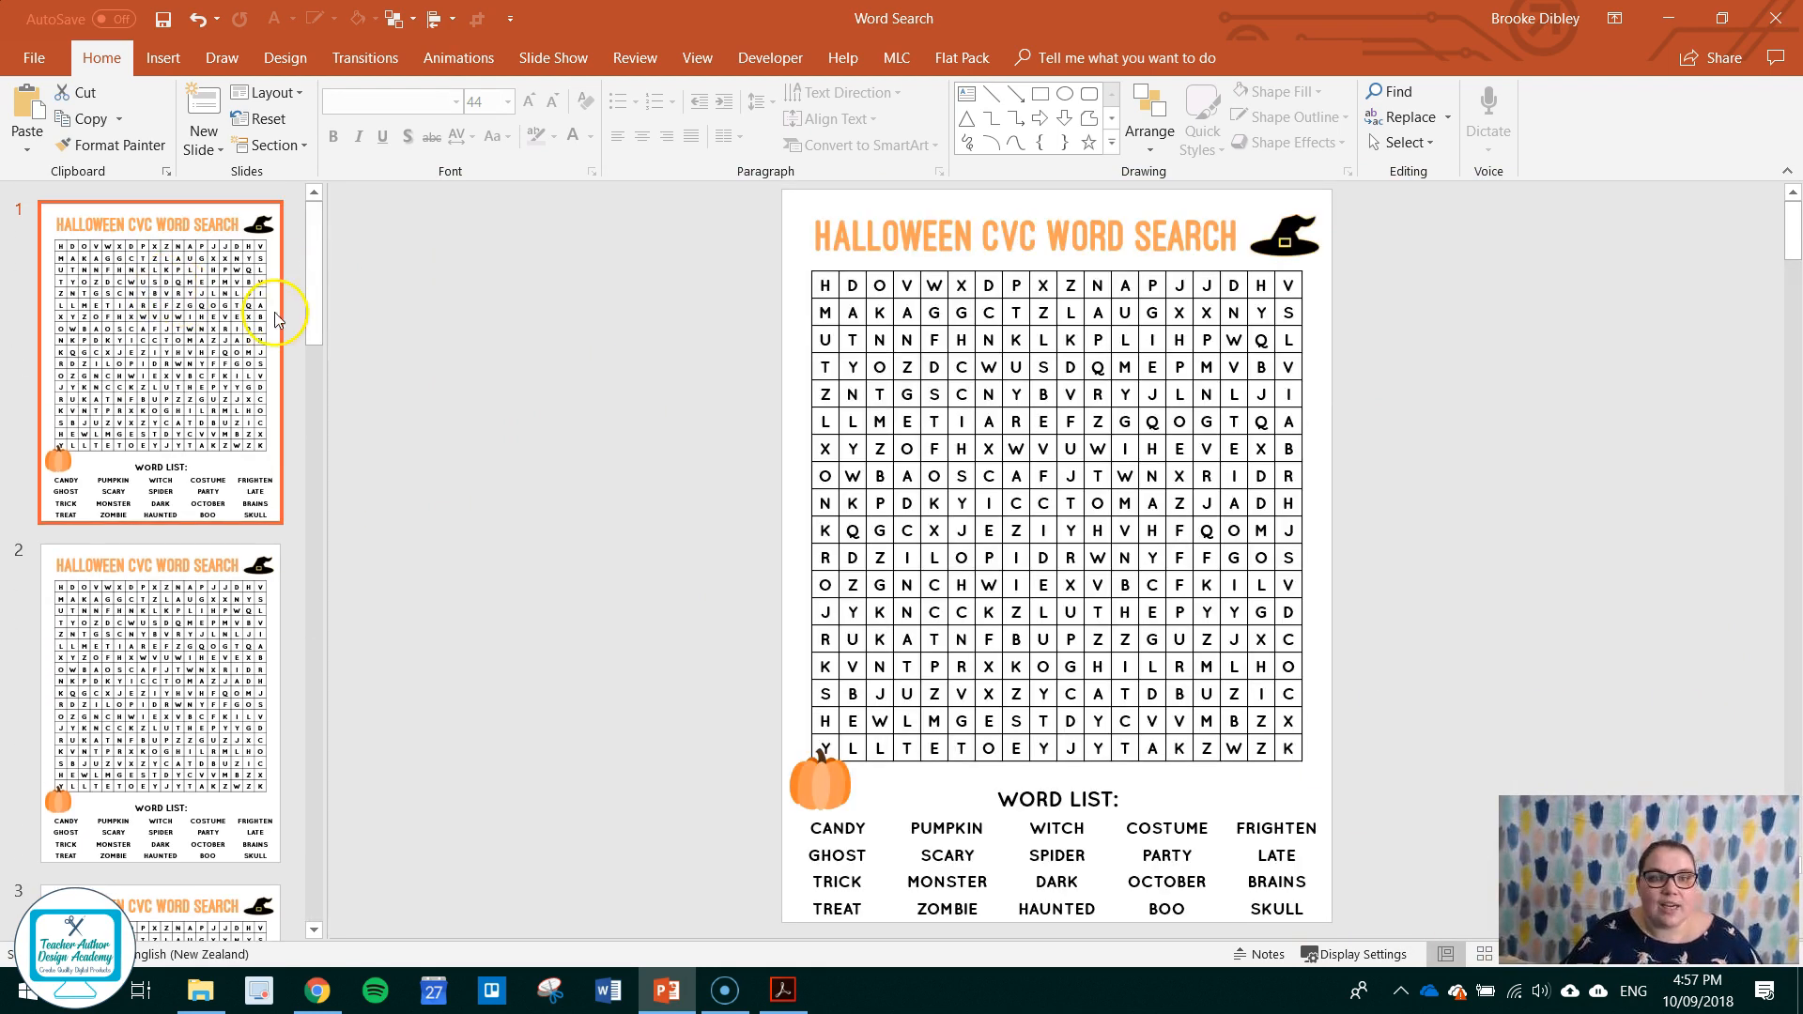
mouse_move(630, 313)
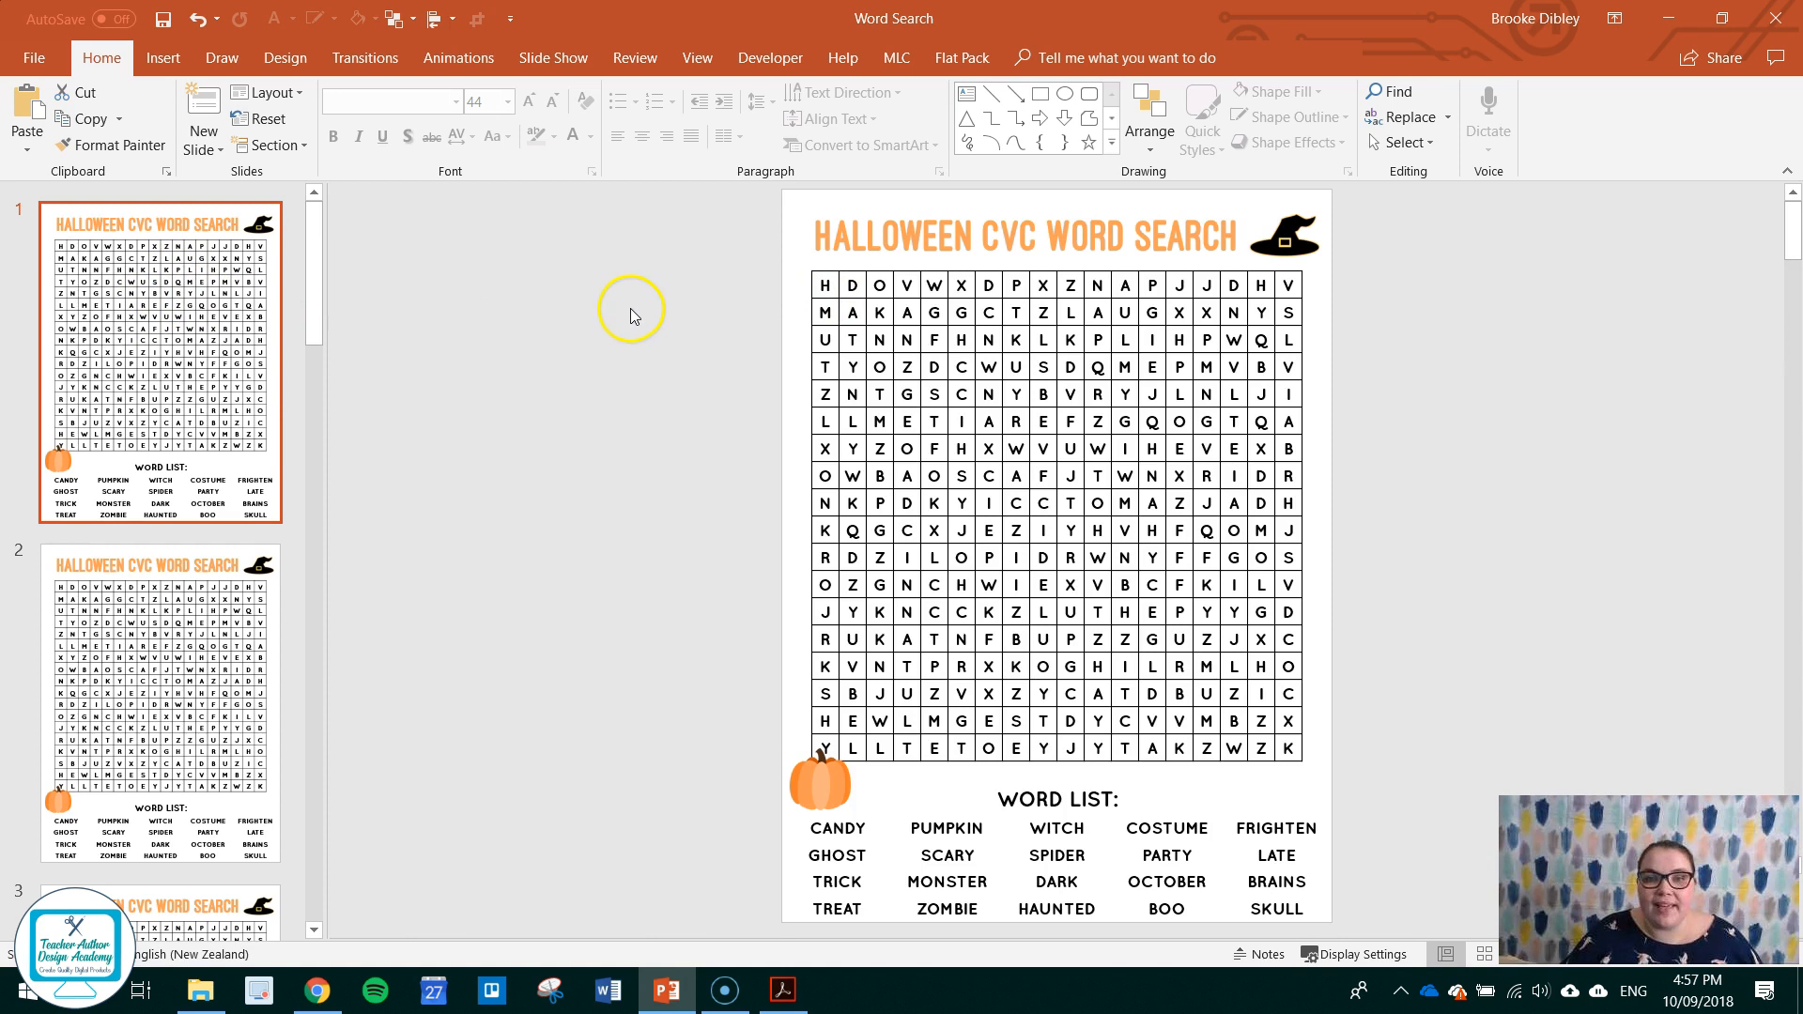
mouse_move(768, 302)
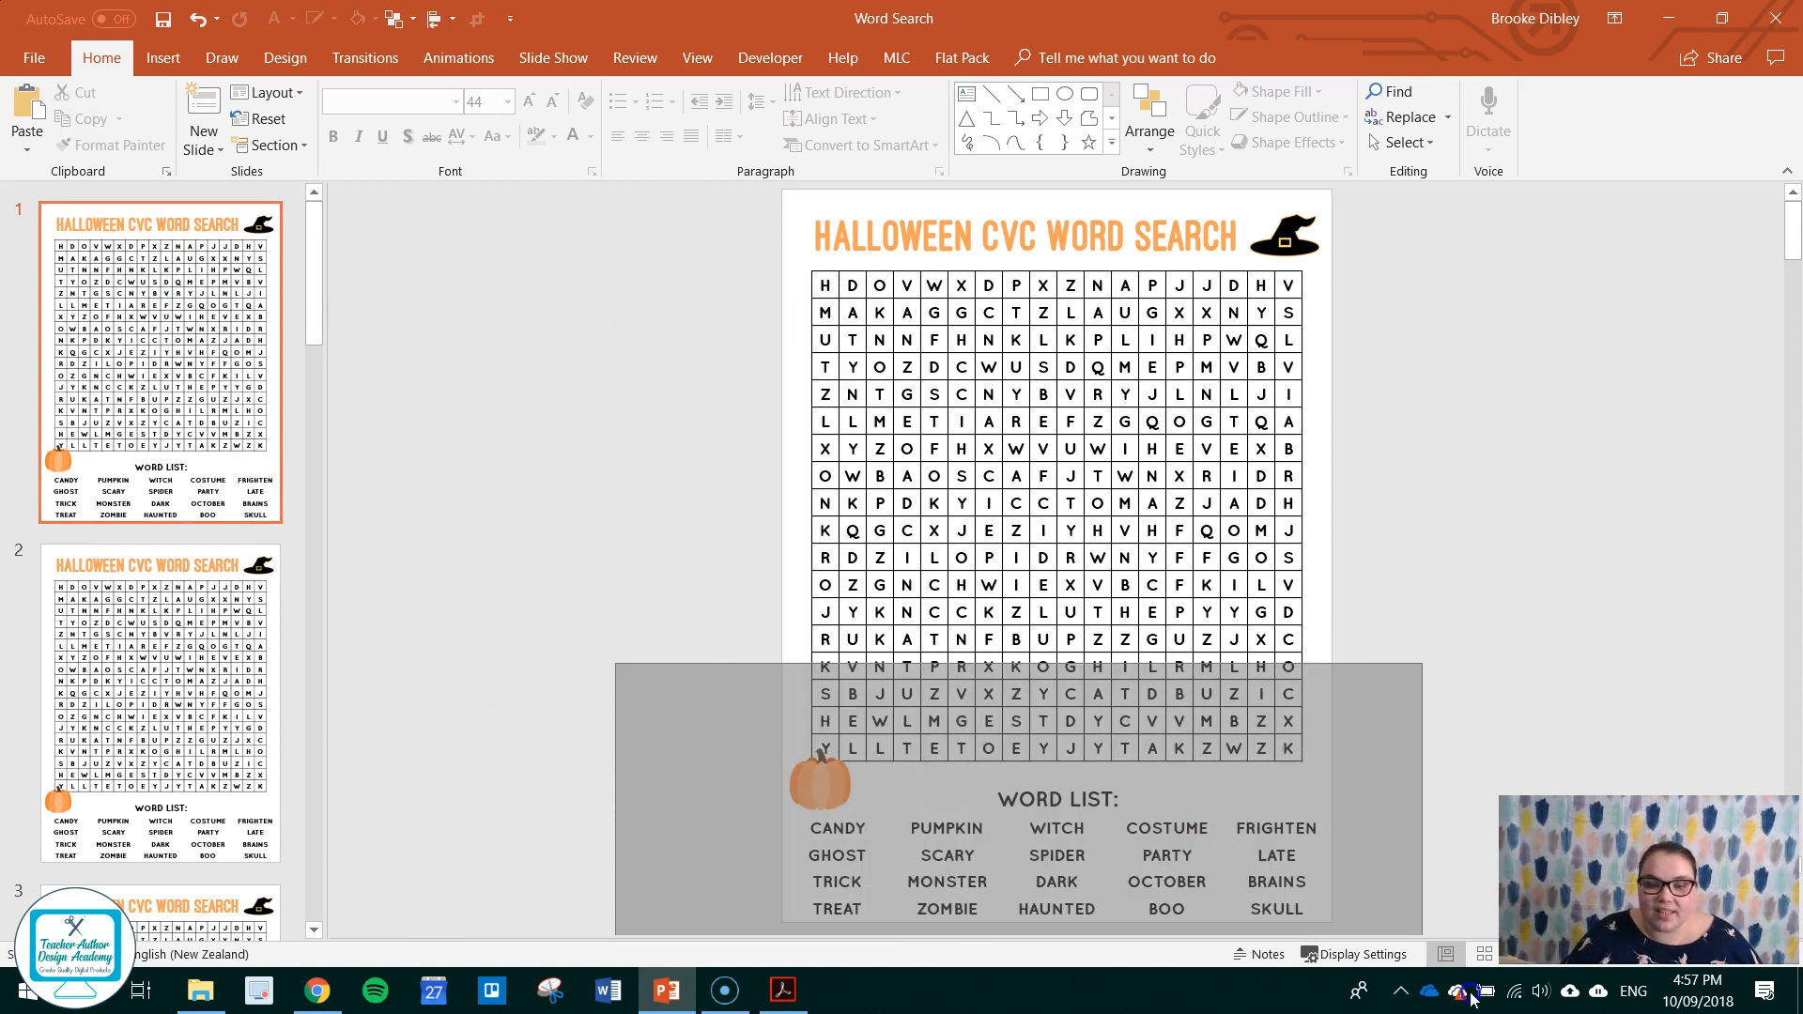
left_click(451, 485)
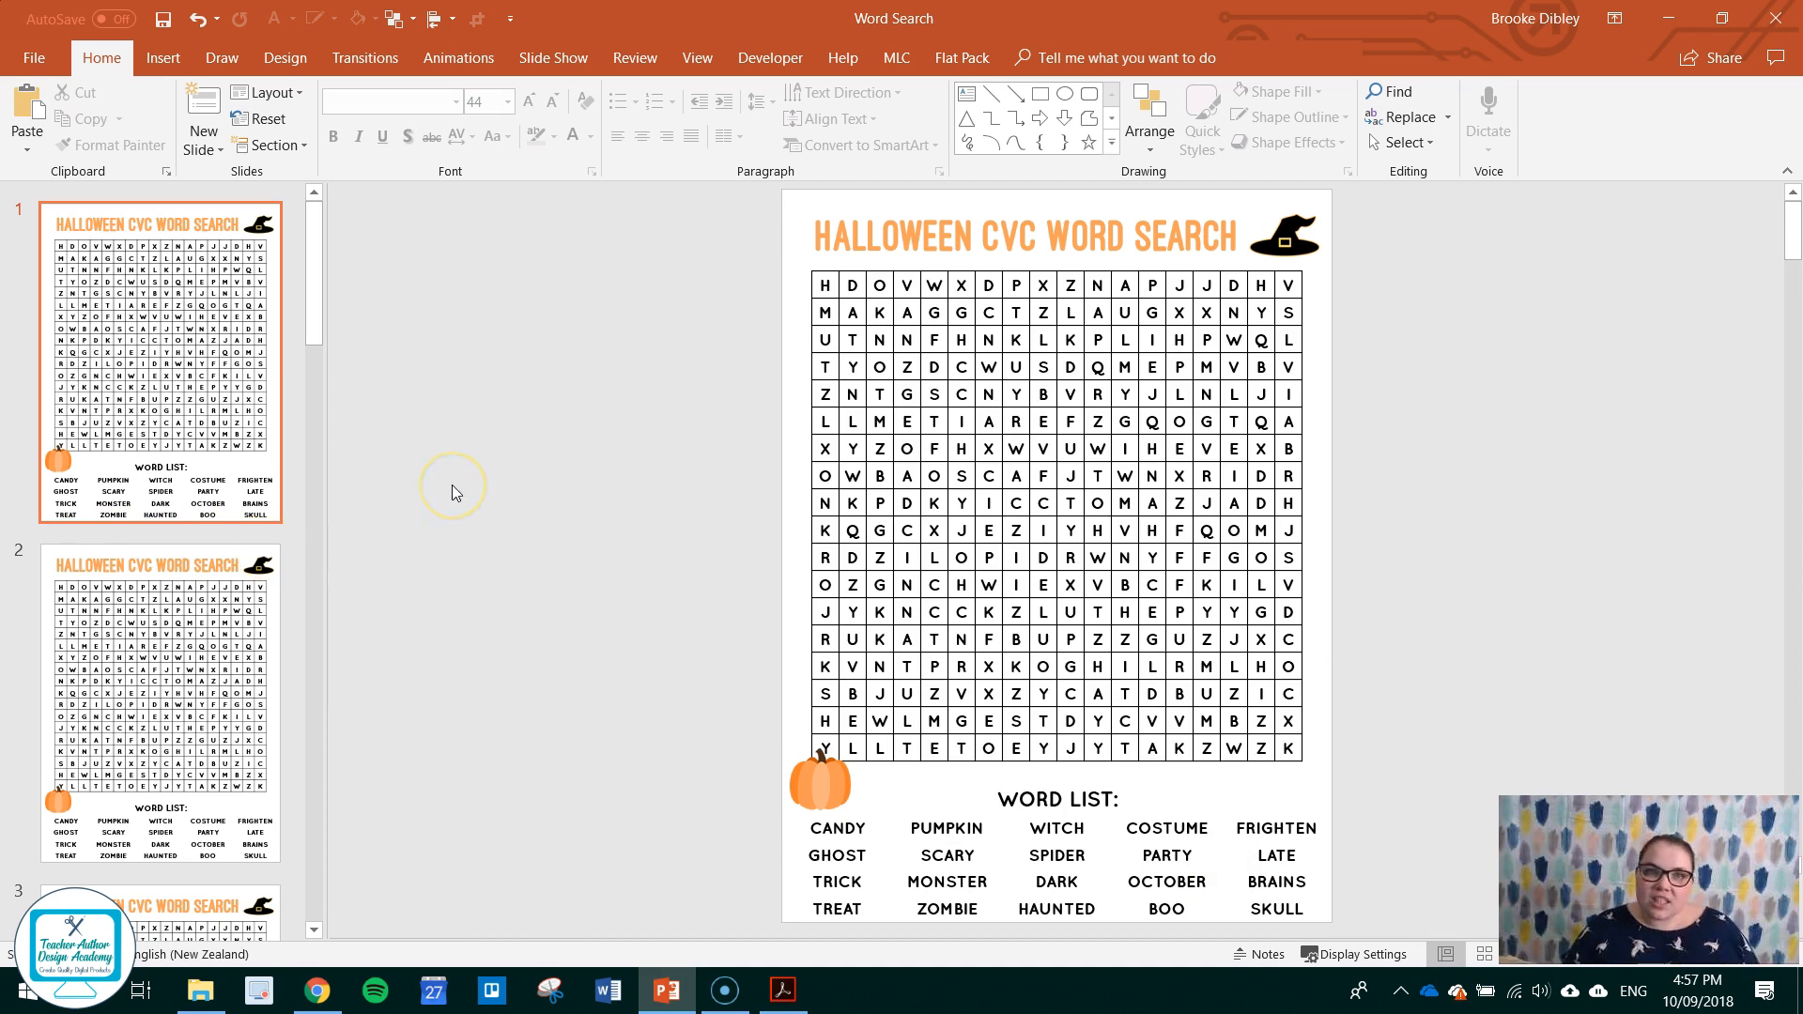
mouse_move(452, 492)
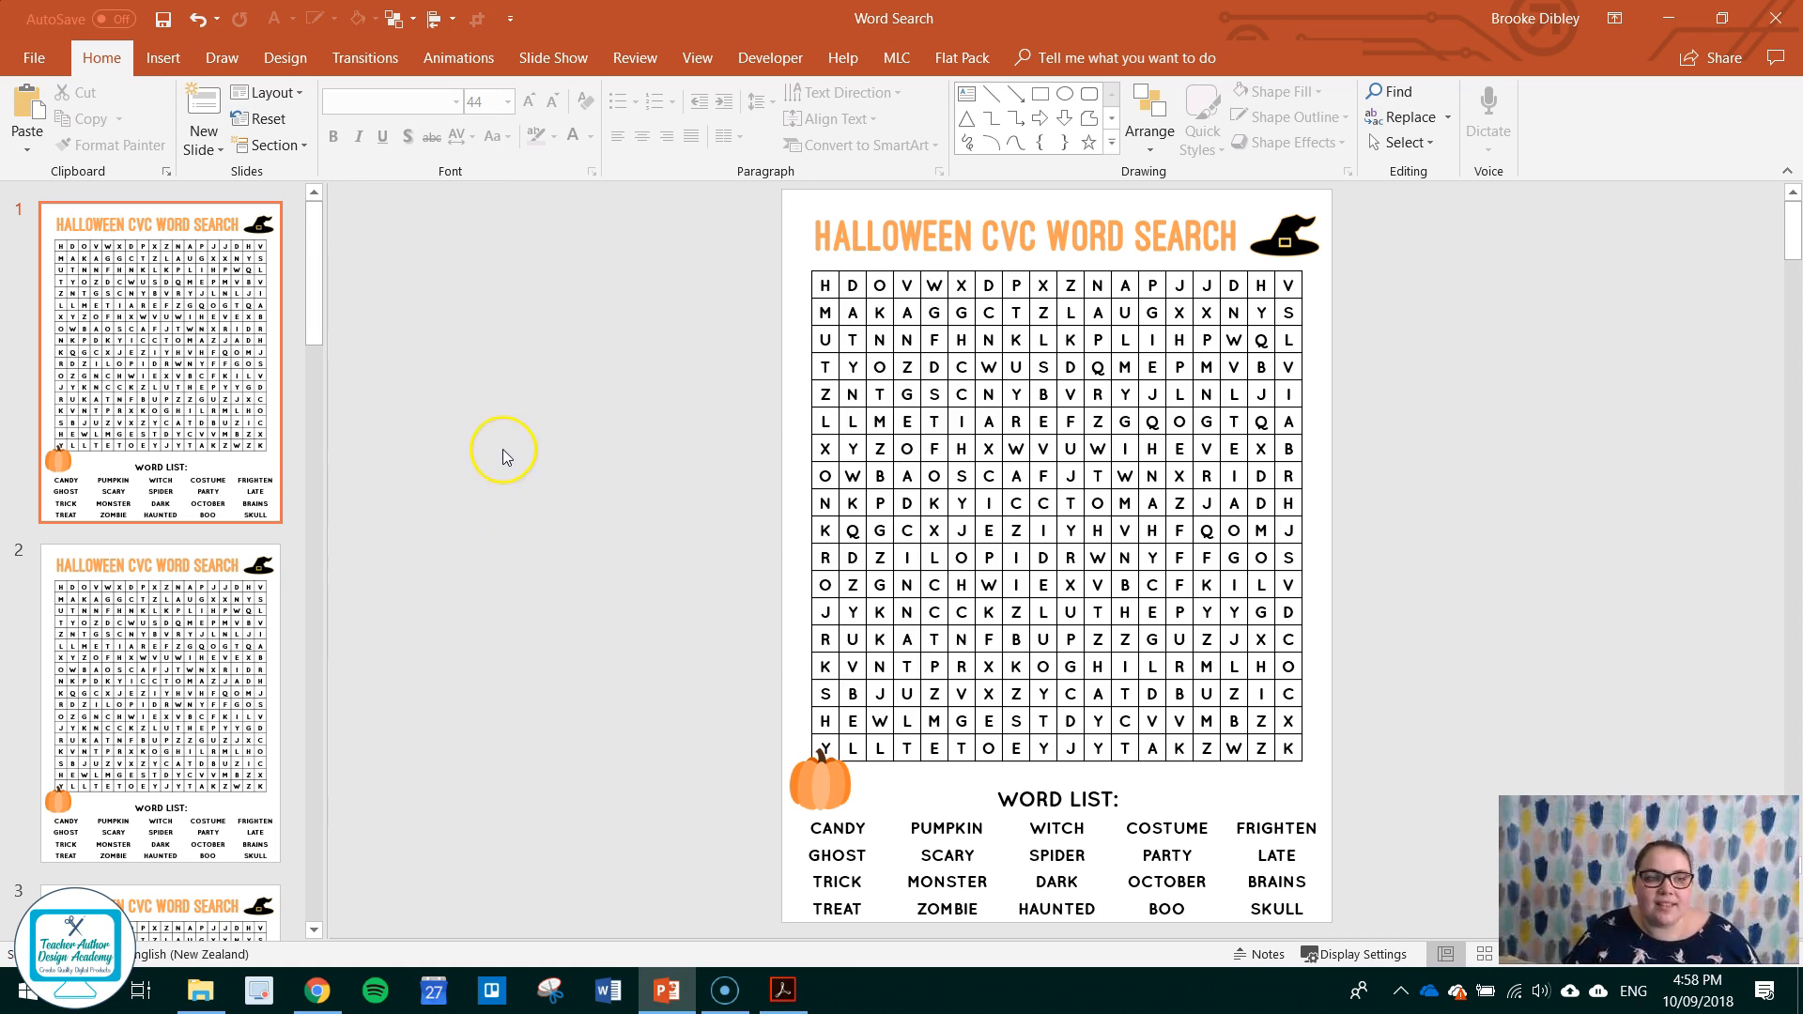
mouse_move(502, 449)
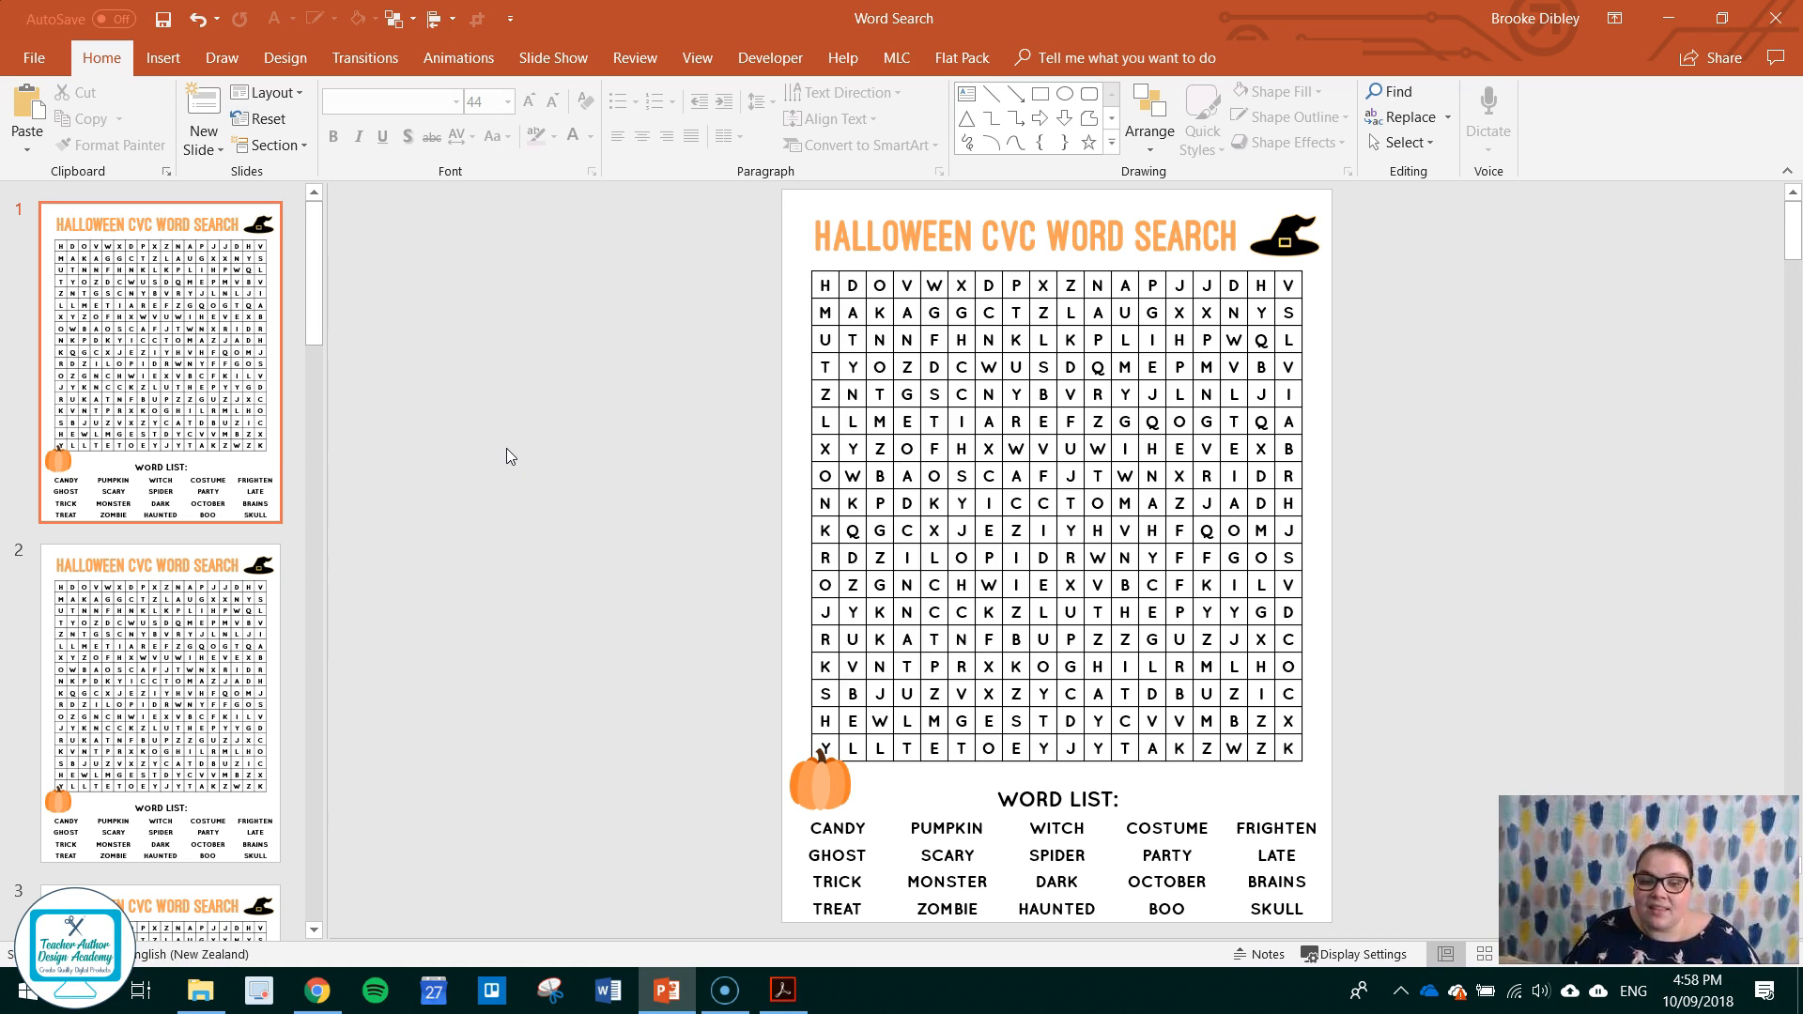
left_click(831, 231)
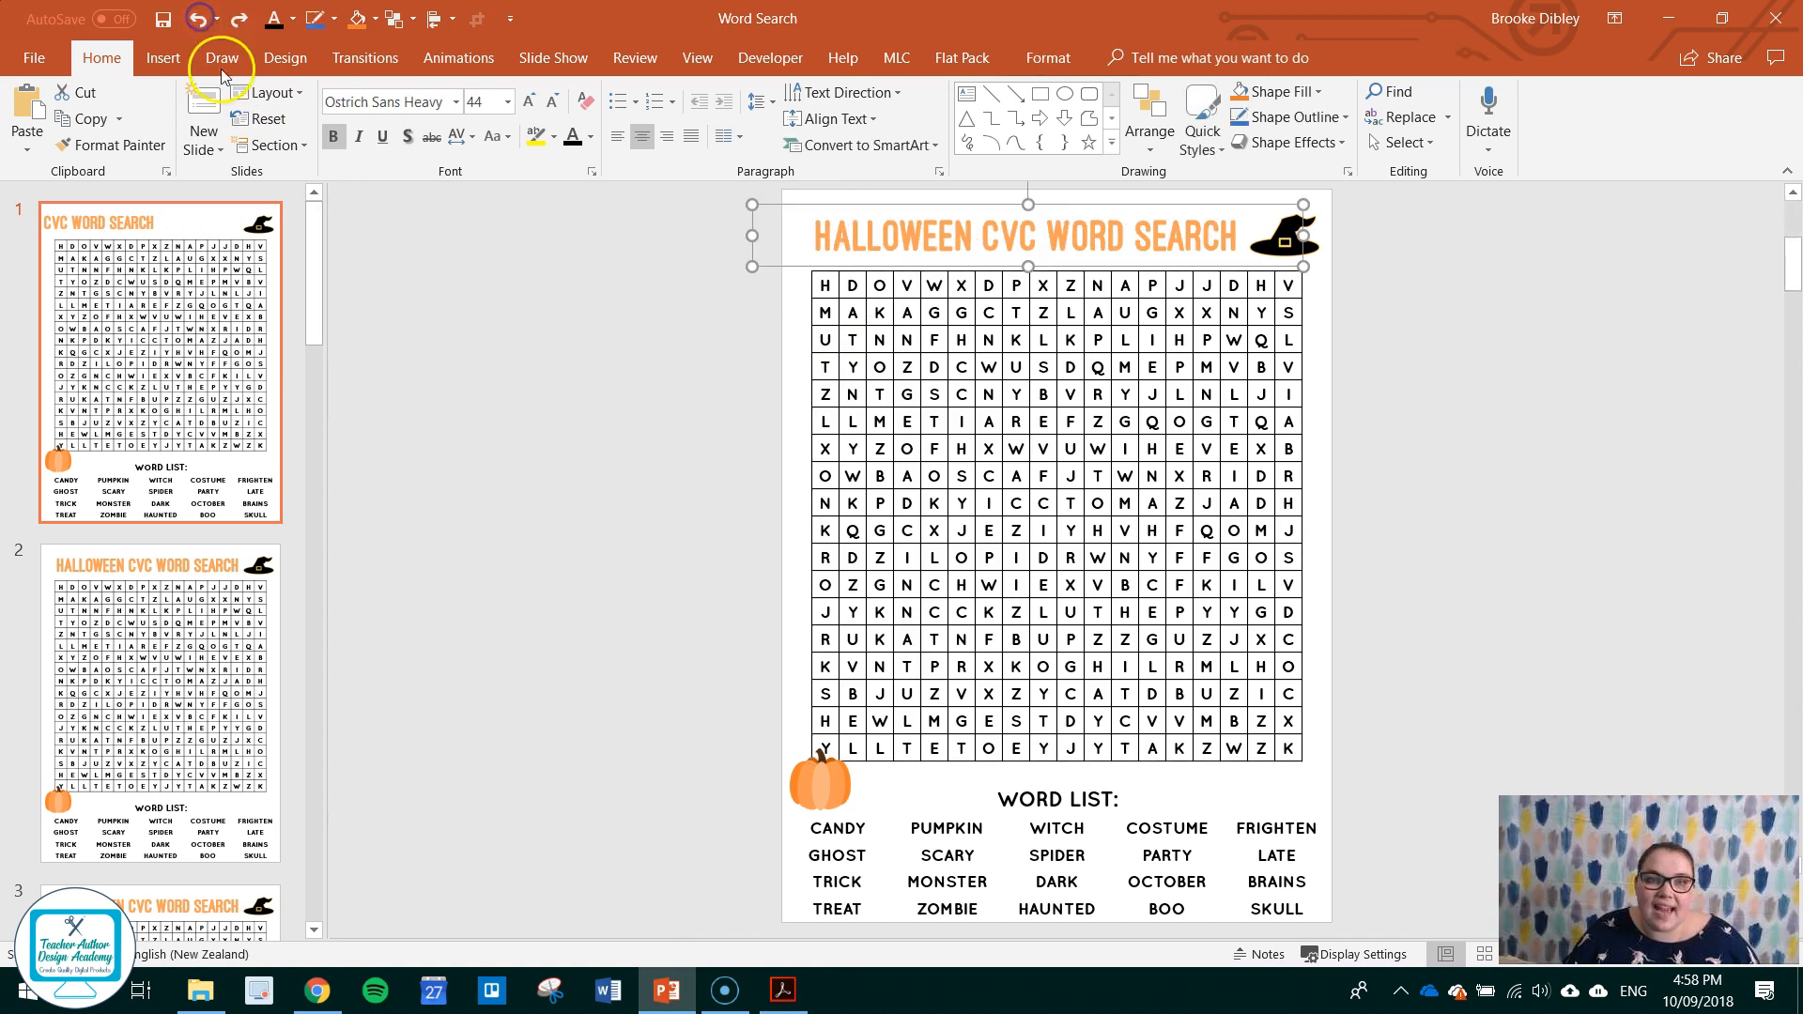
left_click(609, 480)
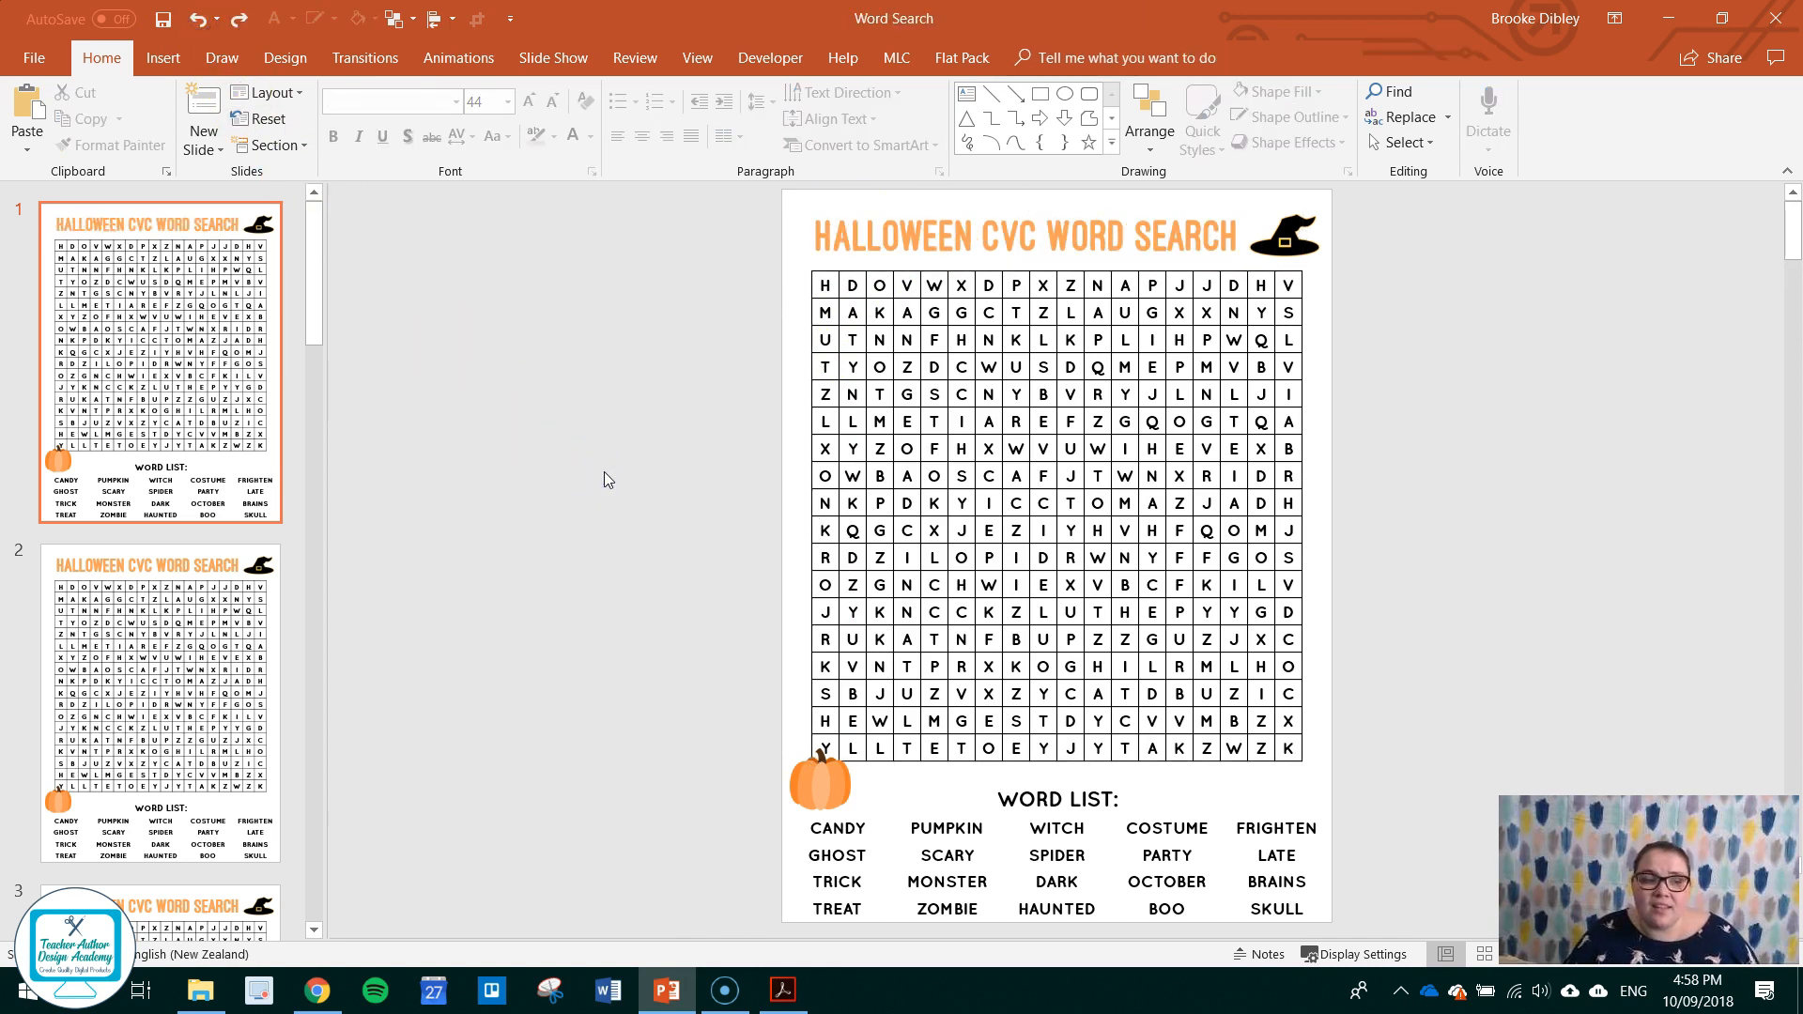
mouse_move(576, 519)
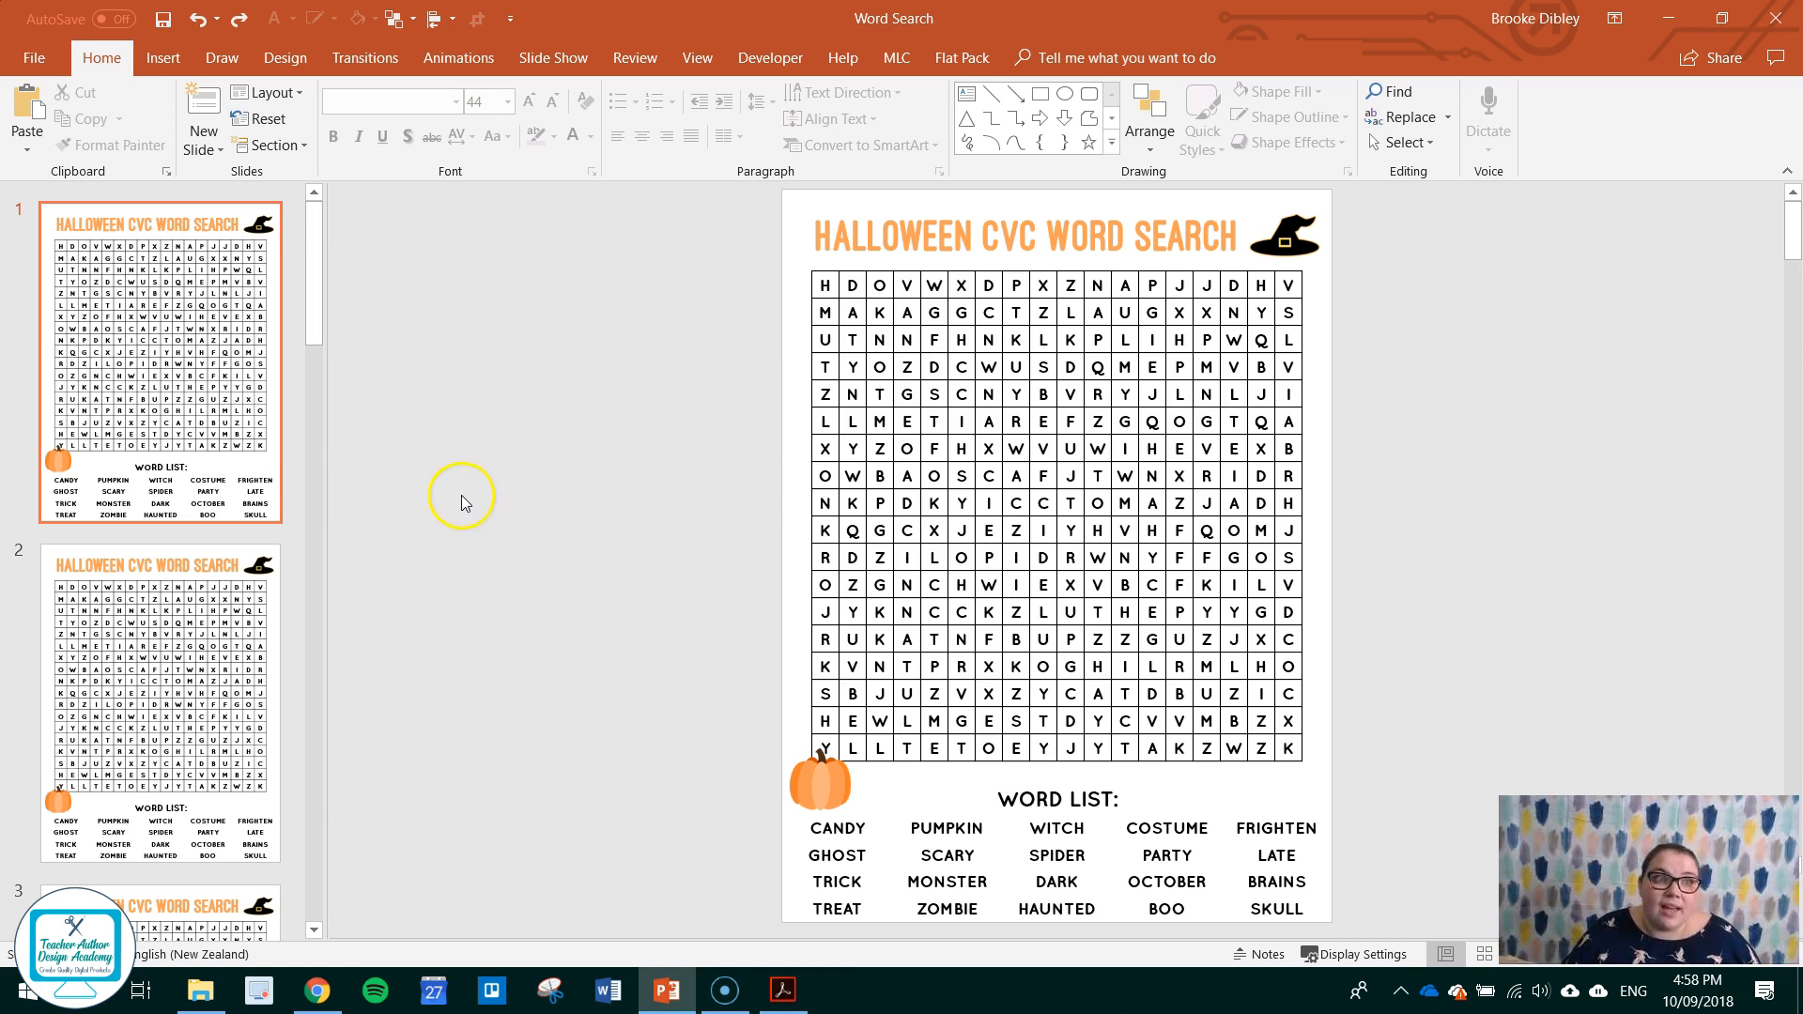
mouse_move(590, 429)
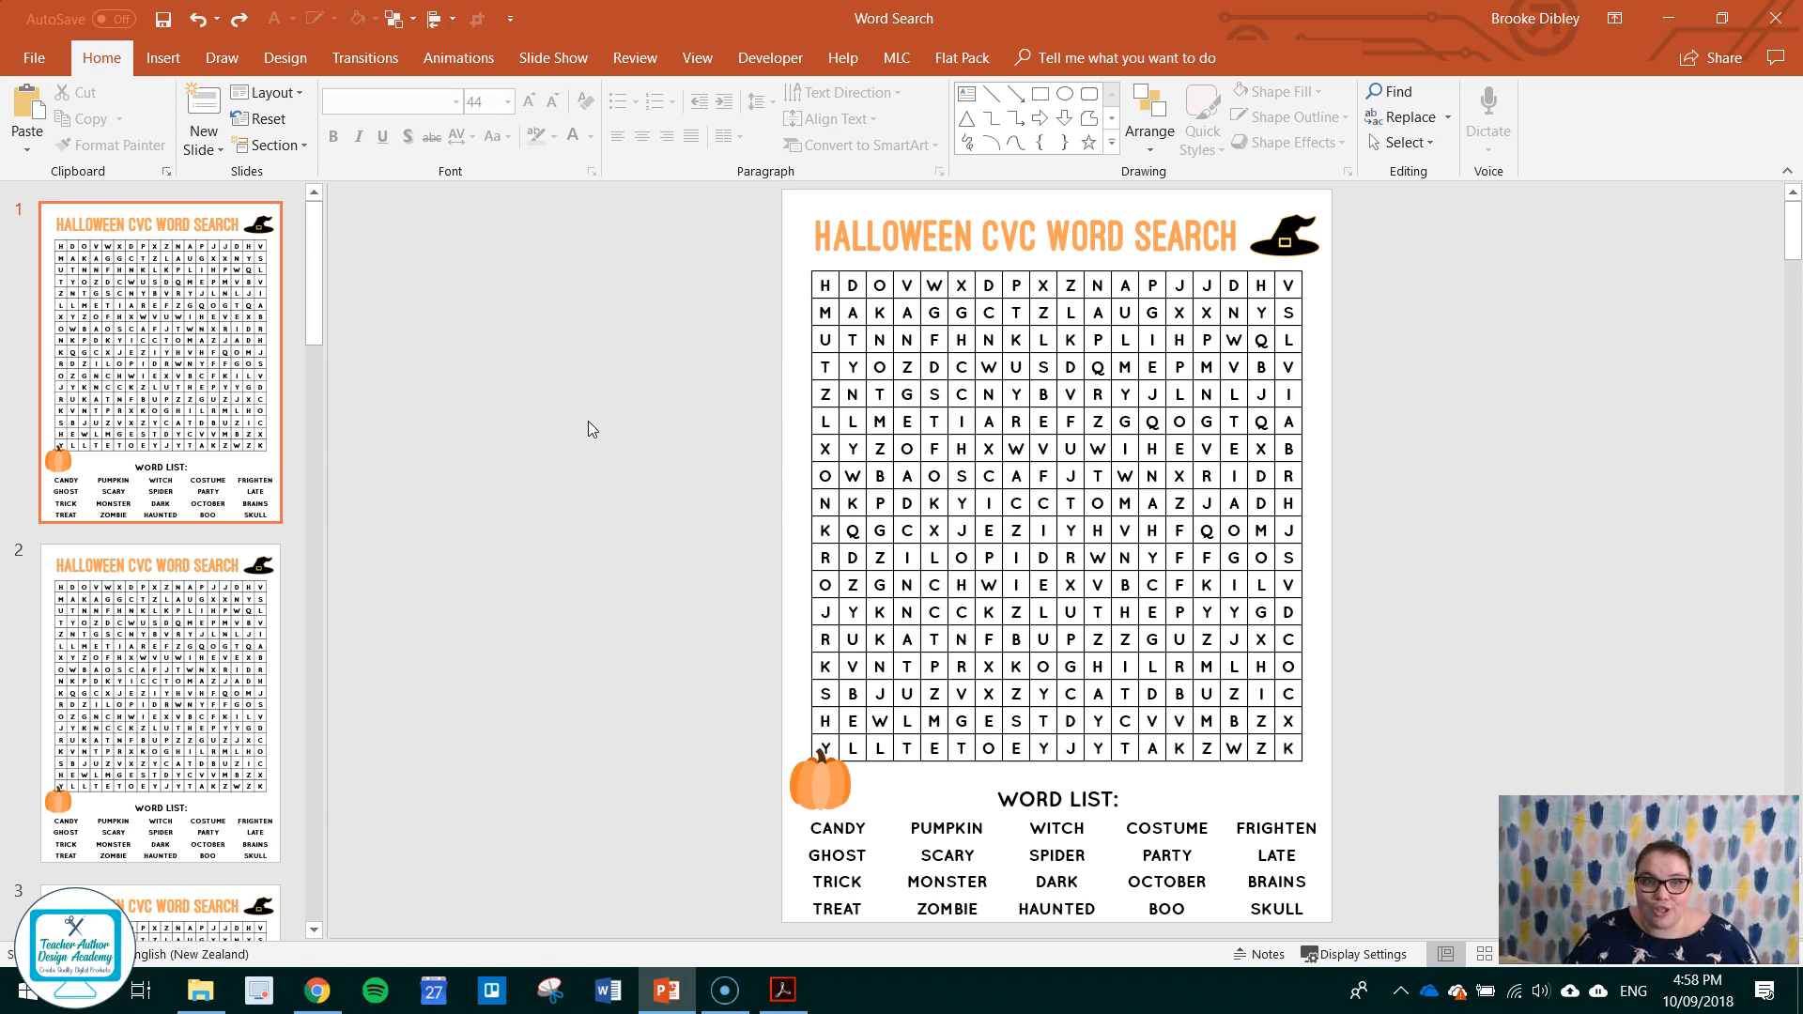
left_click(819, 785)
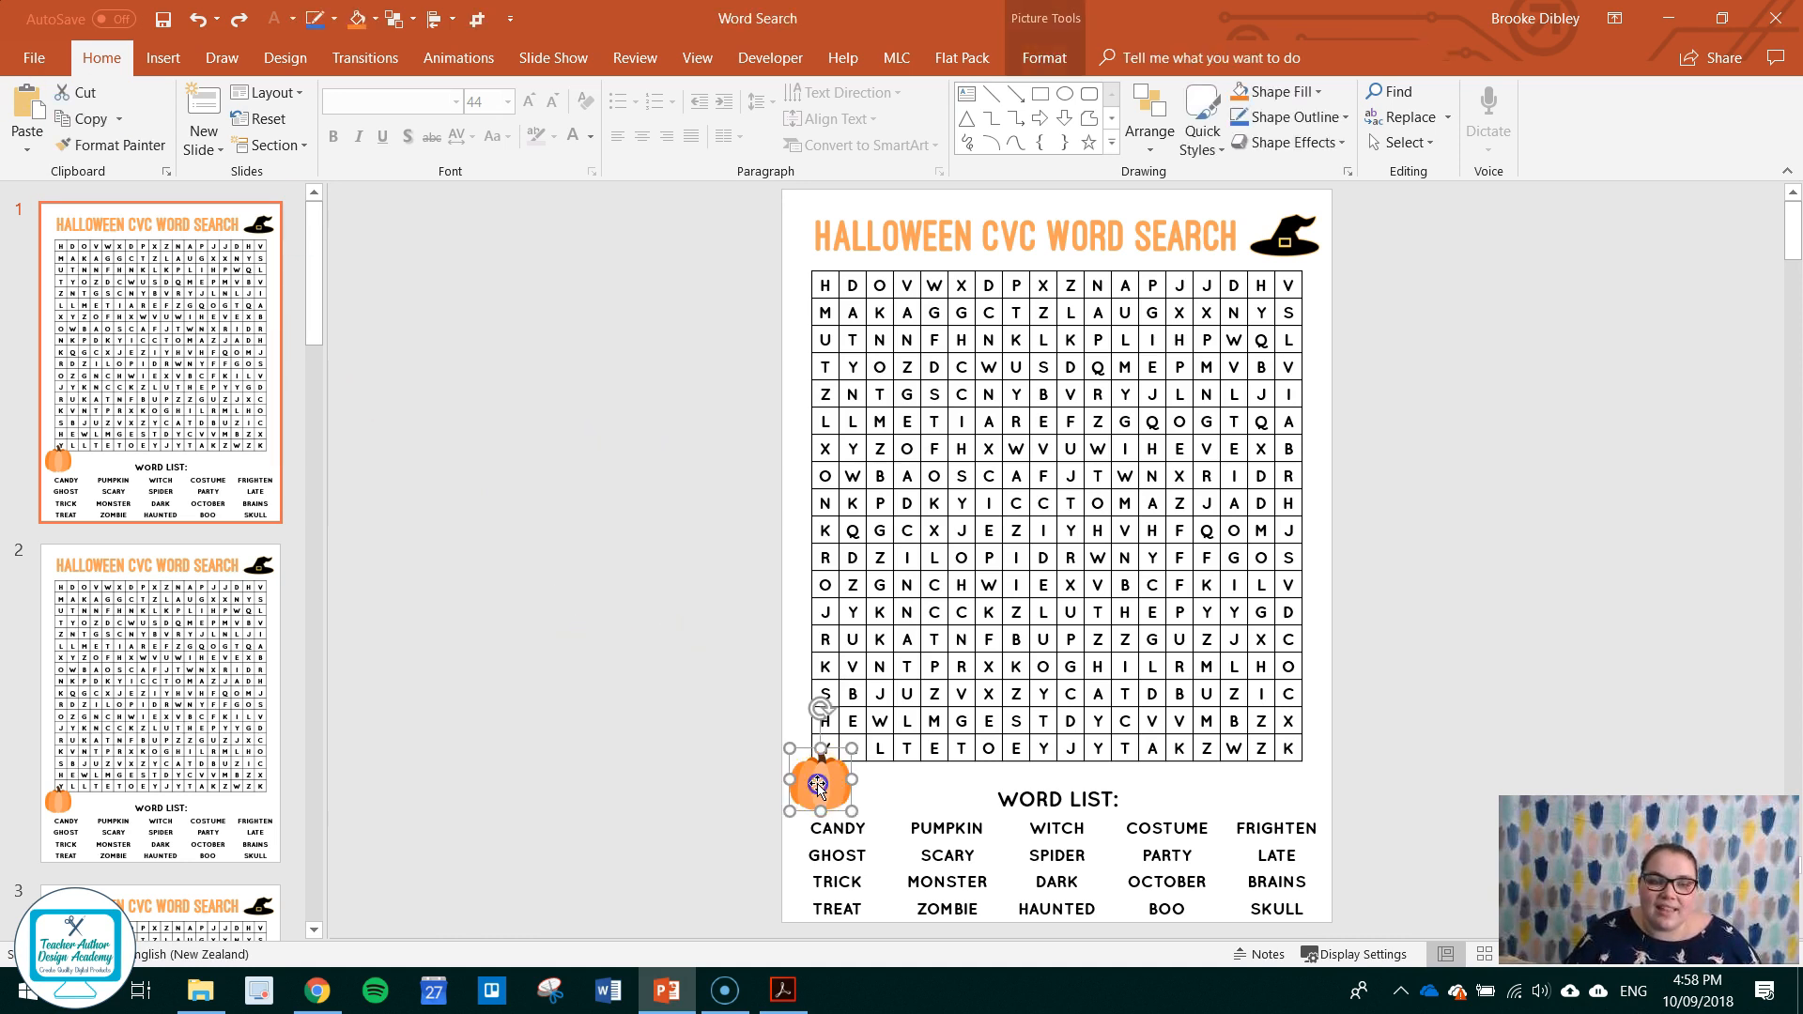
left_click(728, 330)
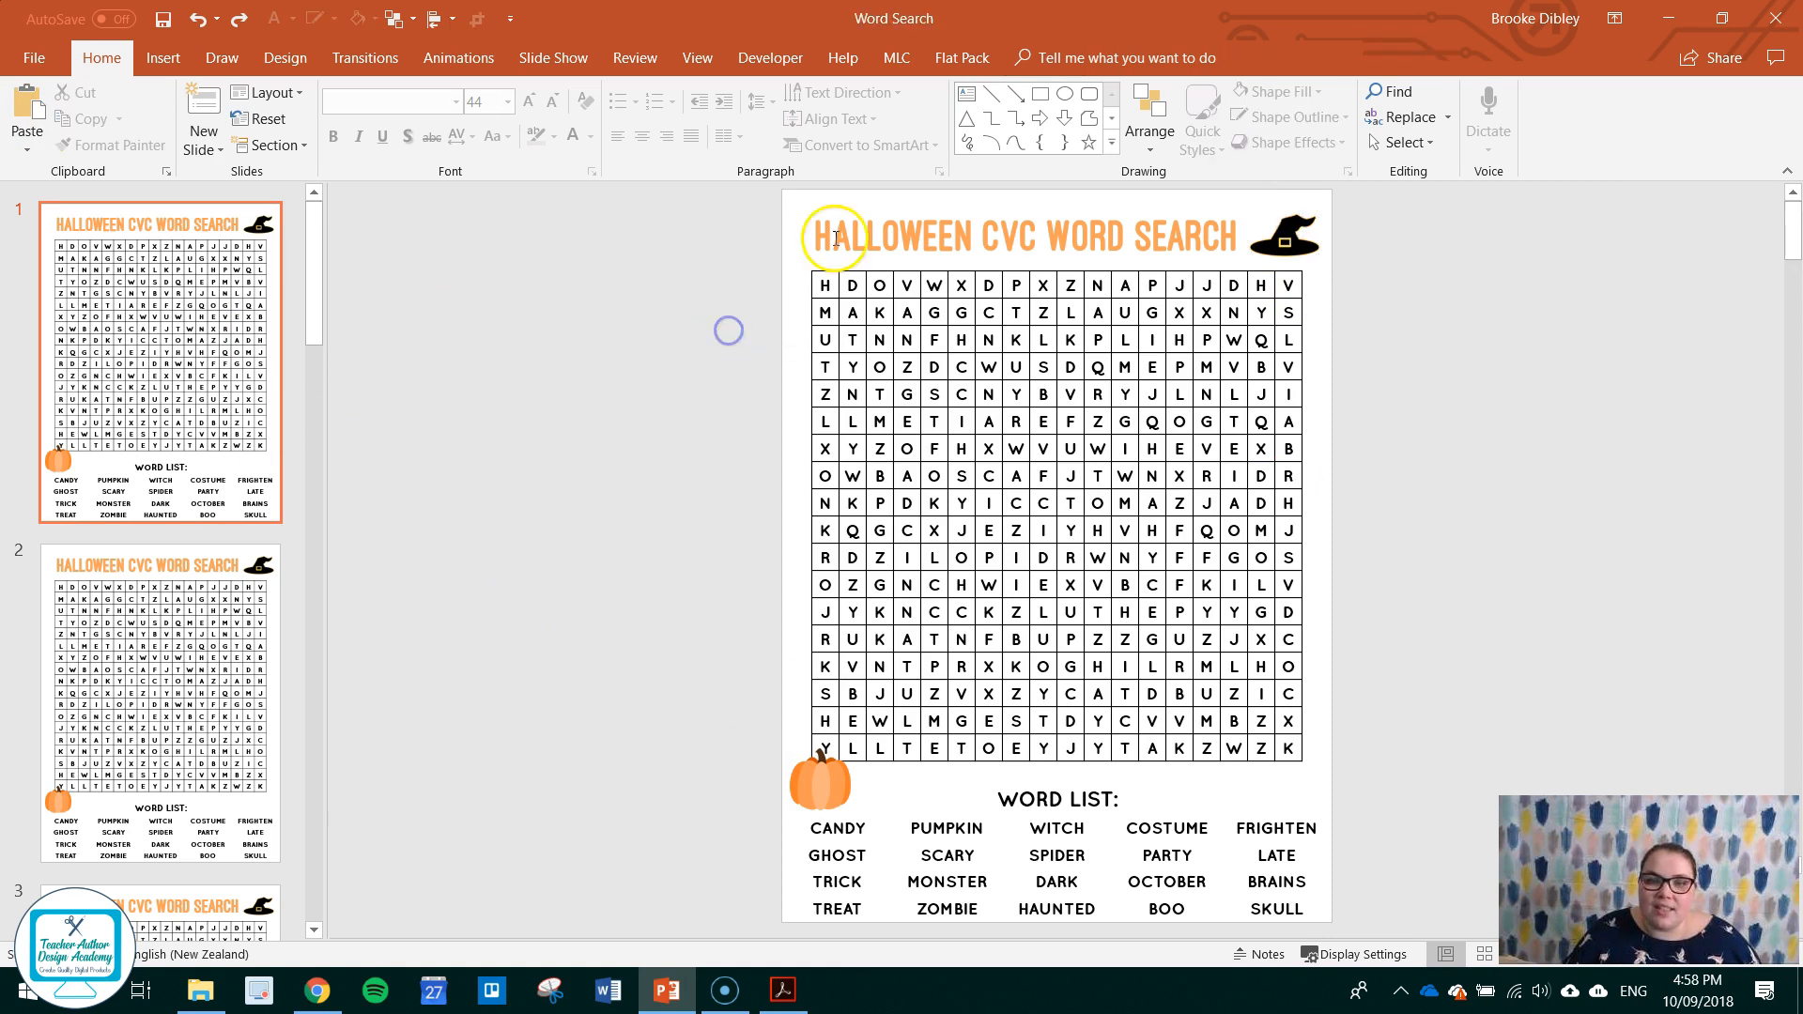
mouse_move(632, 431)
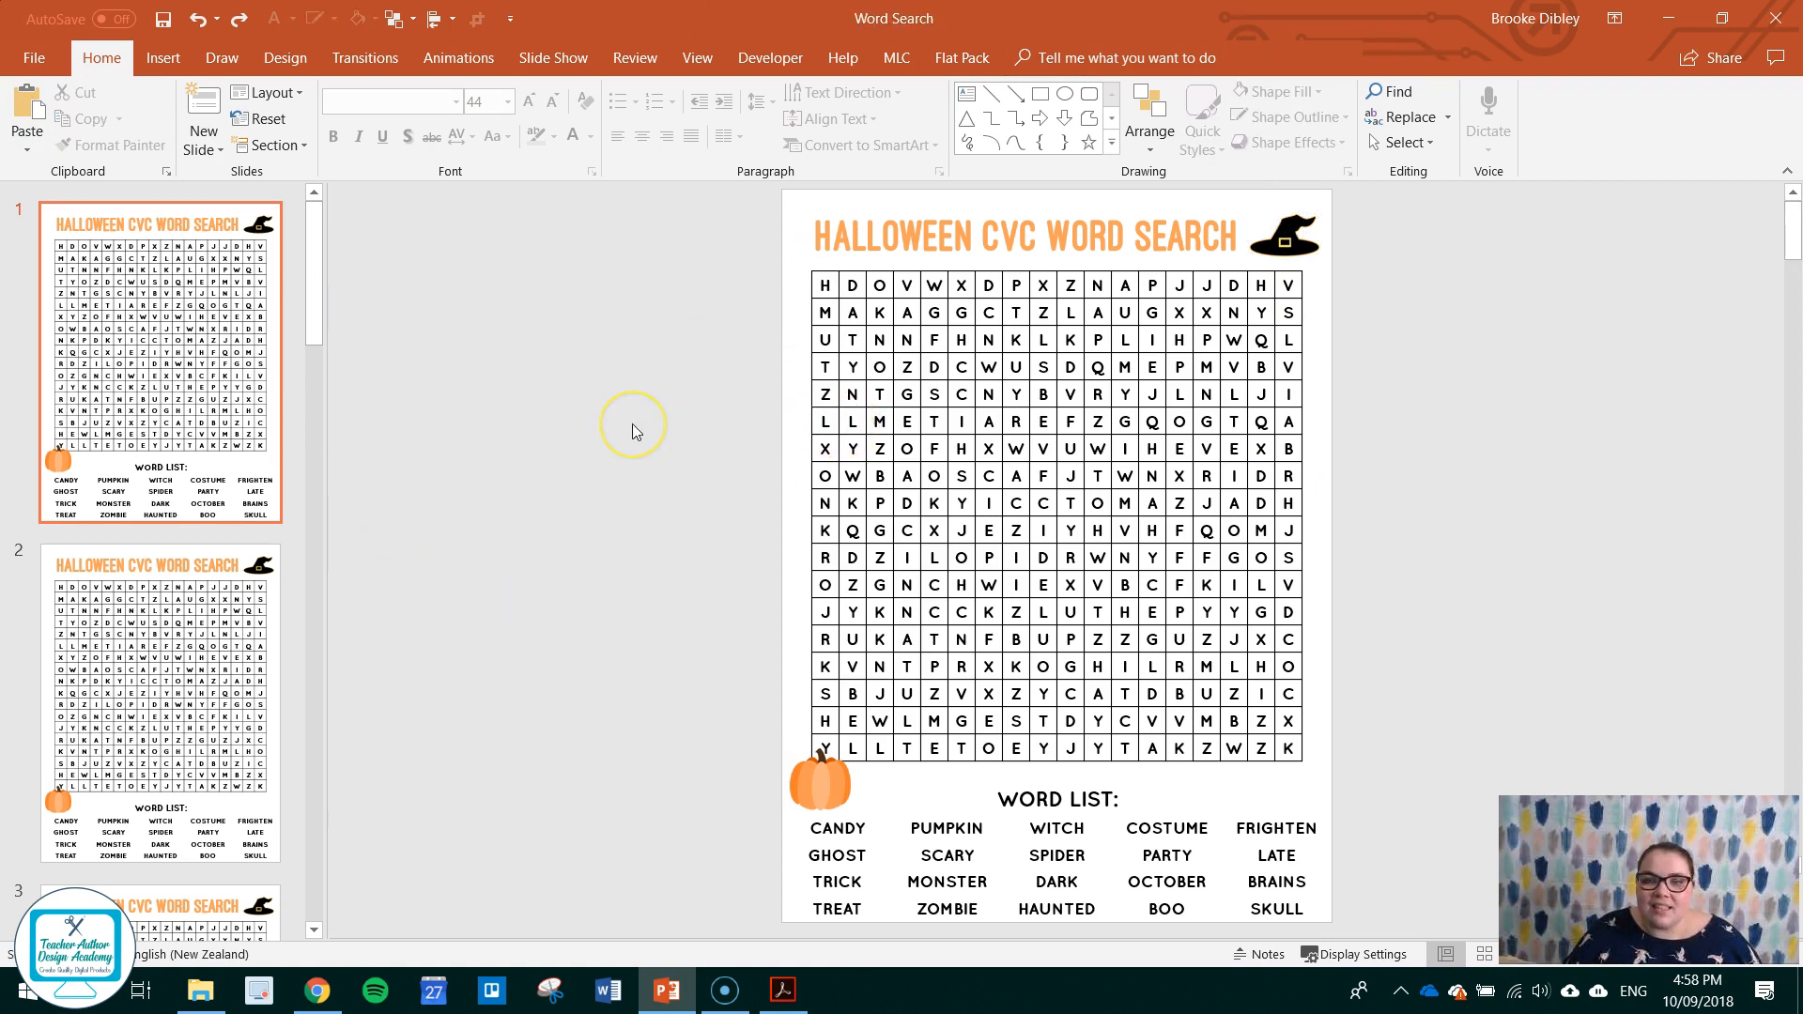
mouse_move(634, 431)
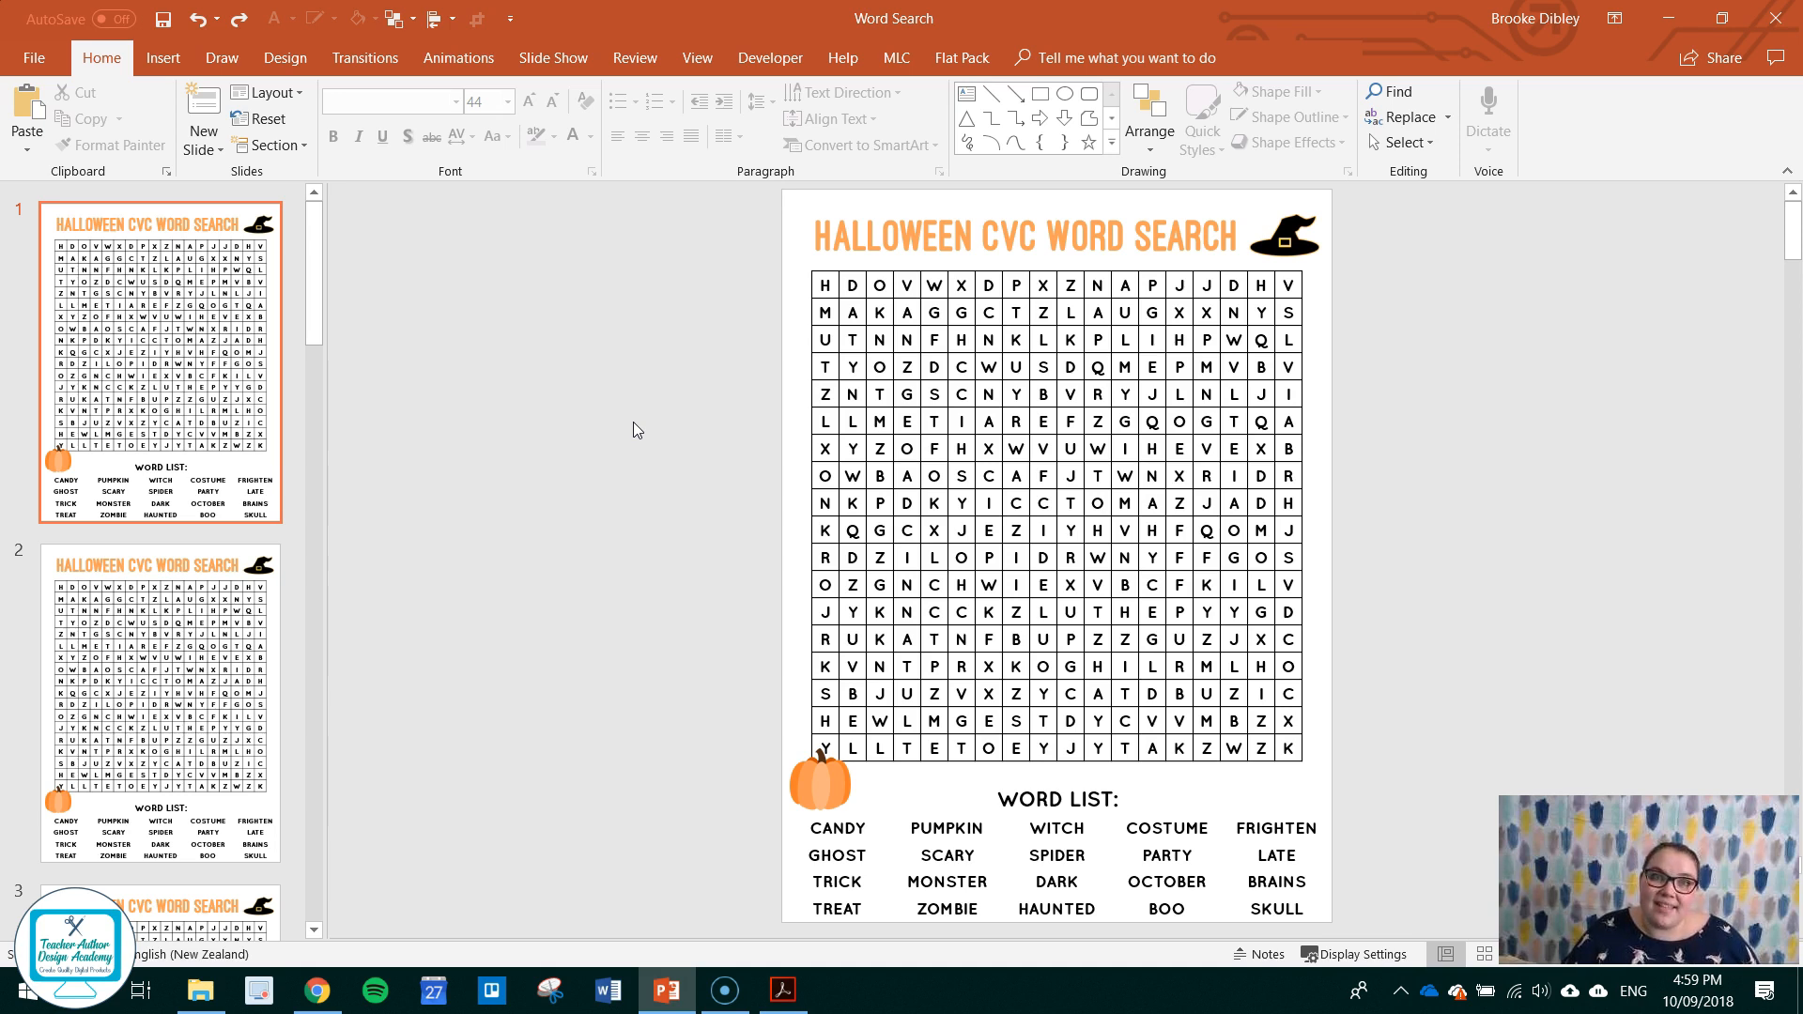
mouse_move(541, 569)
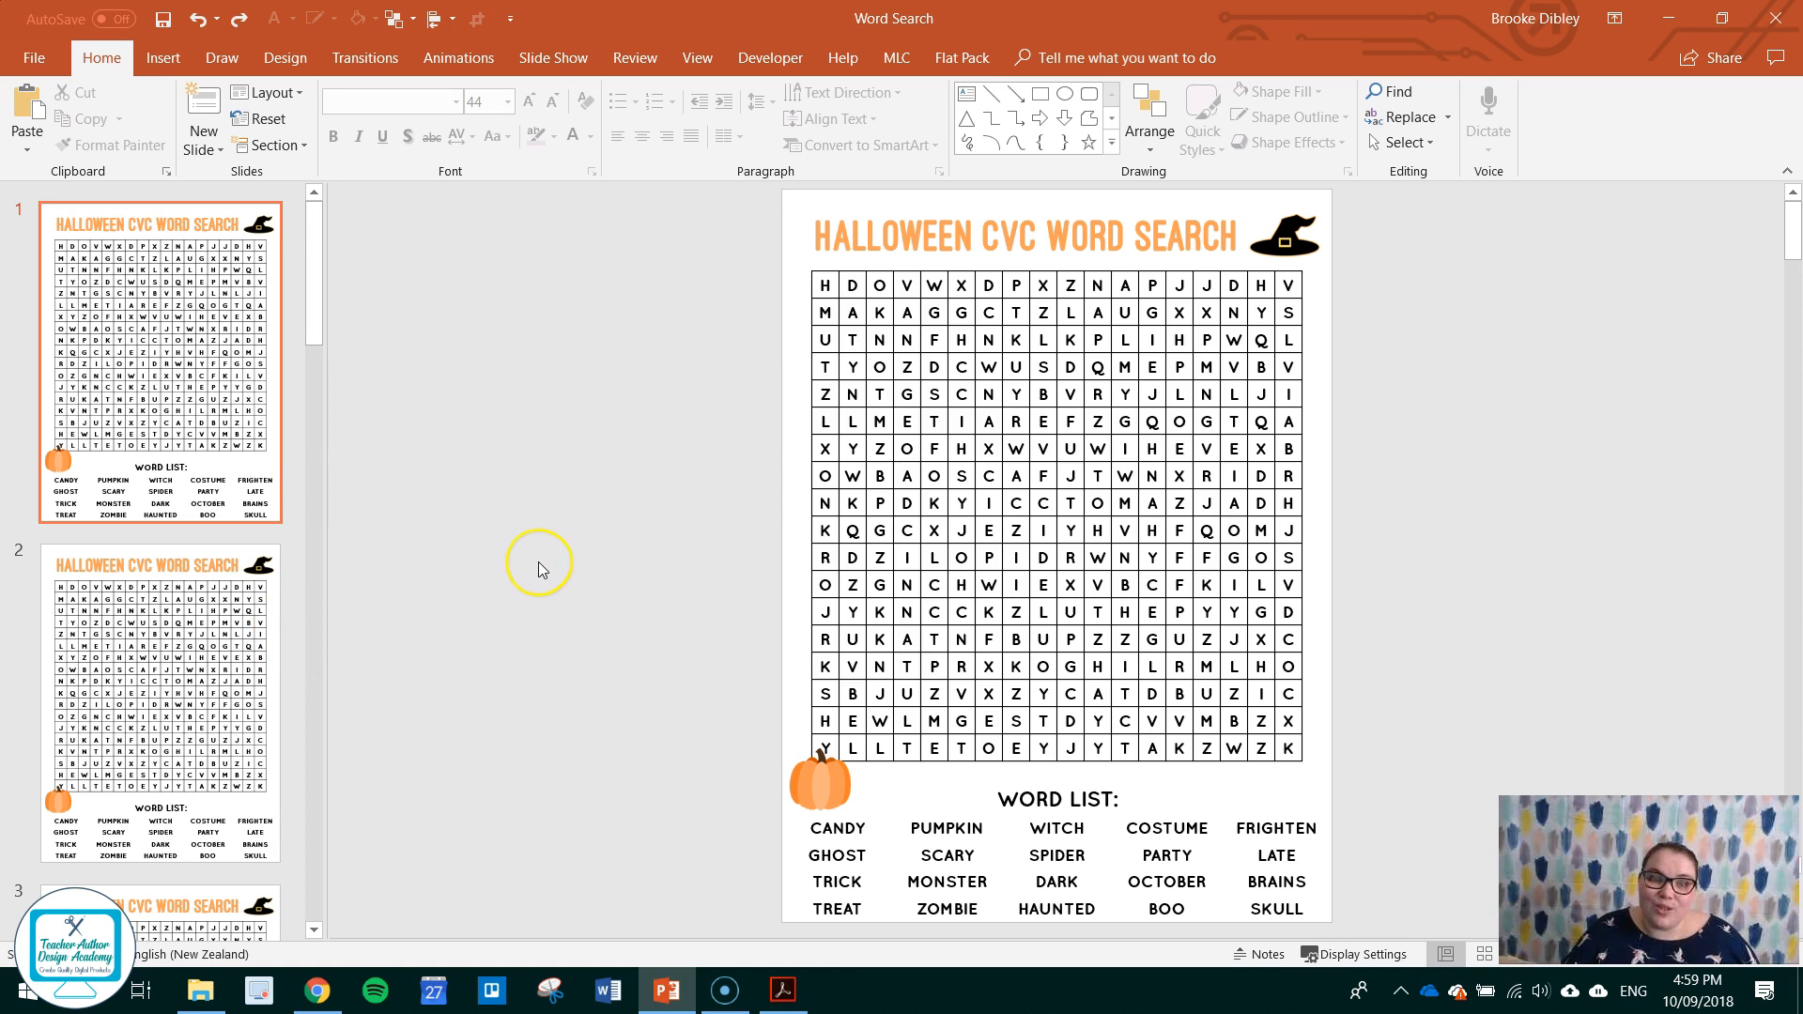
mouse_move(542, 570)
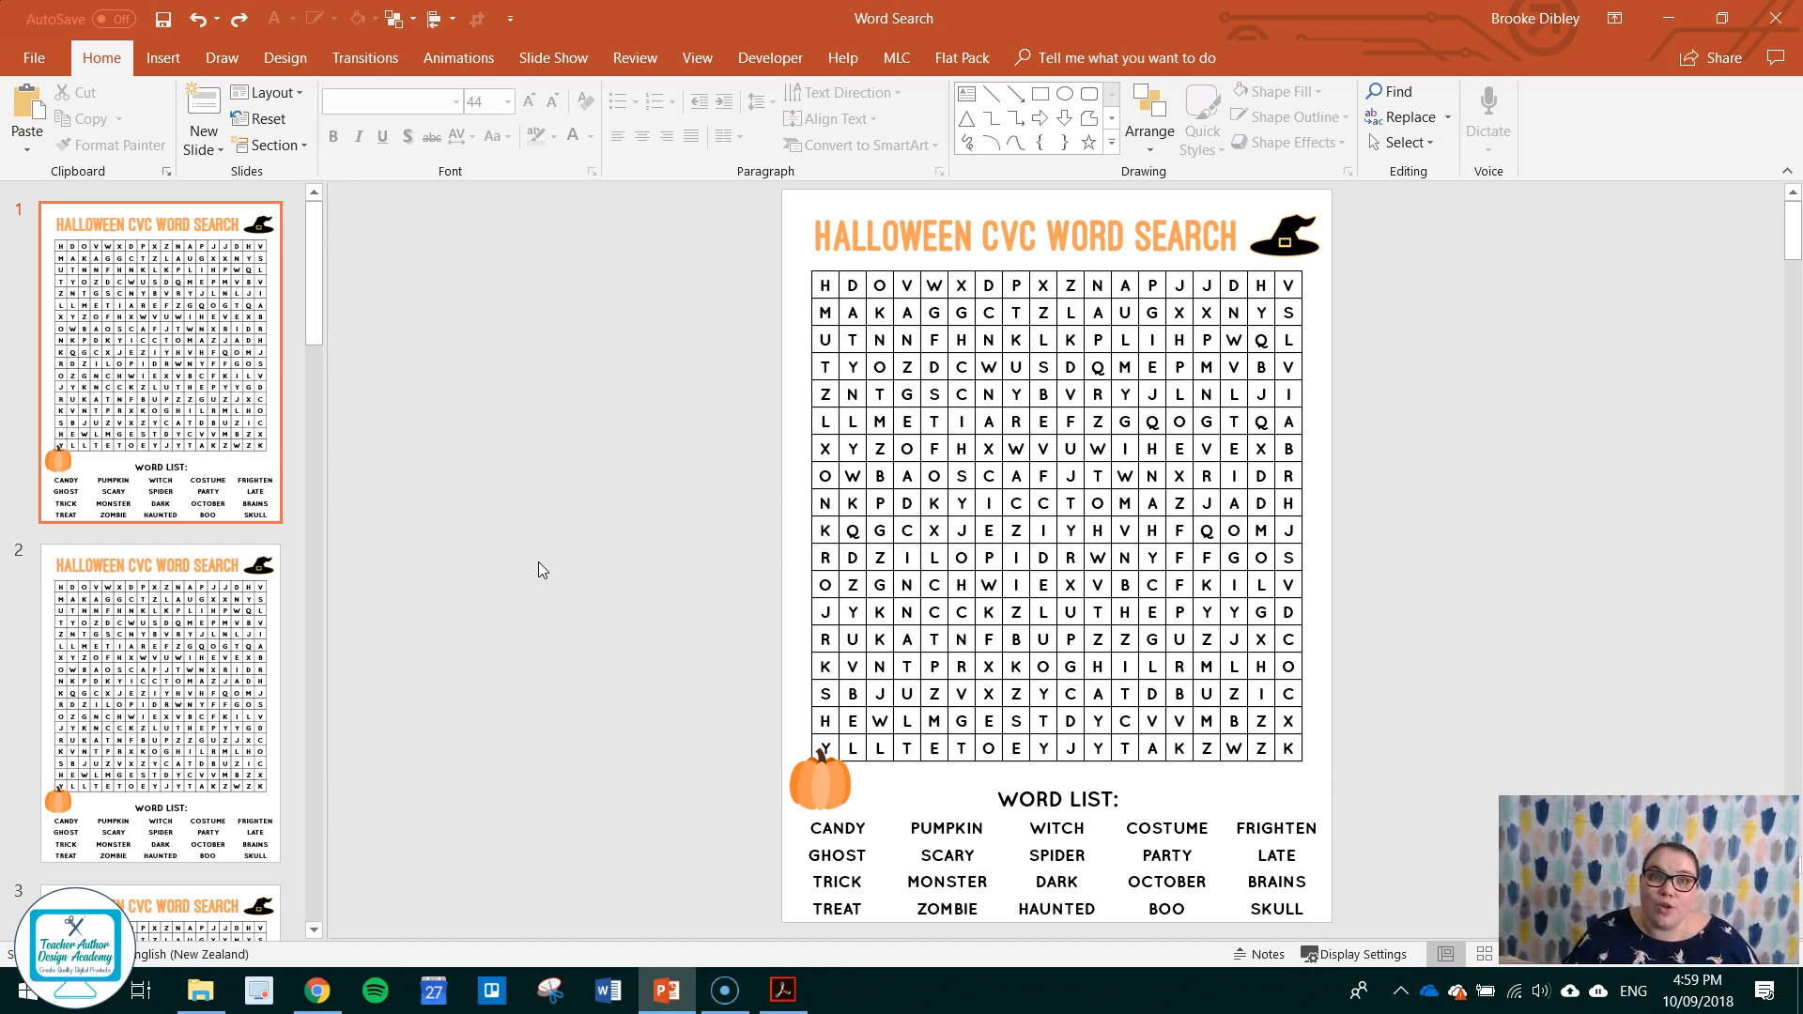
mouse_move(606, 480)
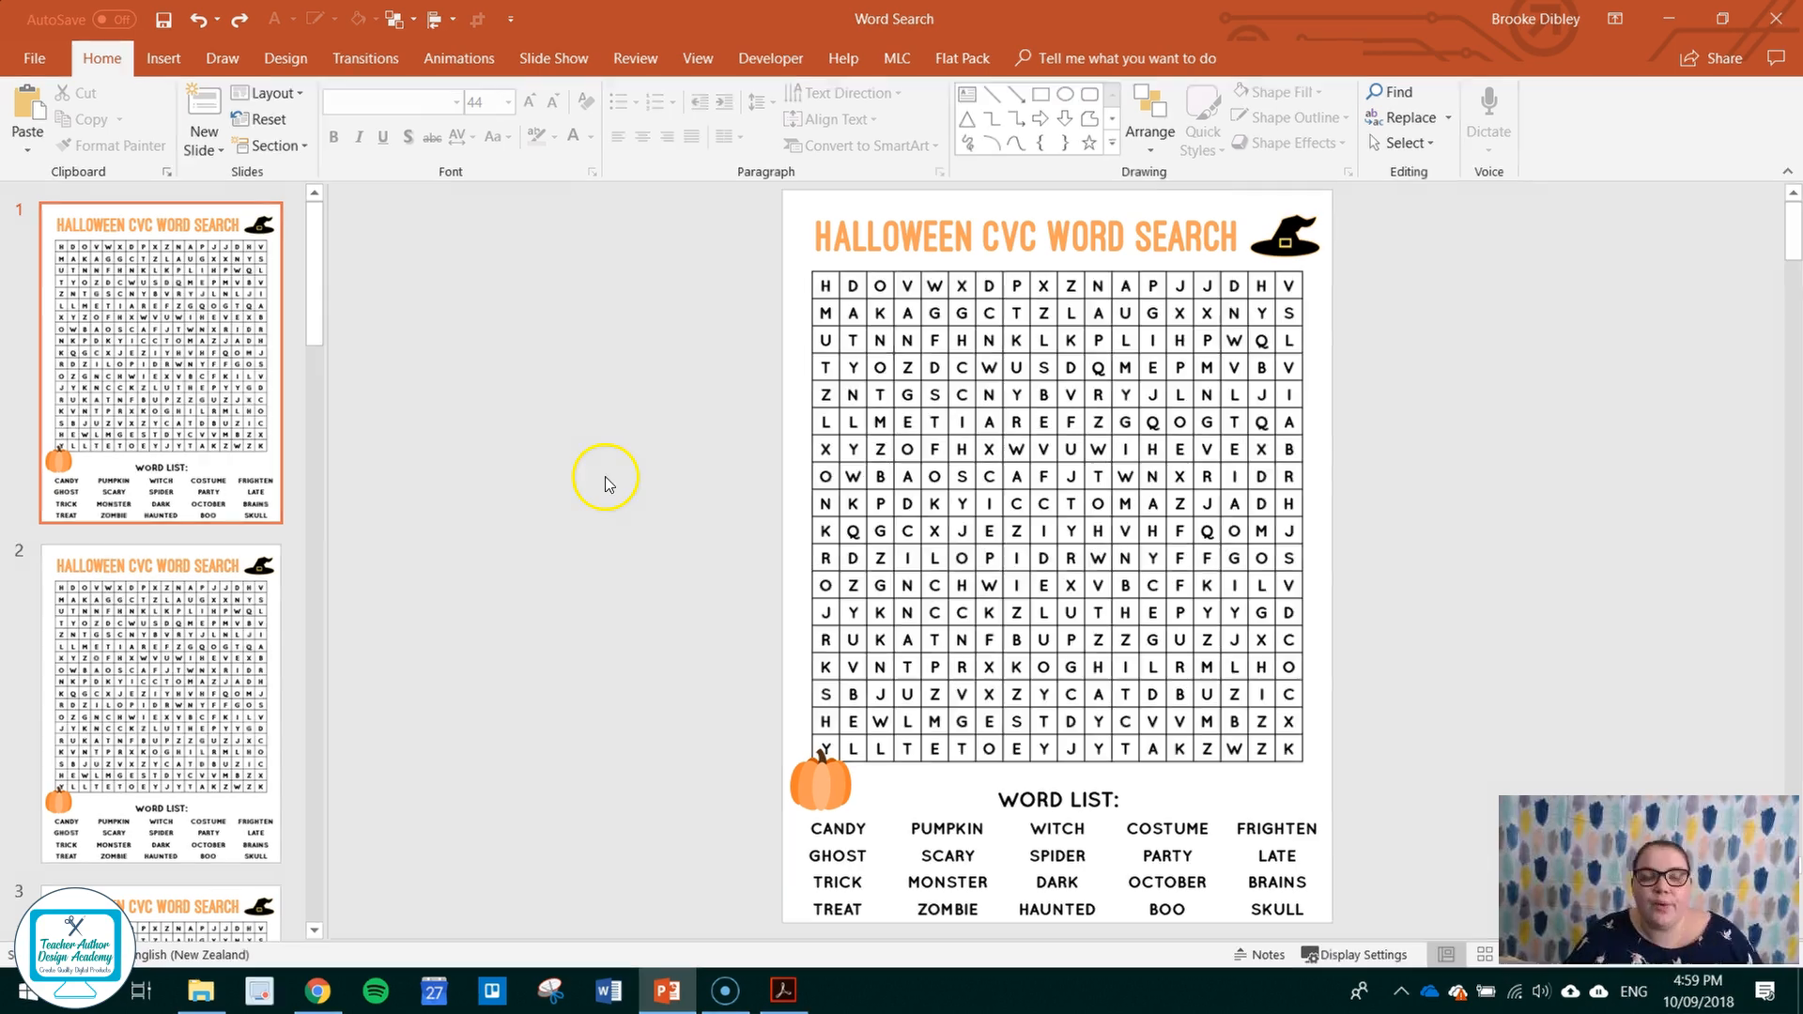
mouse_move(34, 58)
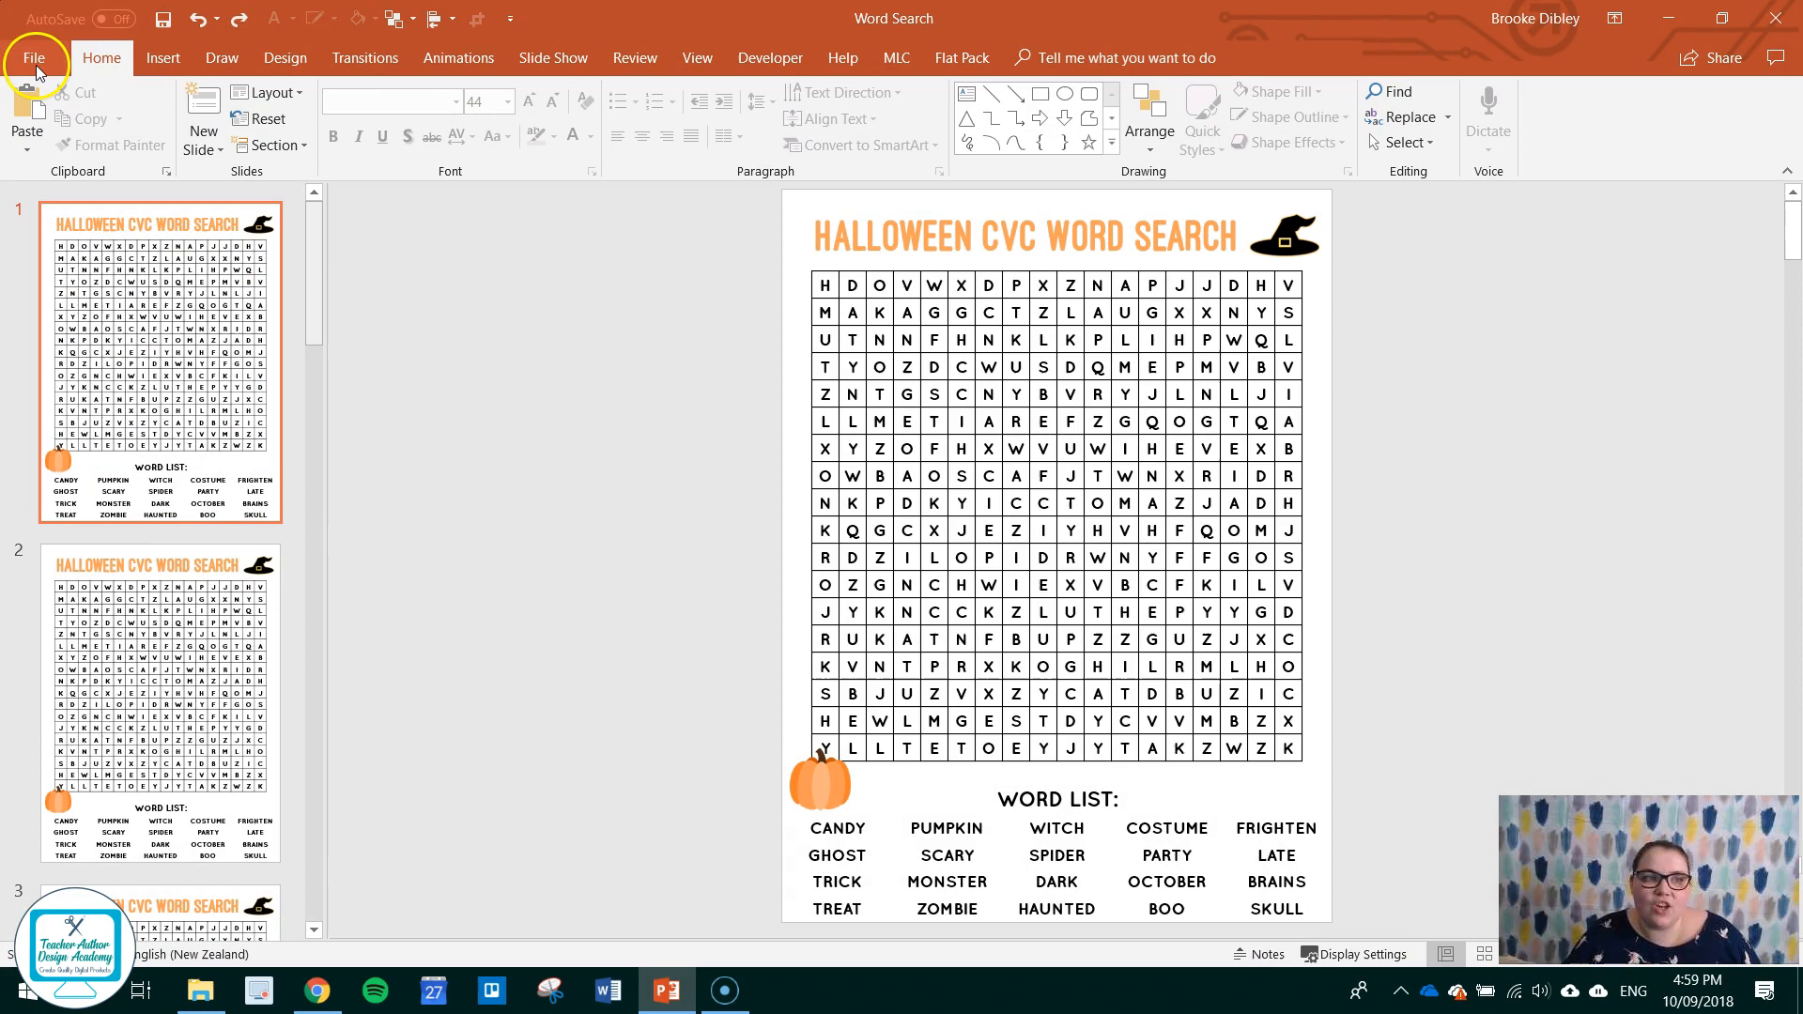
Export the deck as Word Search.pdf, replacing the existing PDF of that name.
left_click(32, 57)
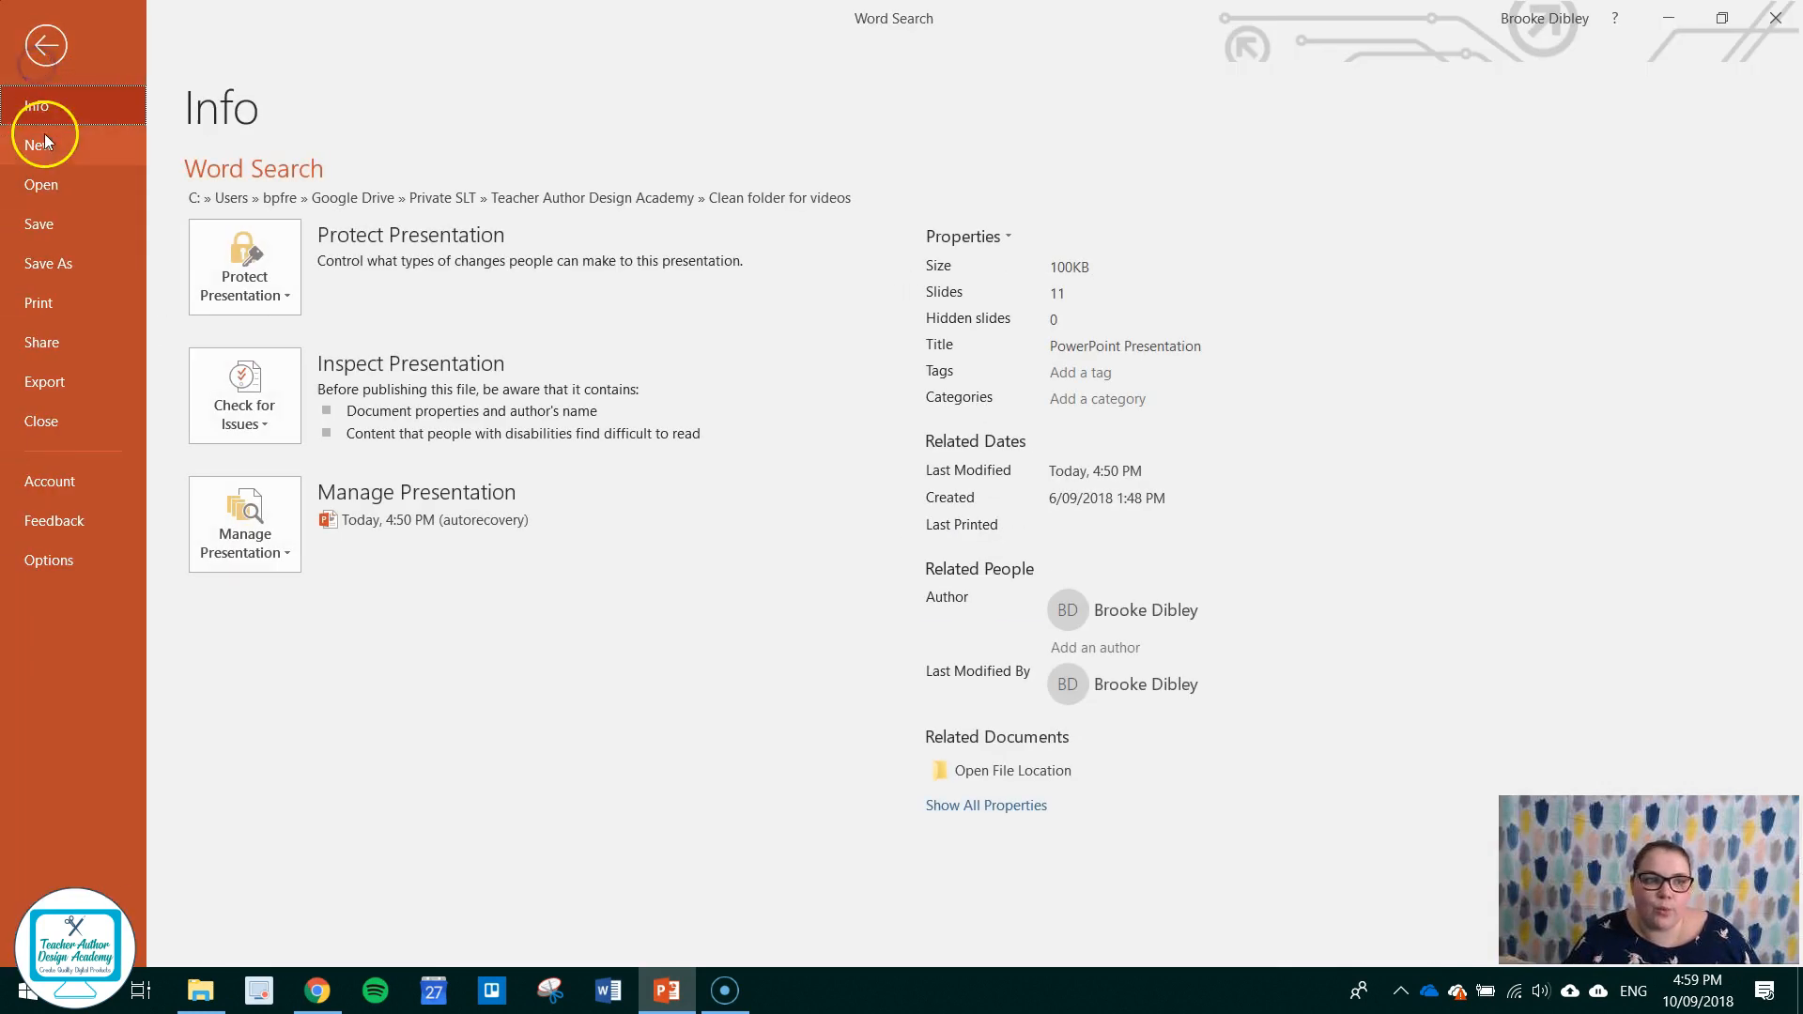
mouse_move(51, 262)
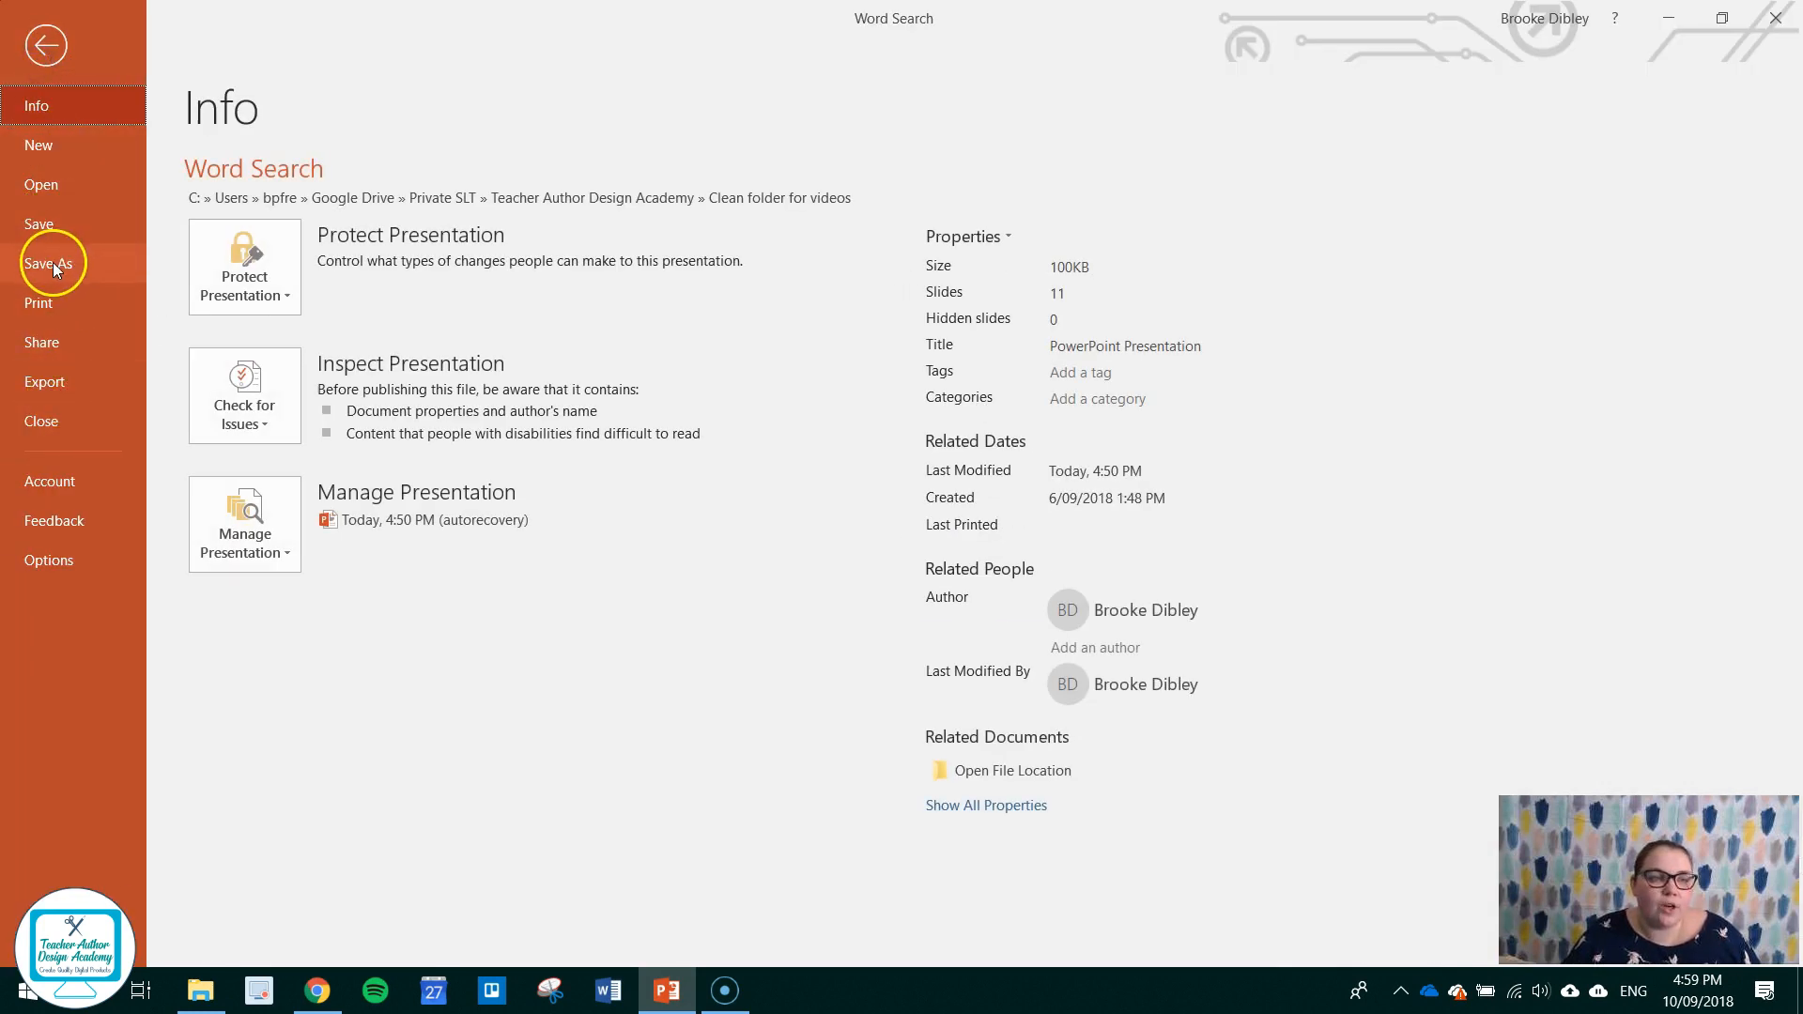
left_click(50, 263)
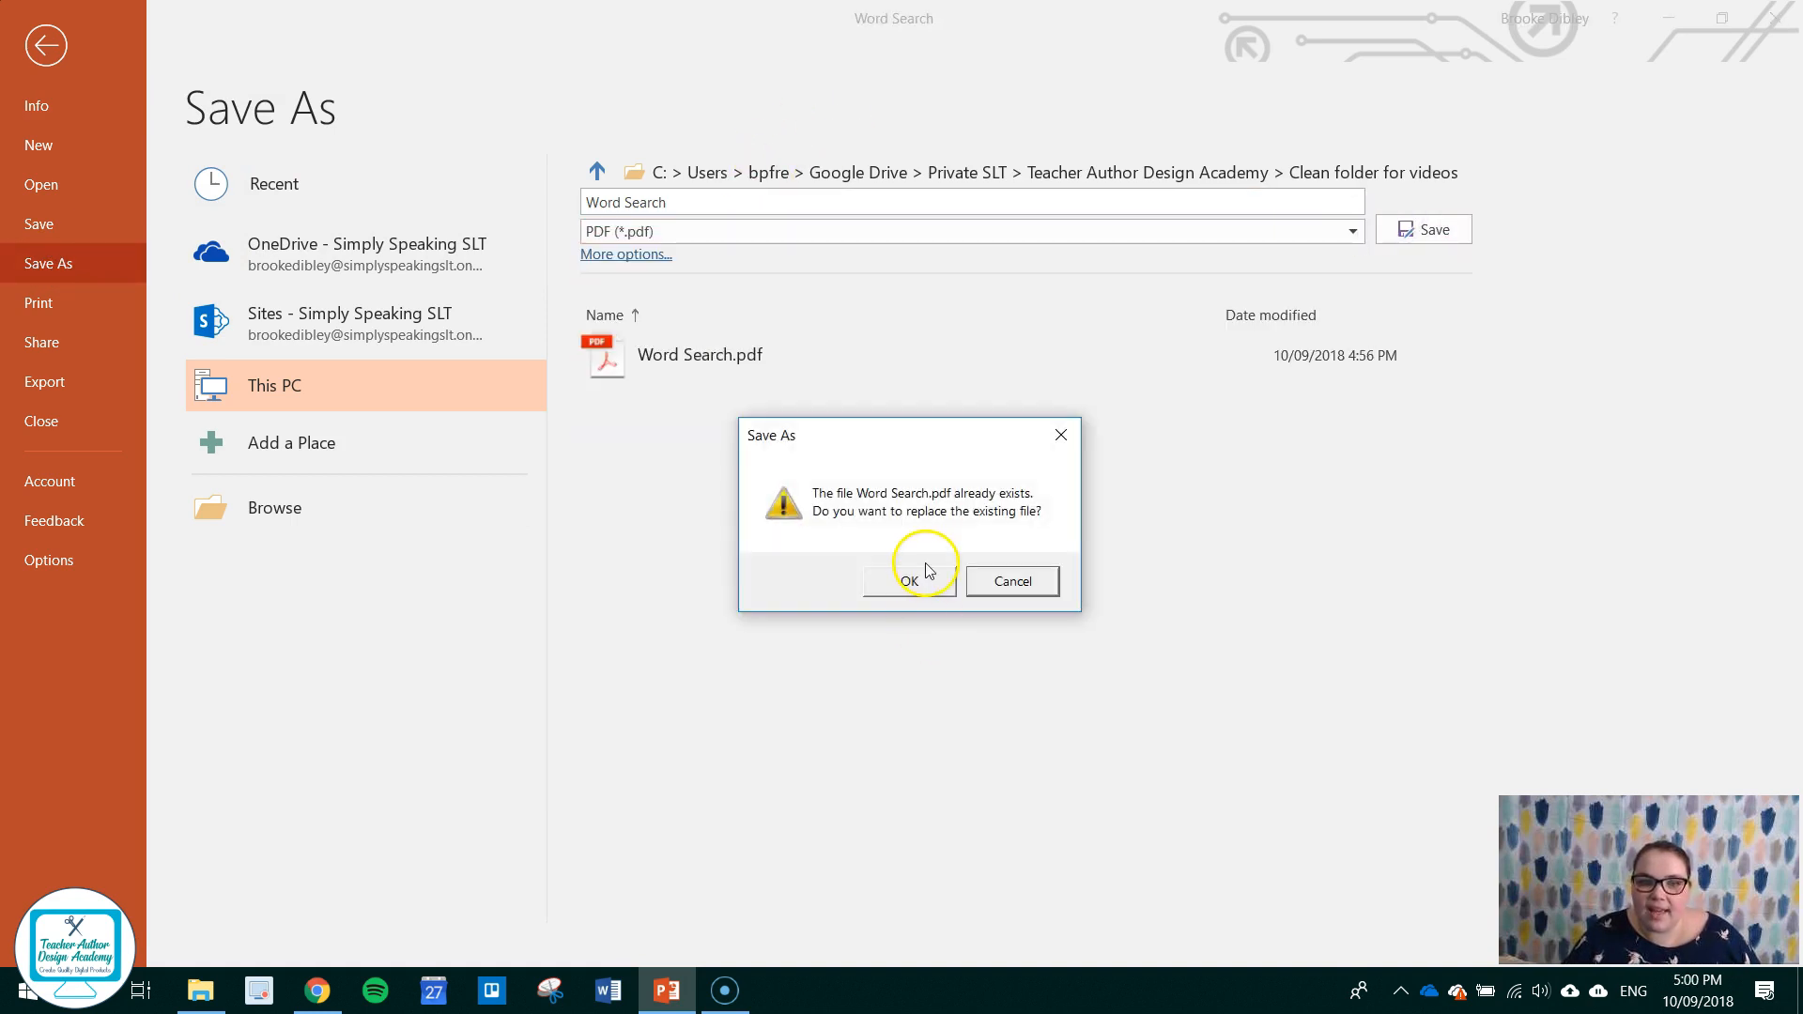
left_click(908, 580)
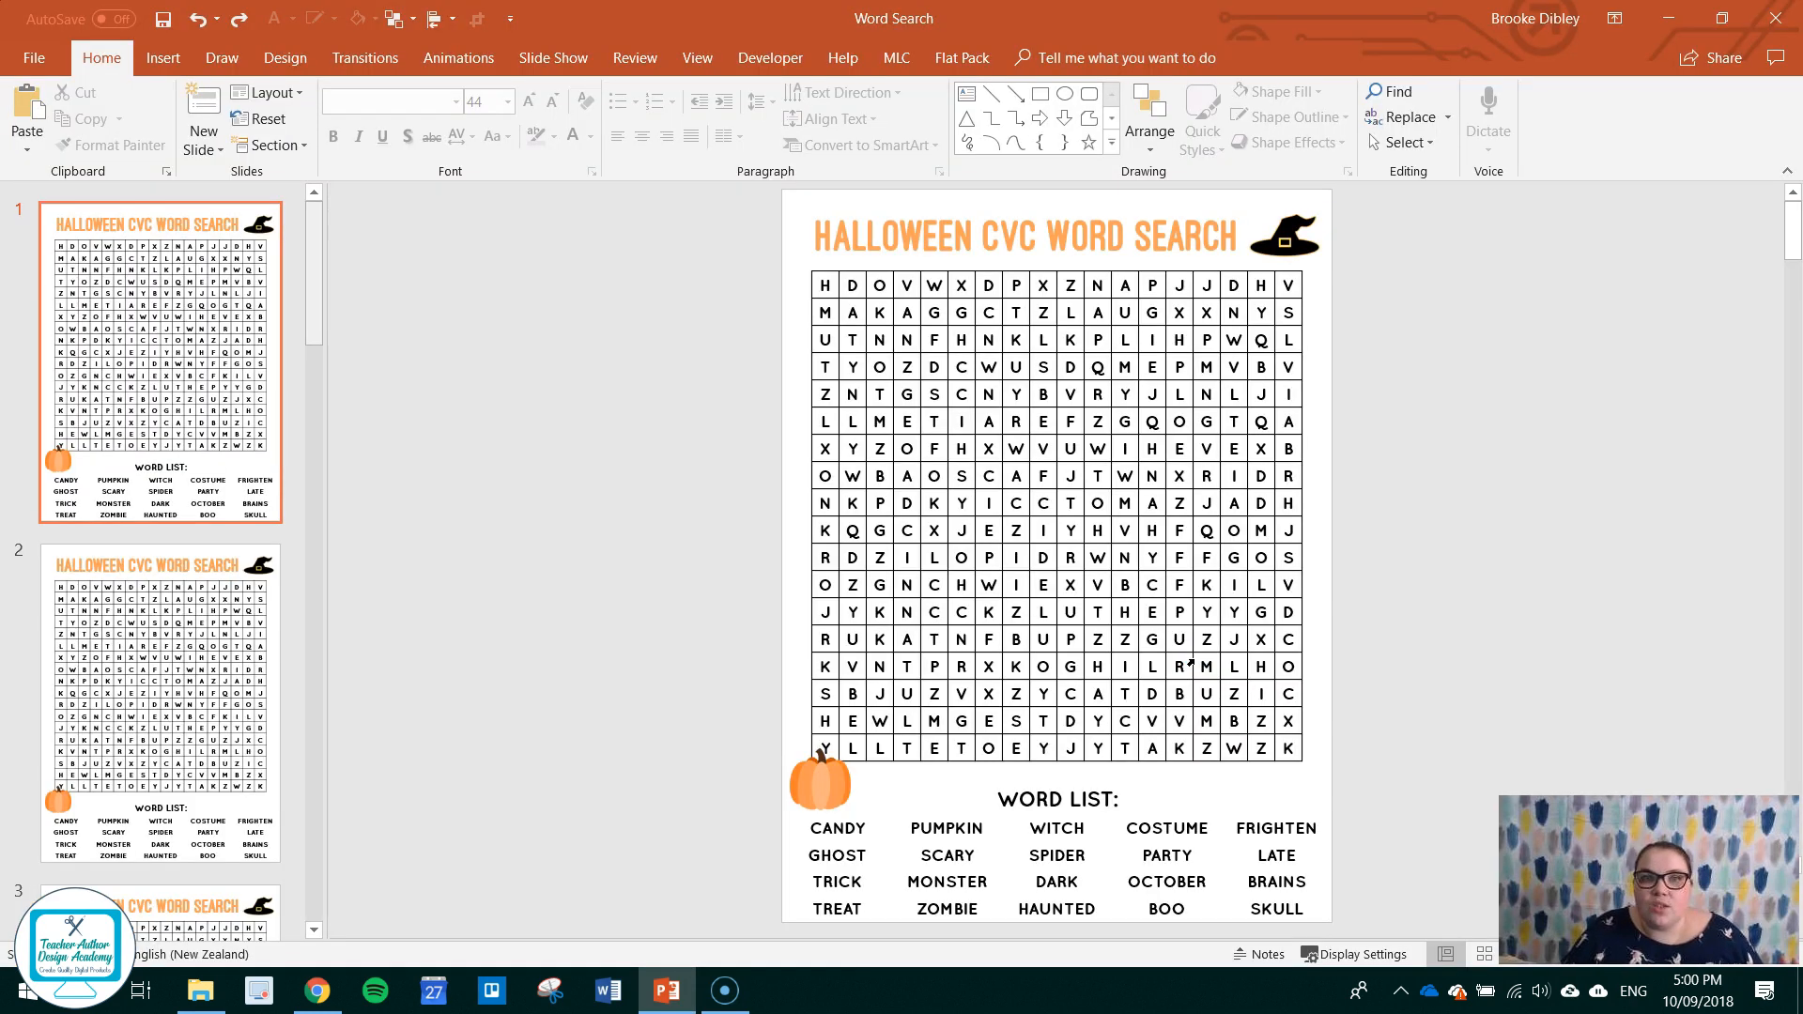
Check in Acrobat Reader that the PDF's pumpkin picture is still selectable, then return to PowerPoint.
left_click(199, 990)
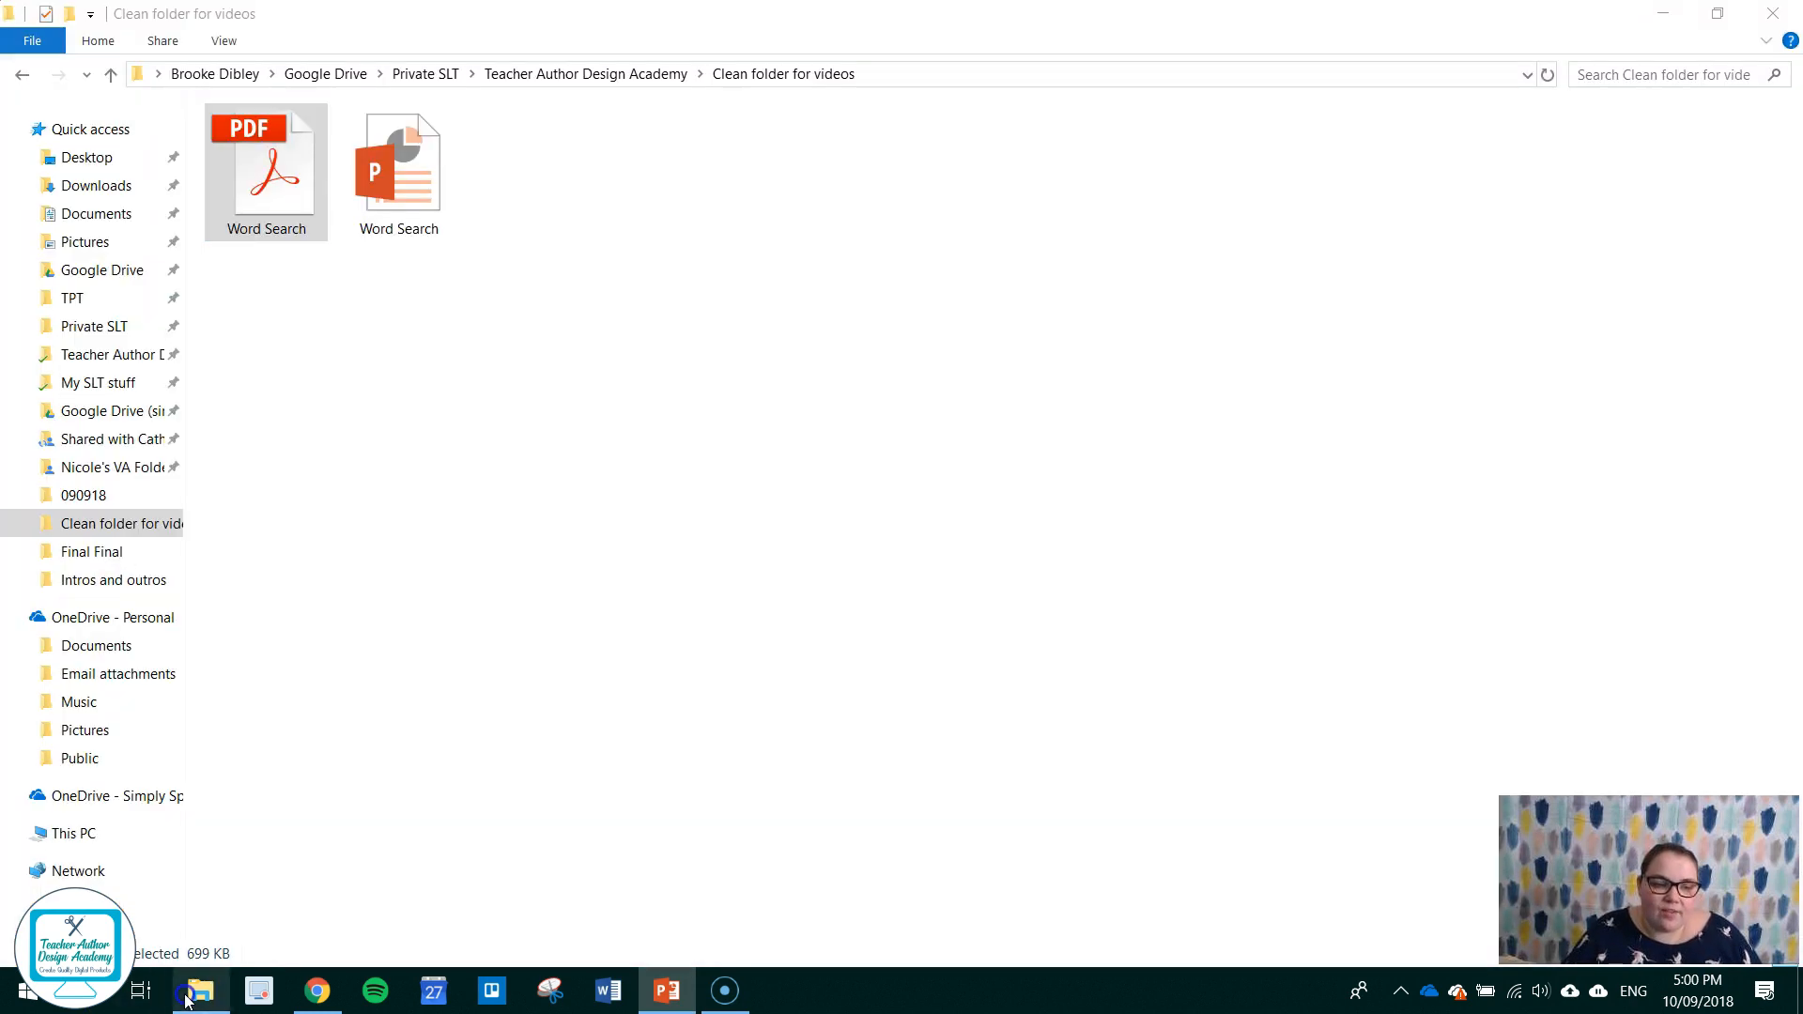
double_click(265, 159)
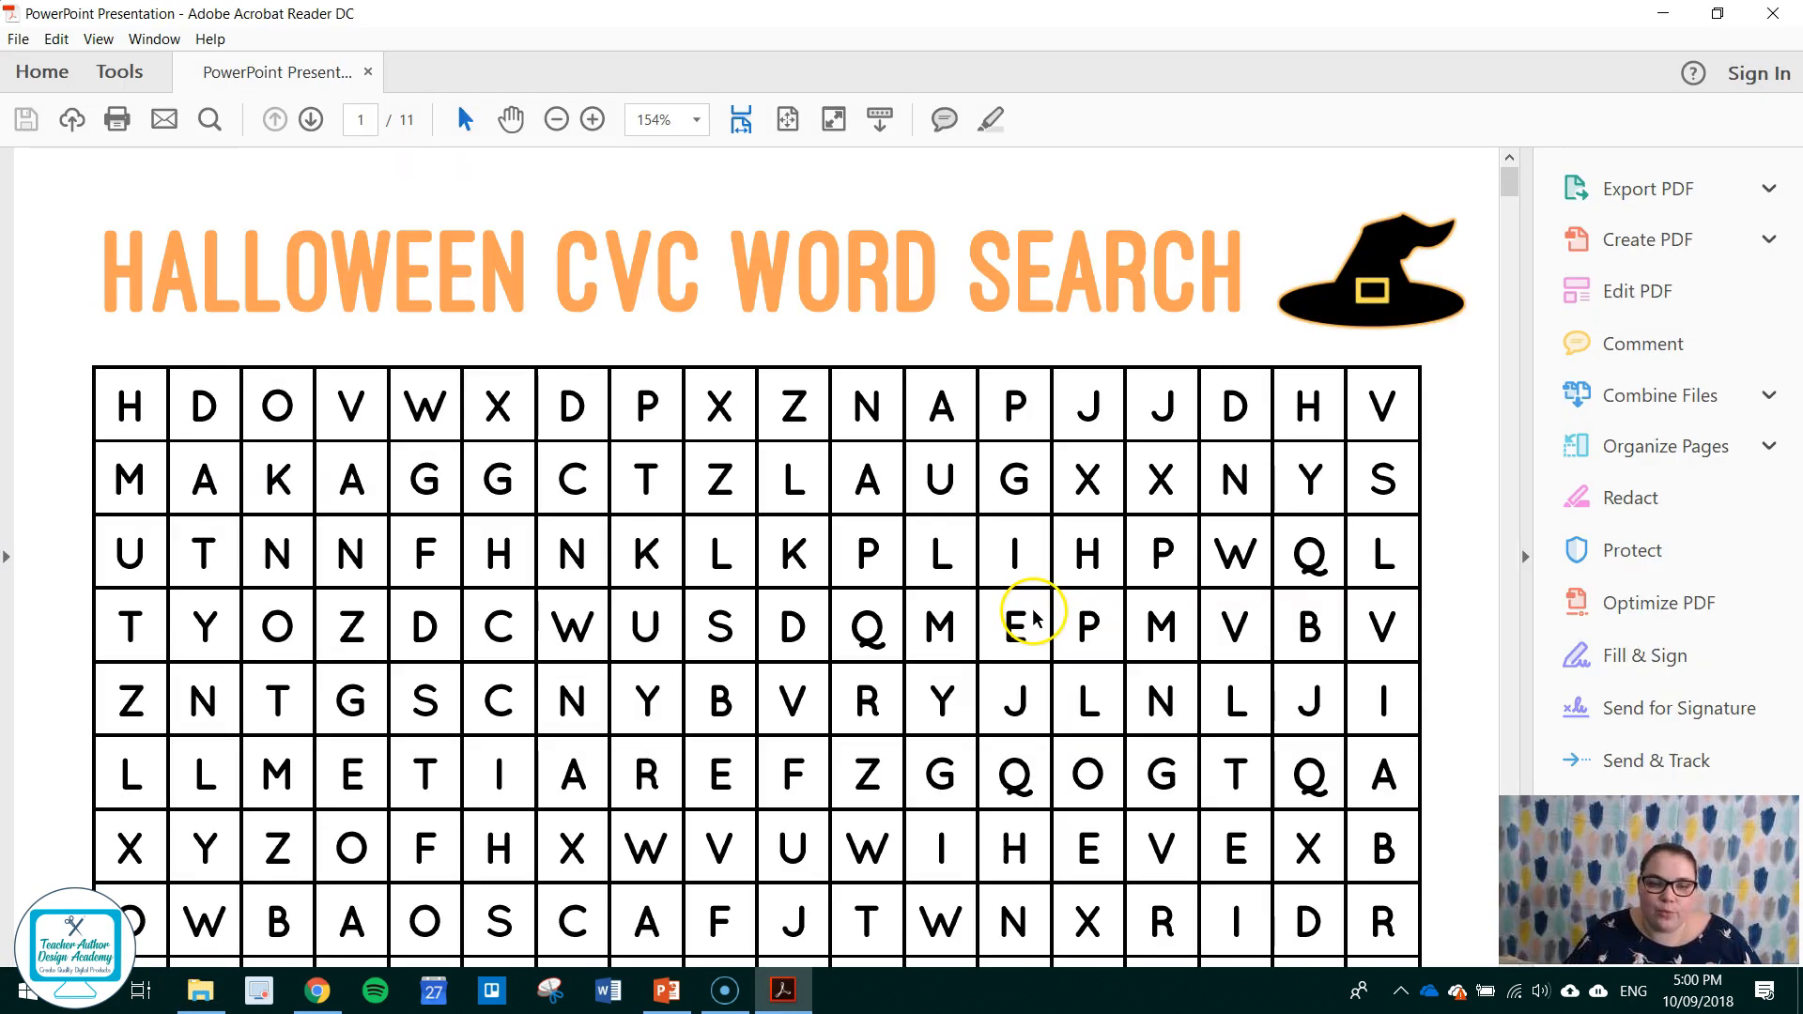
scroll("down", 3)
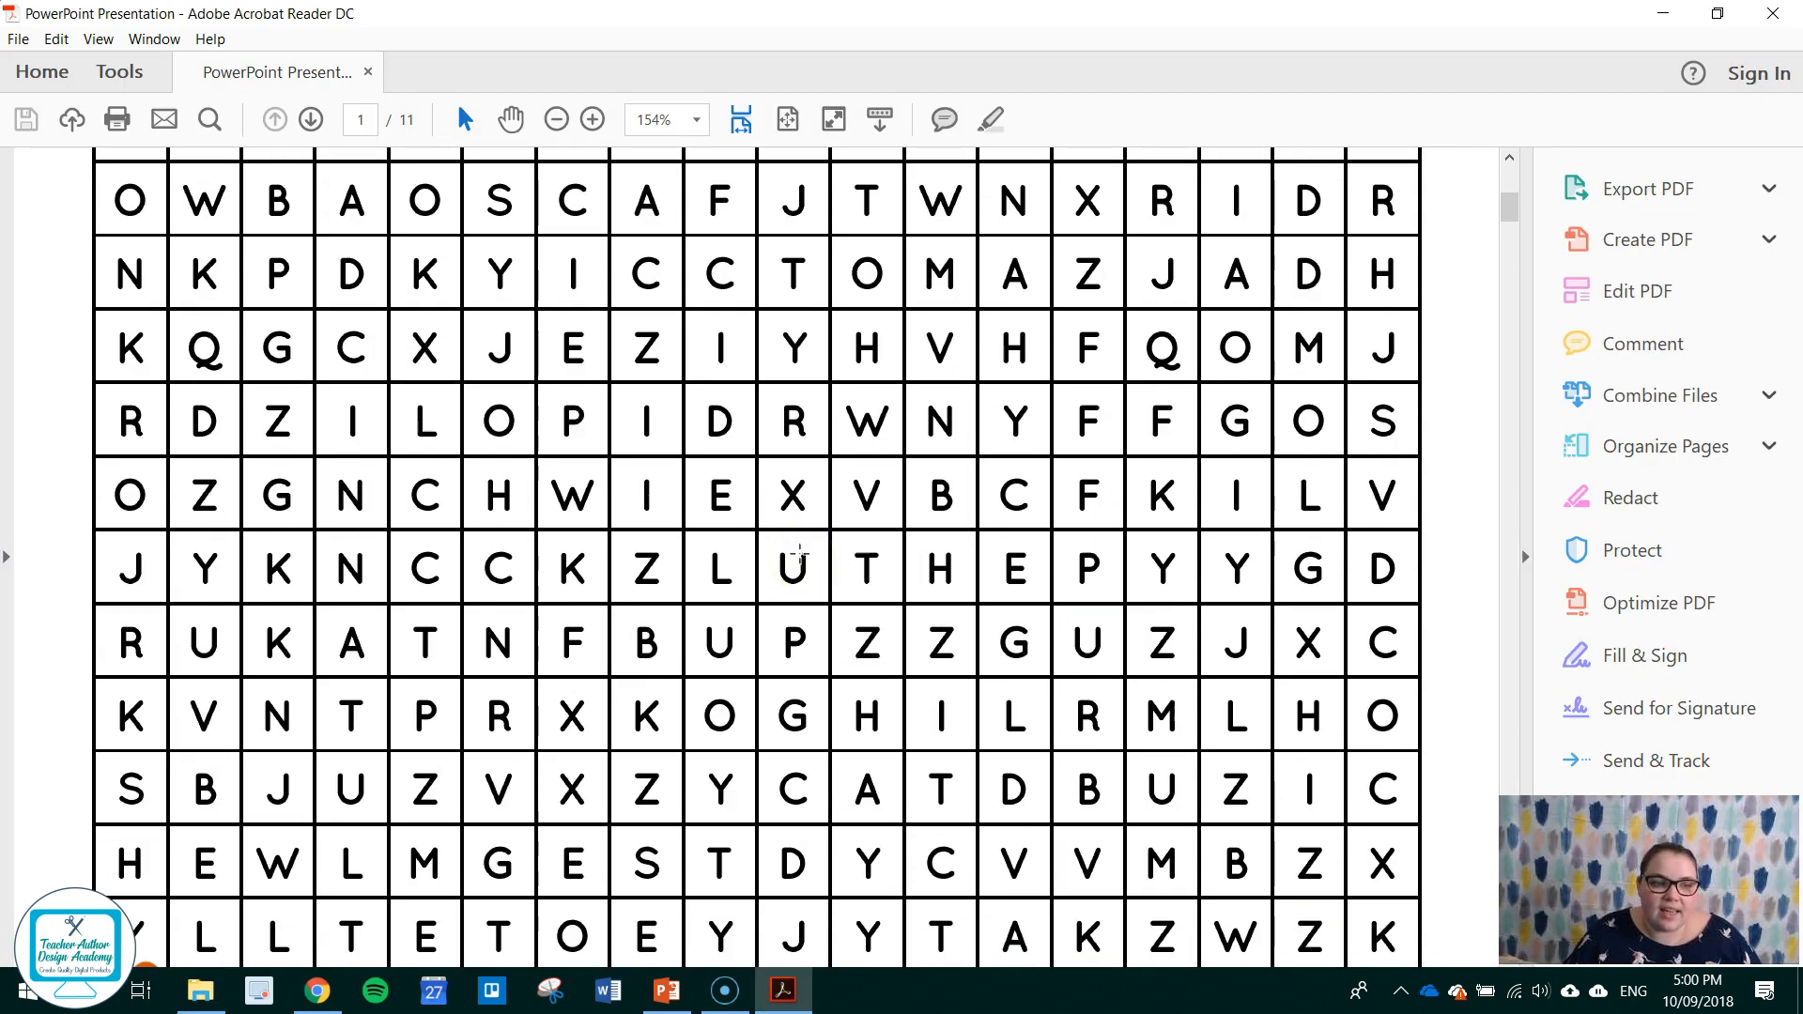
scroll("down", 3)
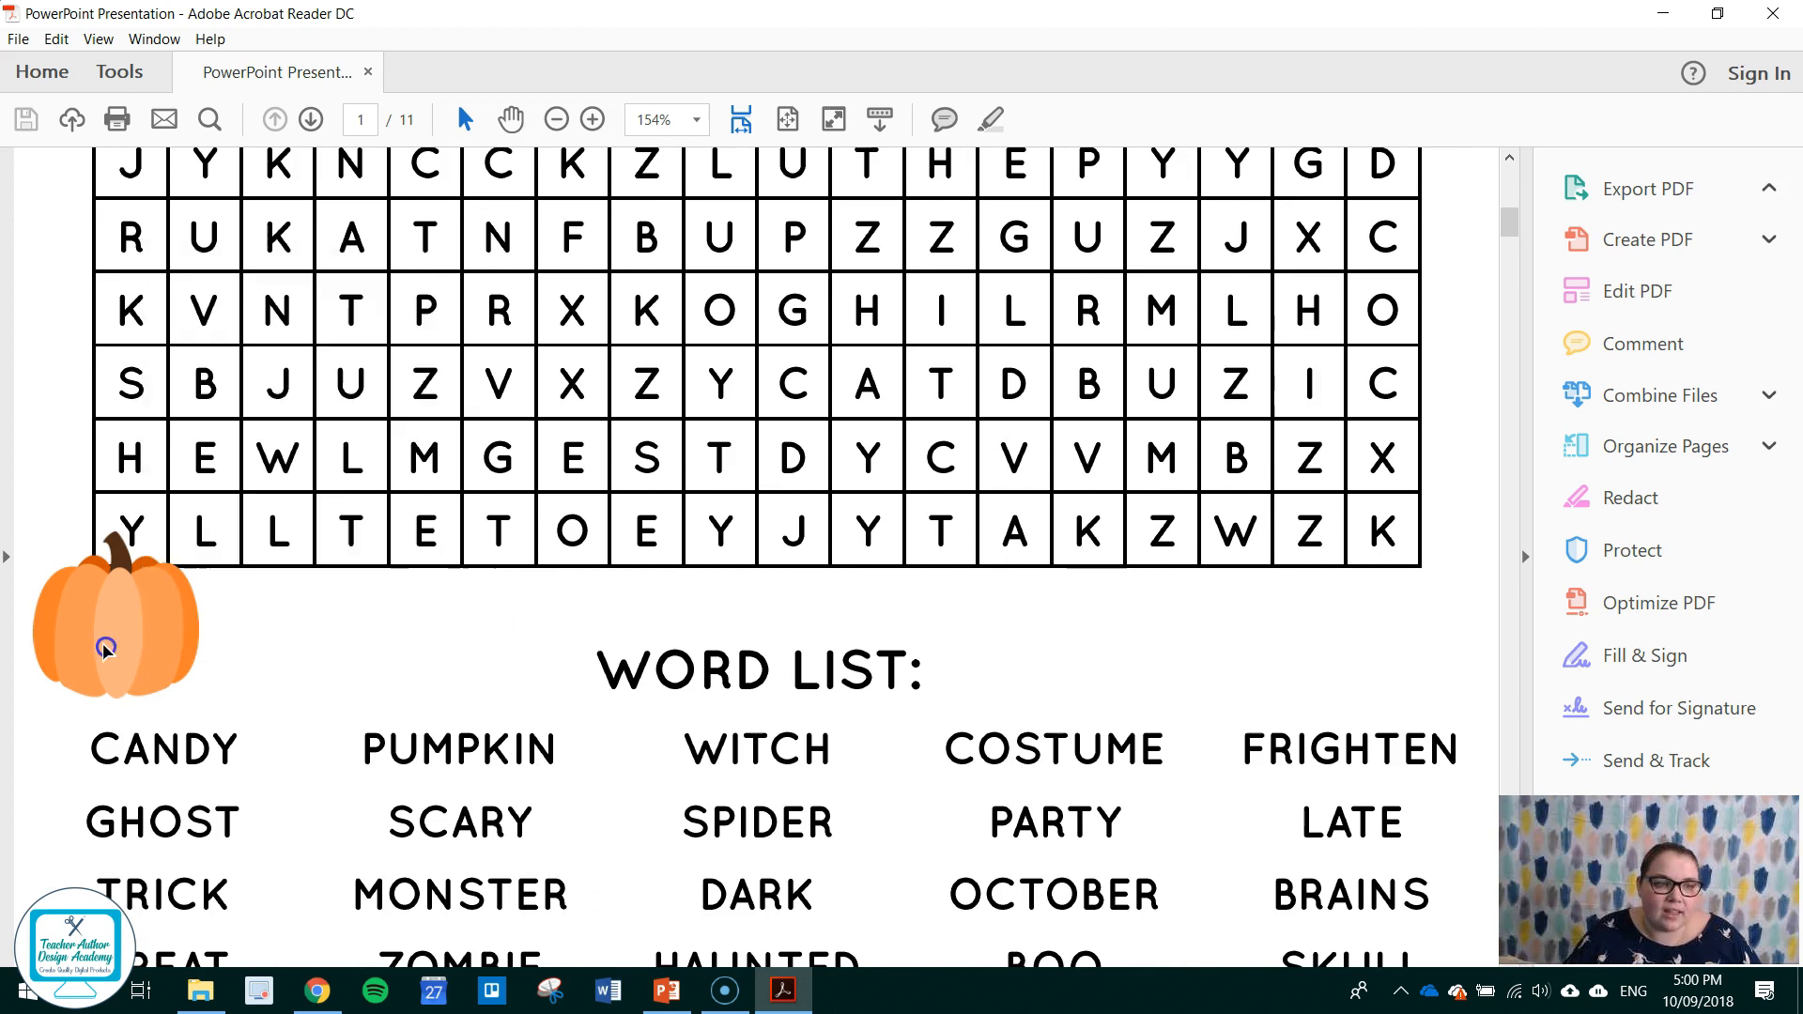
left_click(1646, 188)
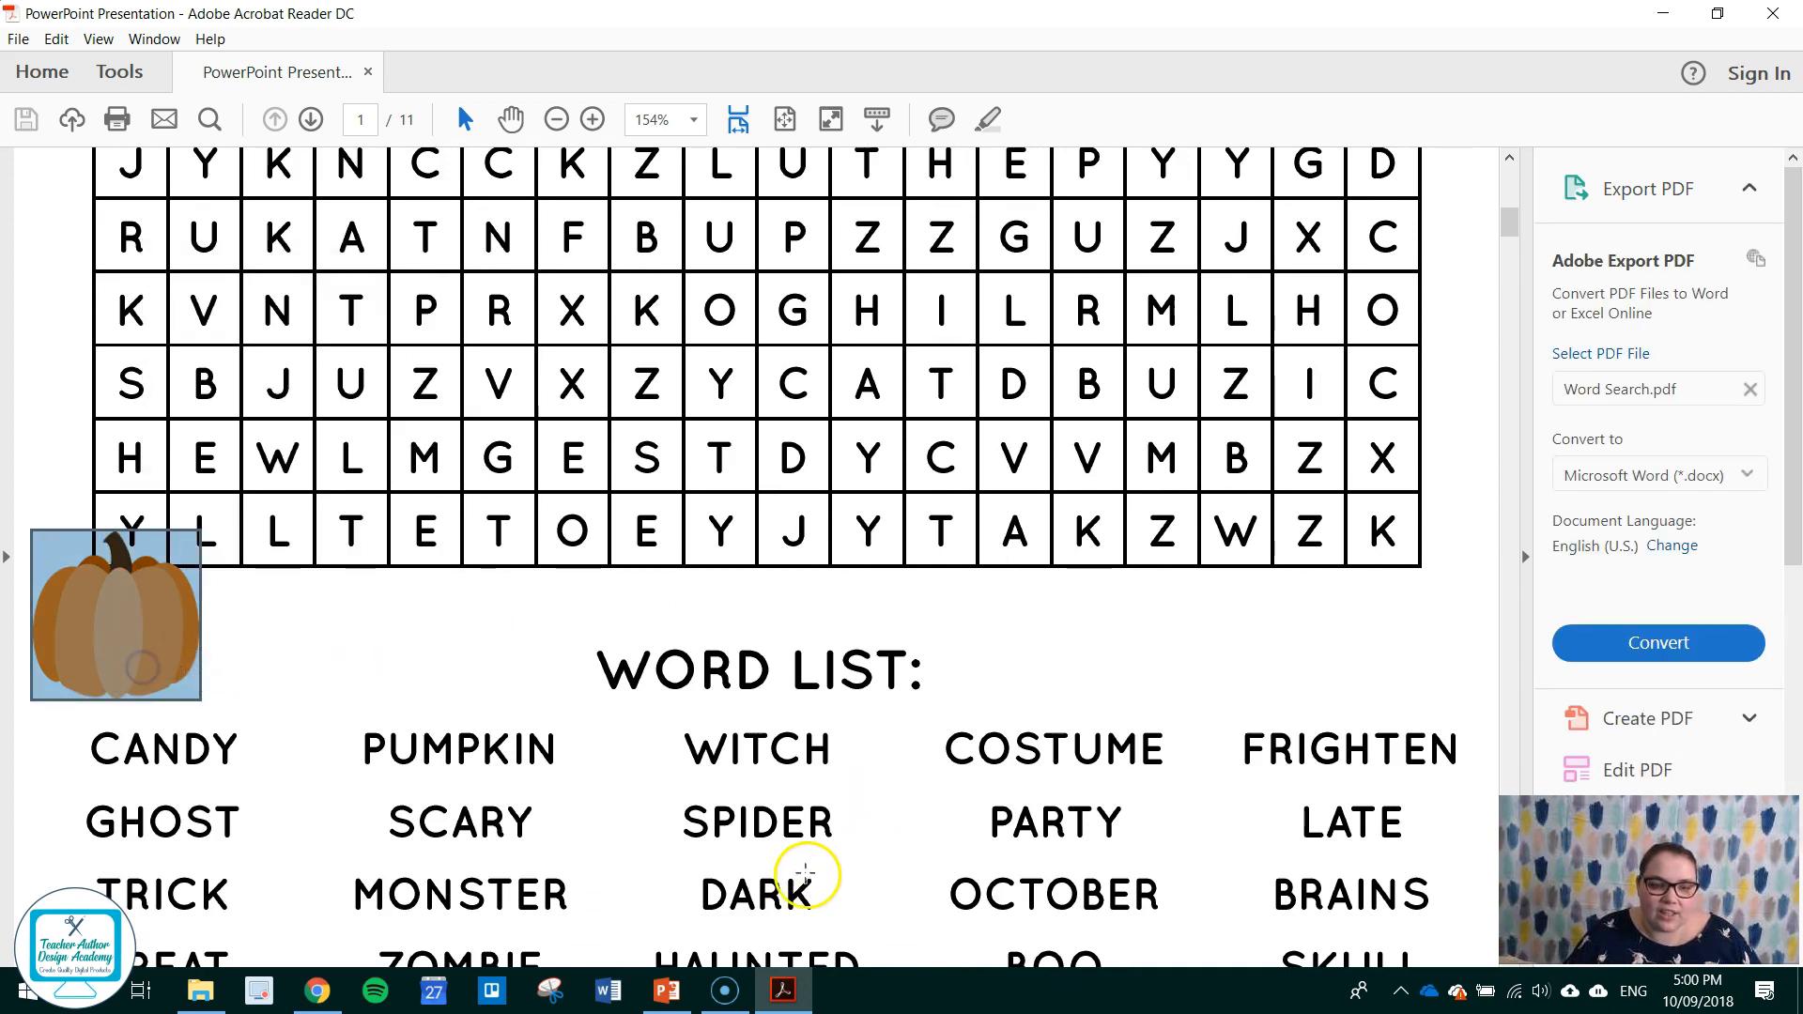
left_click(665, 990)
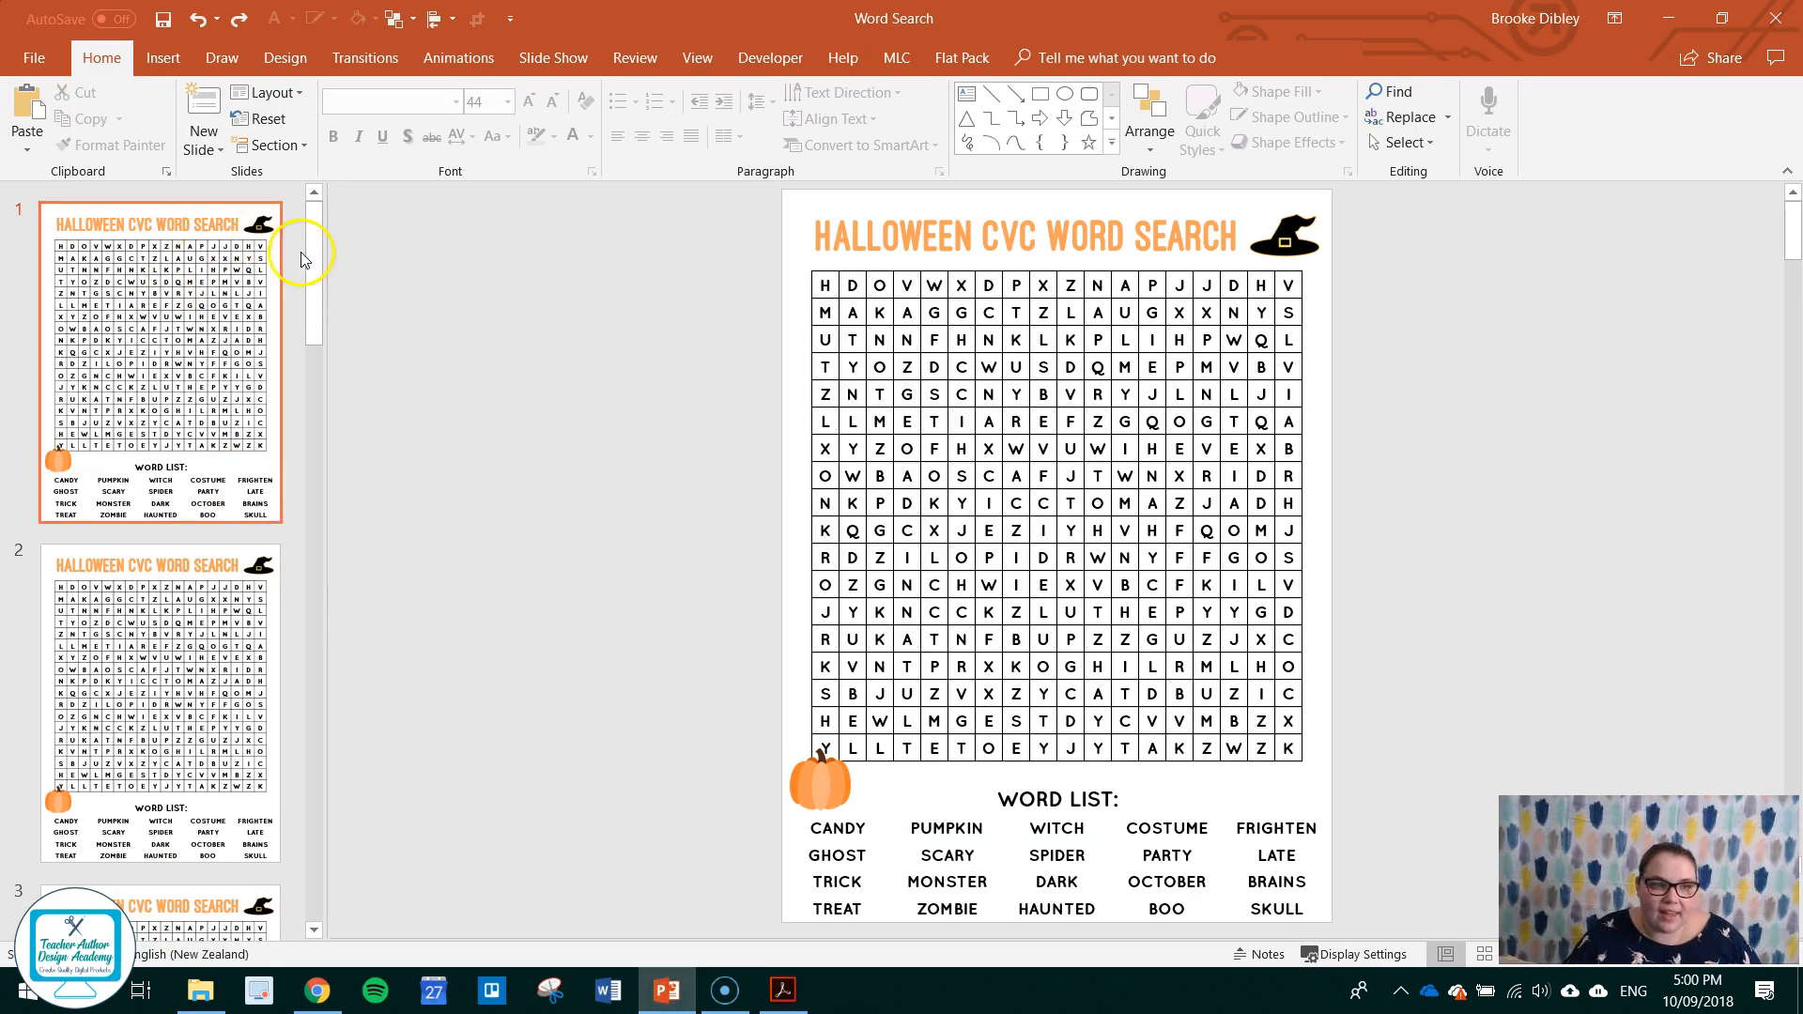
Compare slide 11 with the PDF and delete its stray pumpkin picture.
scroll("down", 3)
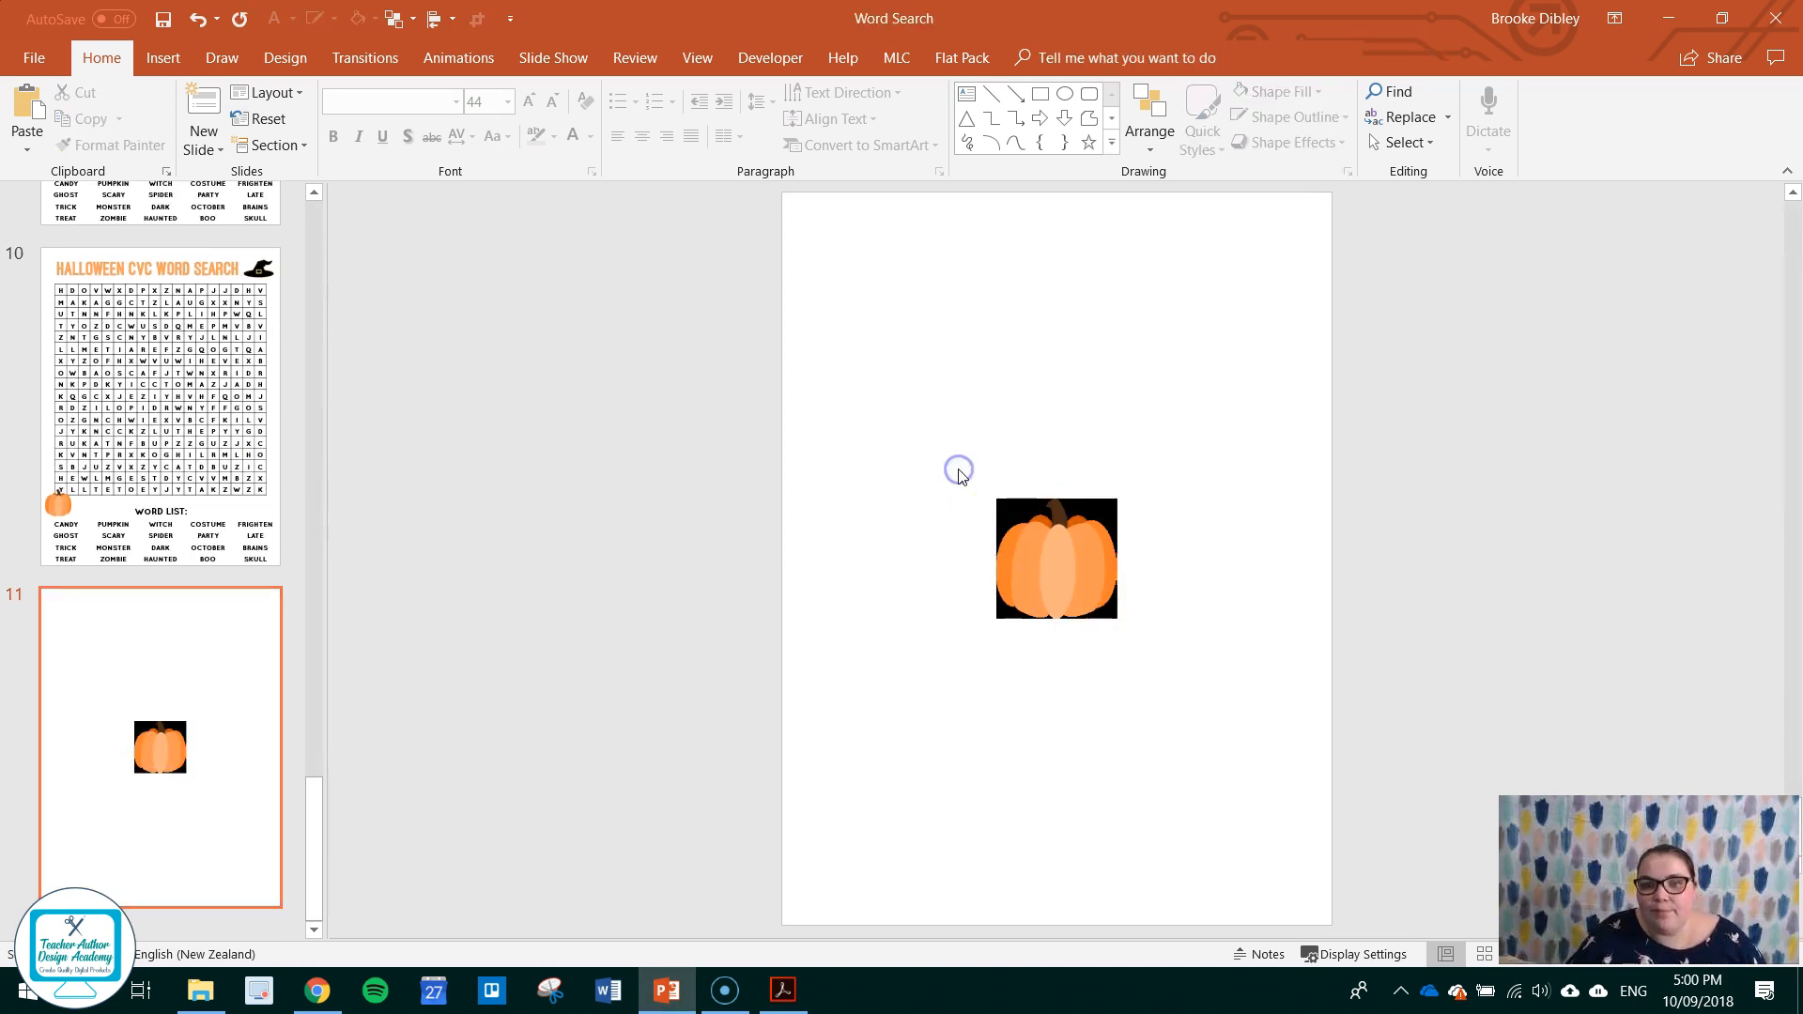
mouse_move(1044, 481)
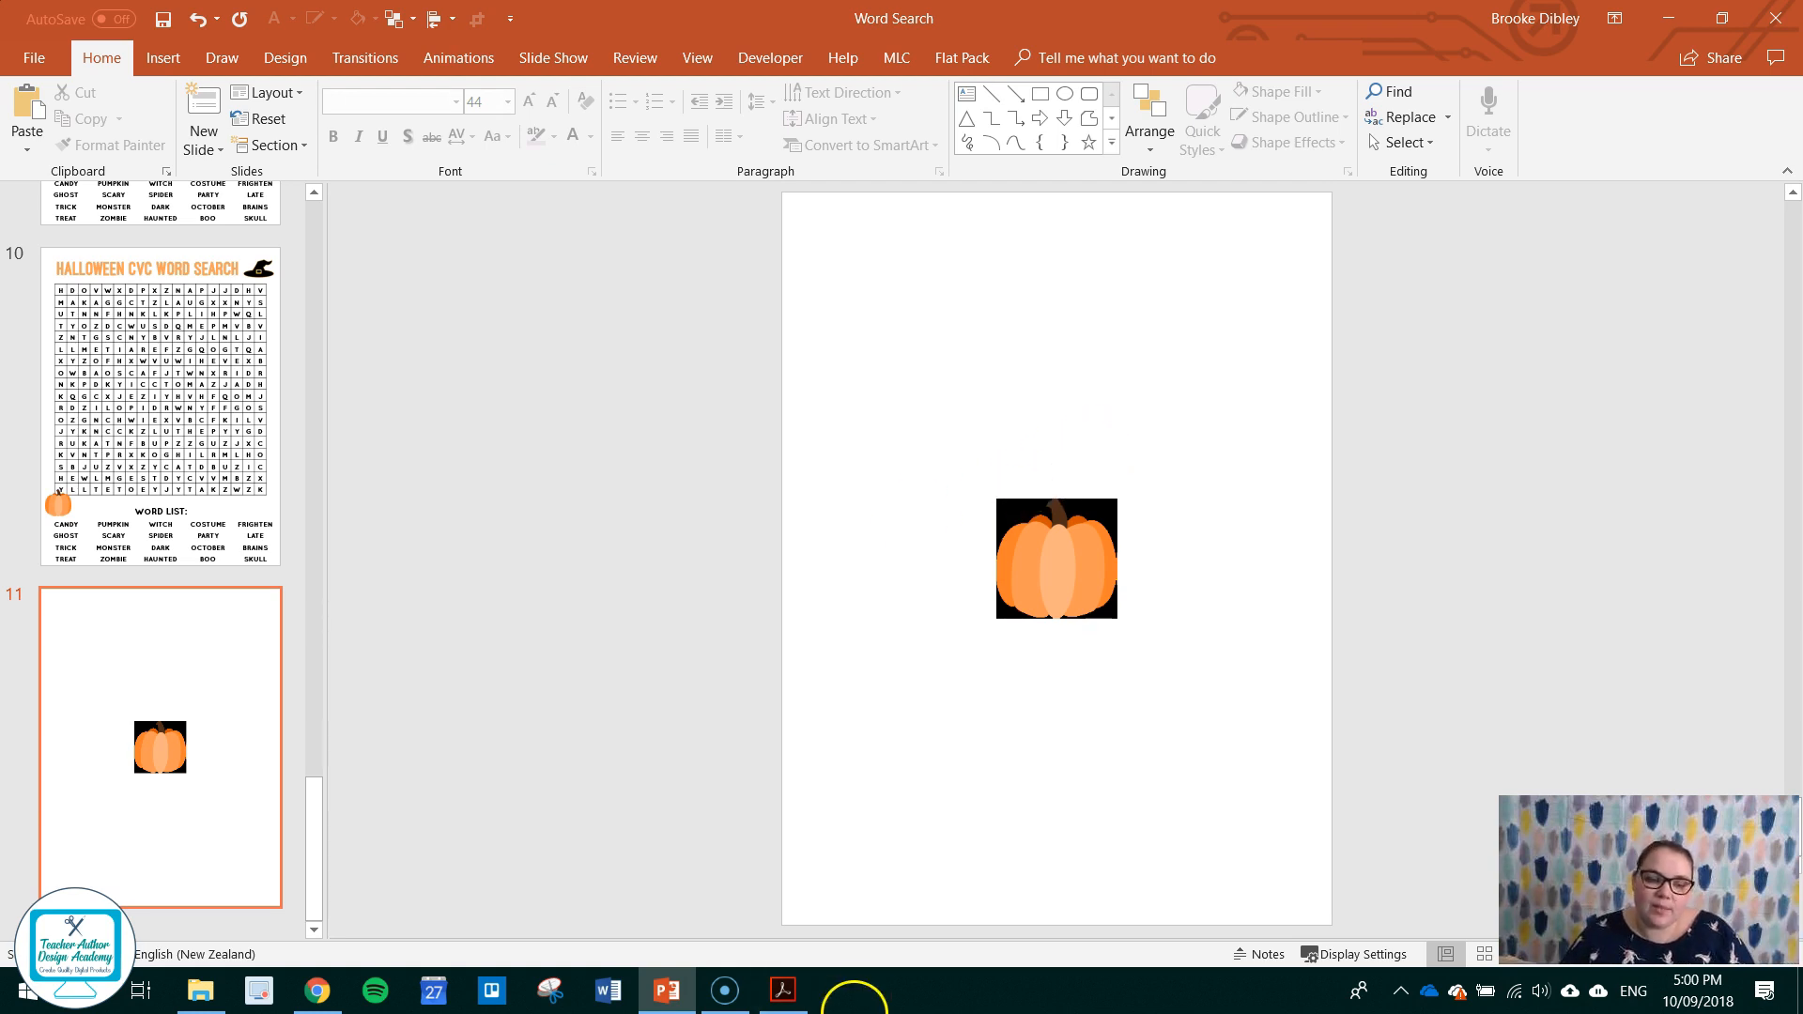
left_click(783, 990)
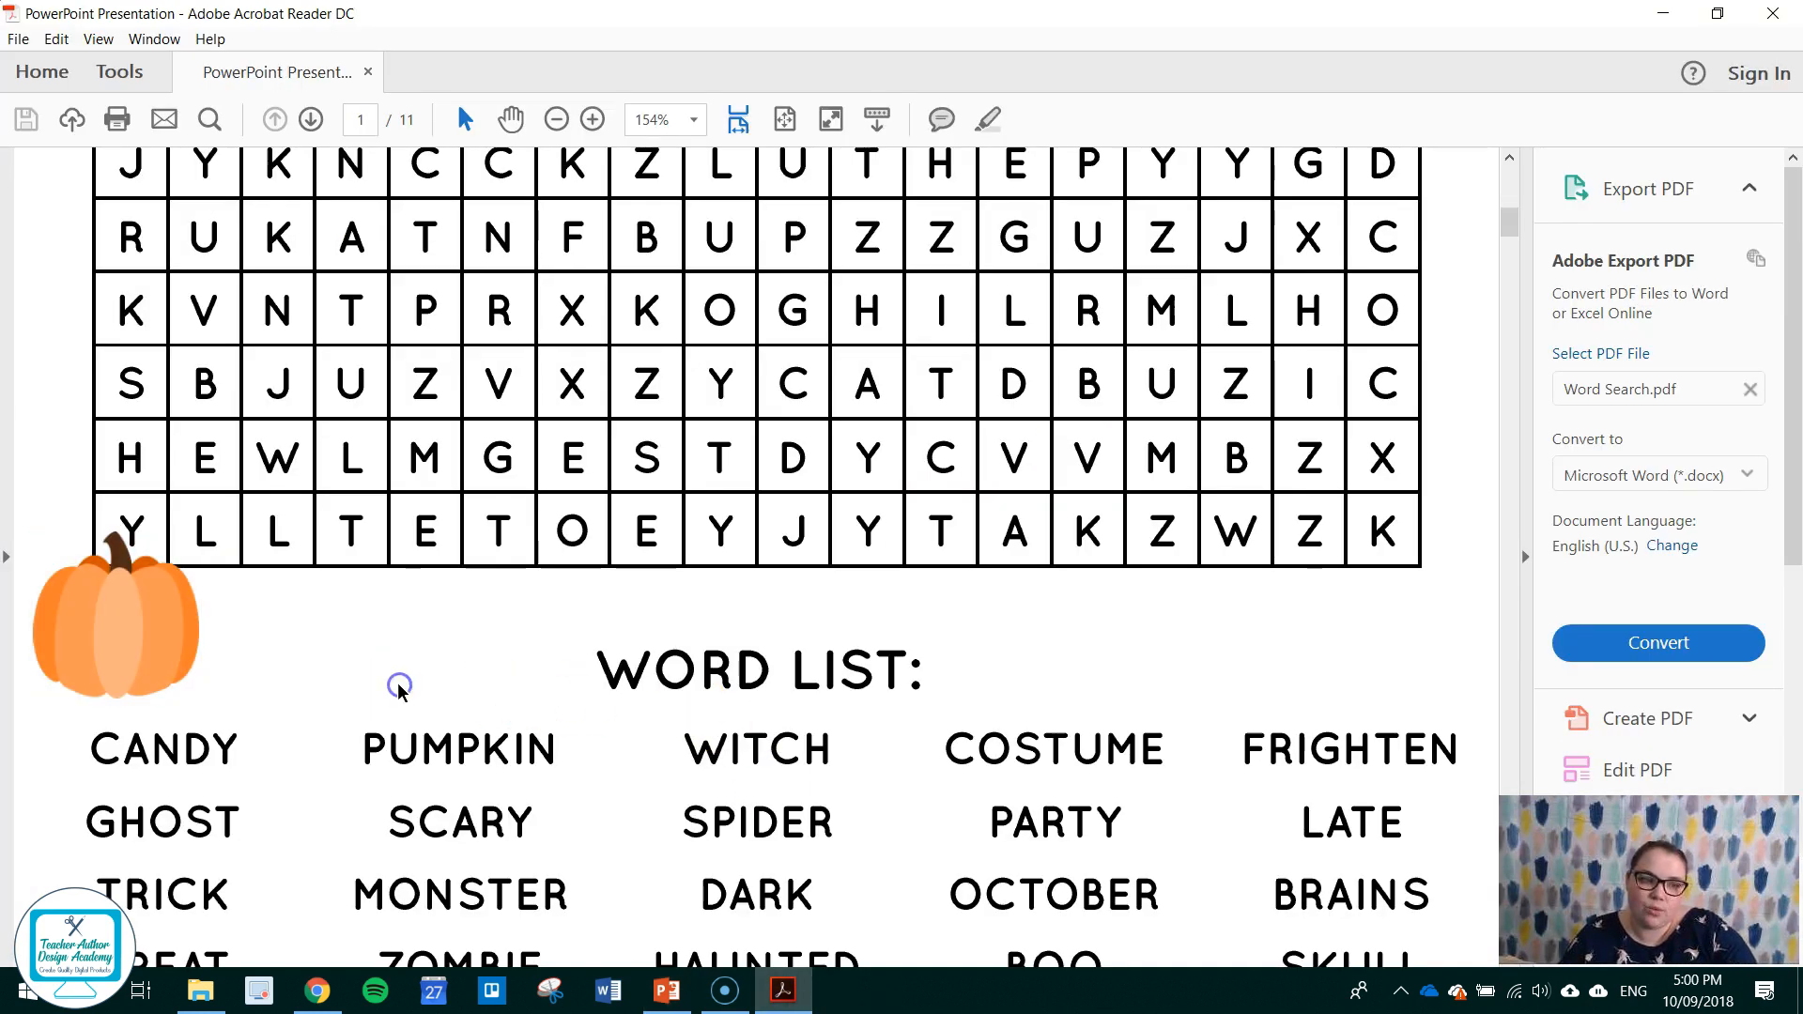
scroll("up", 3)
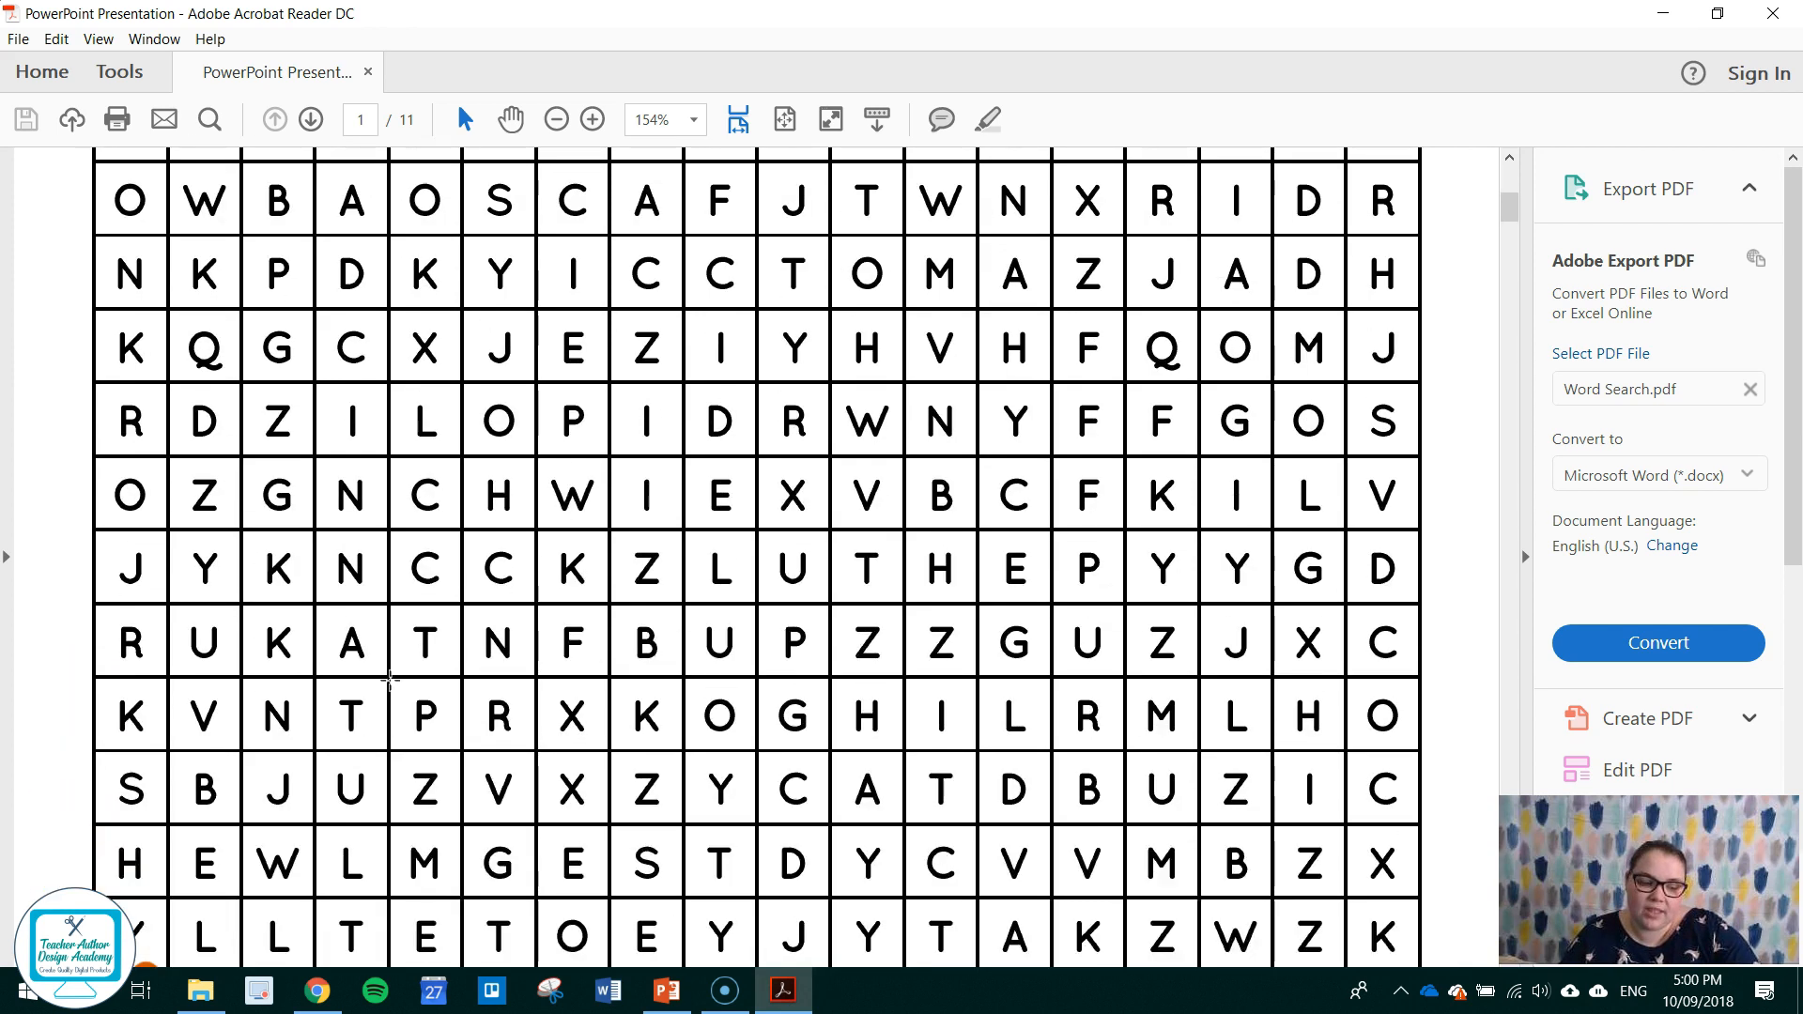
scroll("up", 3)
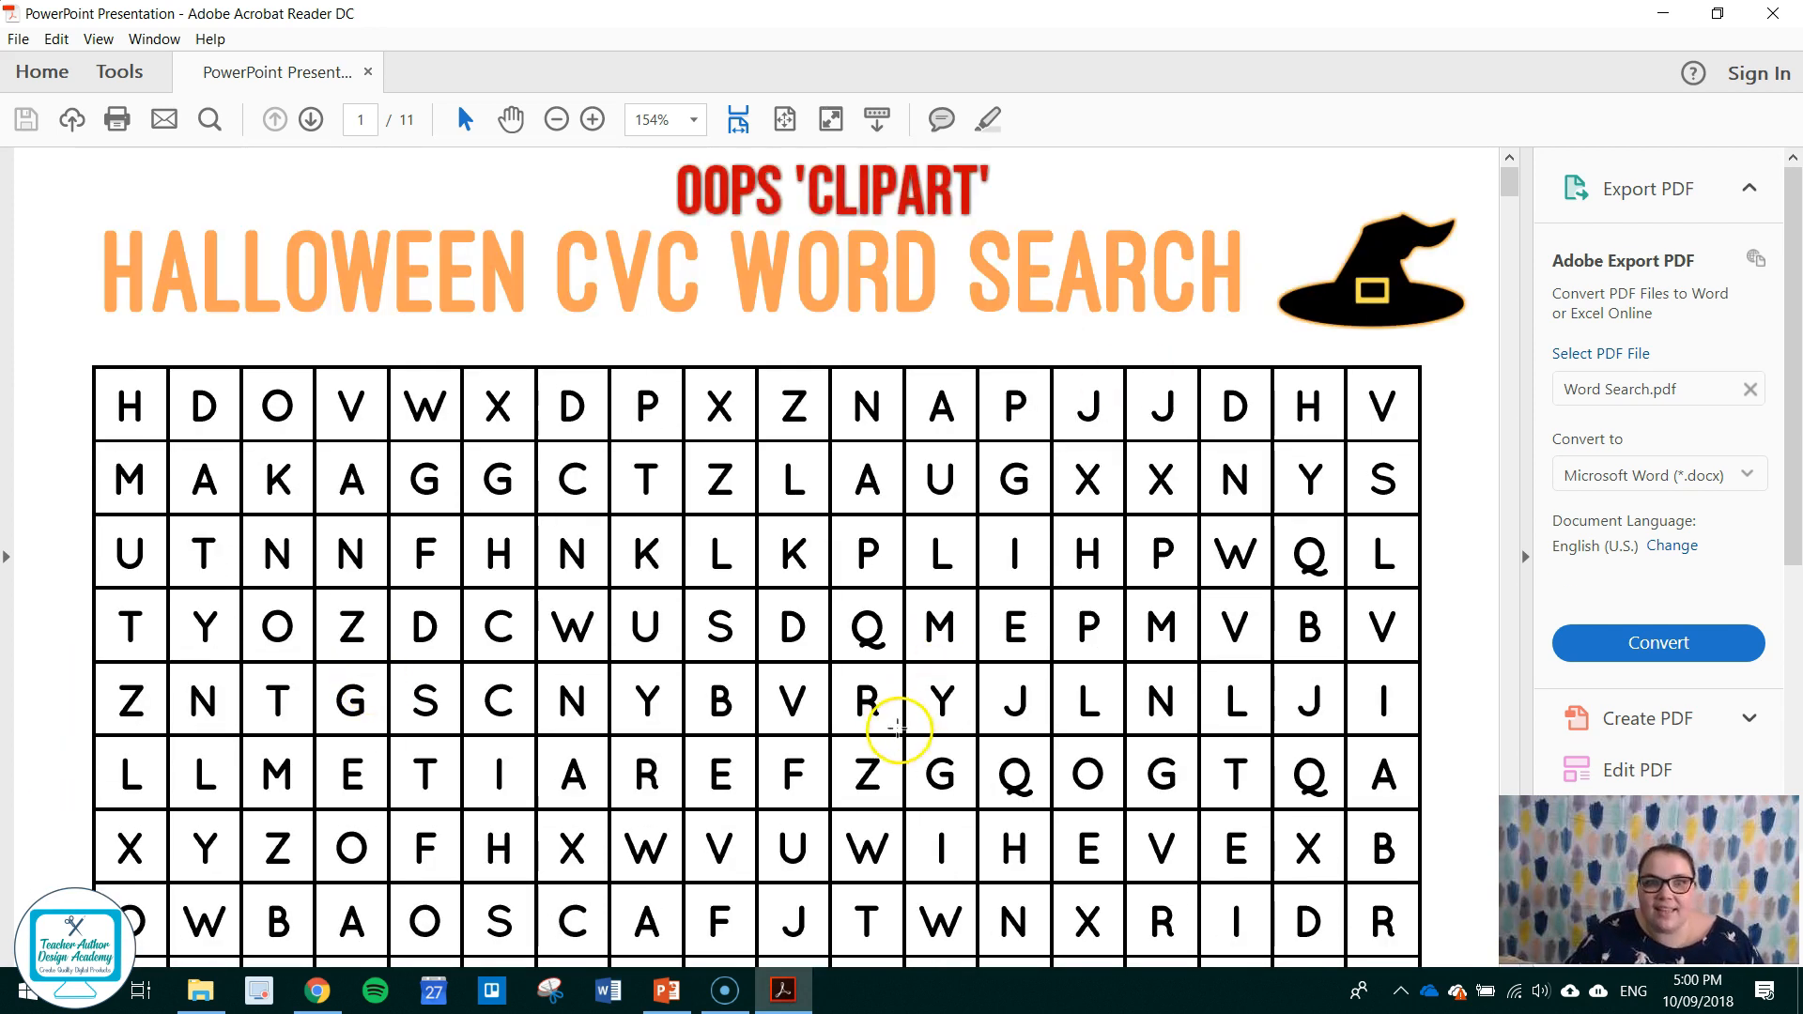
mouse_move(665, 990)
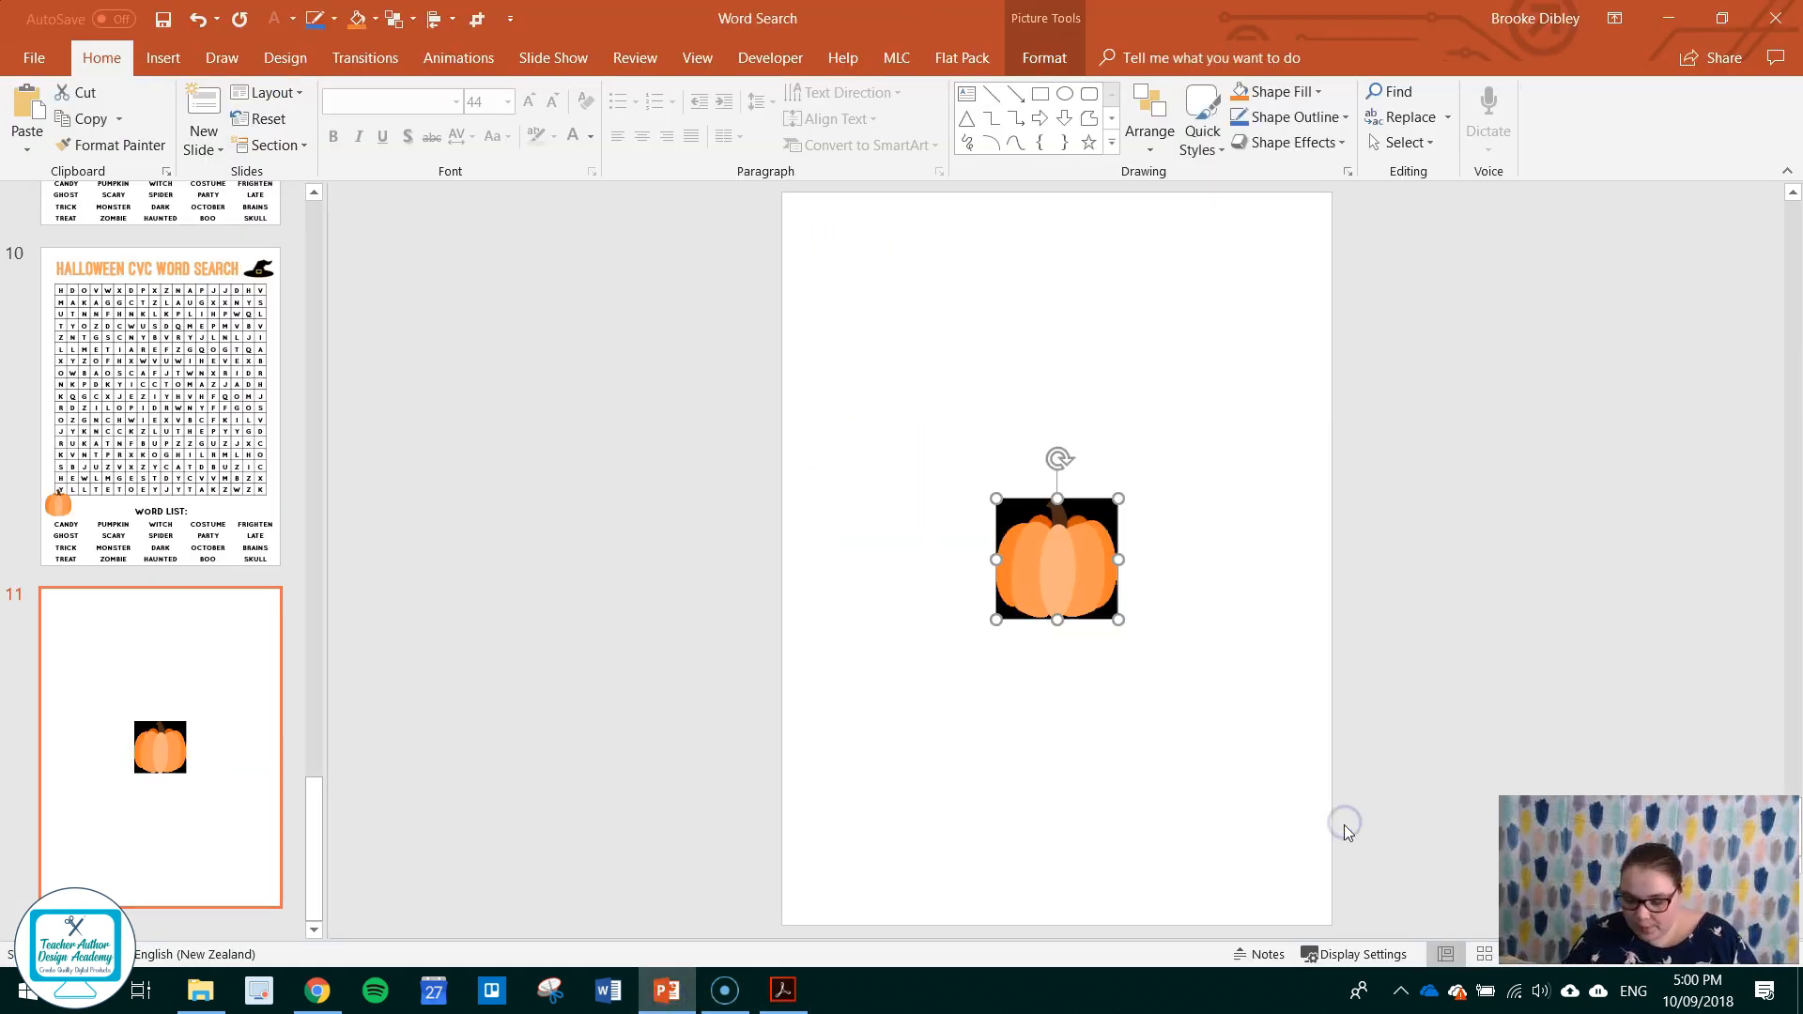
key("delete")
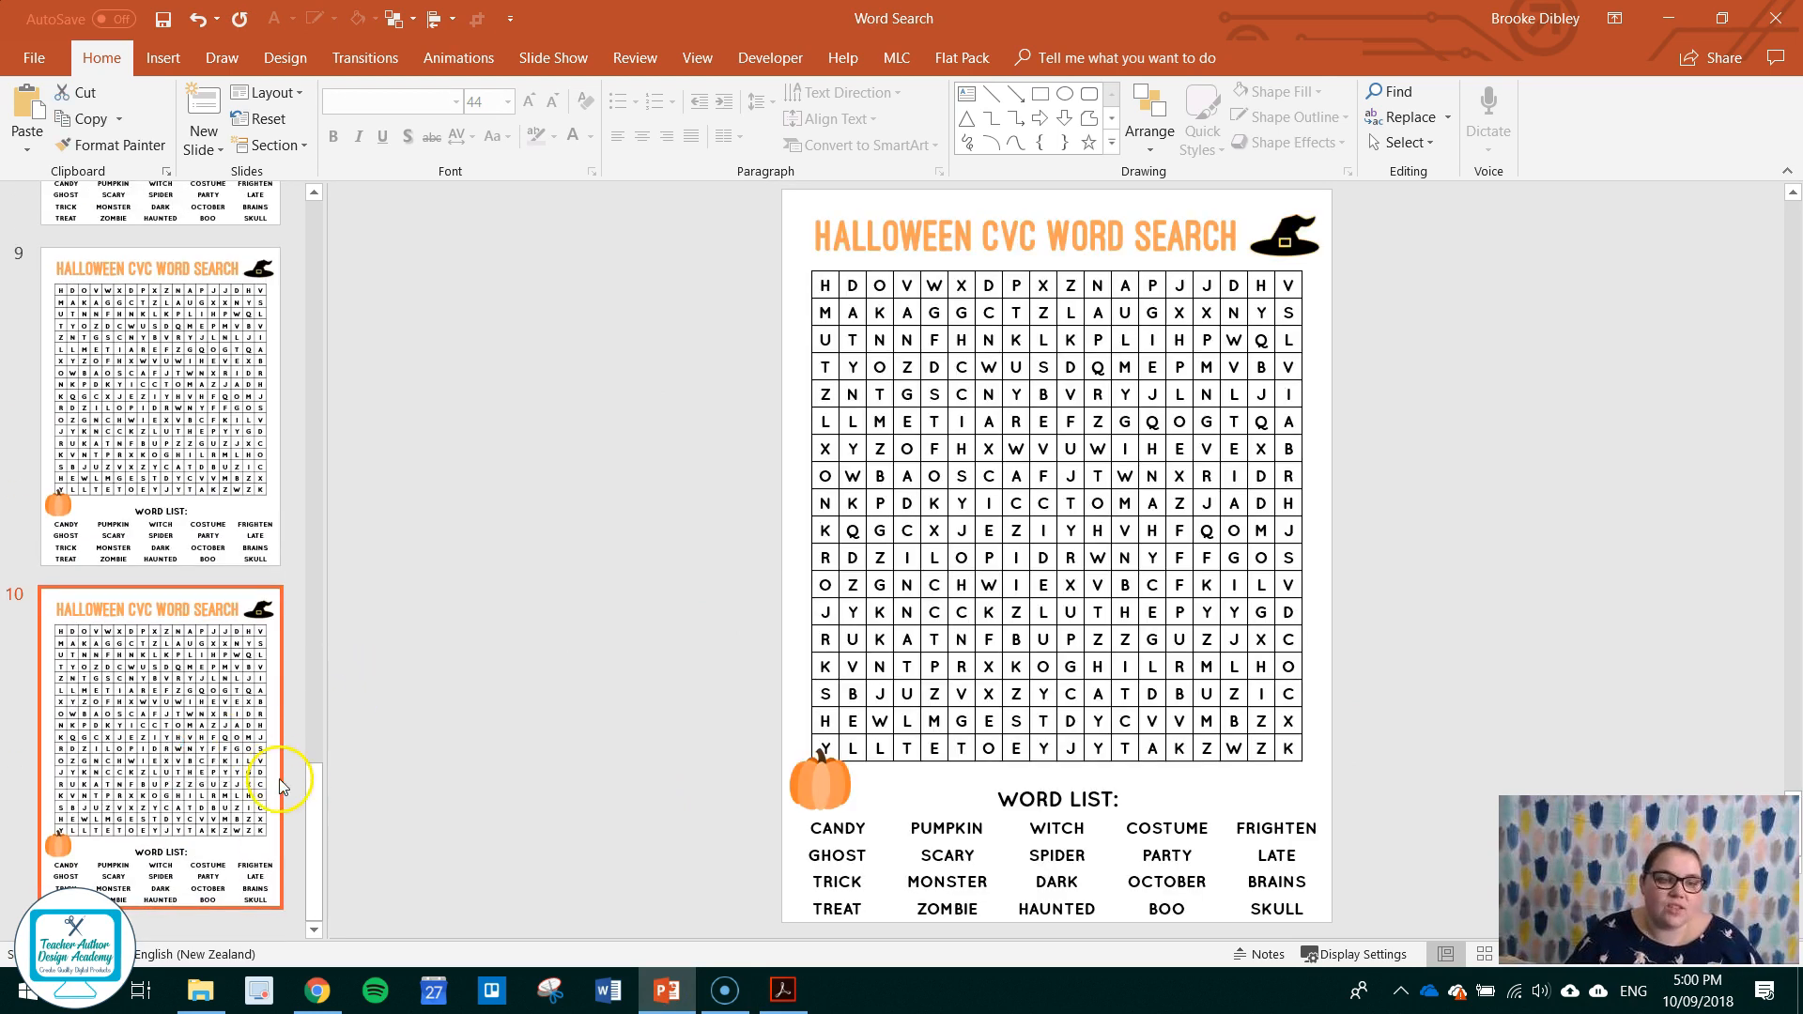
scroll("up", 3)
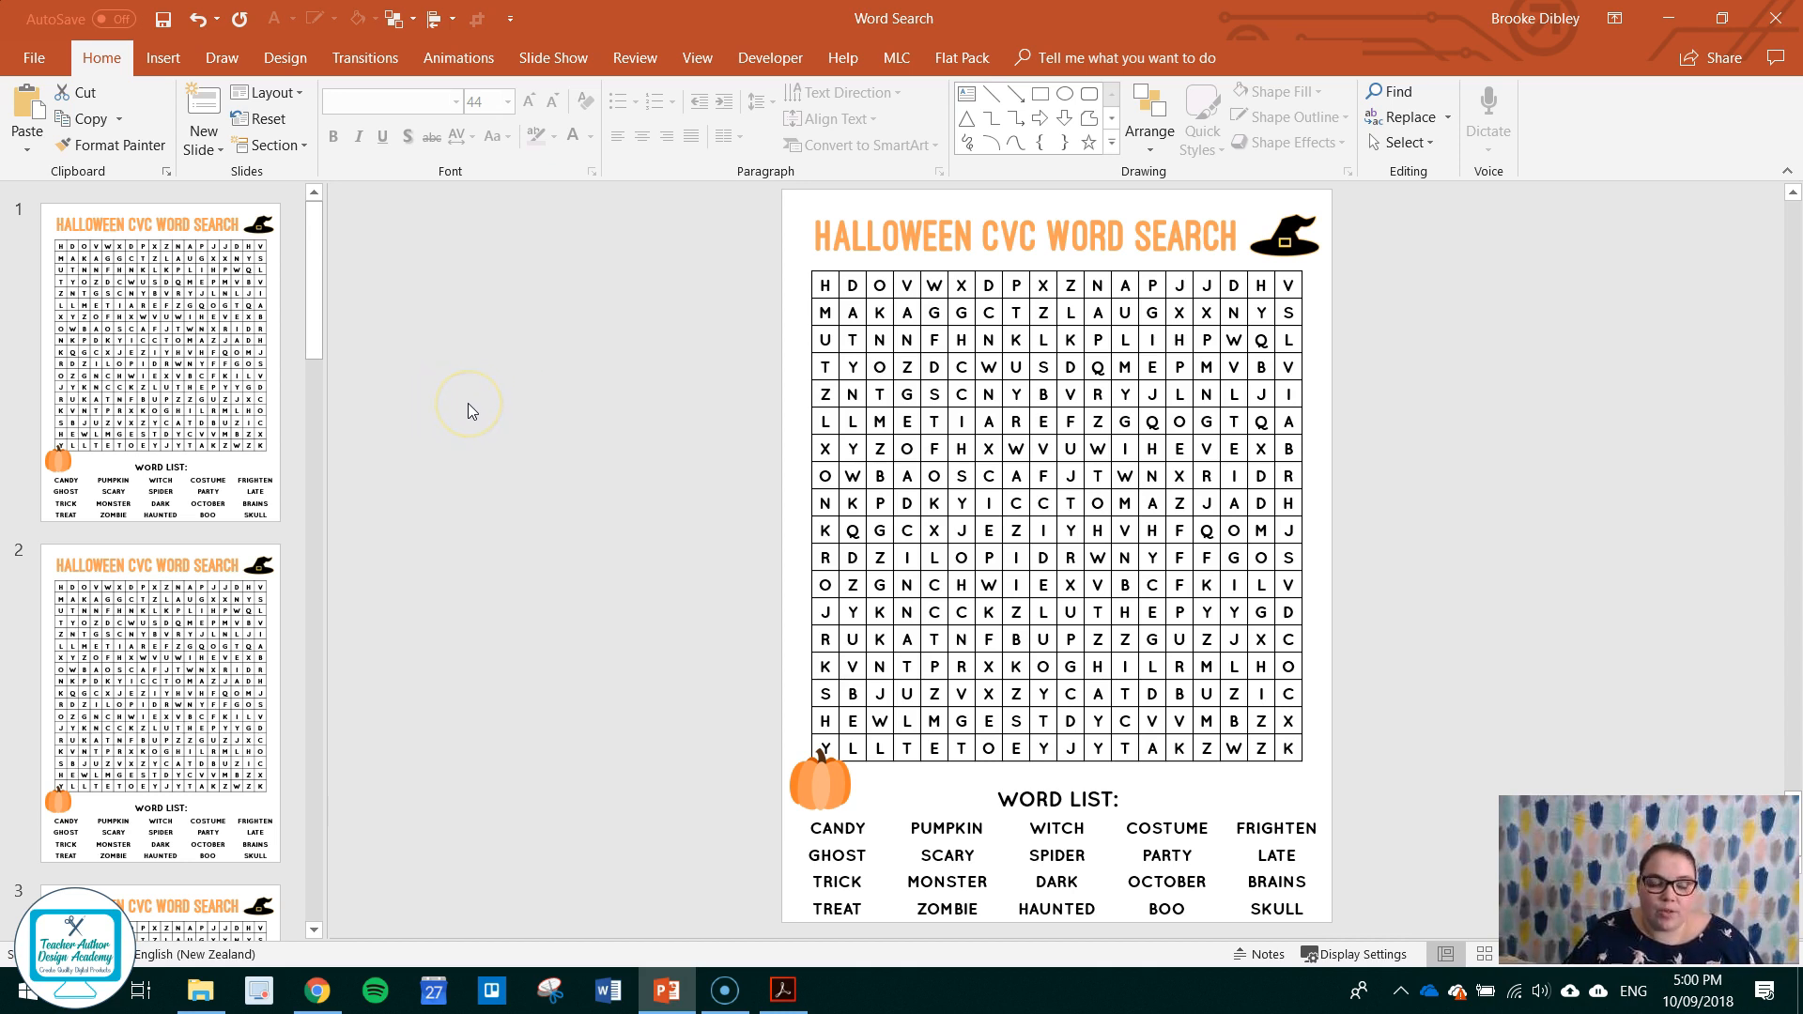
mouse_move(434, 399)
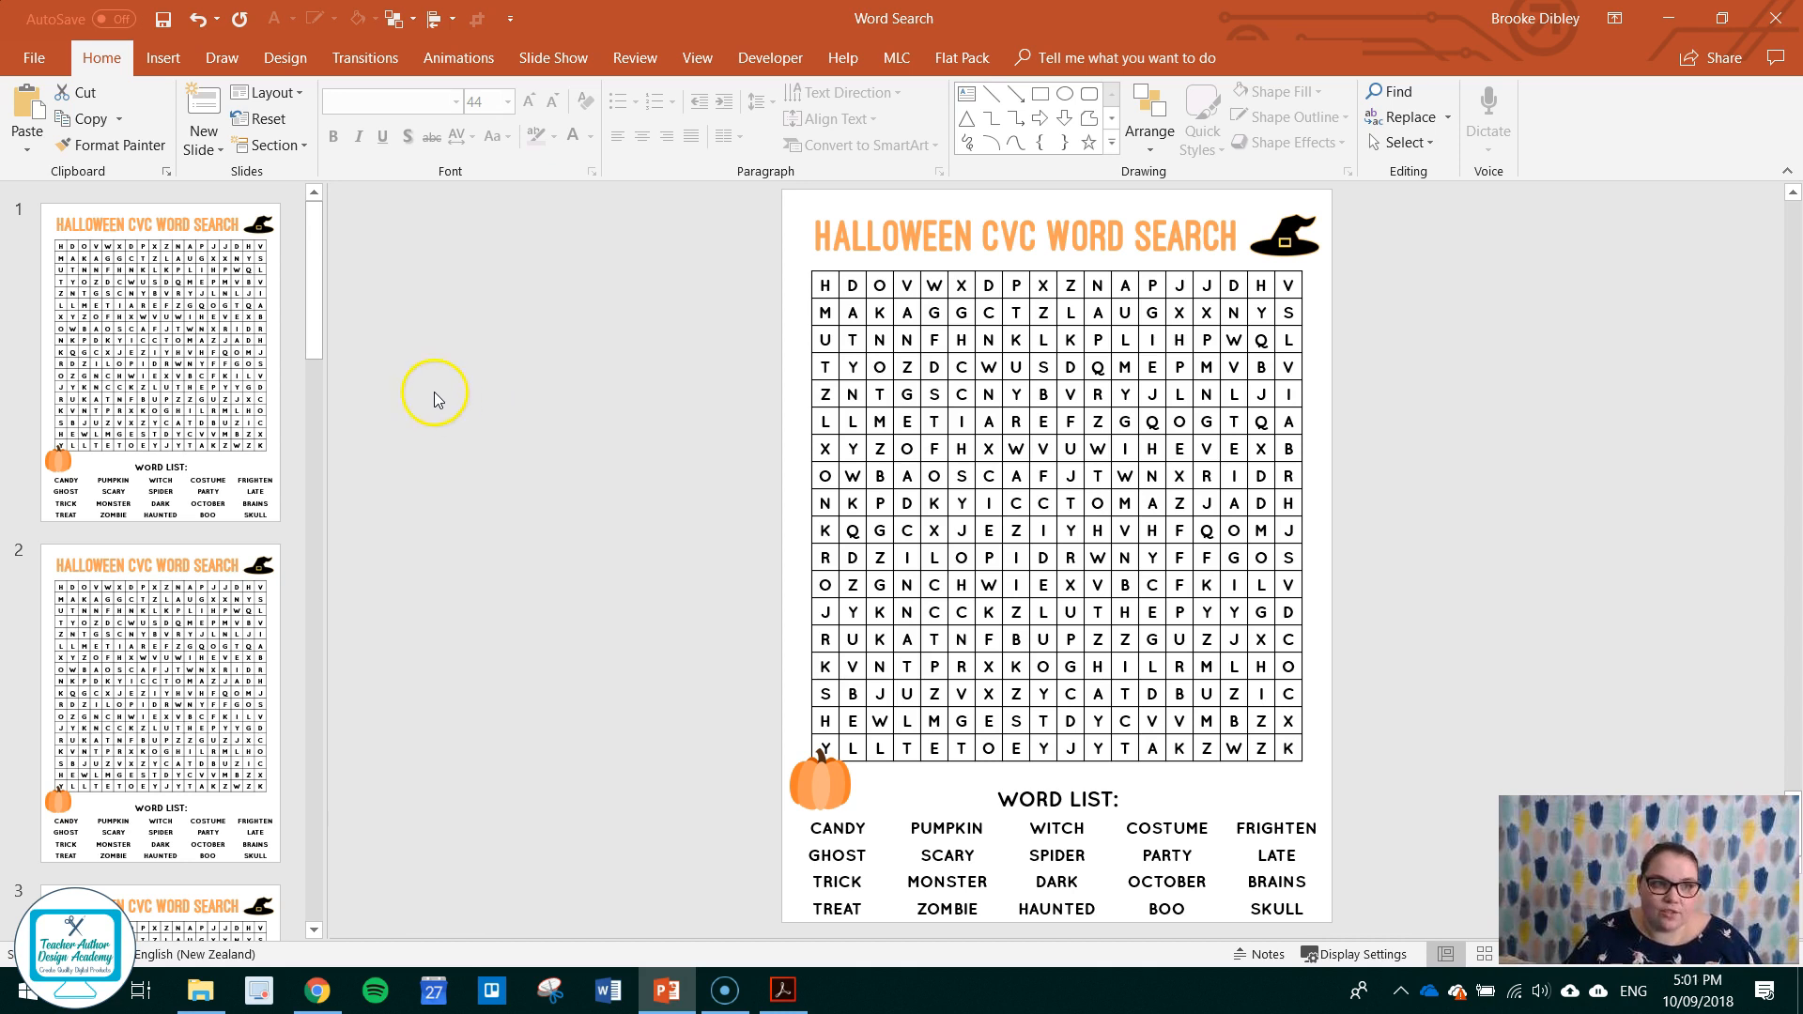
Export all slides as separate PNG images into a Word Search folder.
left_click(34, 57)
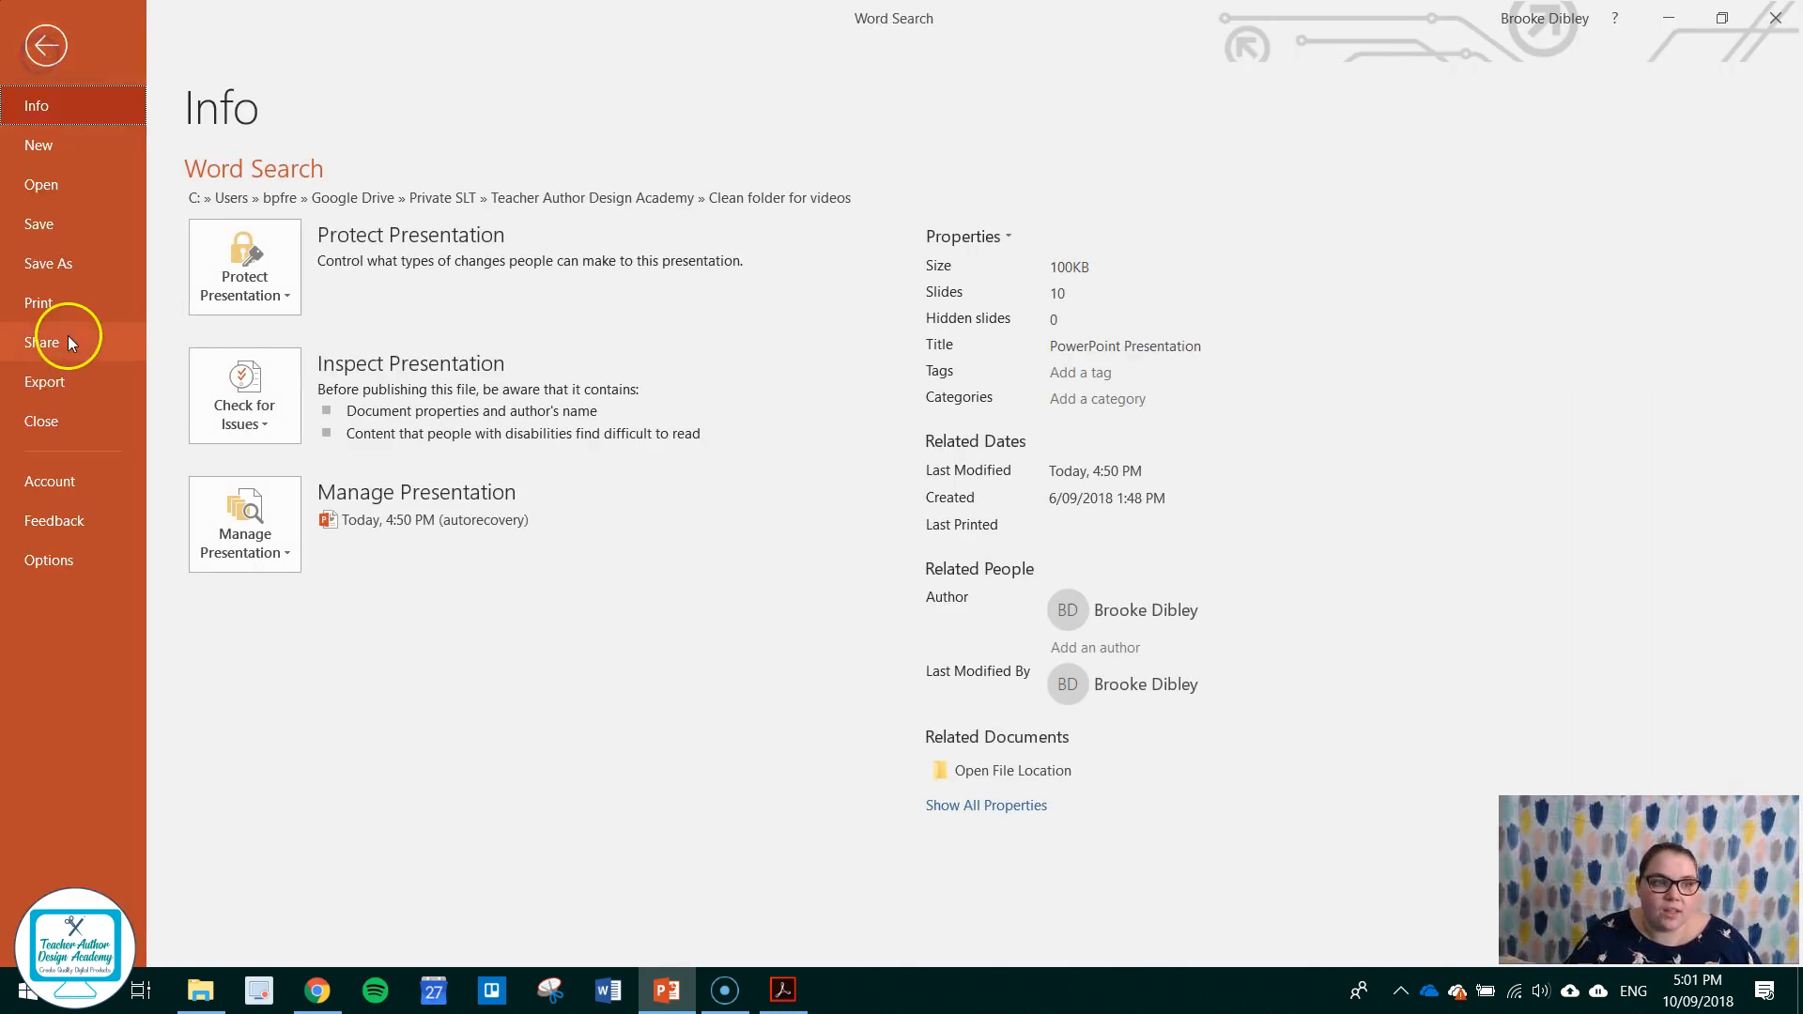
left_click(48, 263)
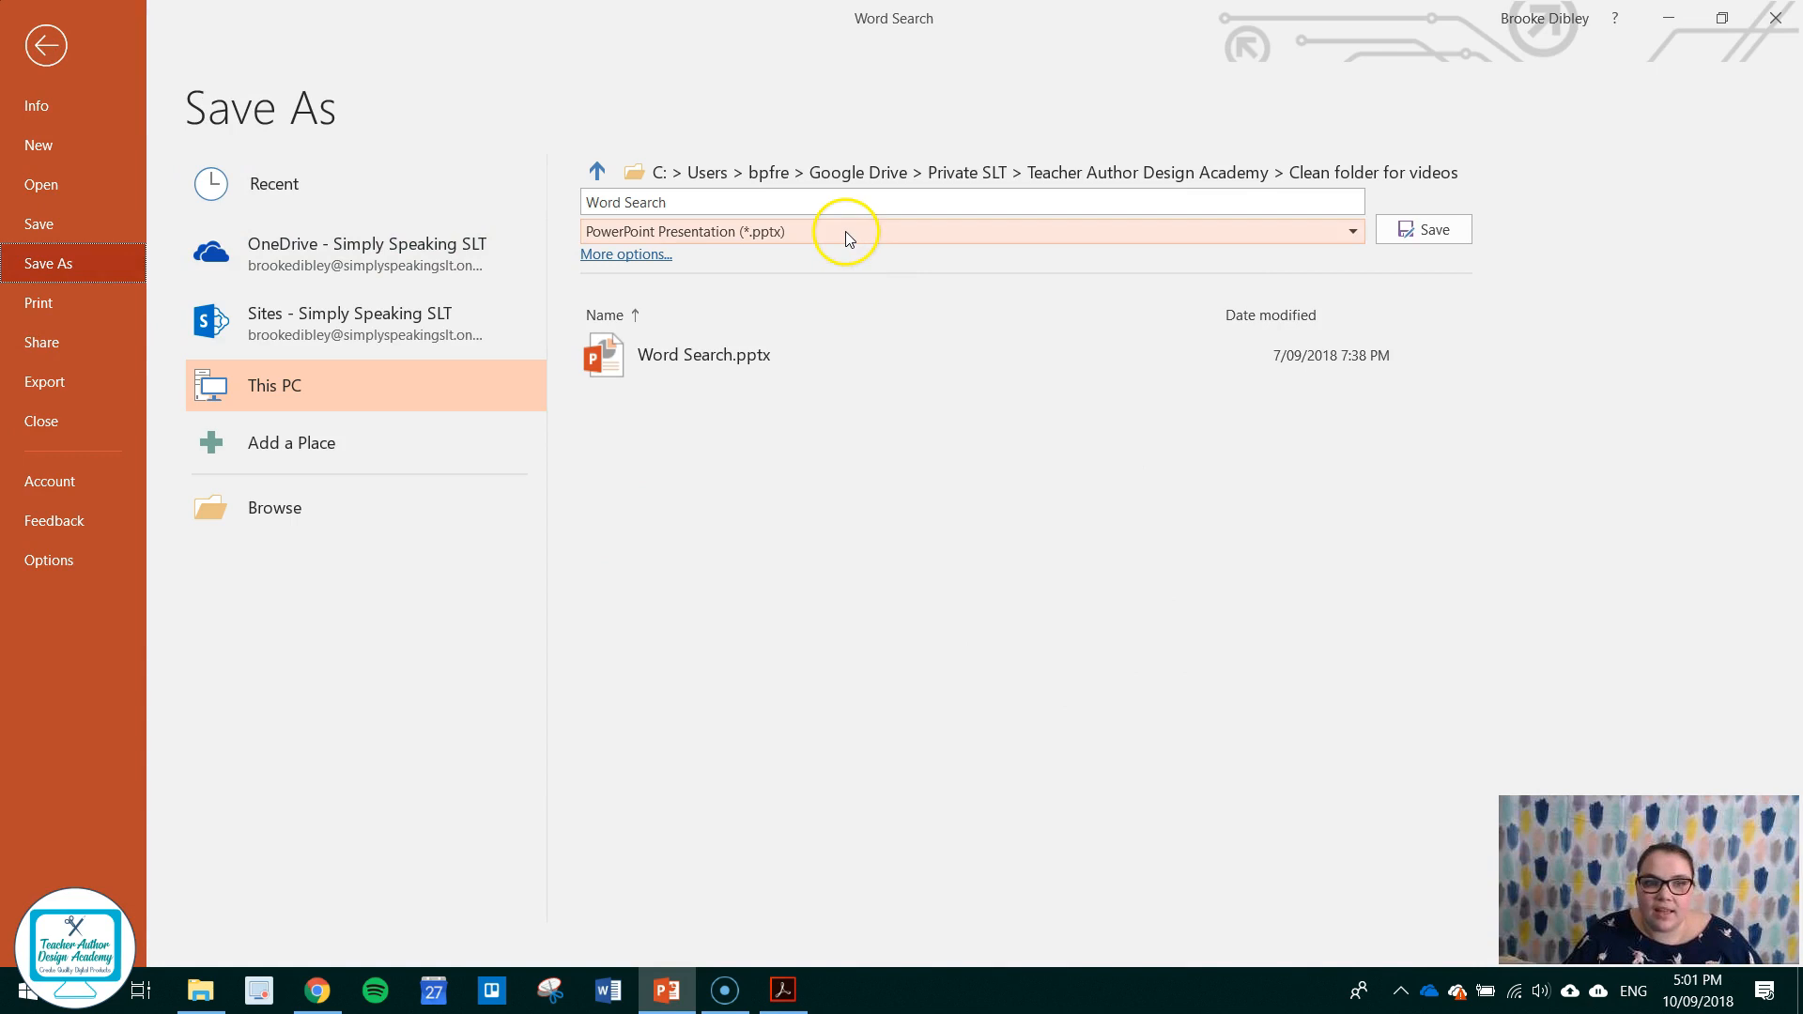
left_click(1351, 231)
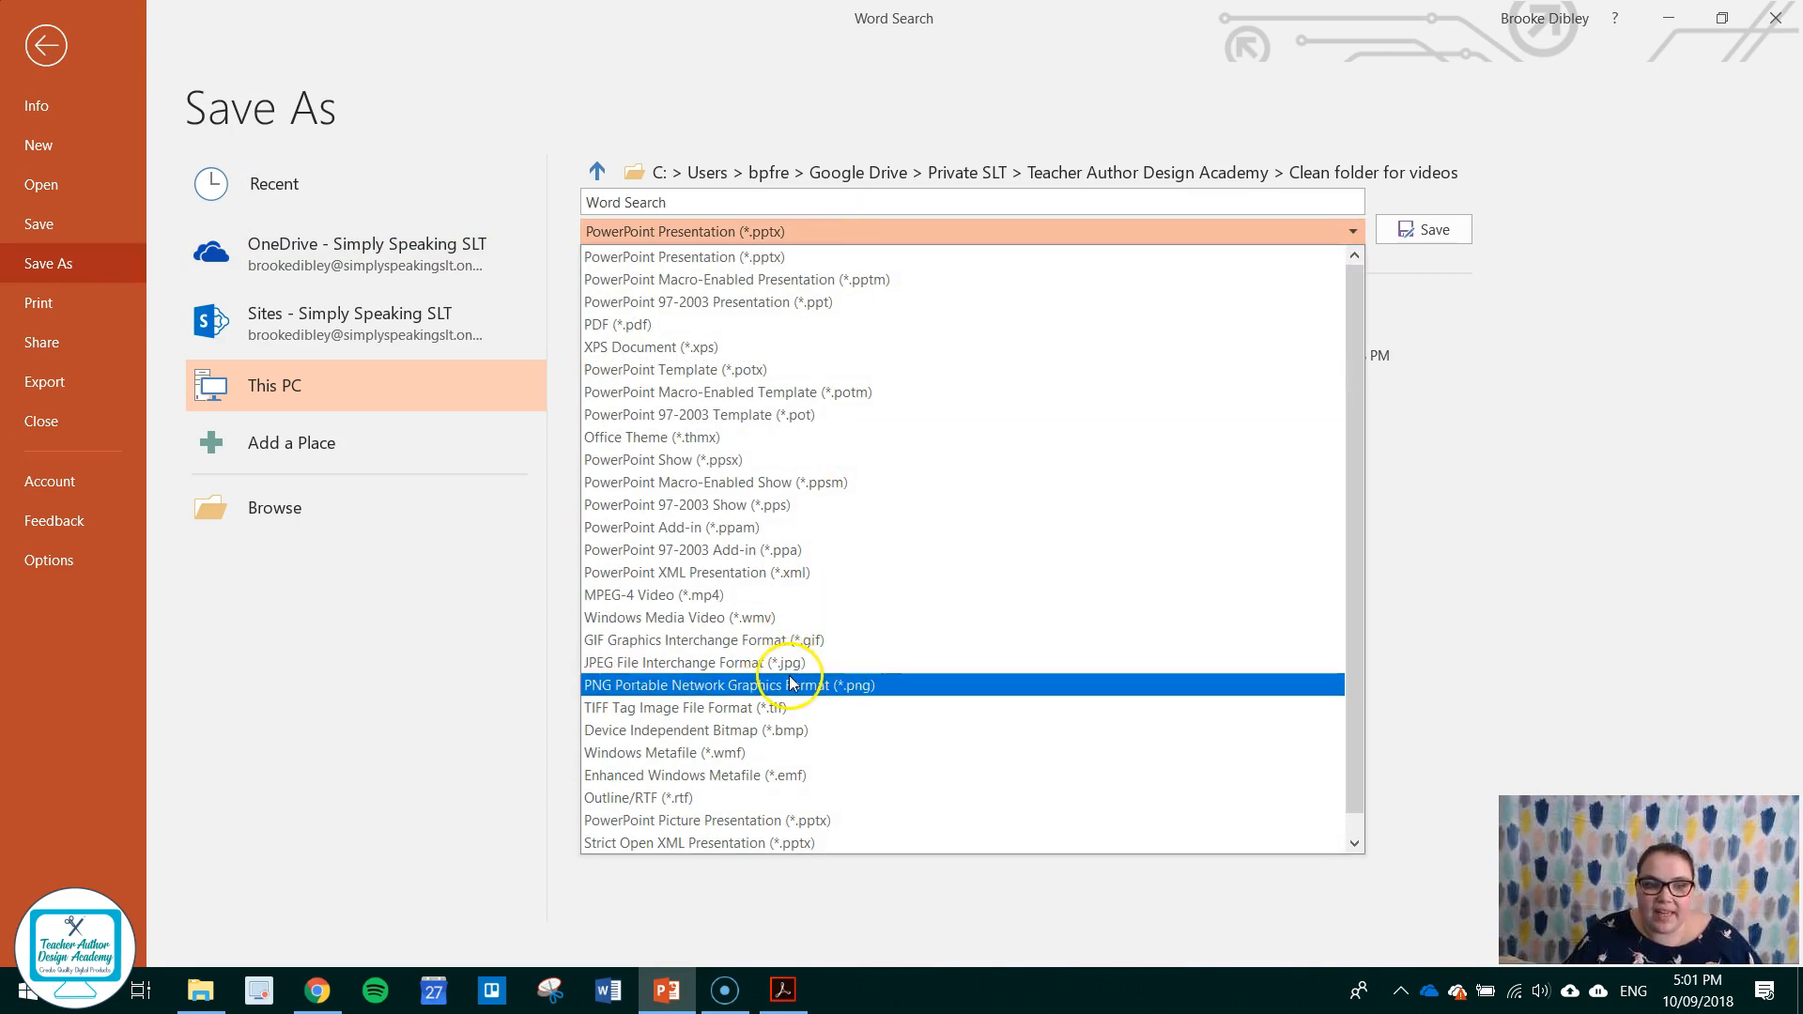
left_click(731, 684)
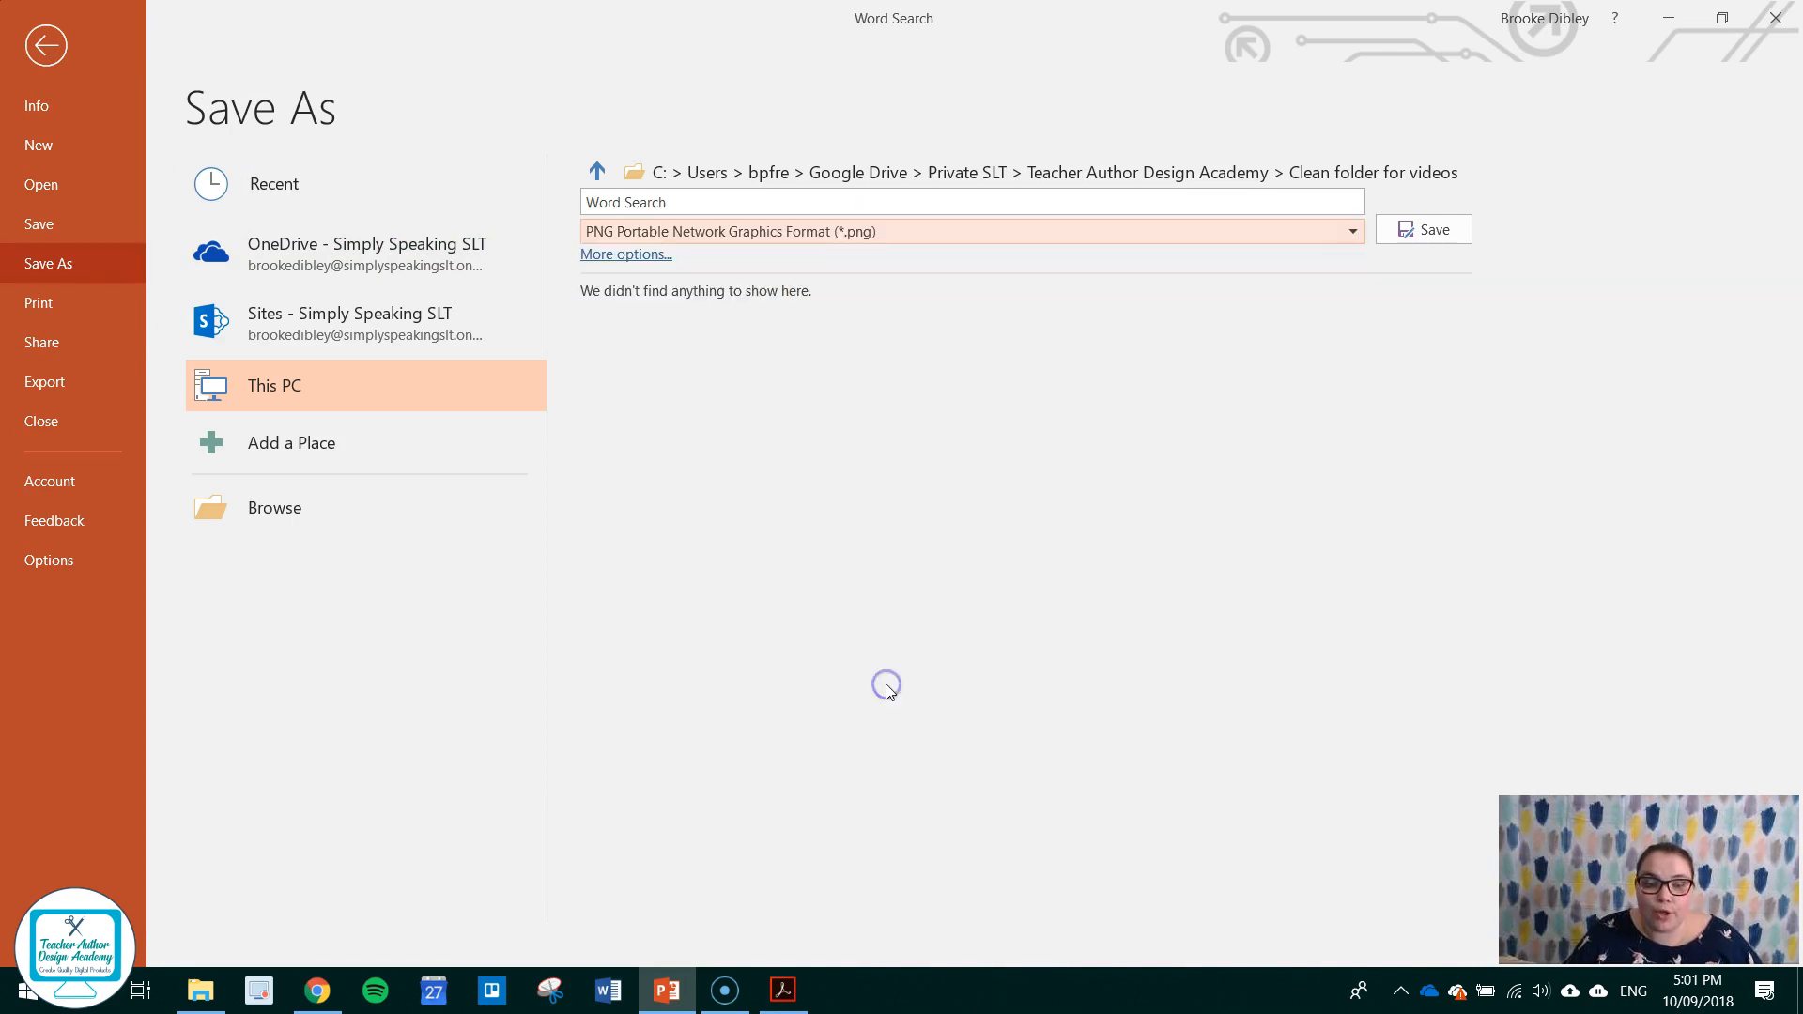
left_click(1423, 229)
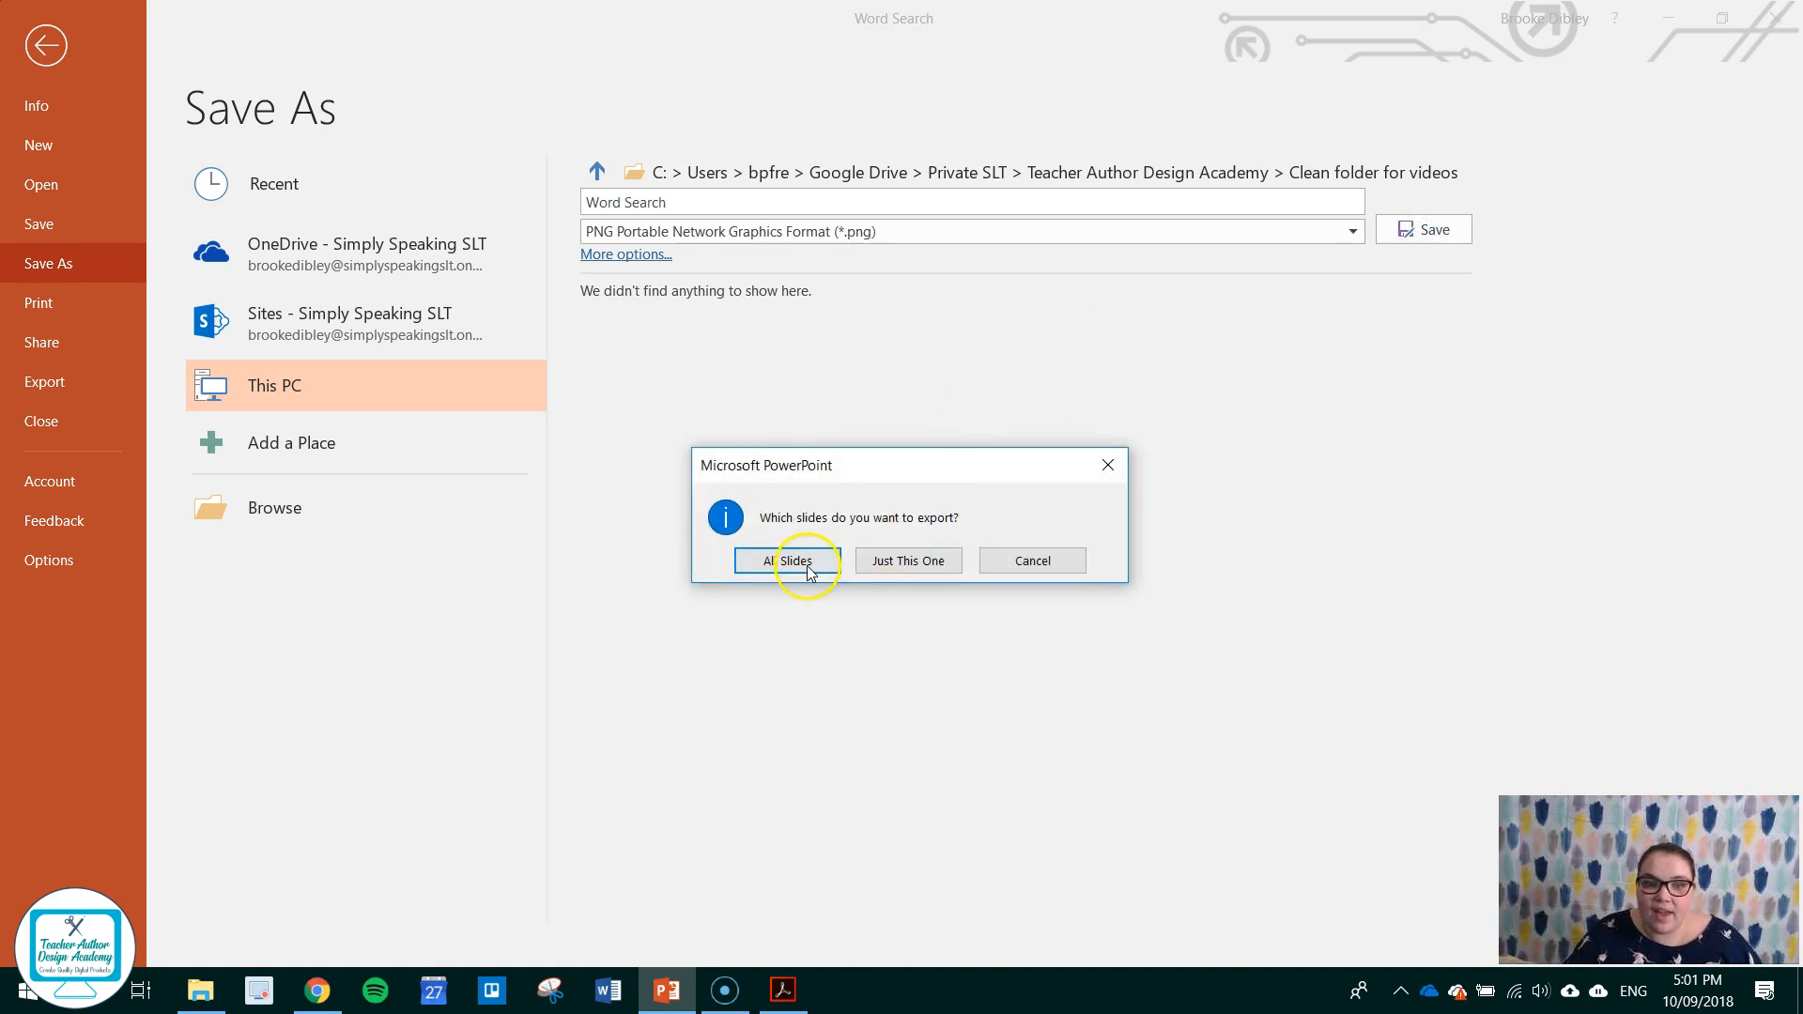
left_click(787, 560)
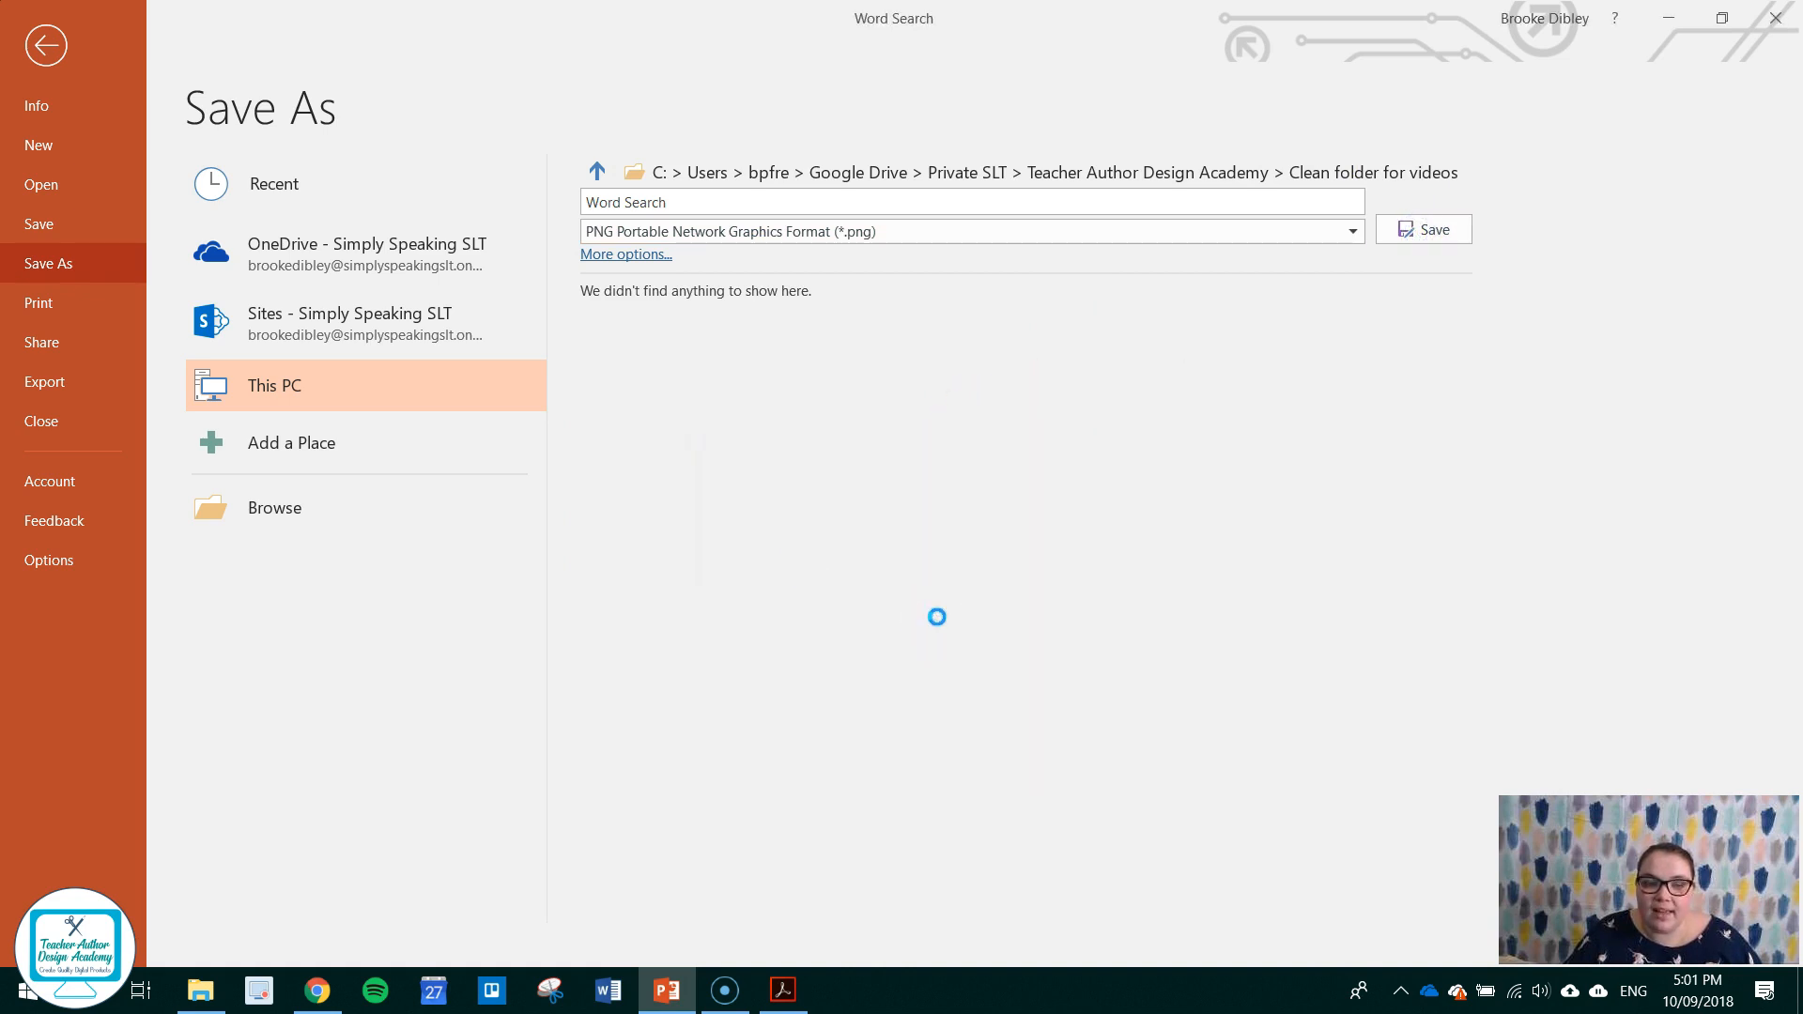
left_click(1422, 229)
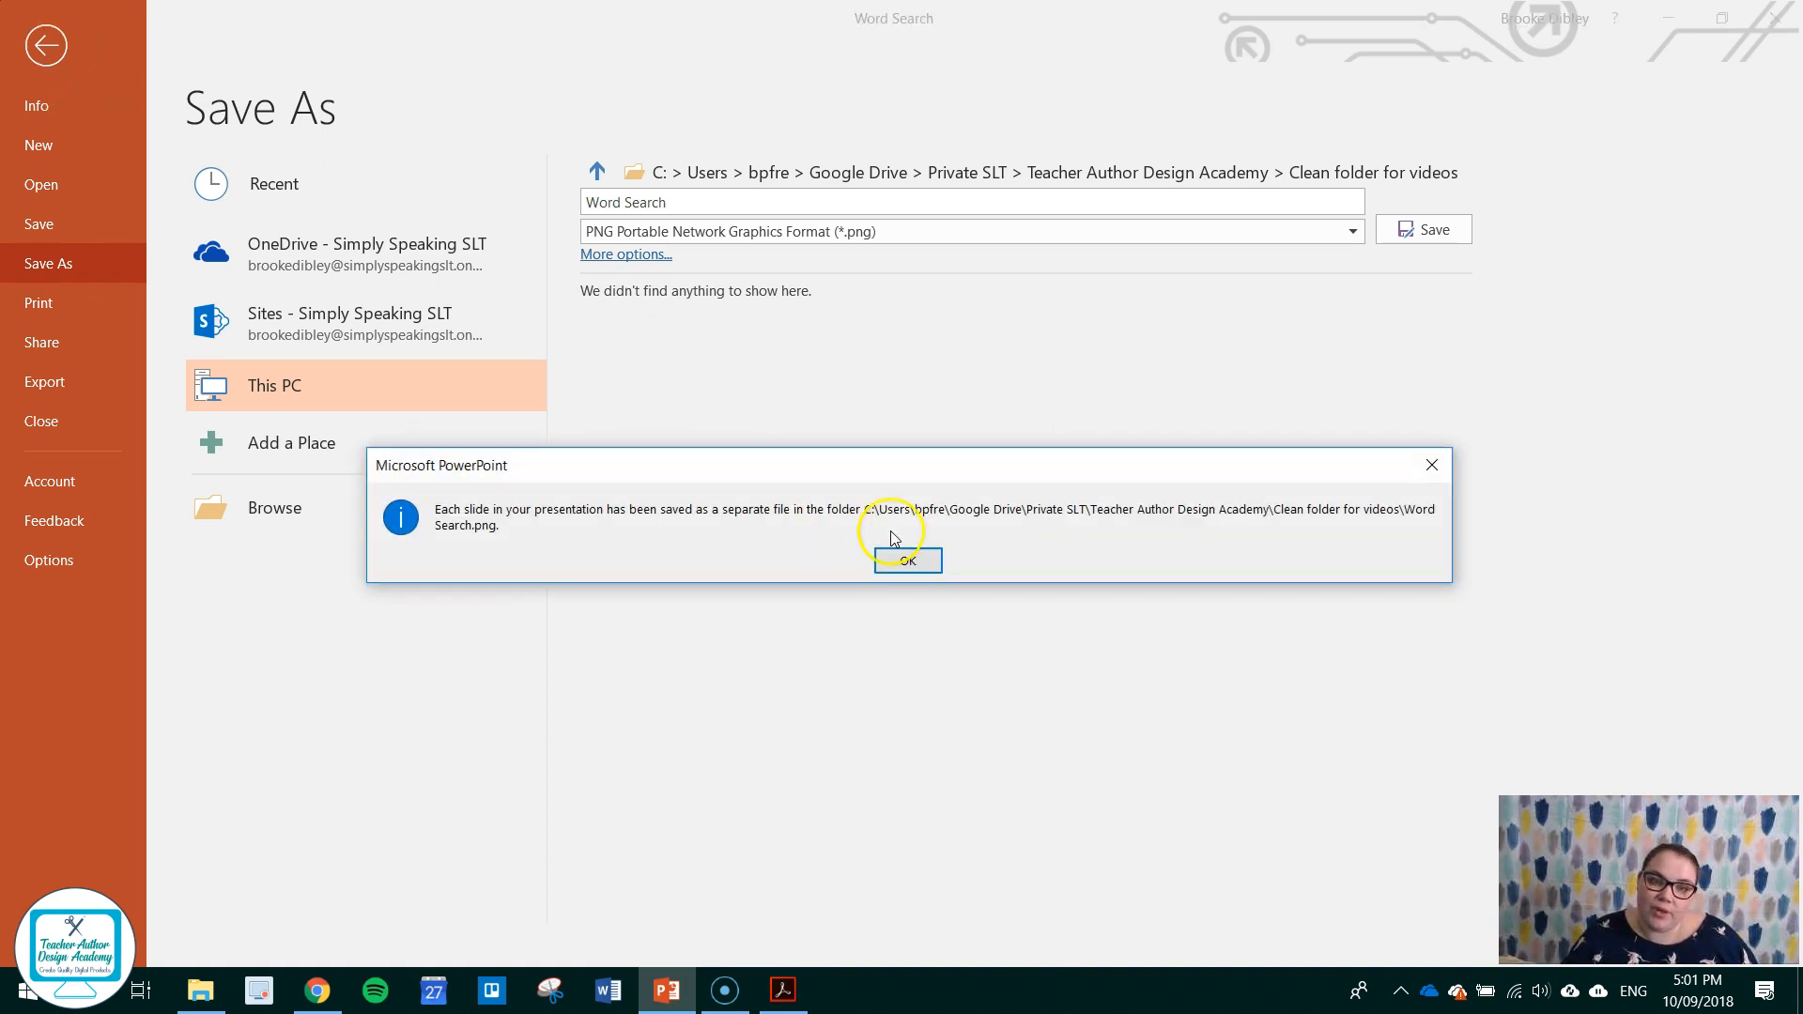
left_click(907, 561)
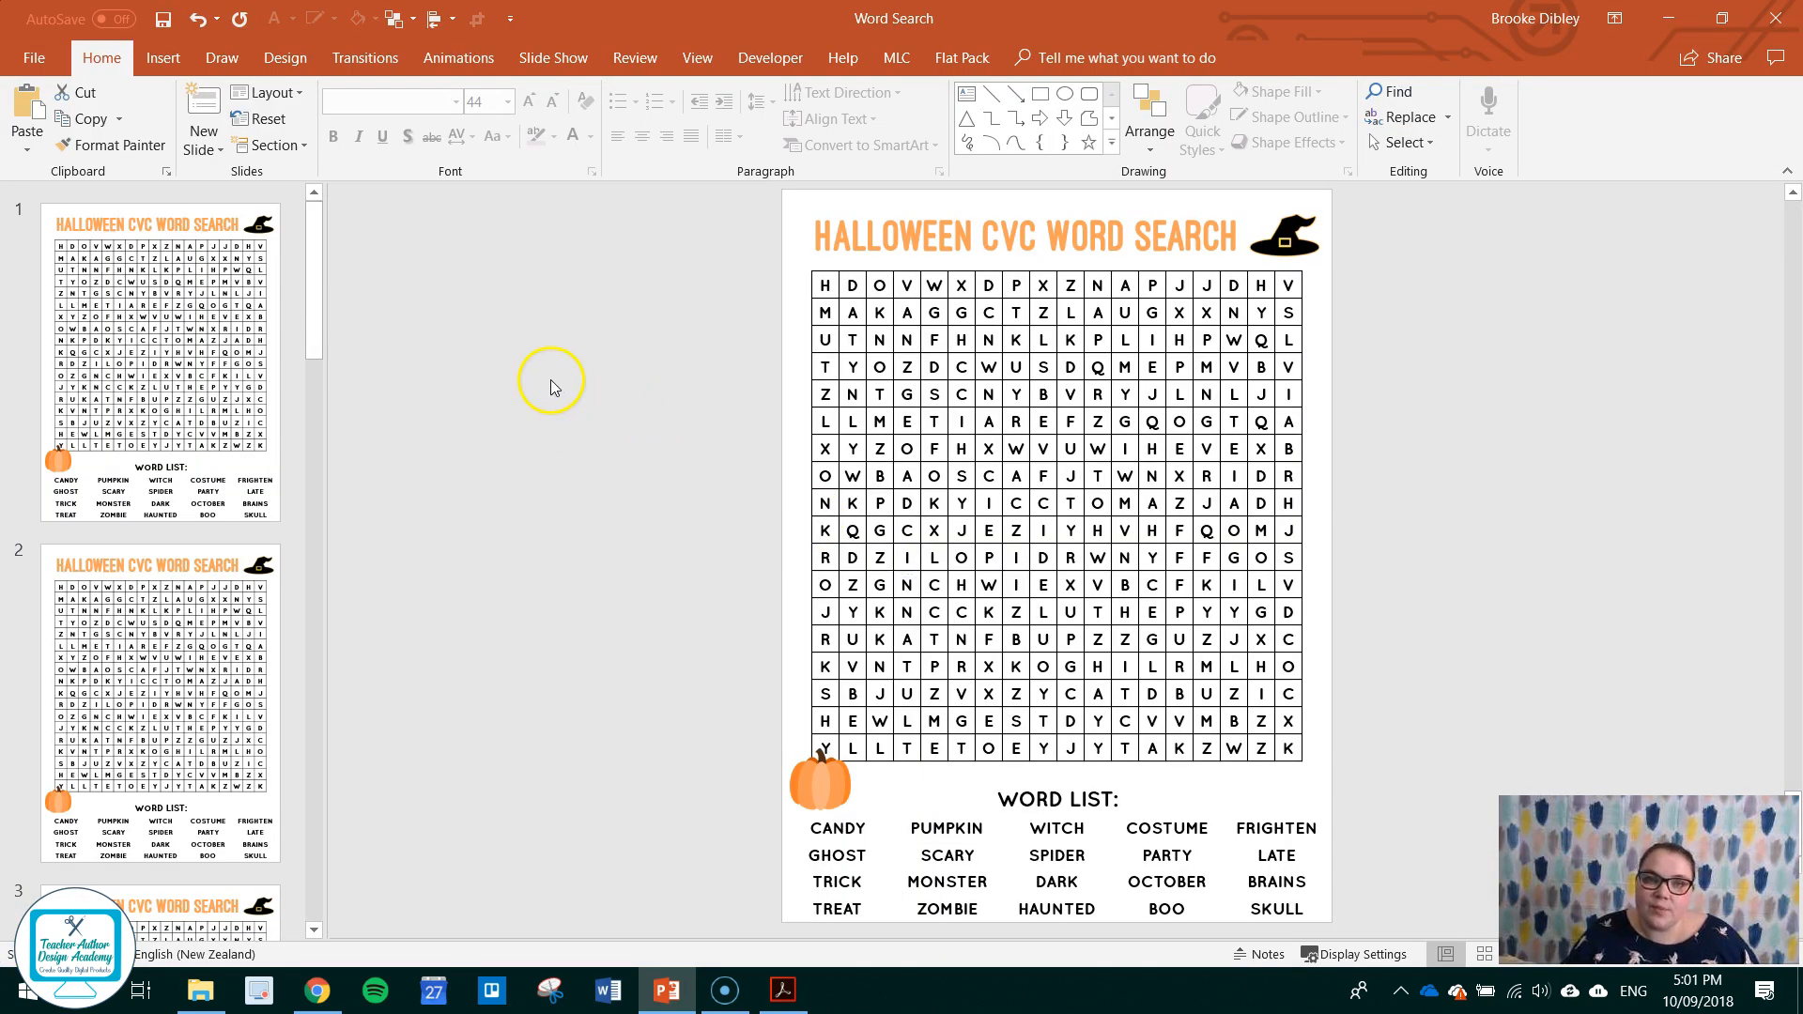
mouse_move(1455, 405)
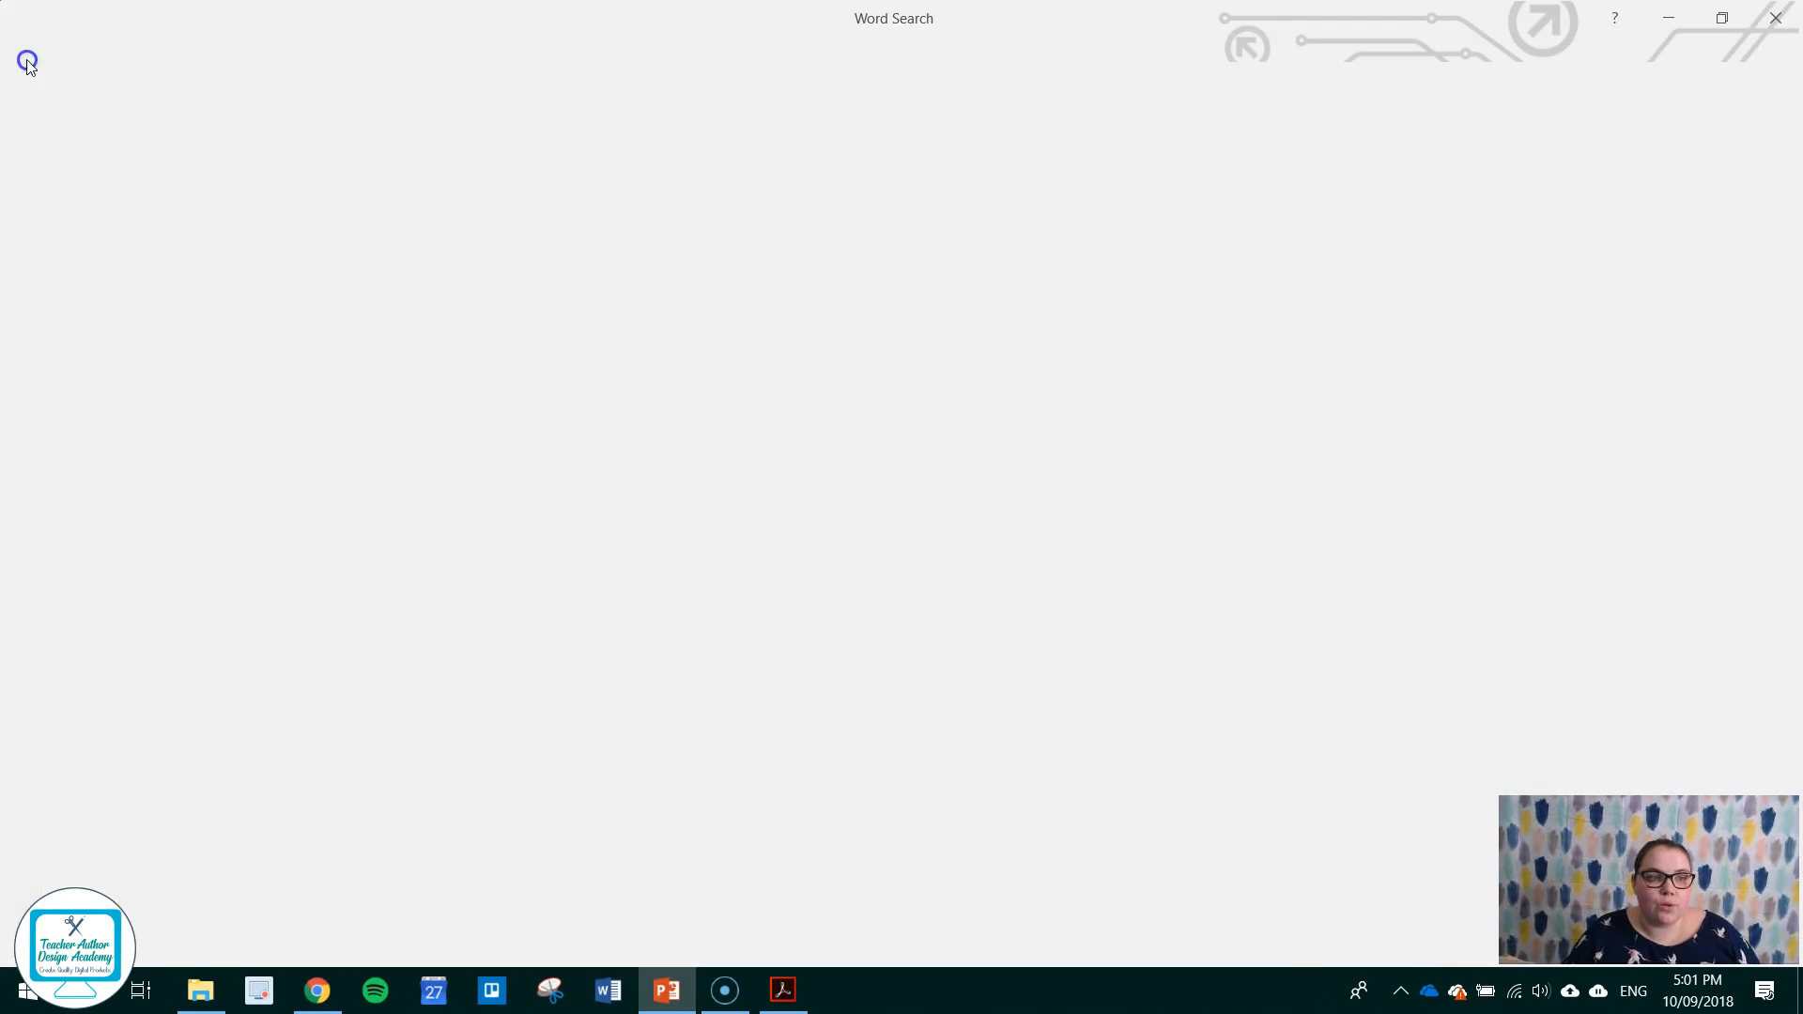
Start a new blank presentation and show its insert features.
left_click(27, 63)
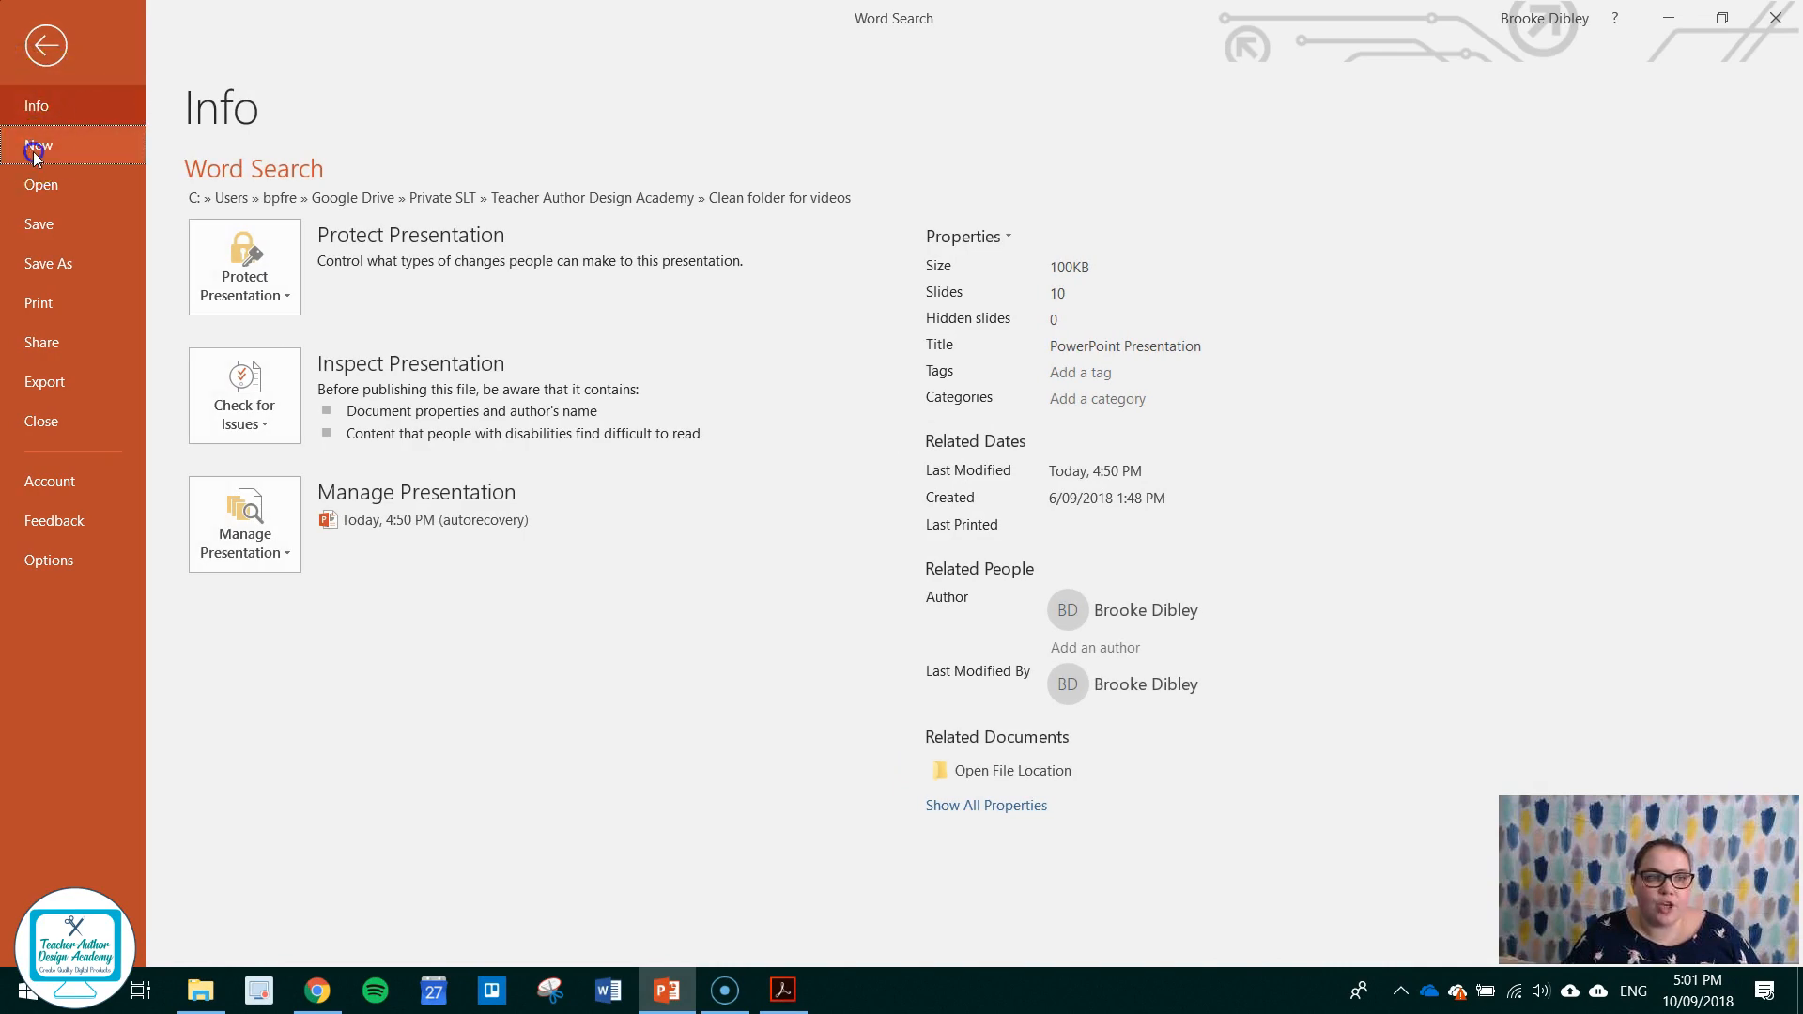
left_click(37, 144)
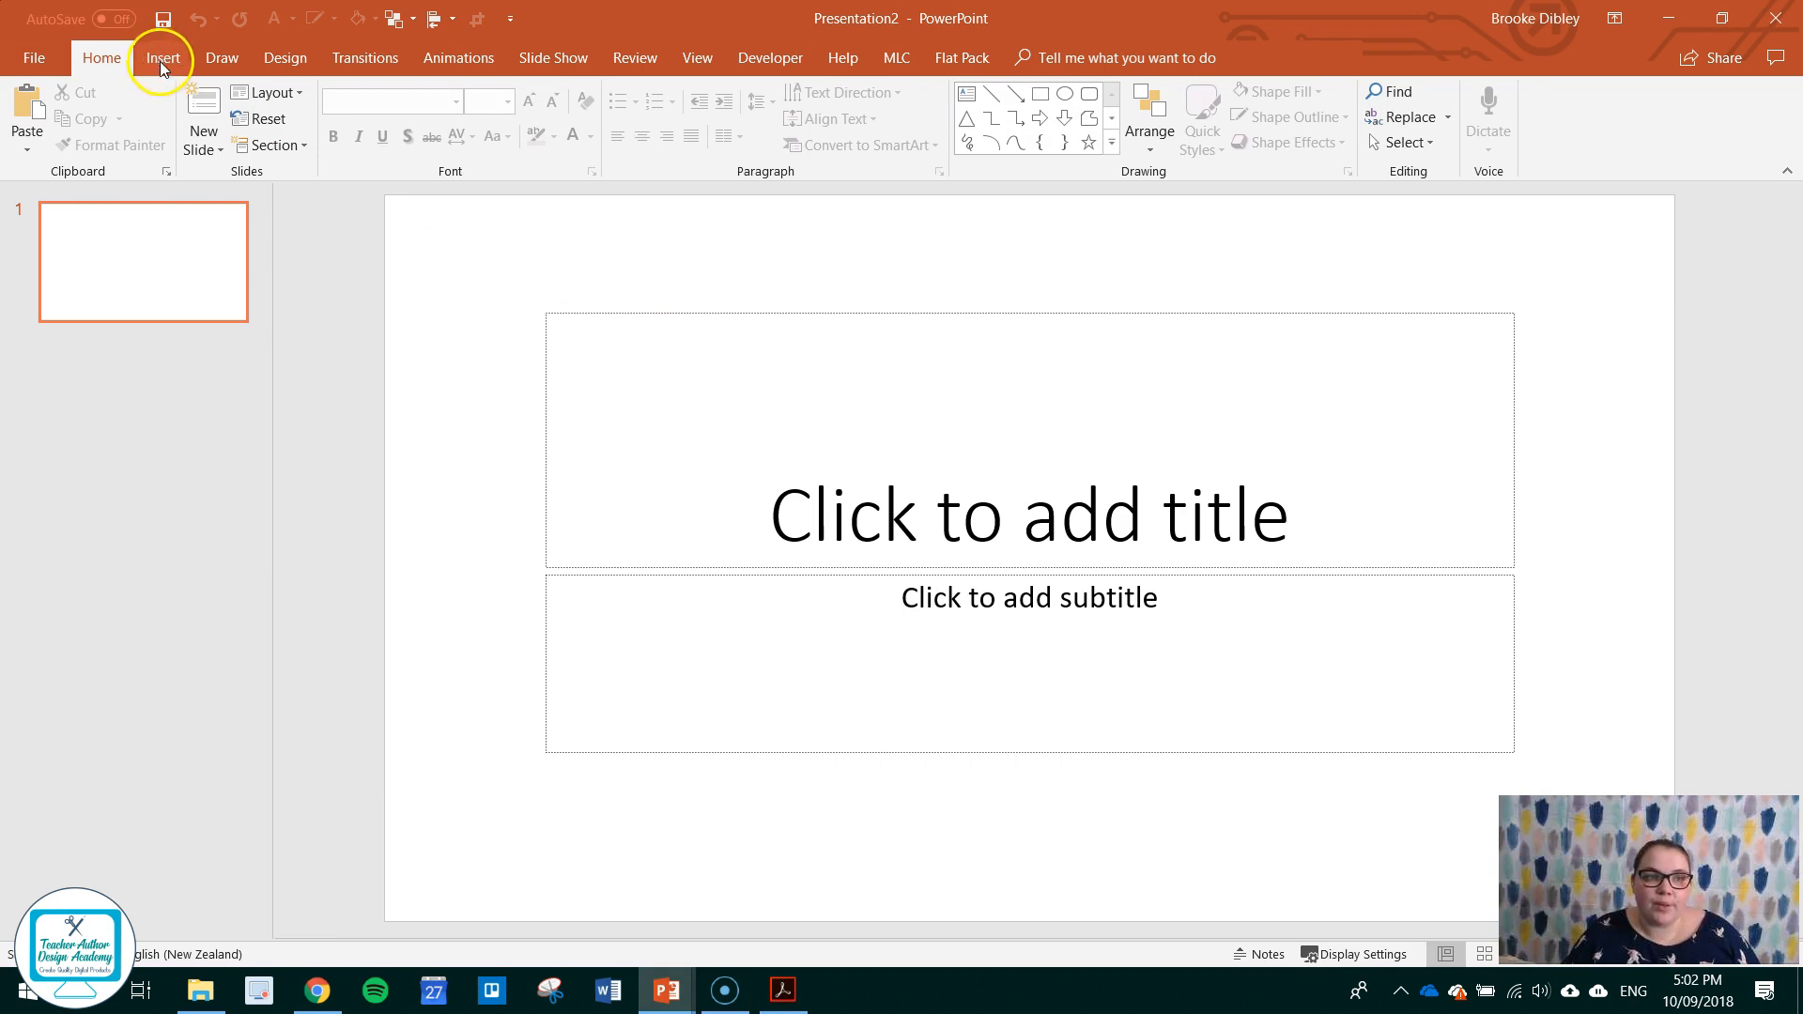
left_click(162, 57)
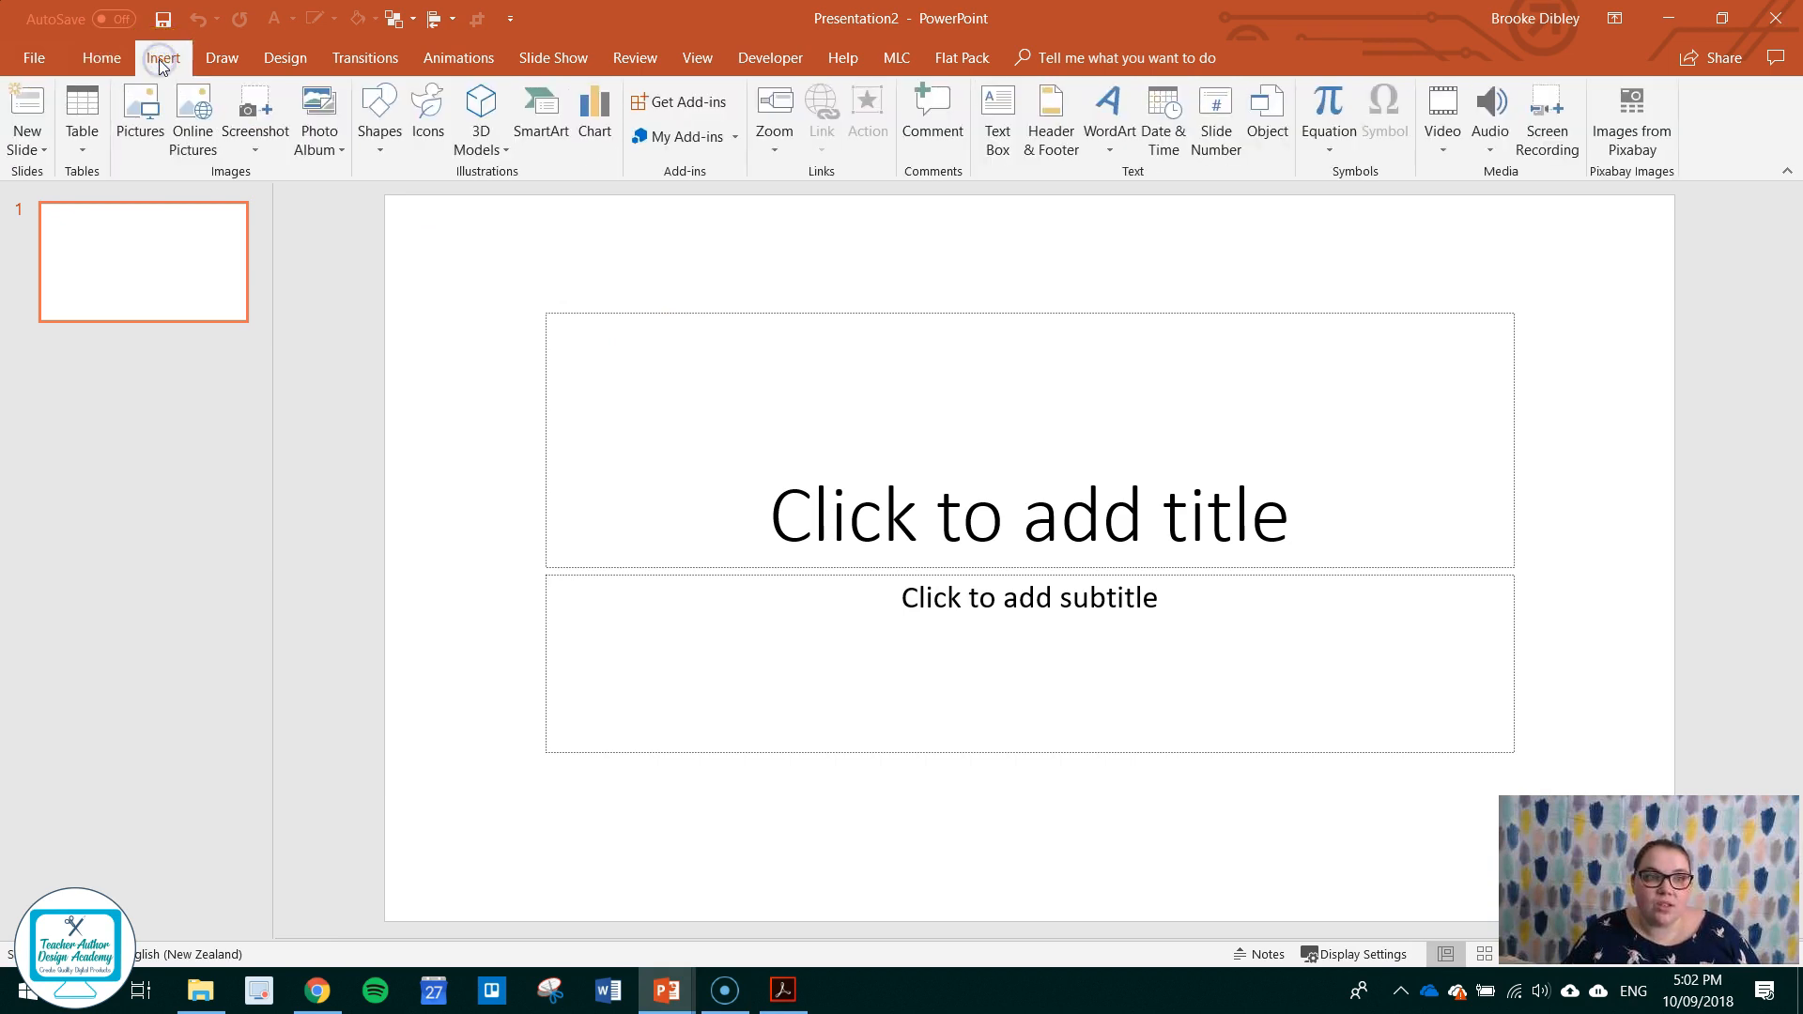
mouse_move(319, 118)
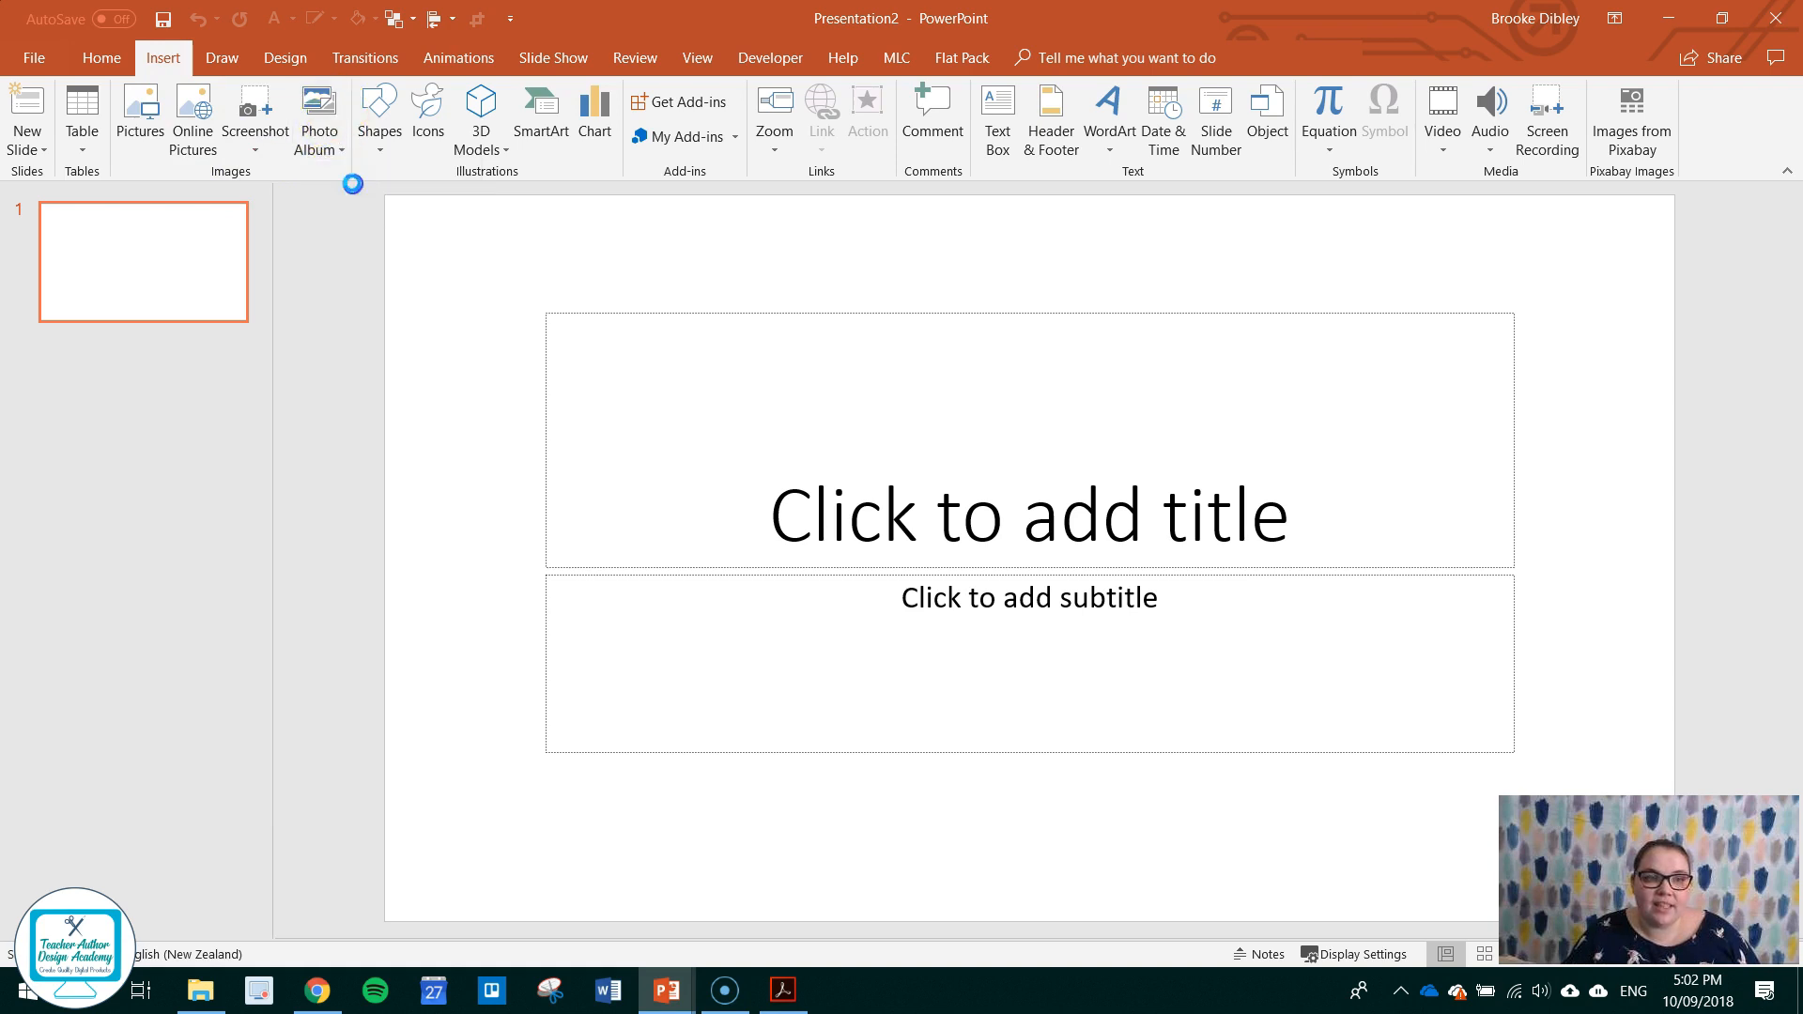
Add the Slide1 to Slide10 PNGs from the Word Search folder to a new photo album.
left_click(318, 109)
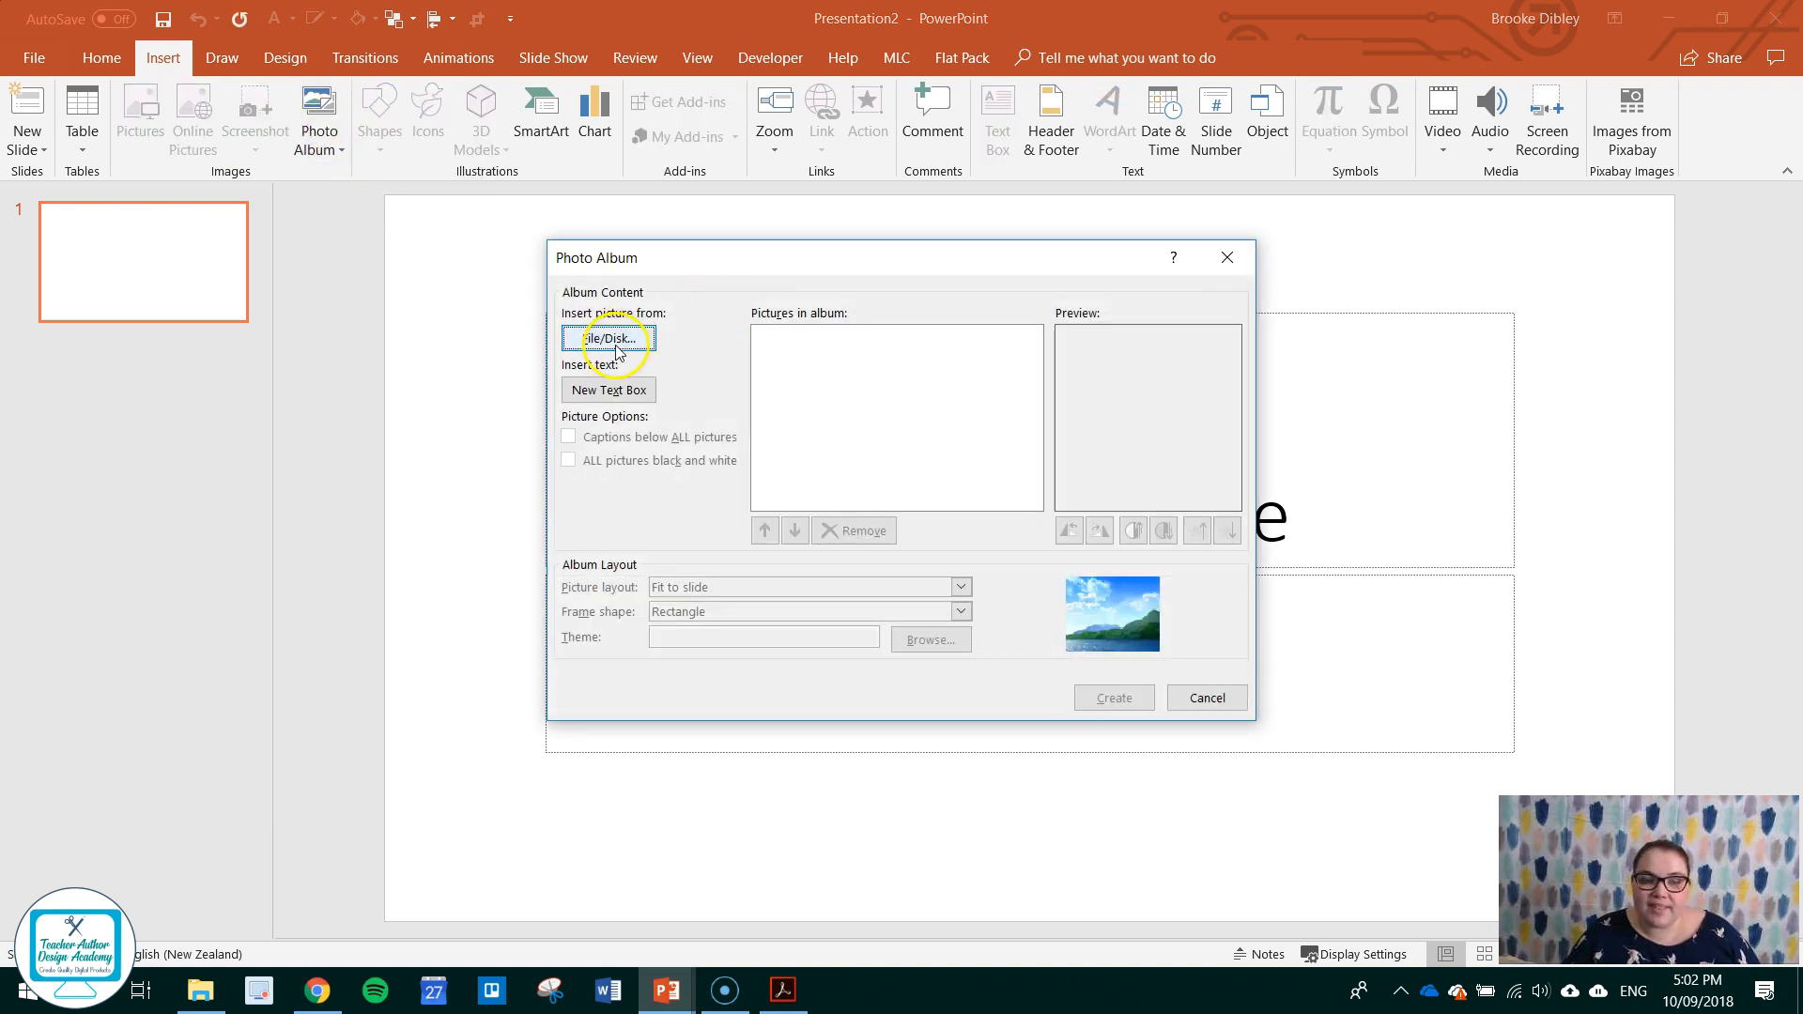
left_click(608, 338)
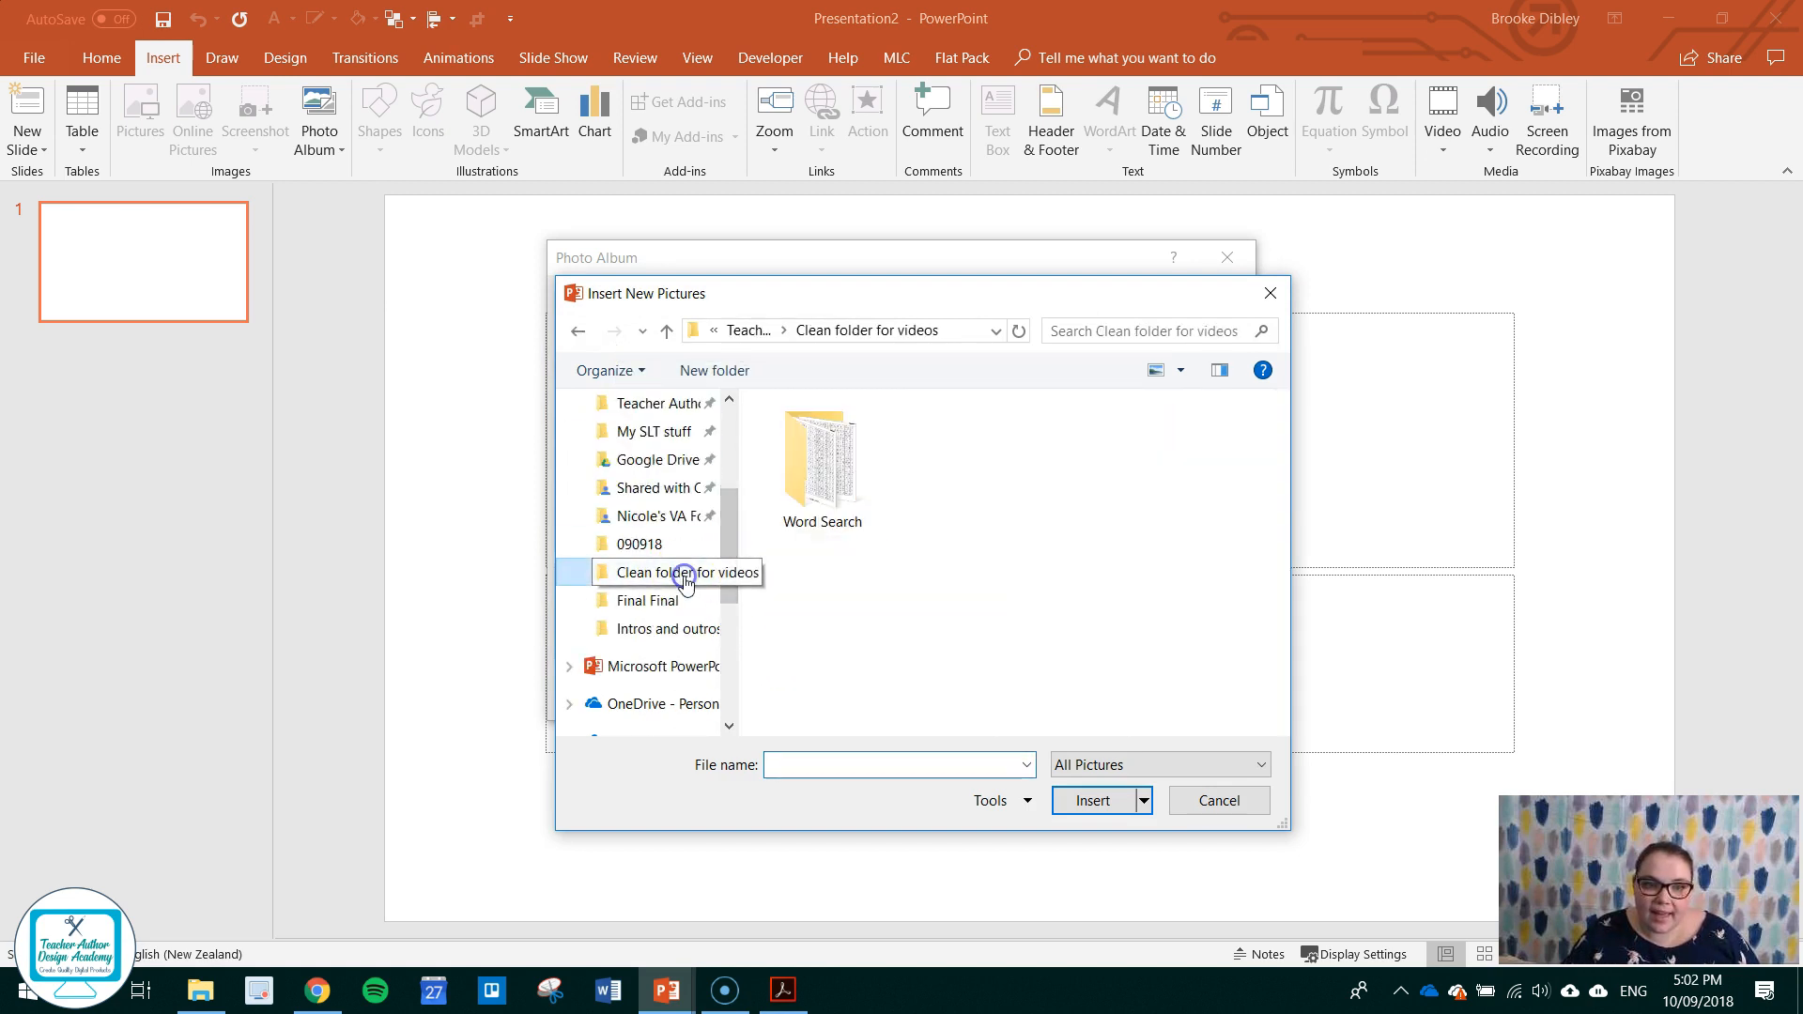
double_click(821, 449)
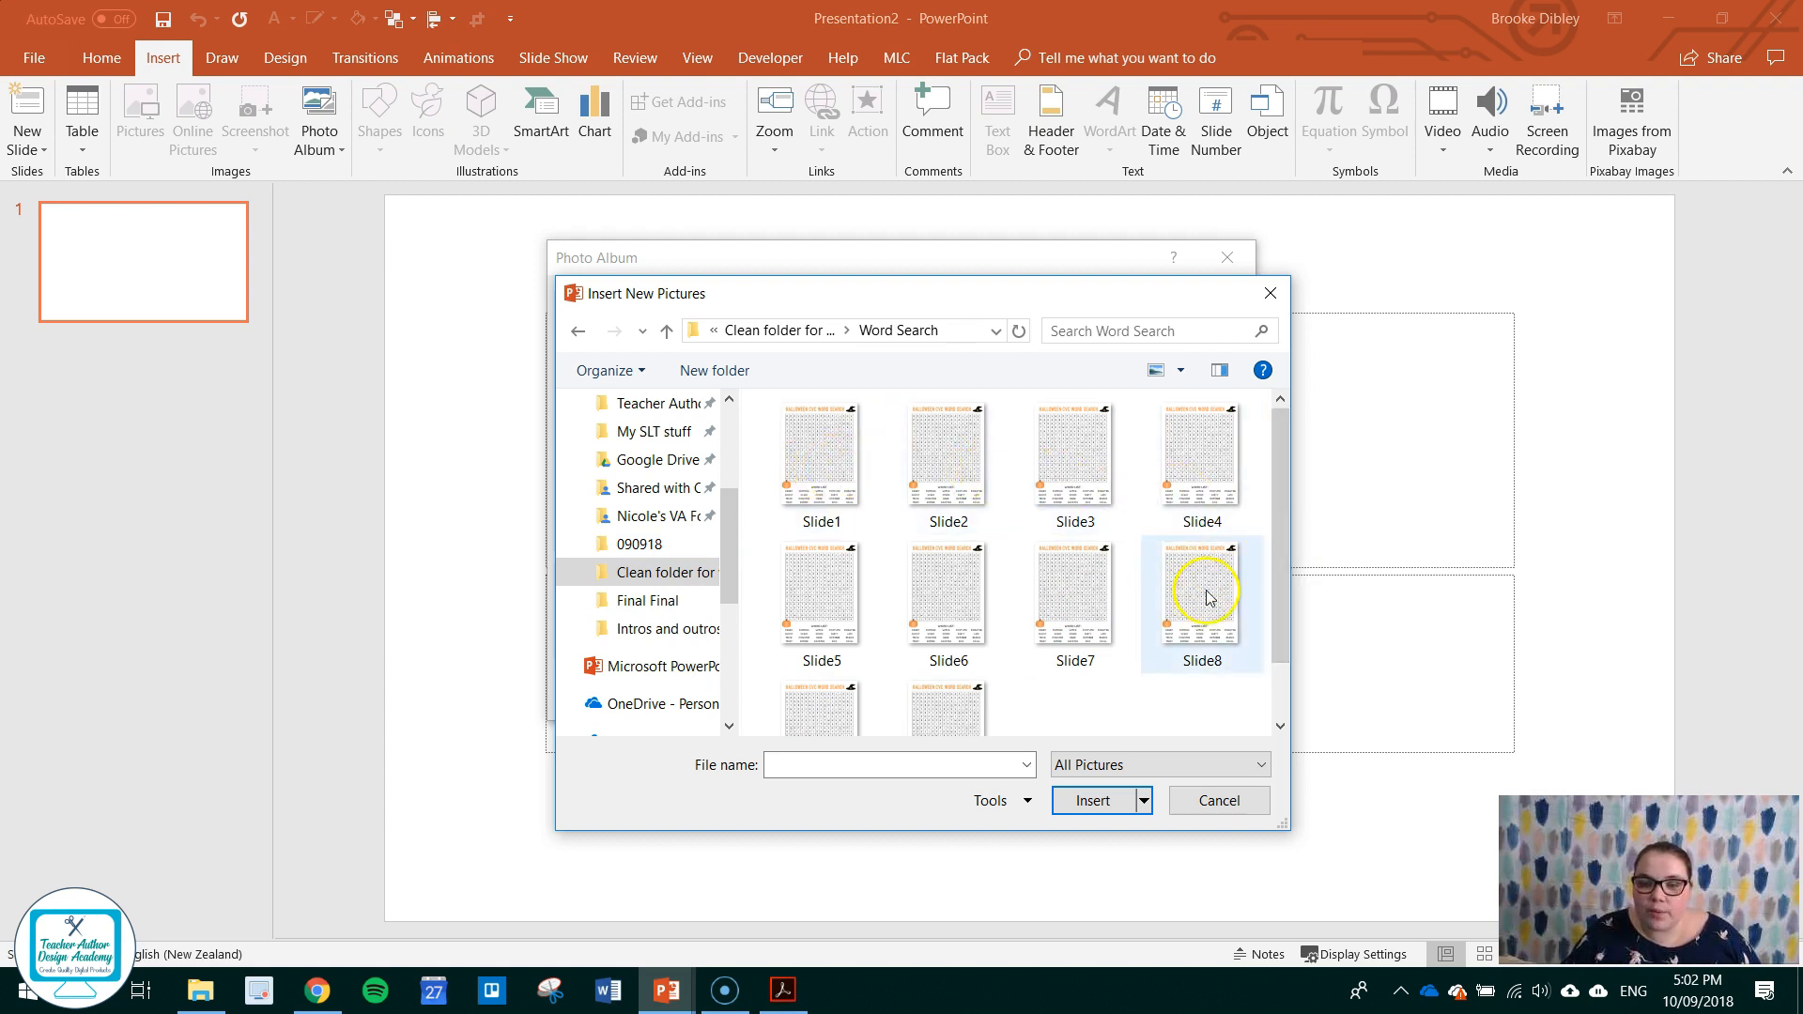
mouse_move(819, 454)
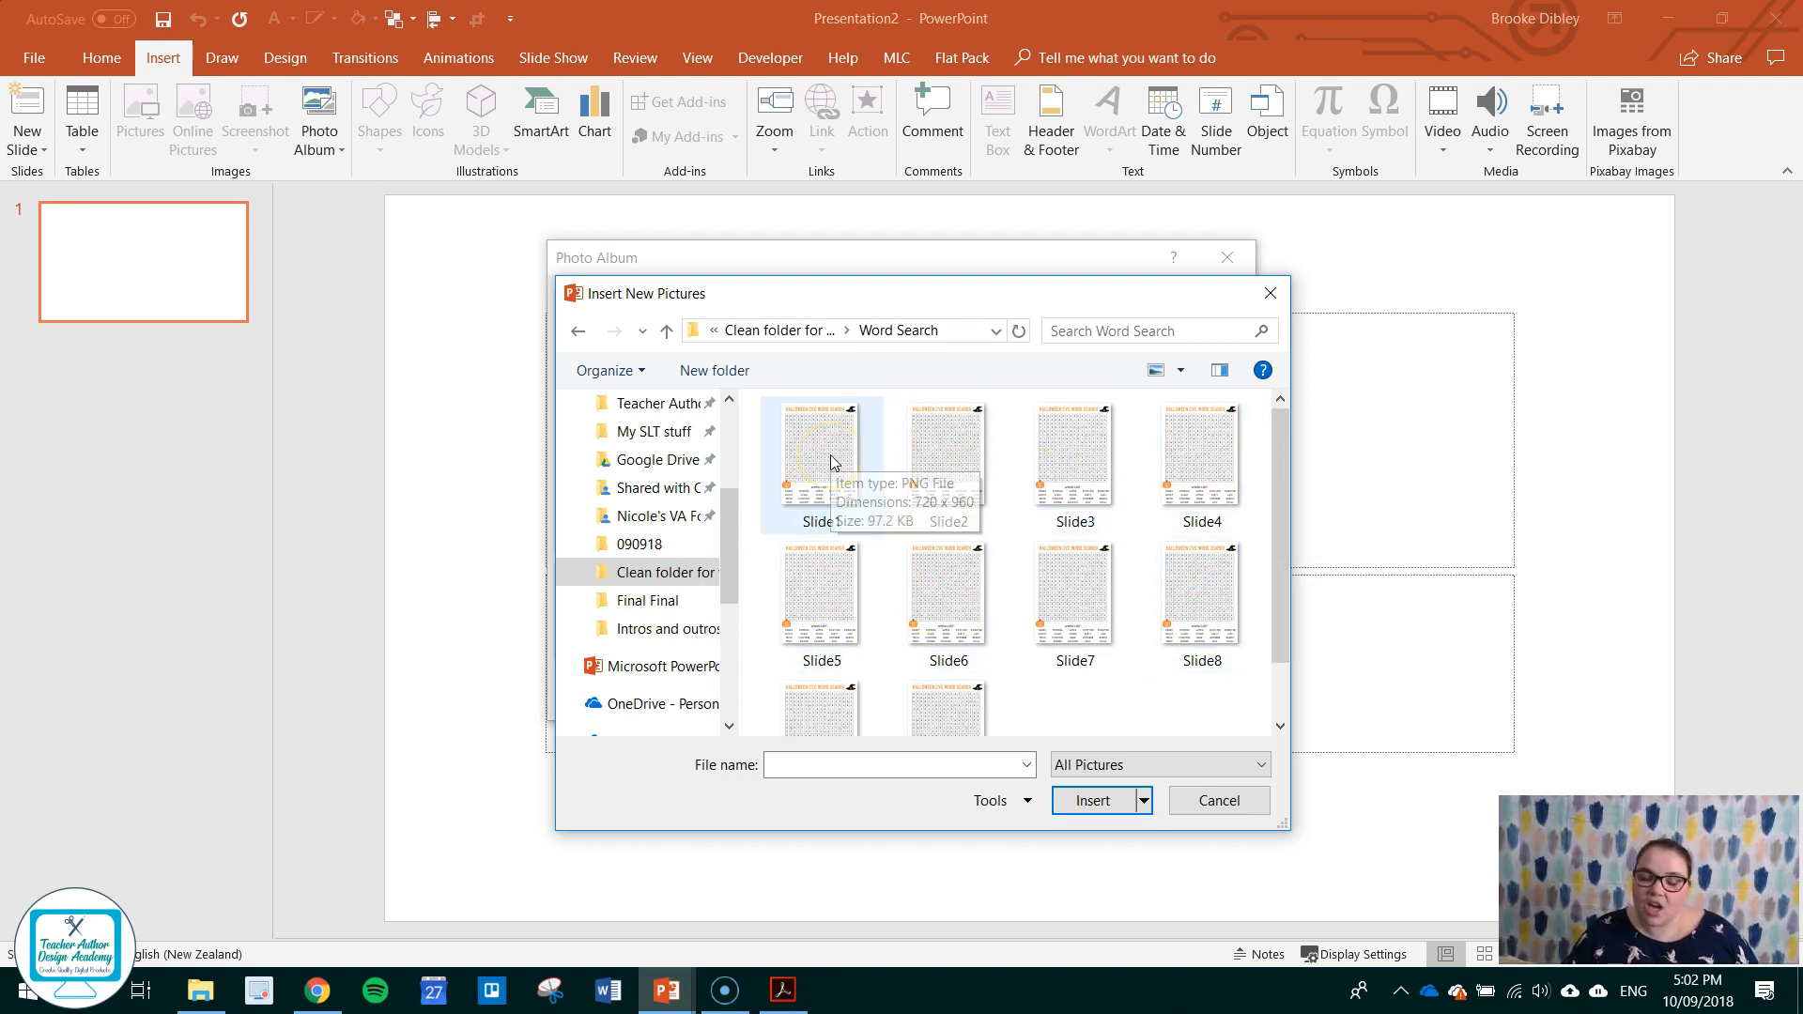
left_click(819, 452)
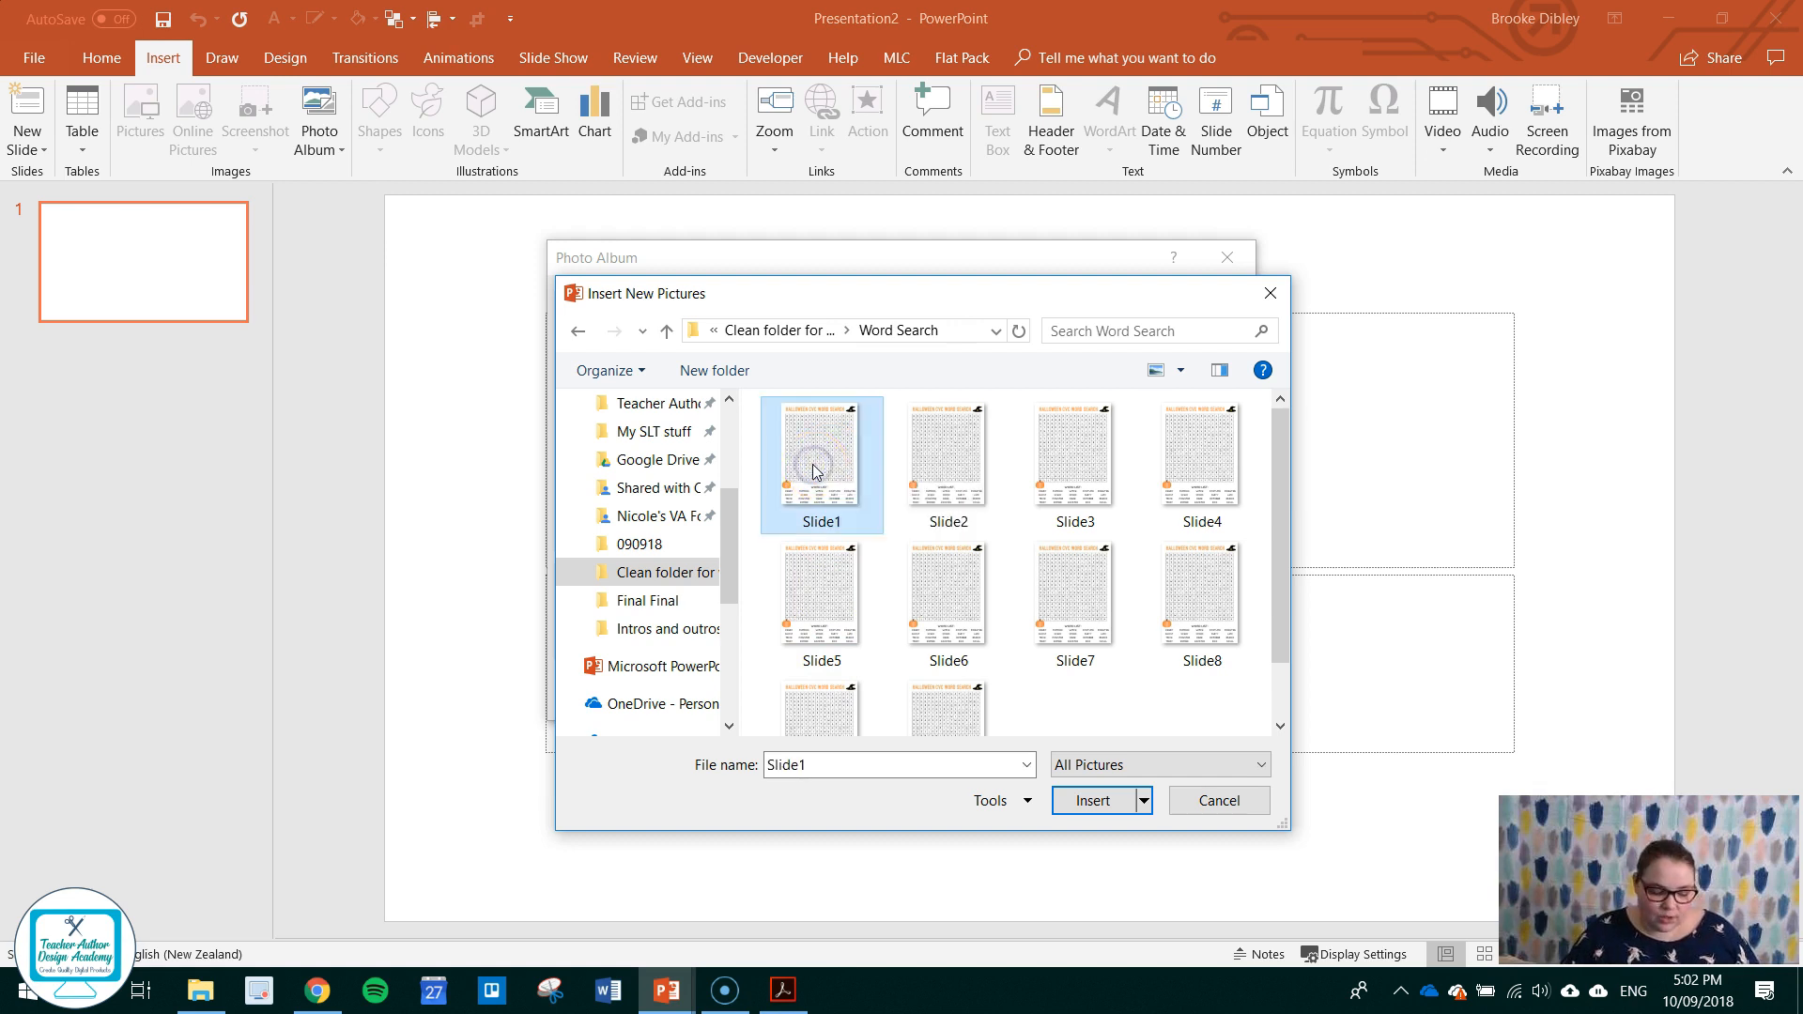
left_click(947, 454)
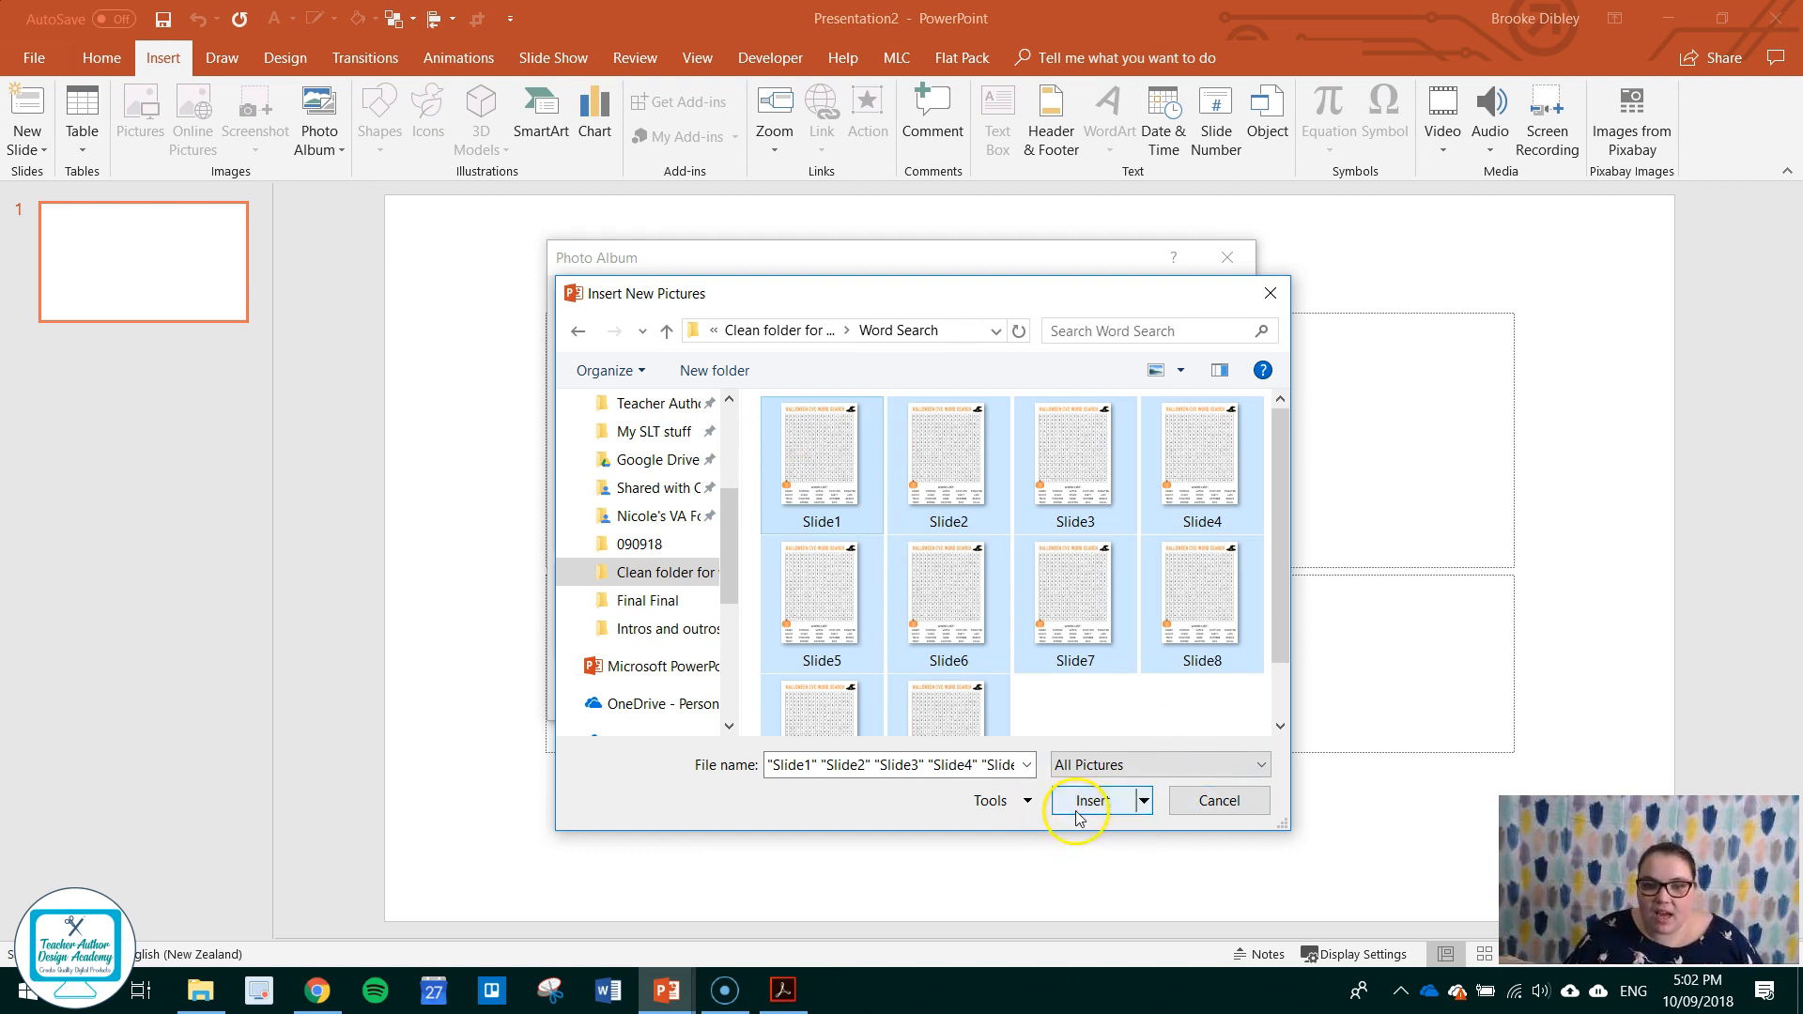
left_click(1091, 800)
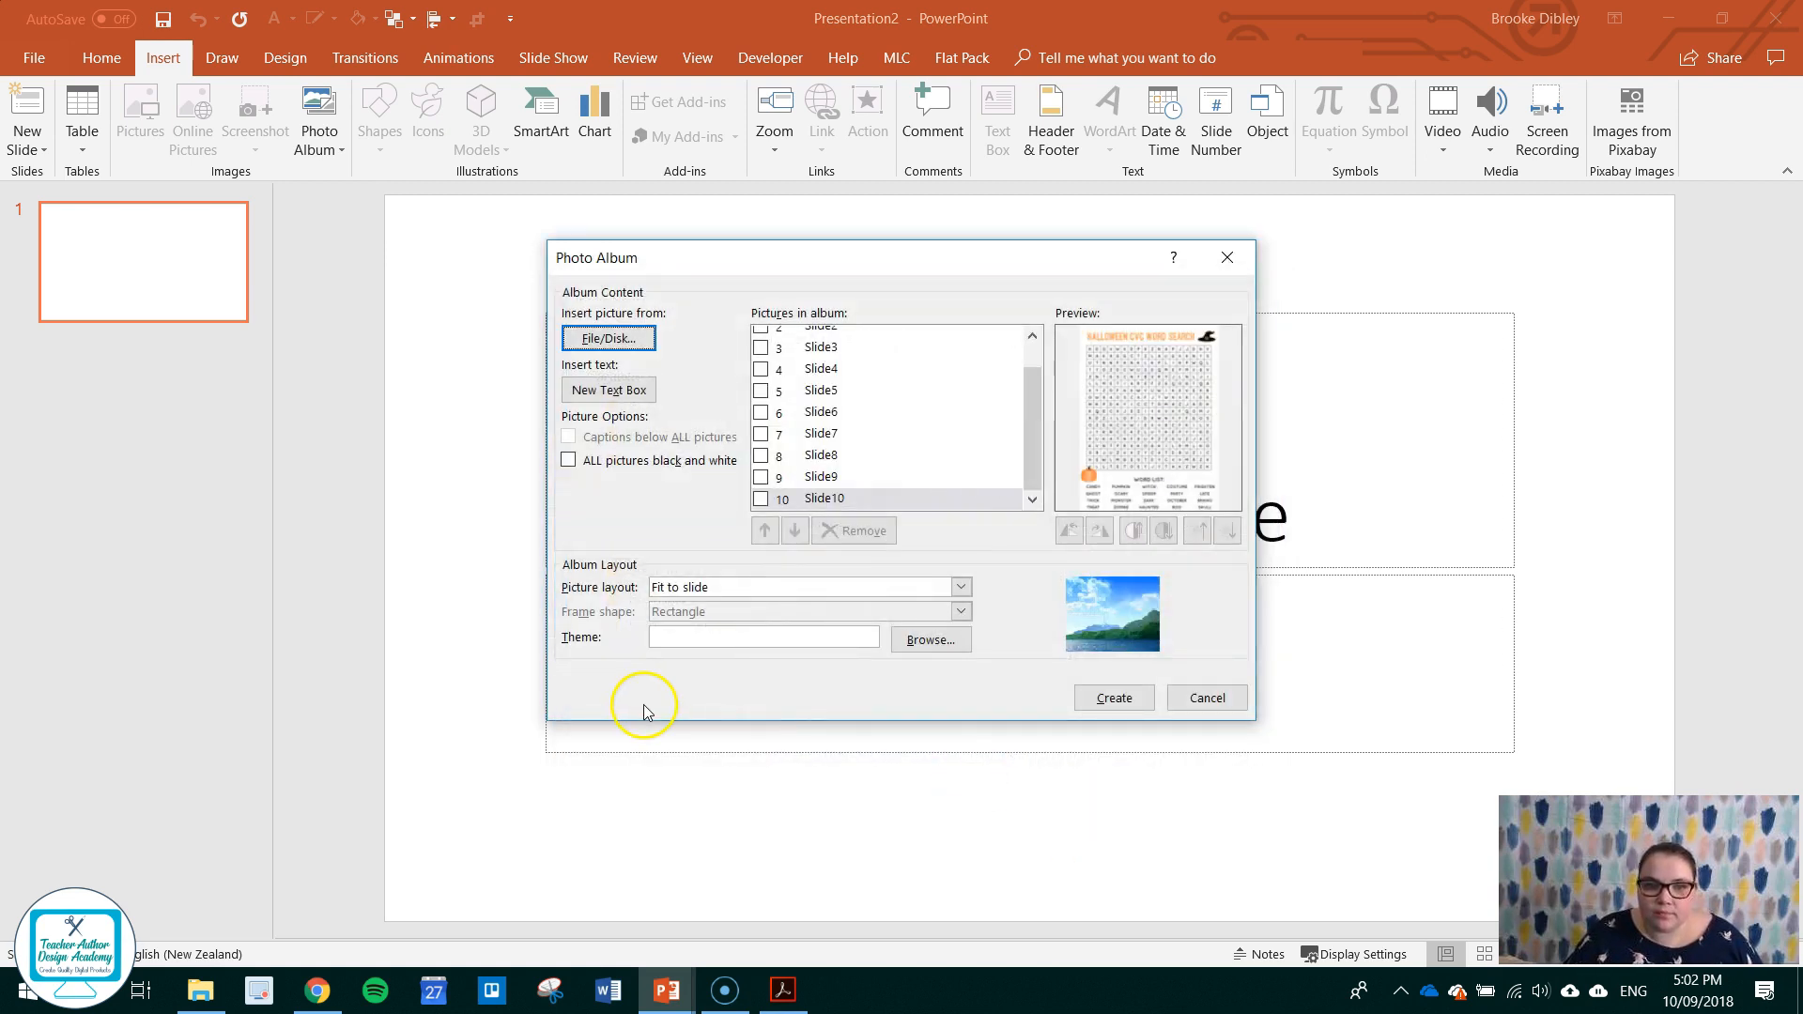
mouse_move(639, 543)
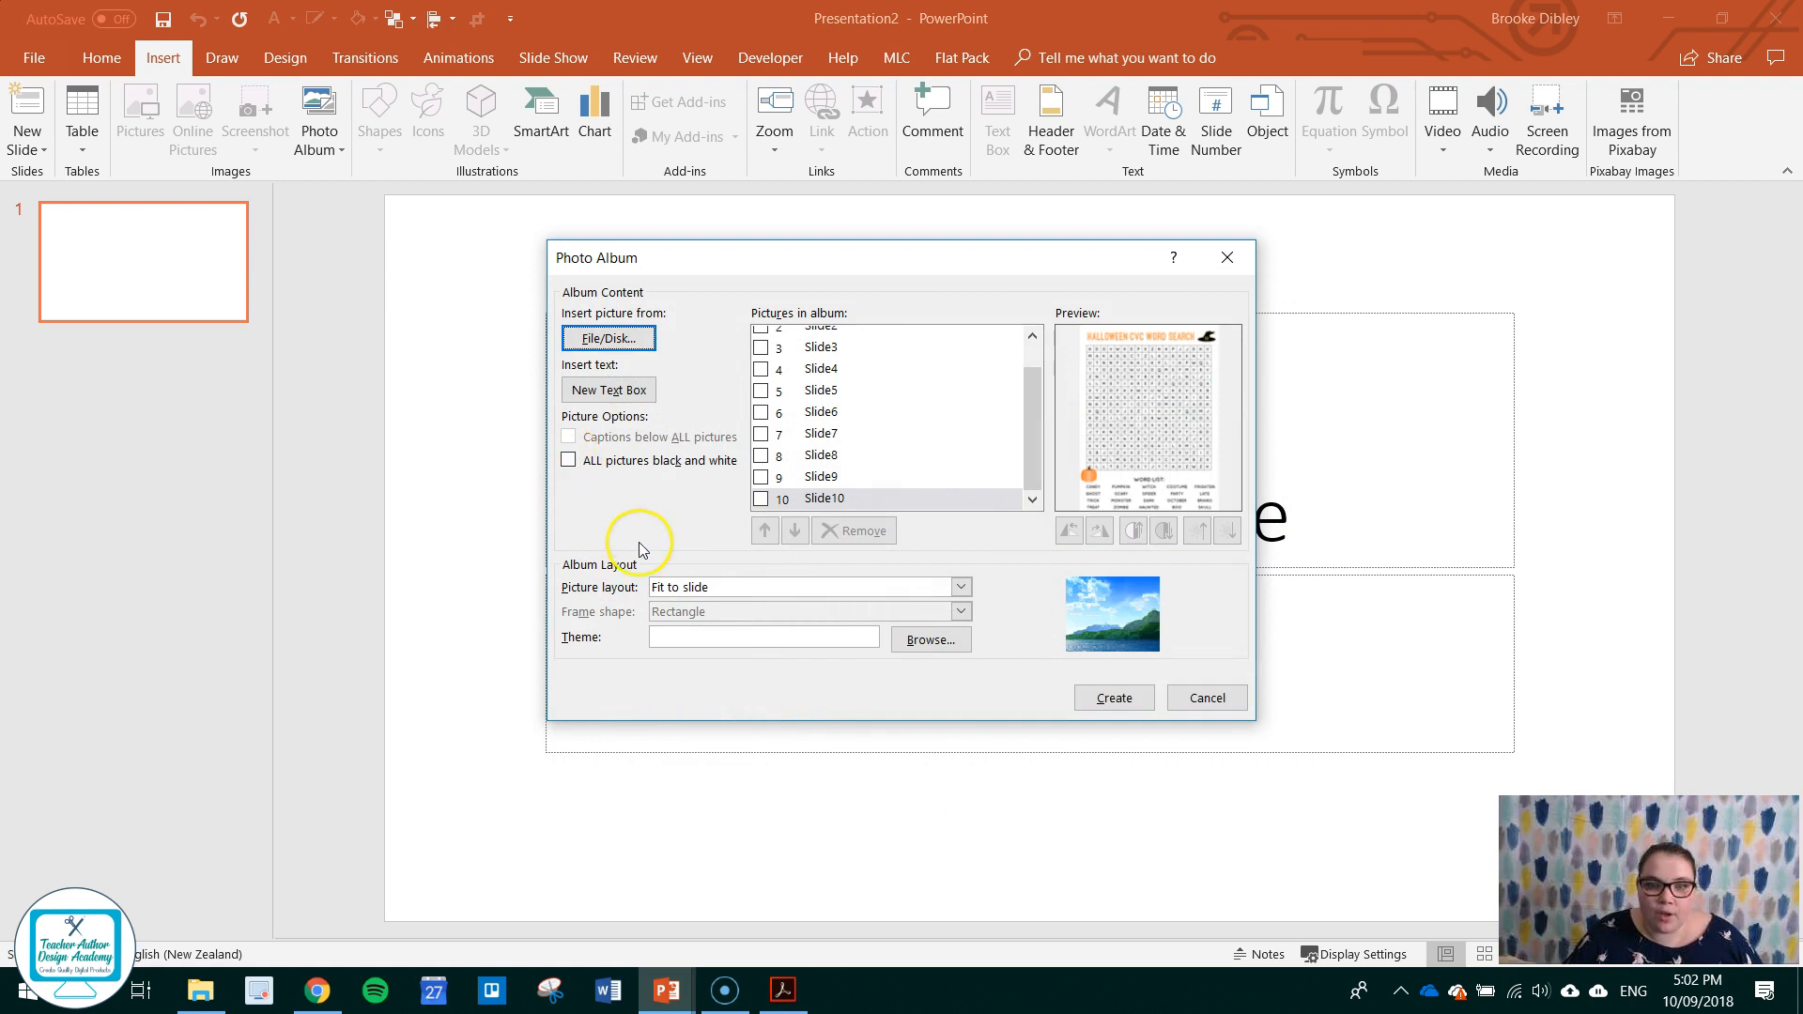
mouse_move(1111, 698)
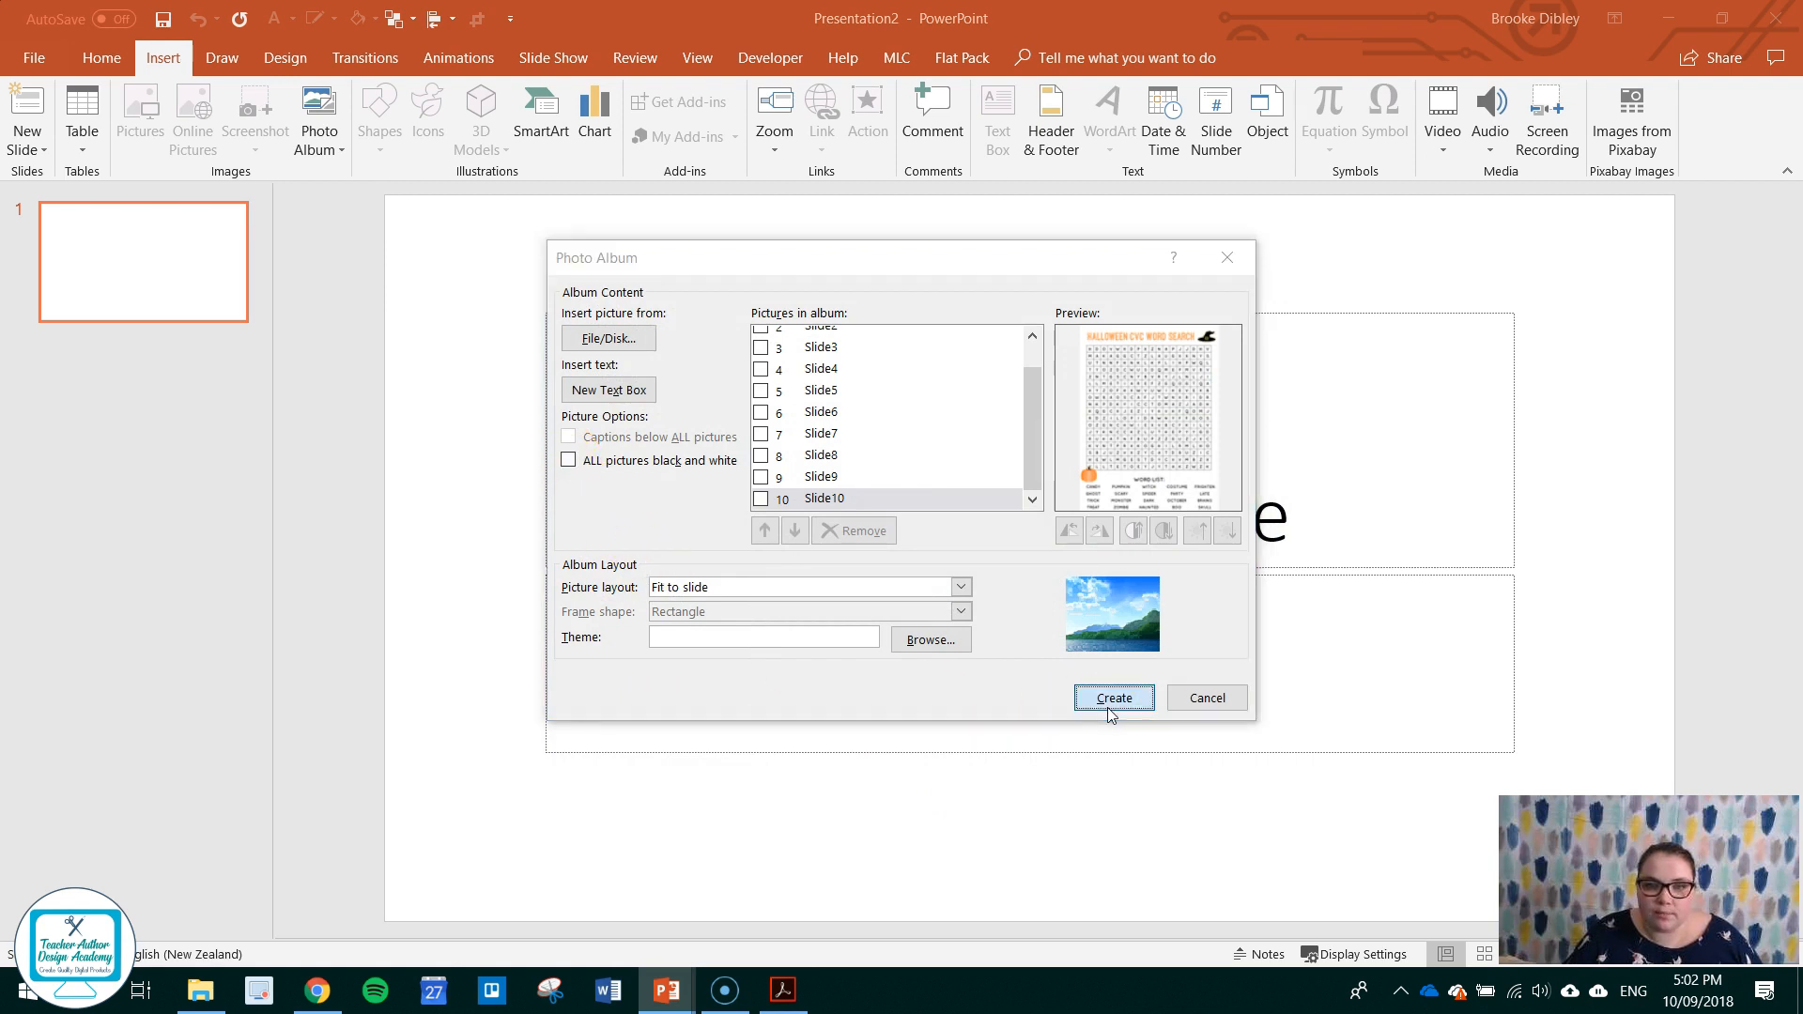
Create the photo album presentation from the ten word search pictures.
left_click(1112, 698)
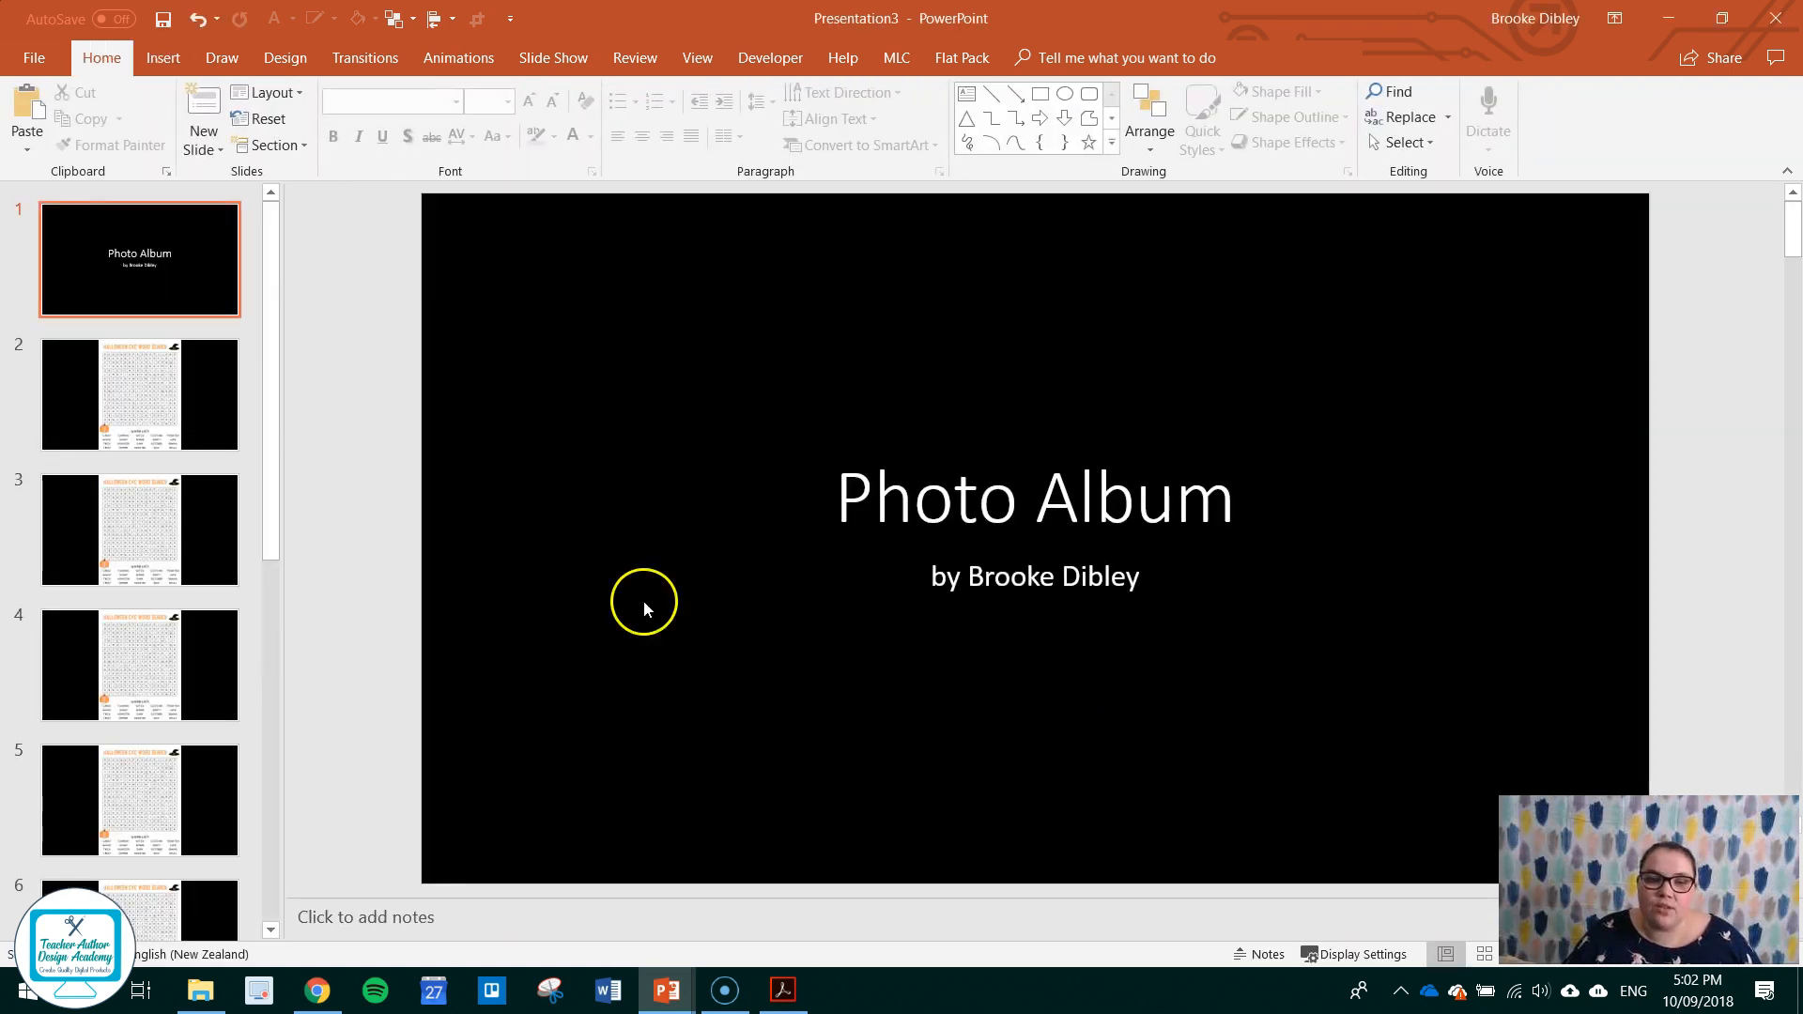
mouse_move(148, 372)
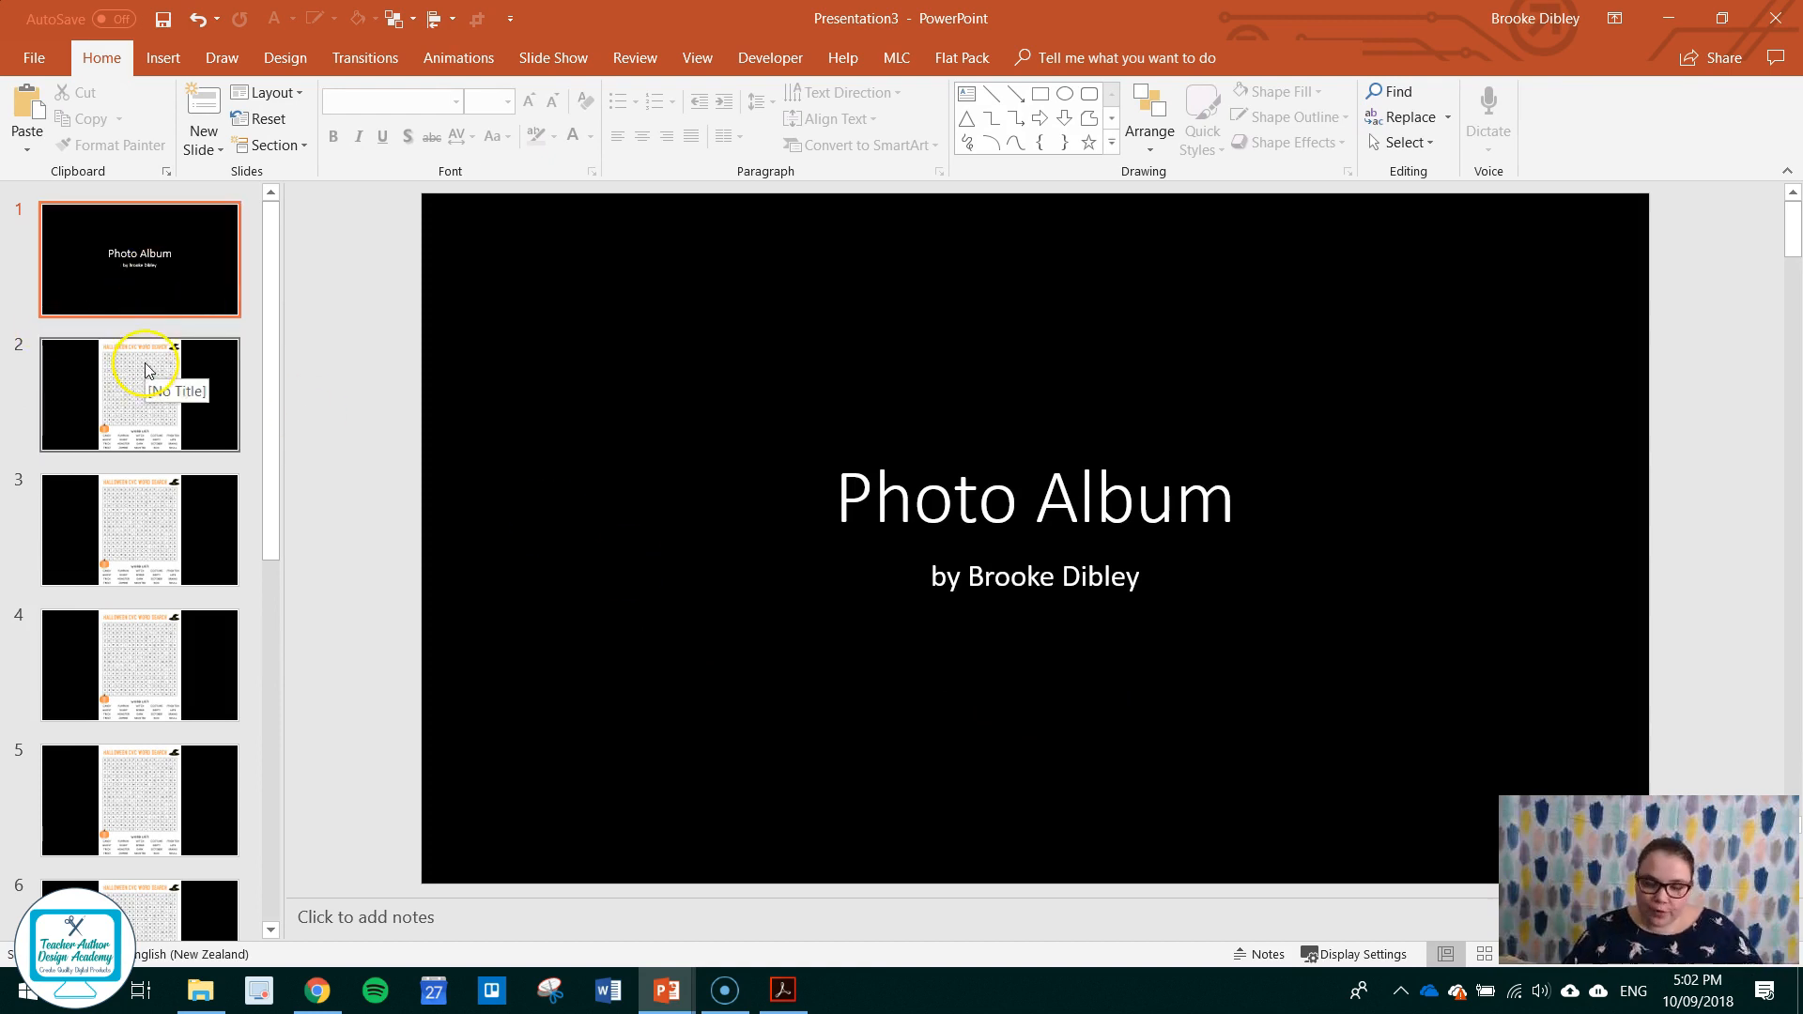
mouse_move(157, 286)
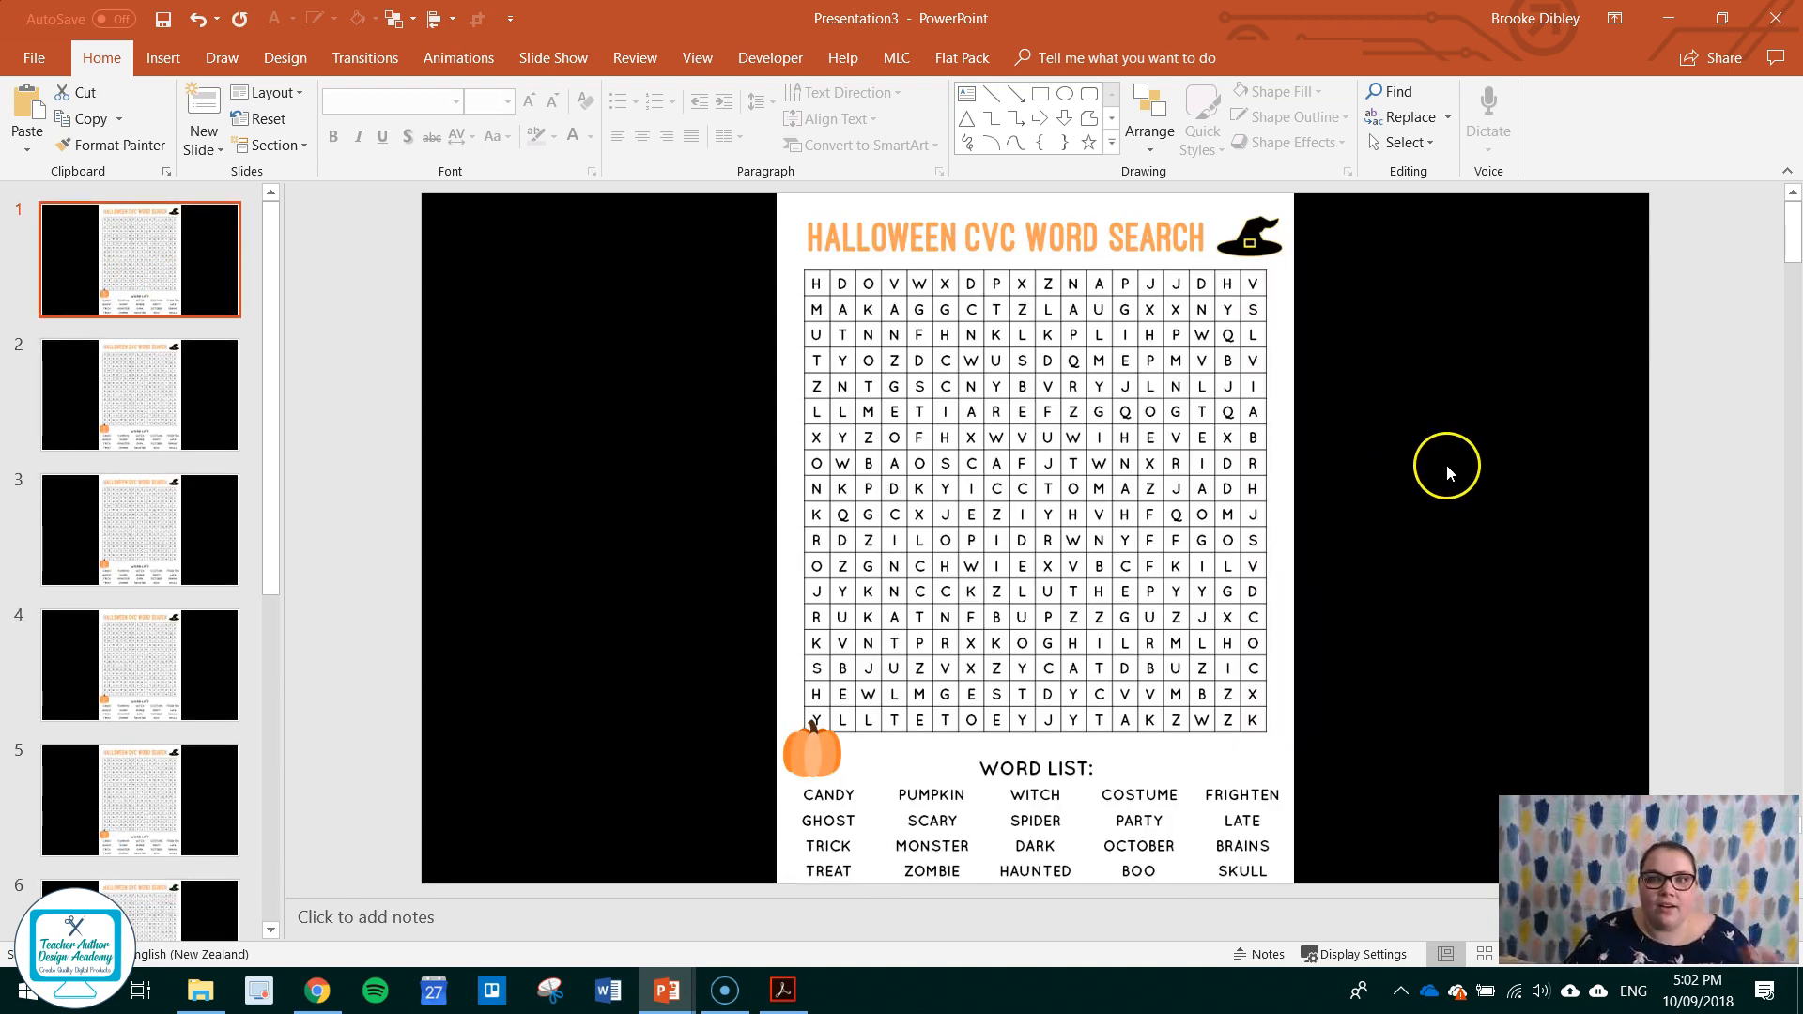
mouse_move(124, 118)
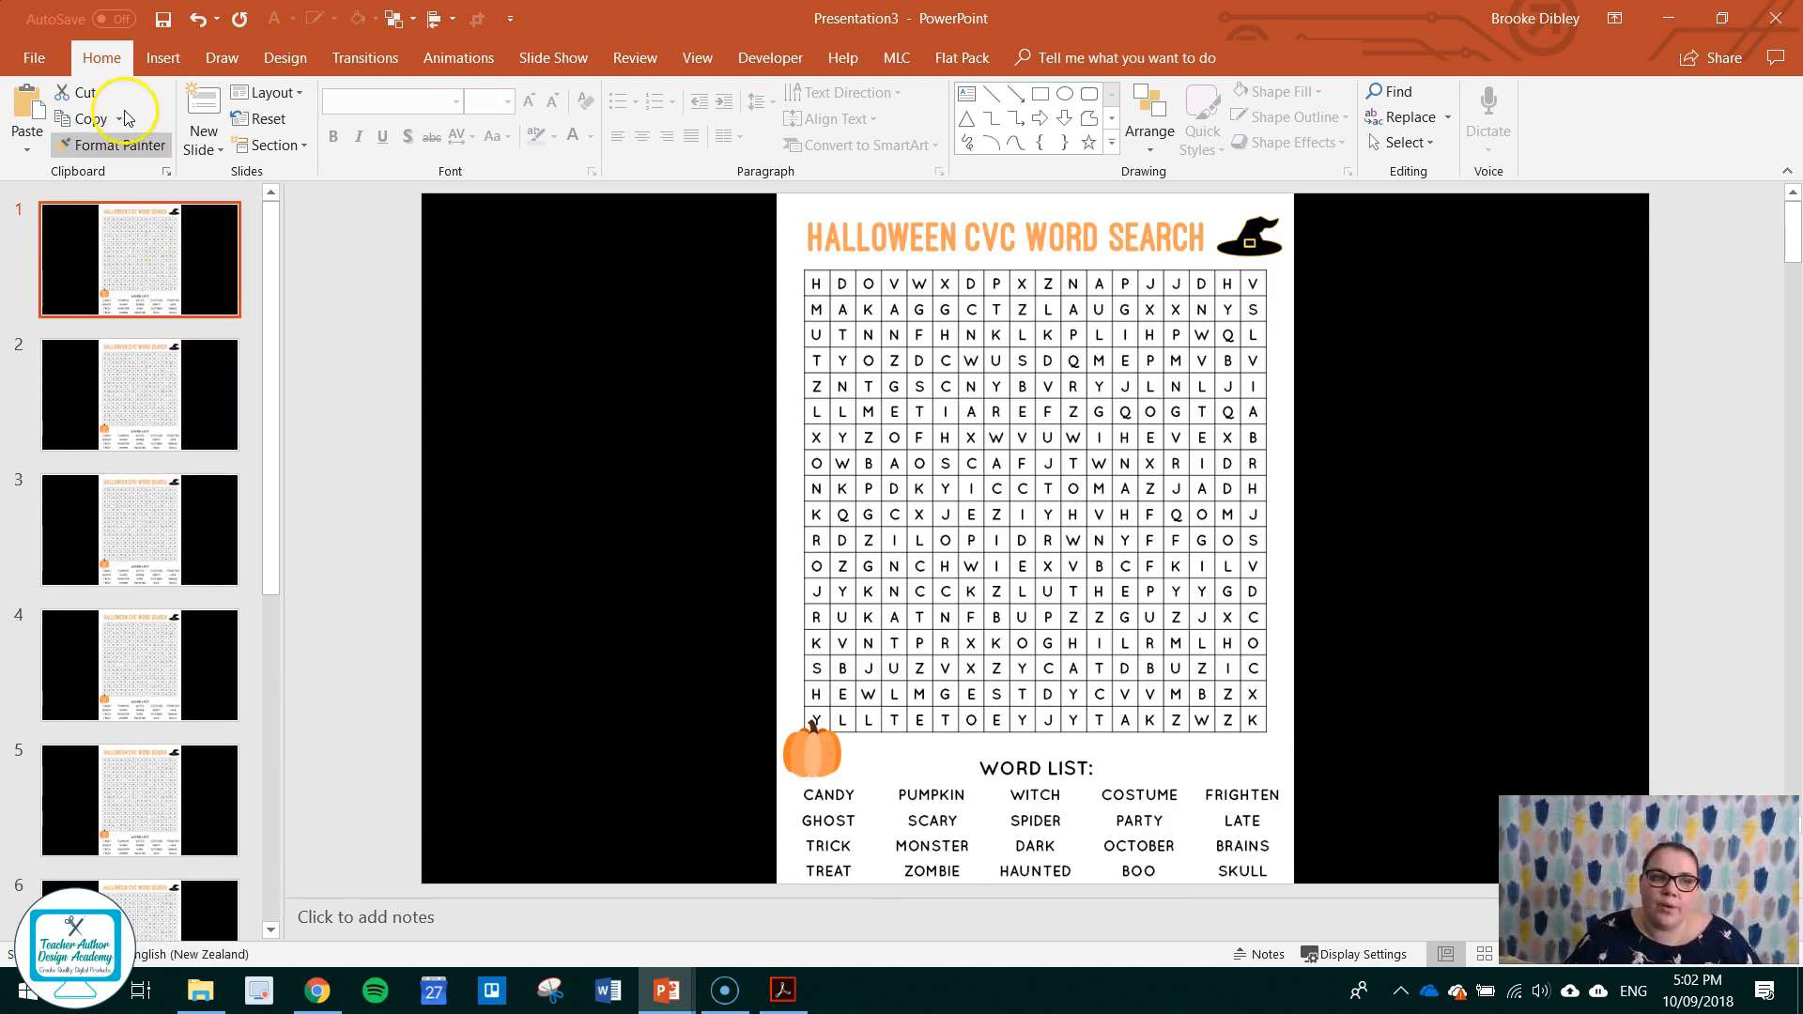
Resize the slides to portrait Letter Paper and maximize the pictures to fill them.
left_click(283, 57)
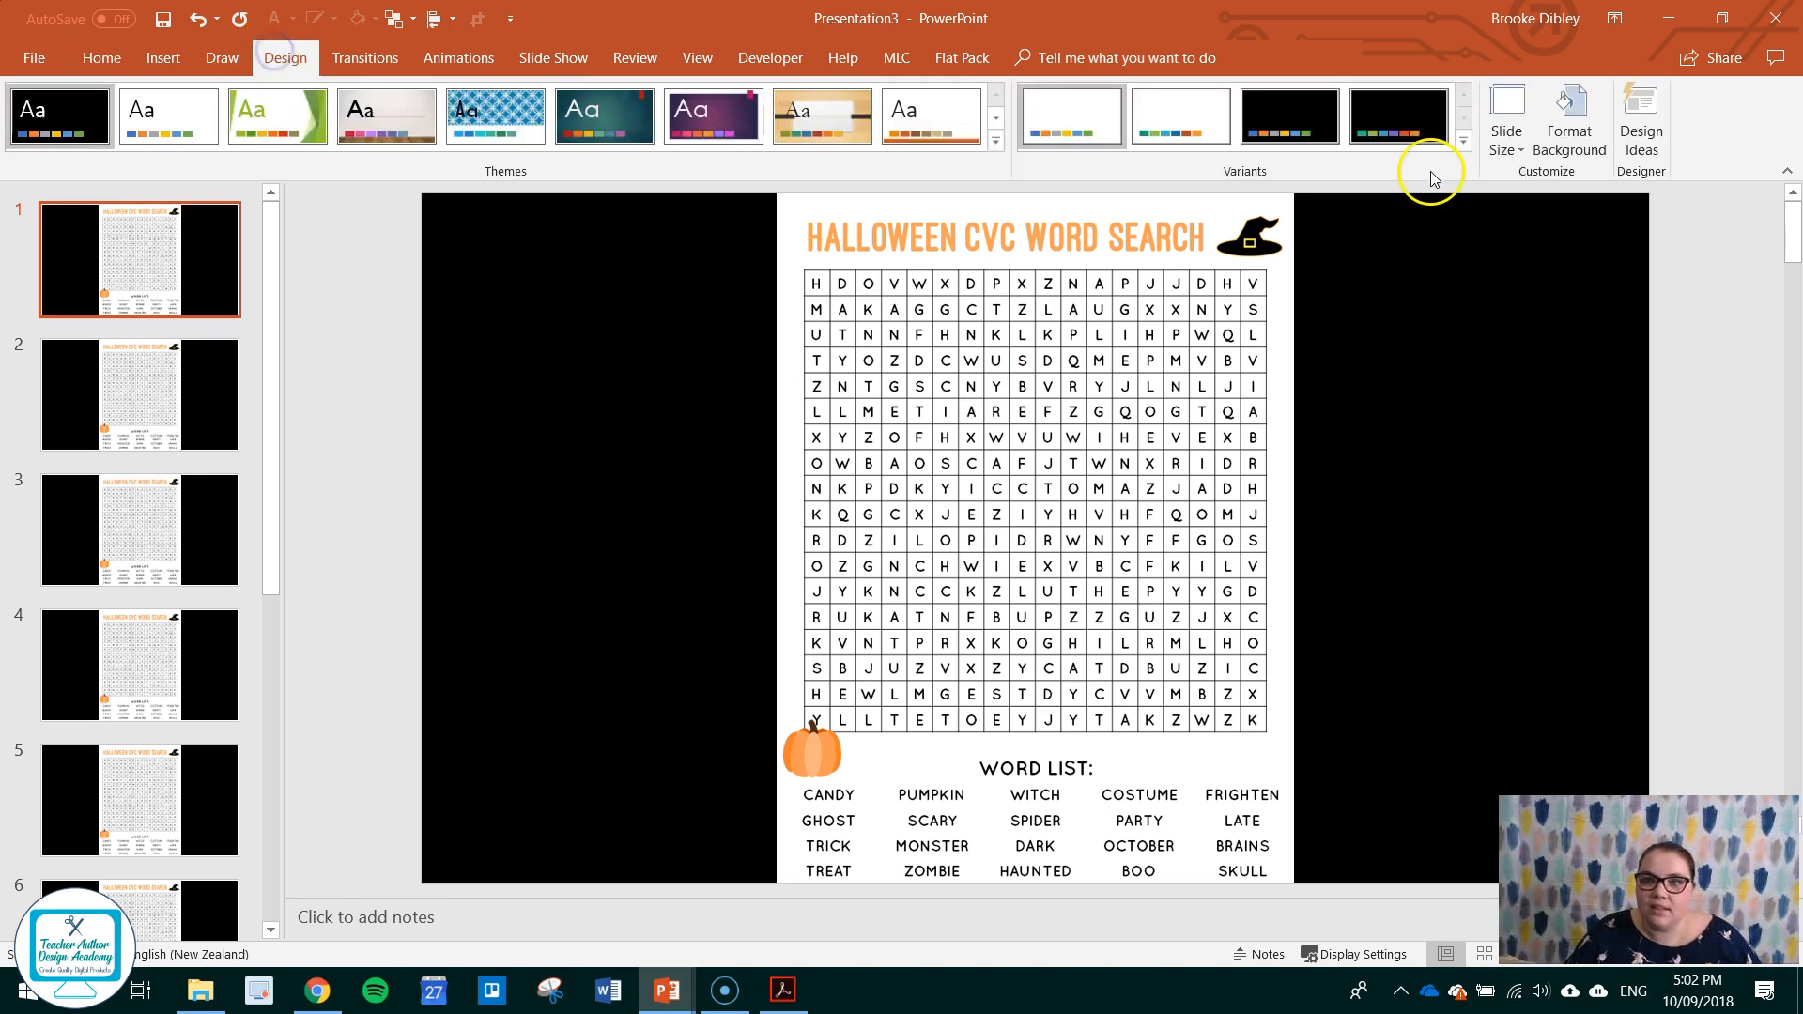
mouse_move(1507, 121)
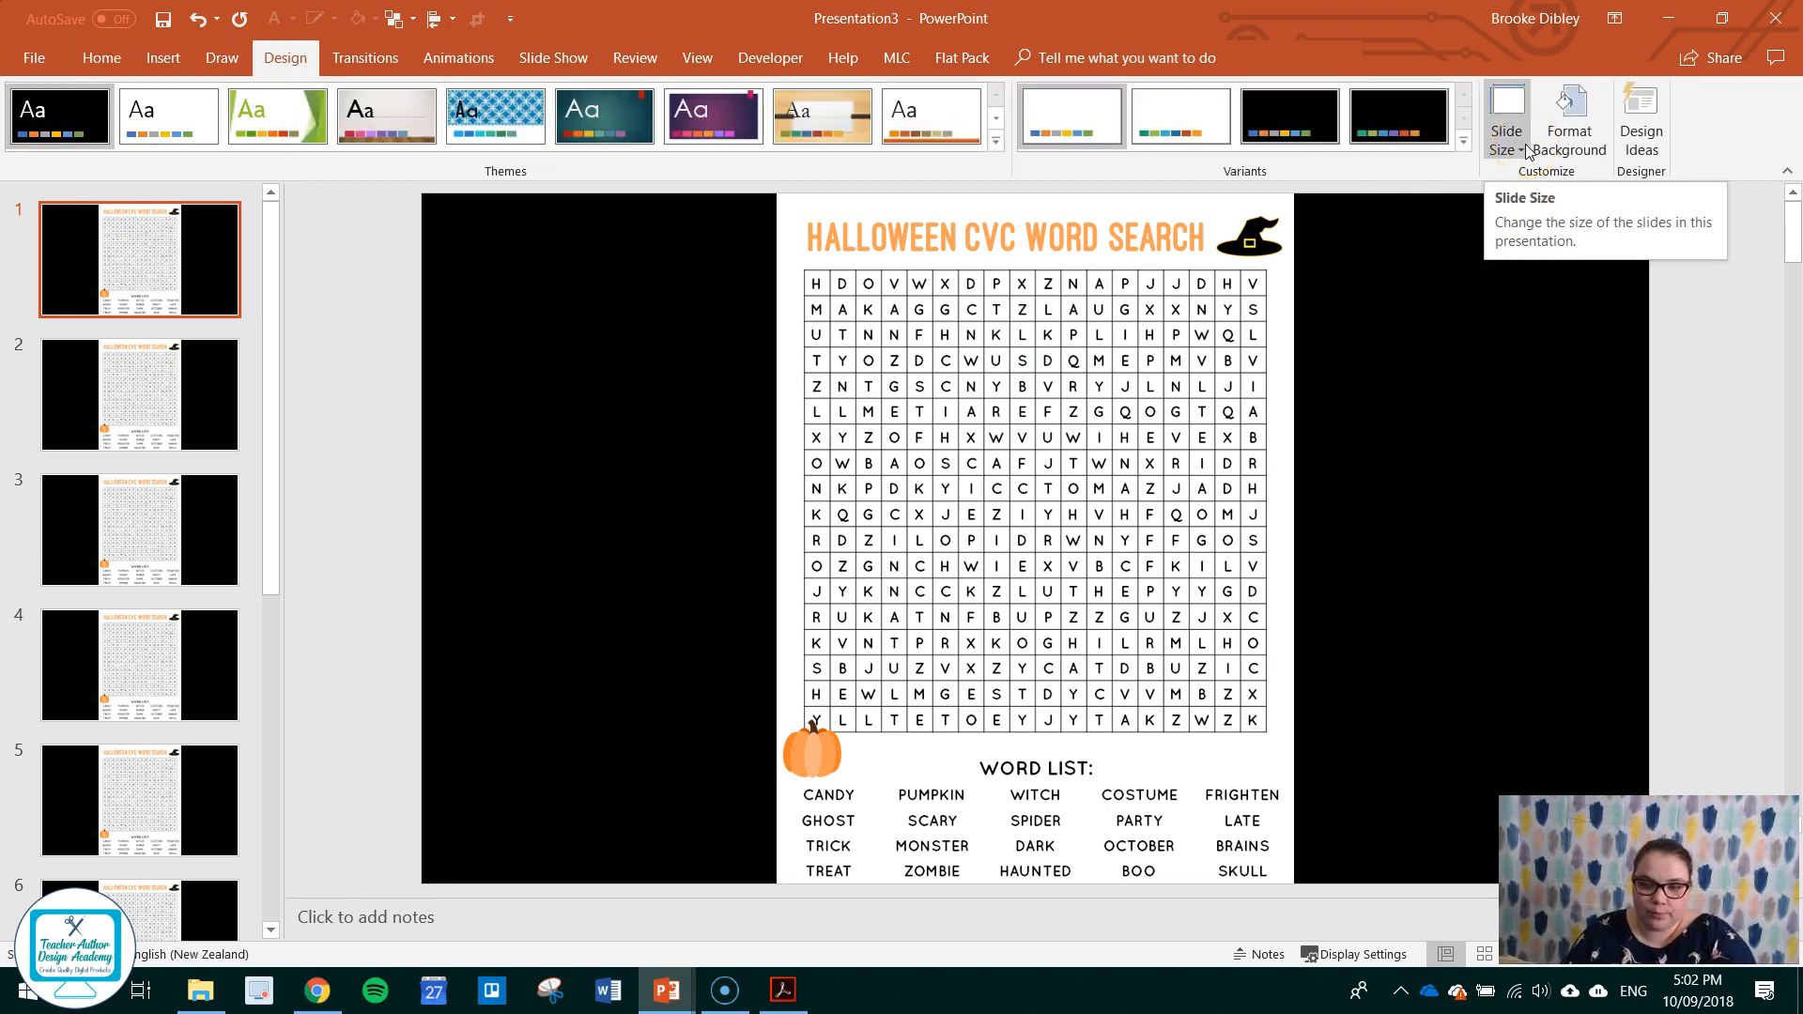
left_click(1507, 119)
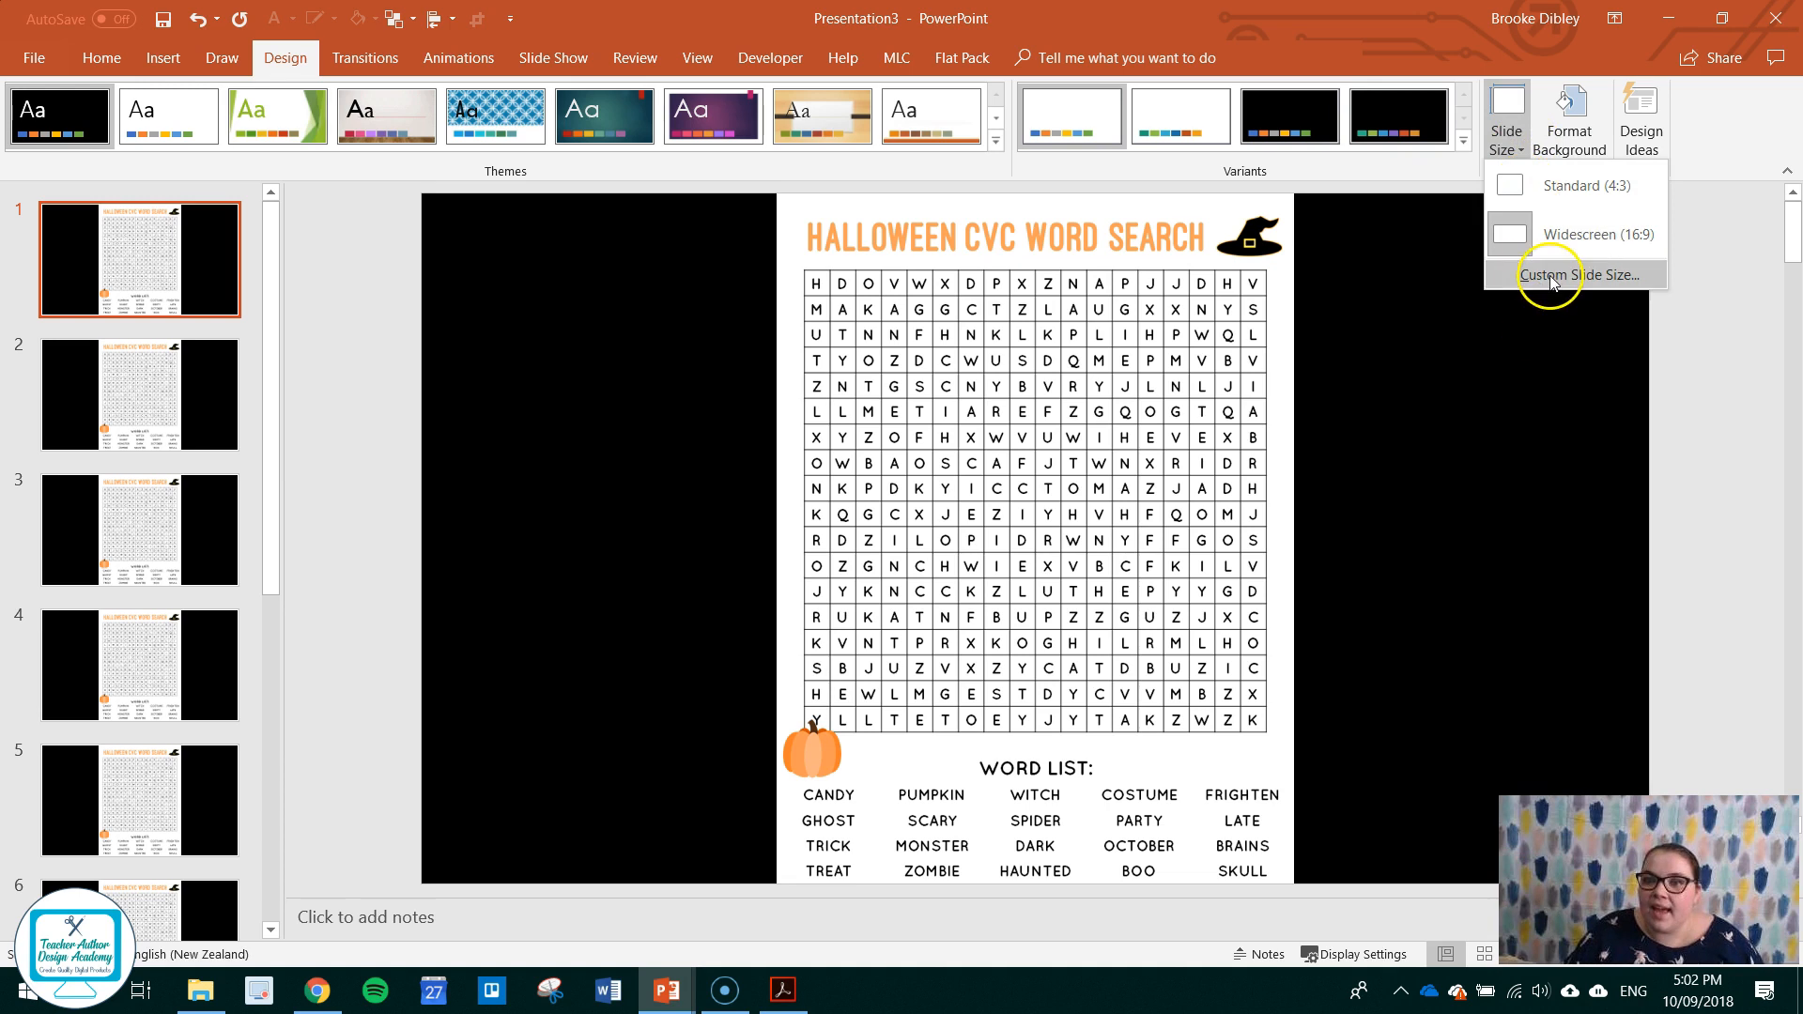
left_click(1578, 273)
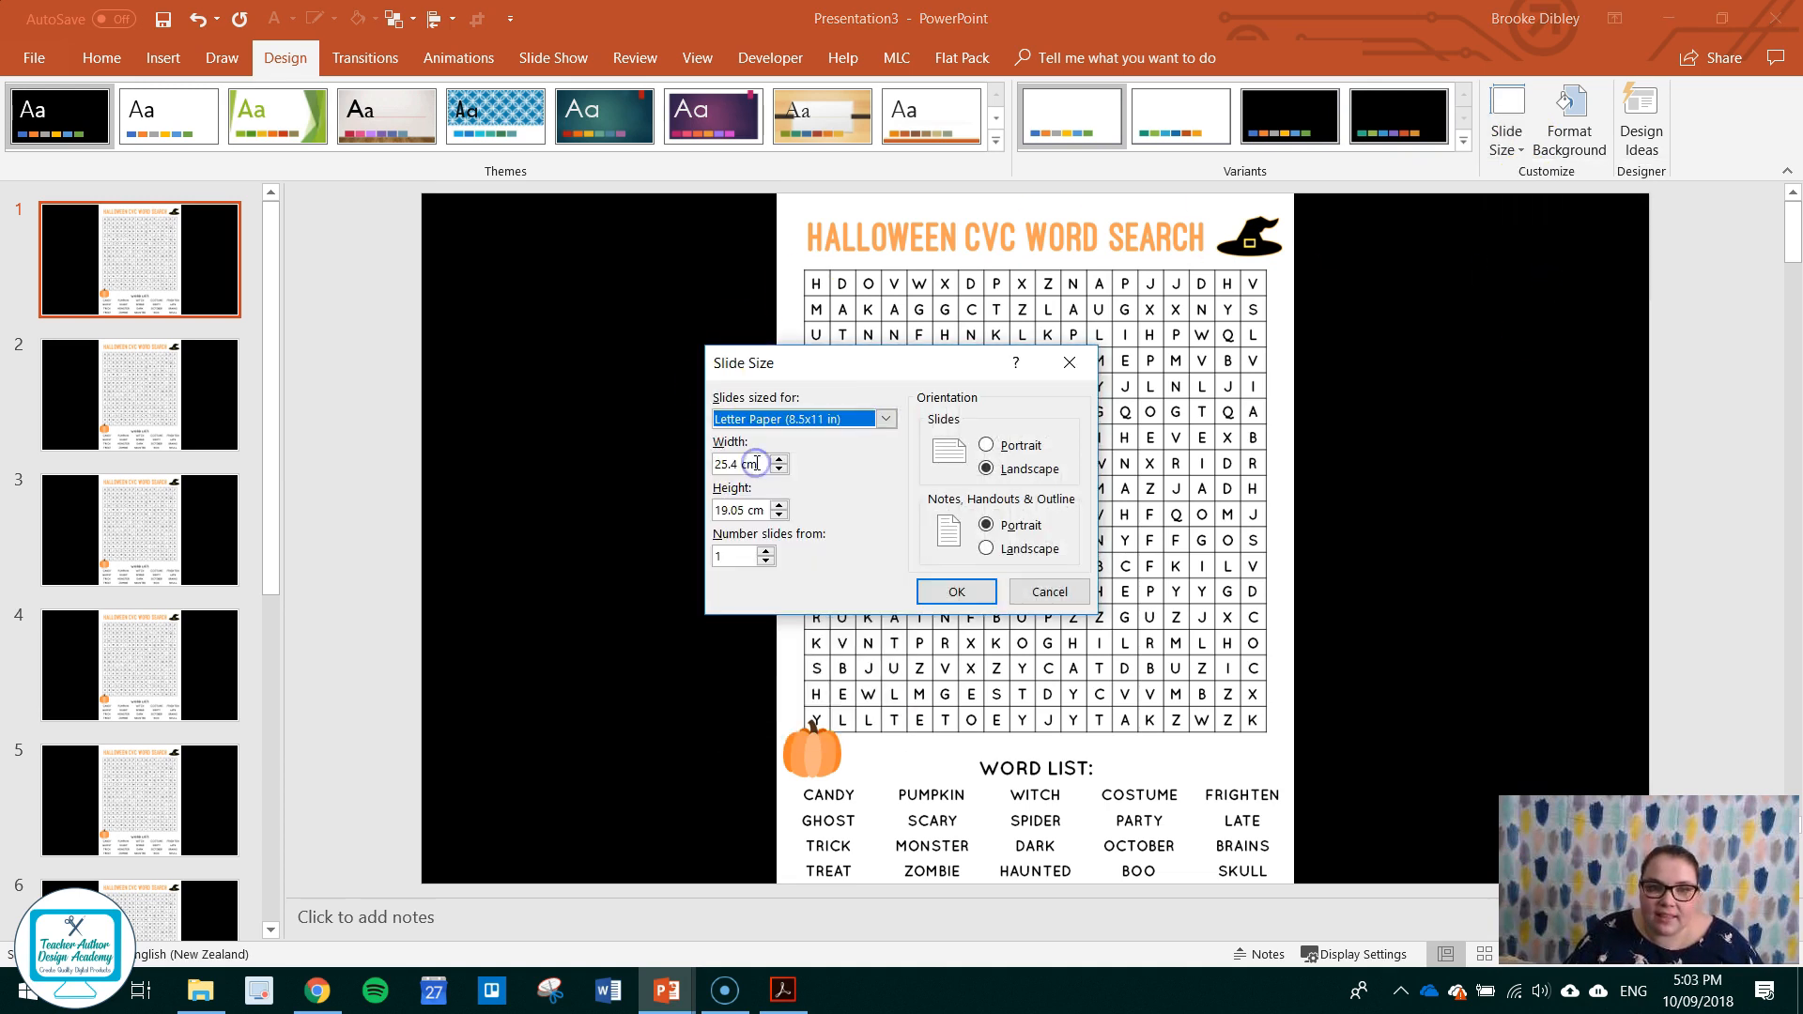
mouse_move(1481, 190)
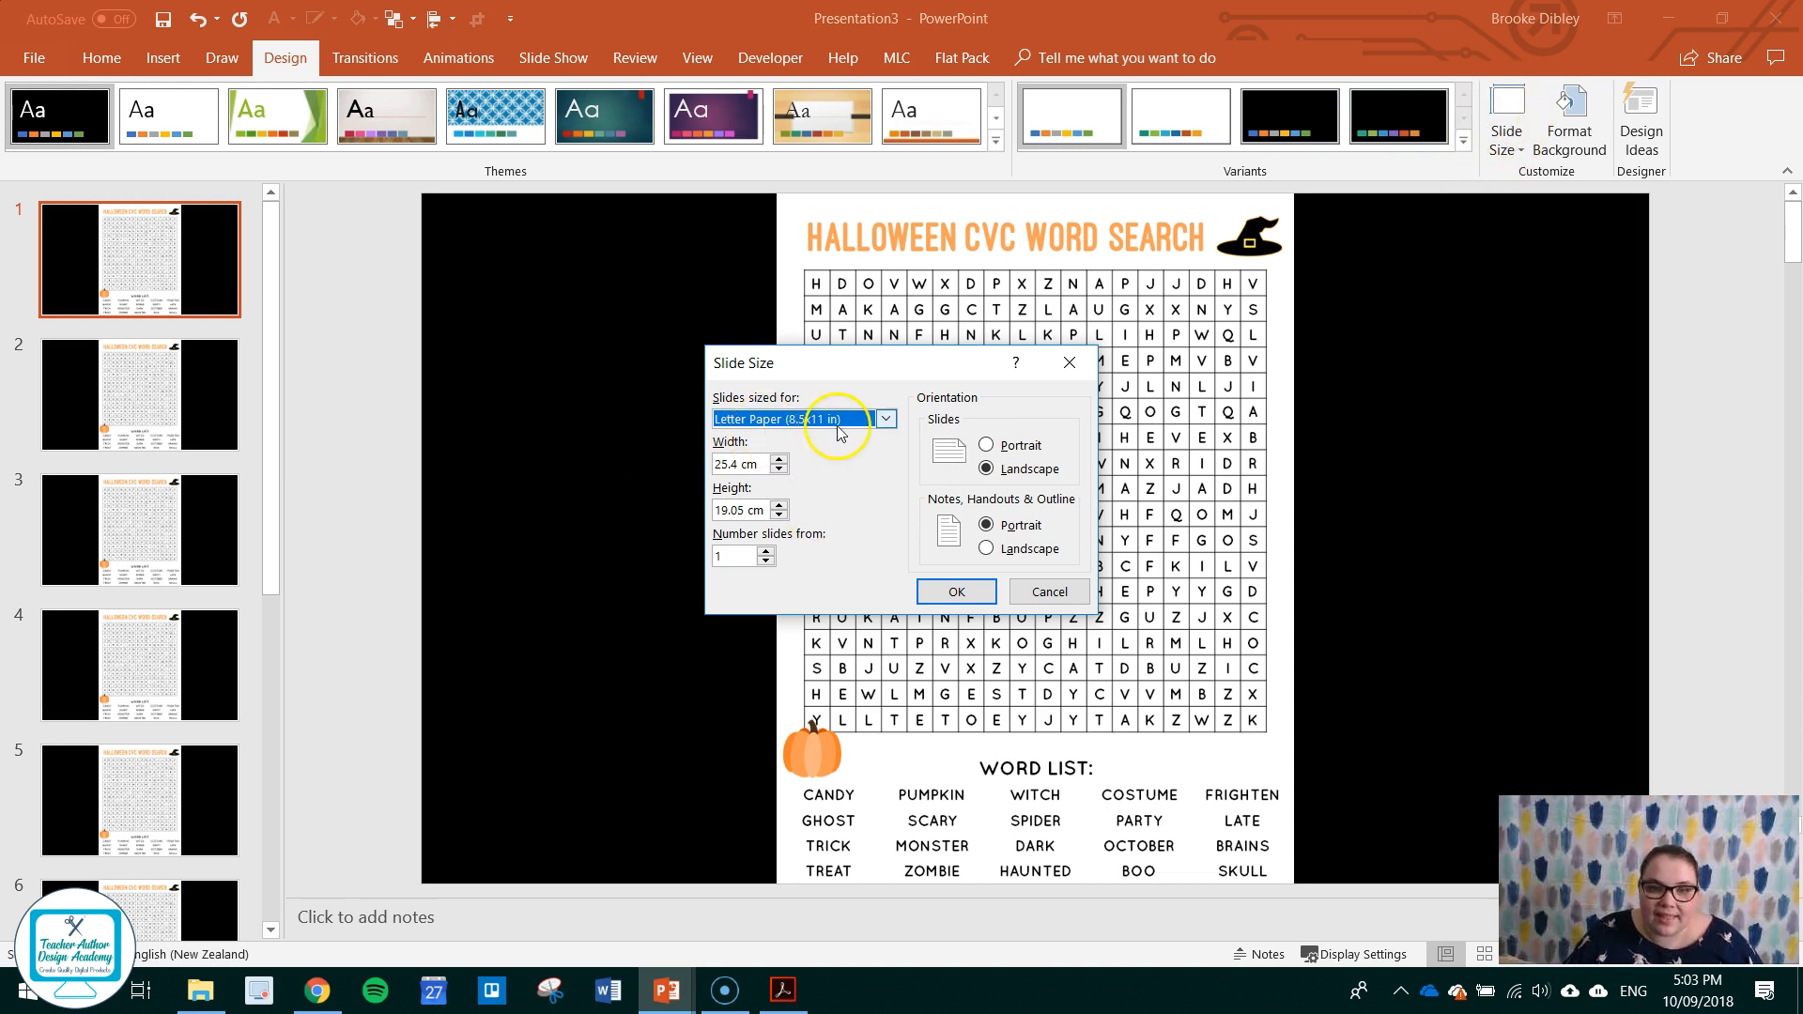
left_click(985, 445)
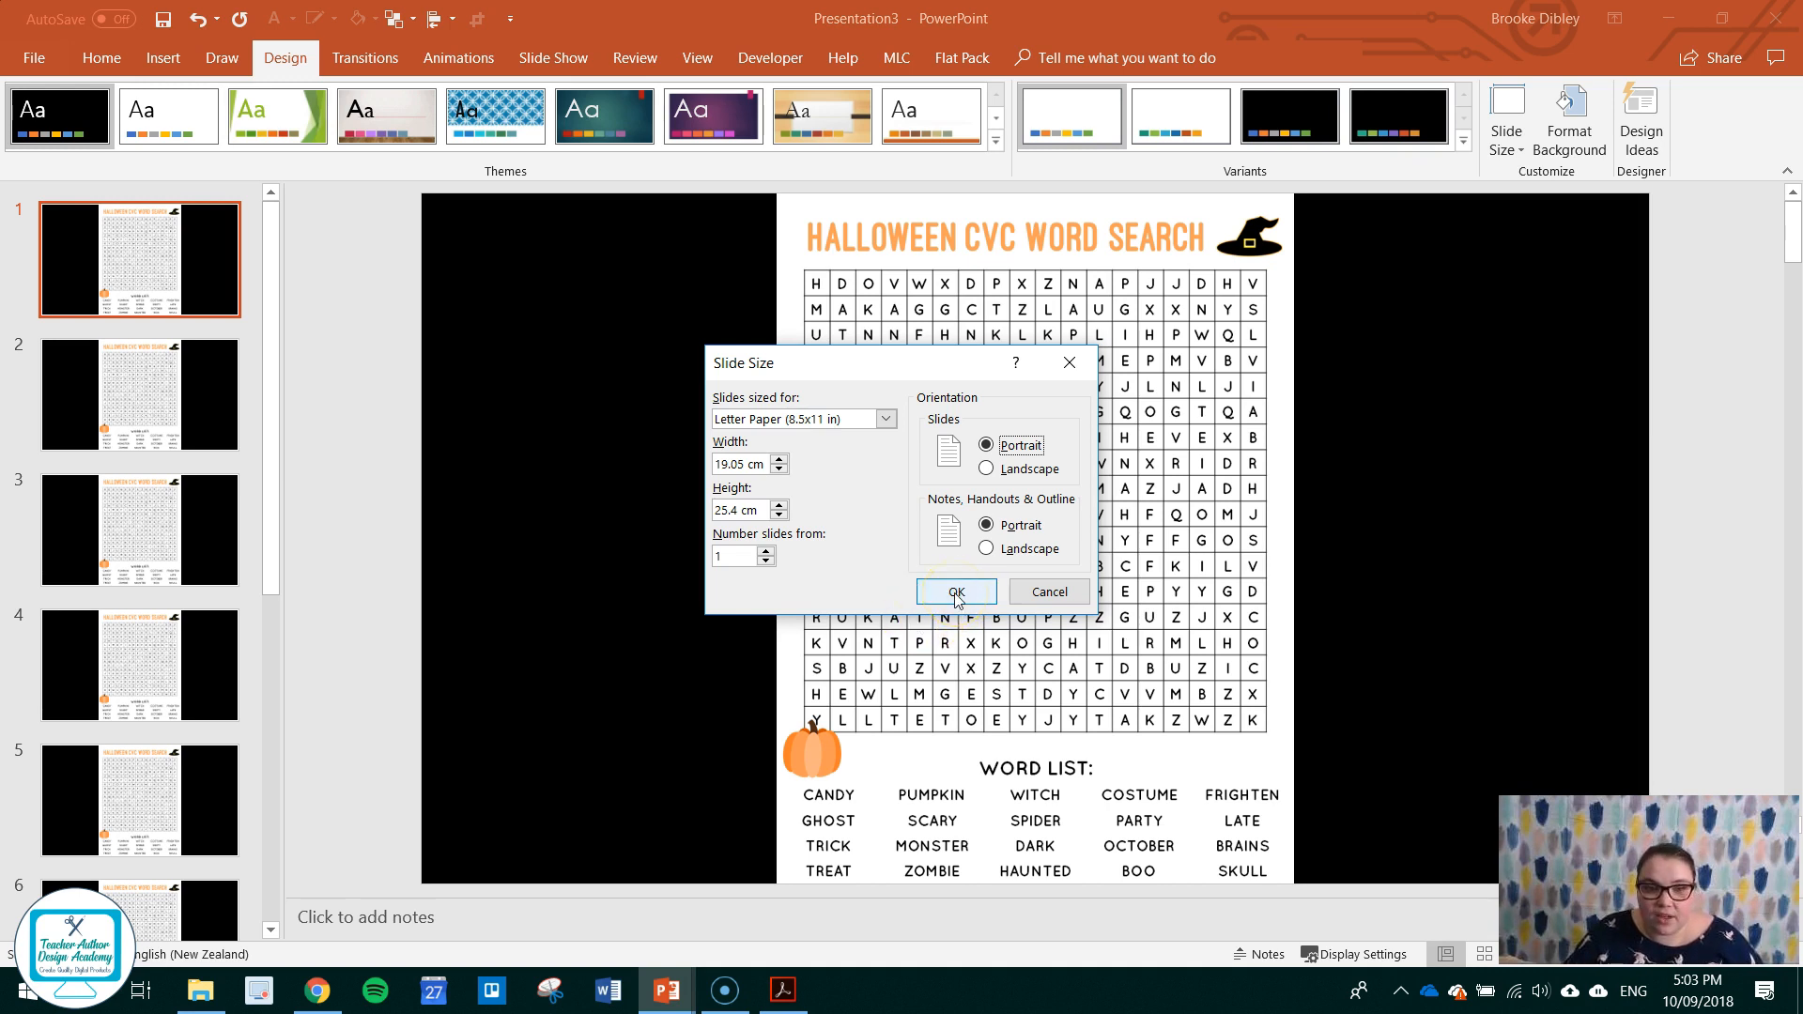
left_click(954, 591)
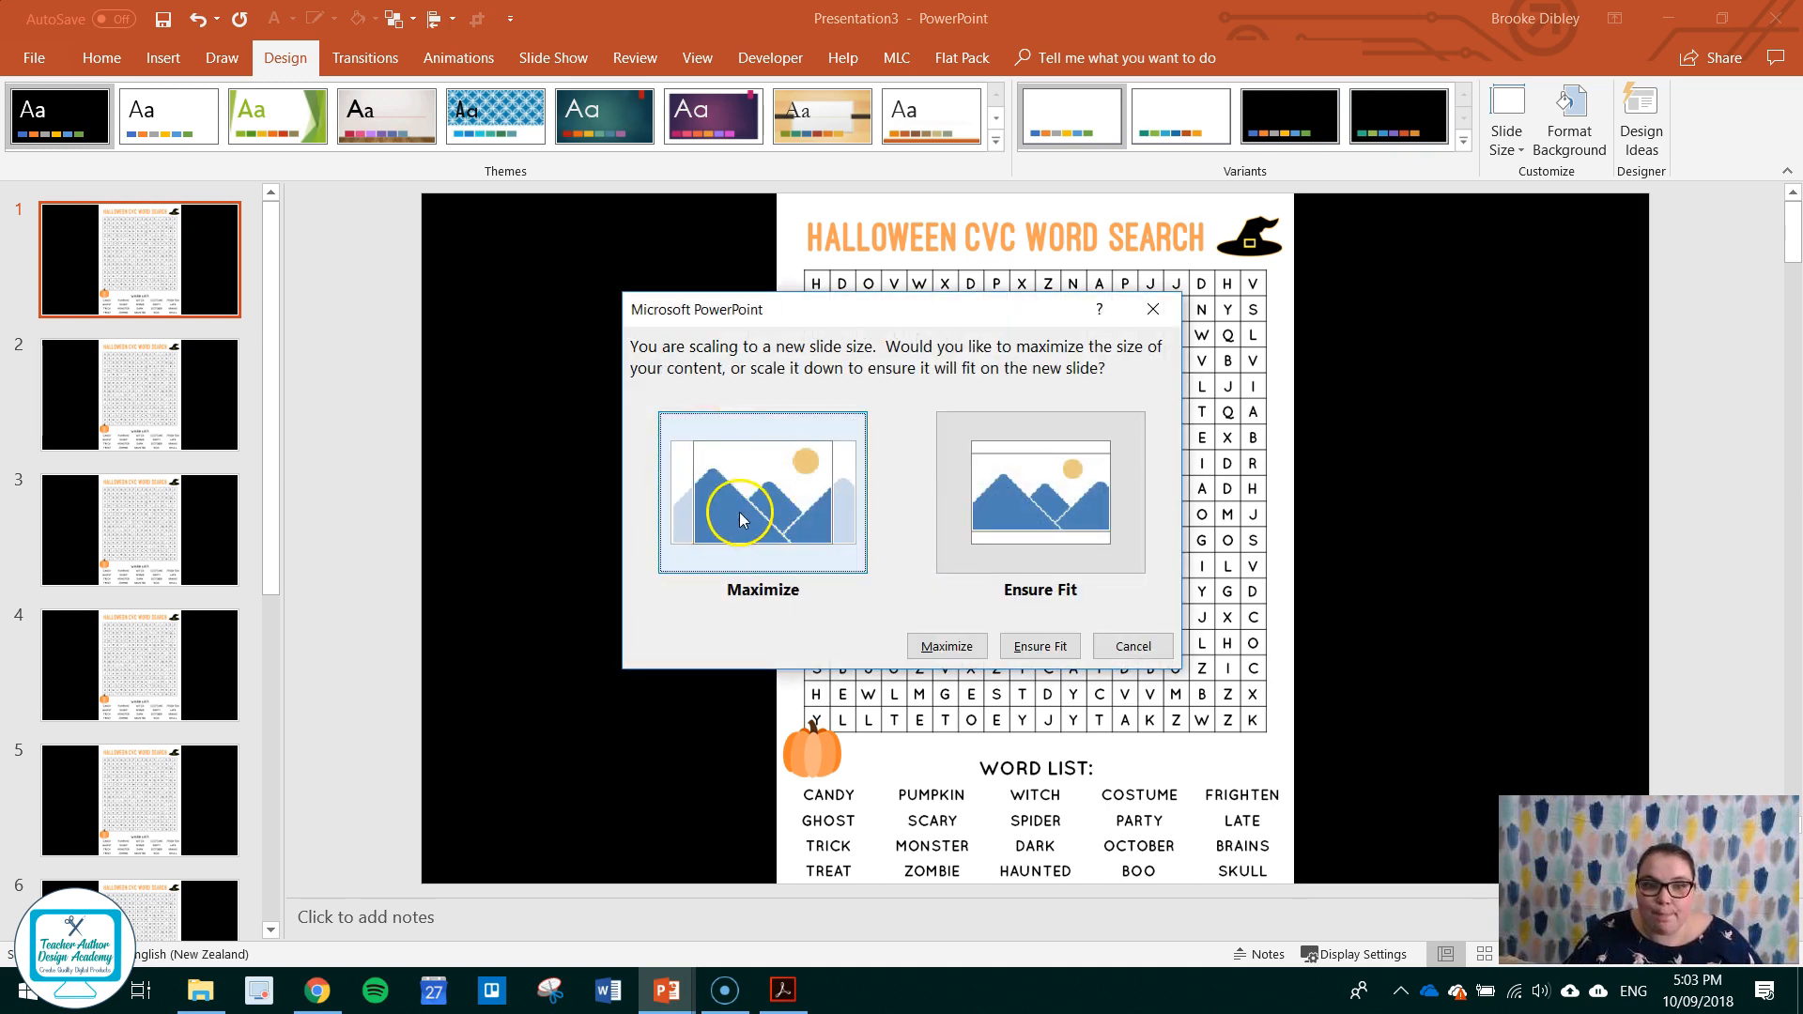
left_click(947, 646)
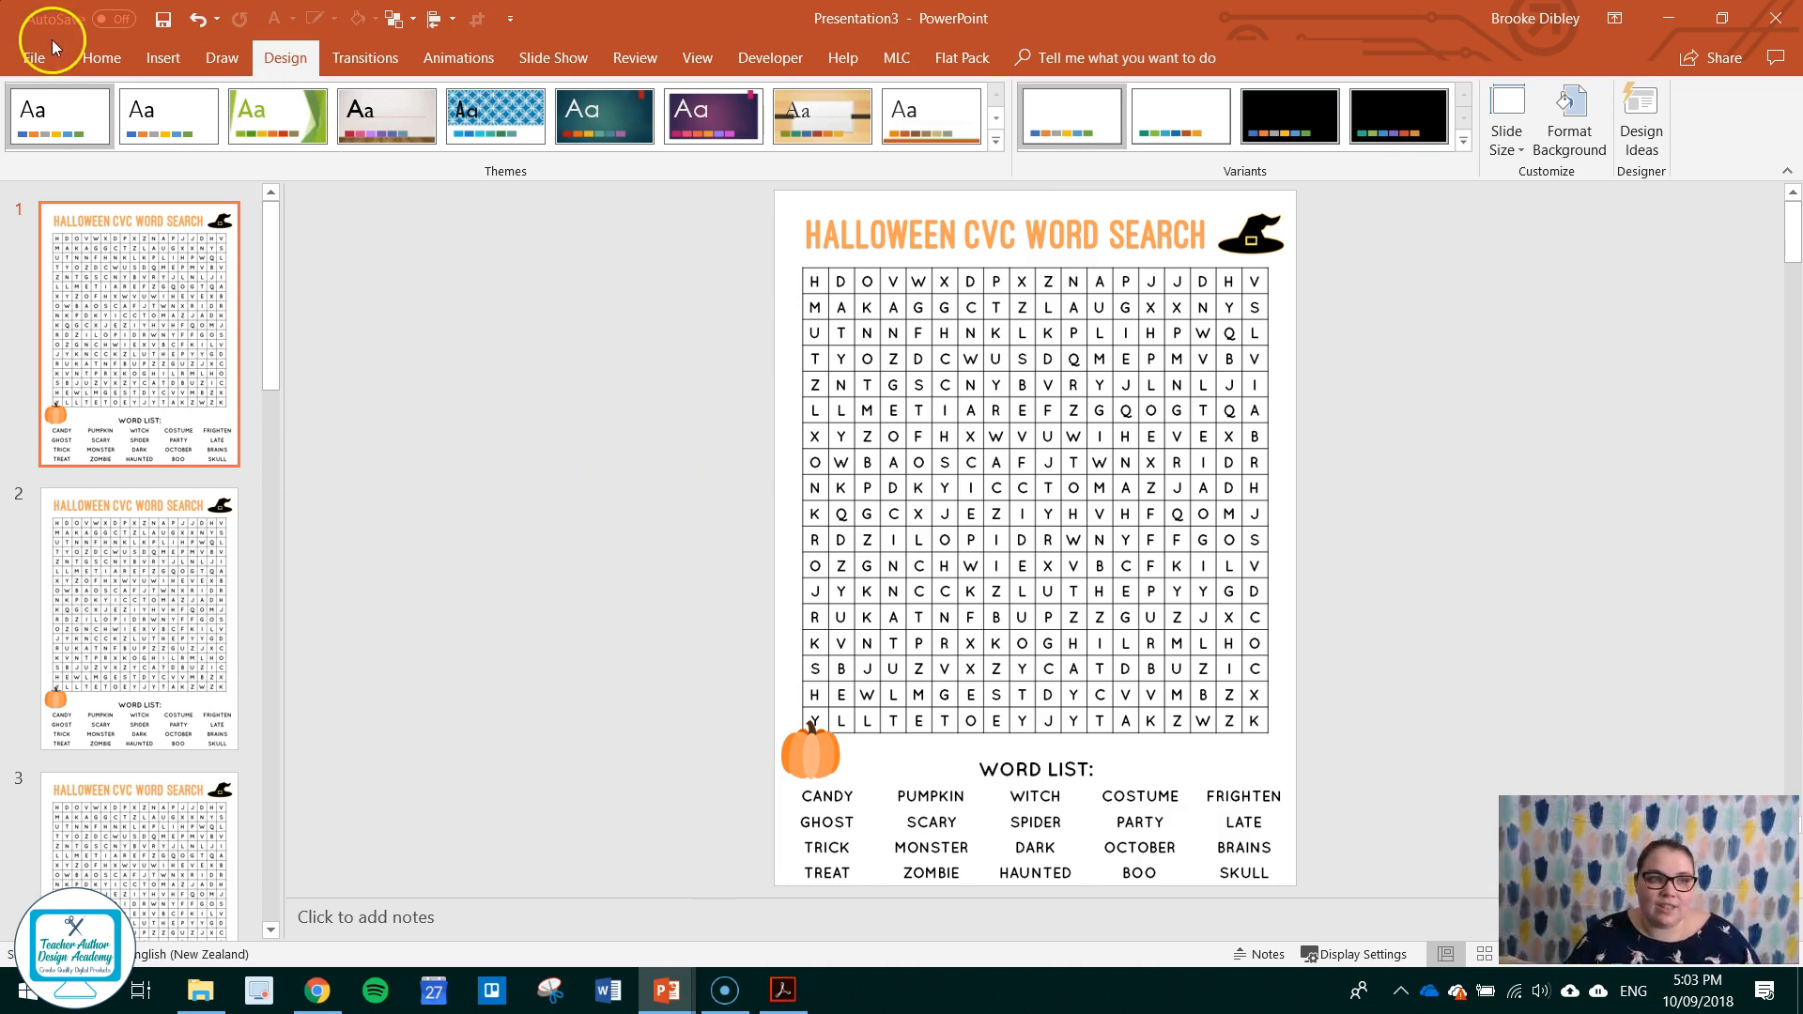
Attempt to save the album as Word Search.pdf over the existing file, hitting a file-in-use error.
left_click(35, 58)
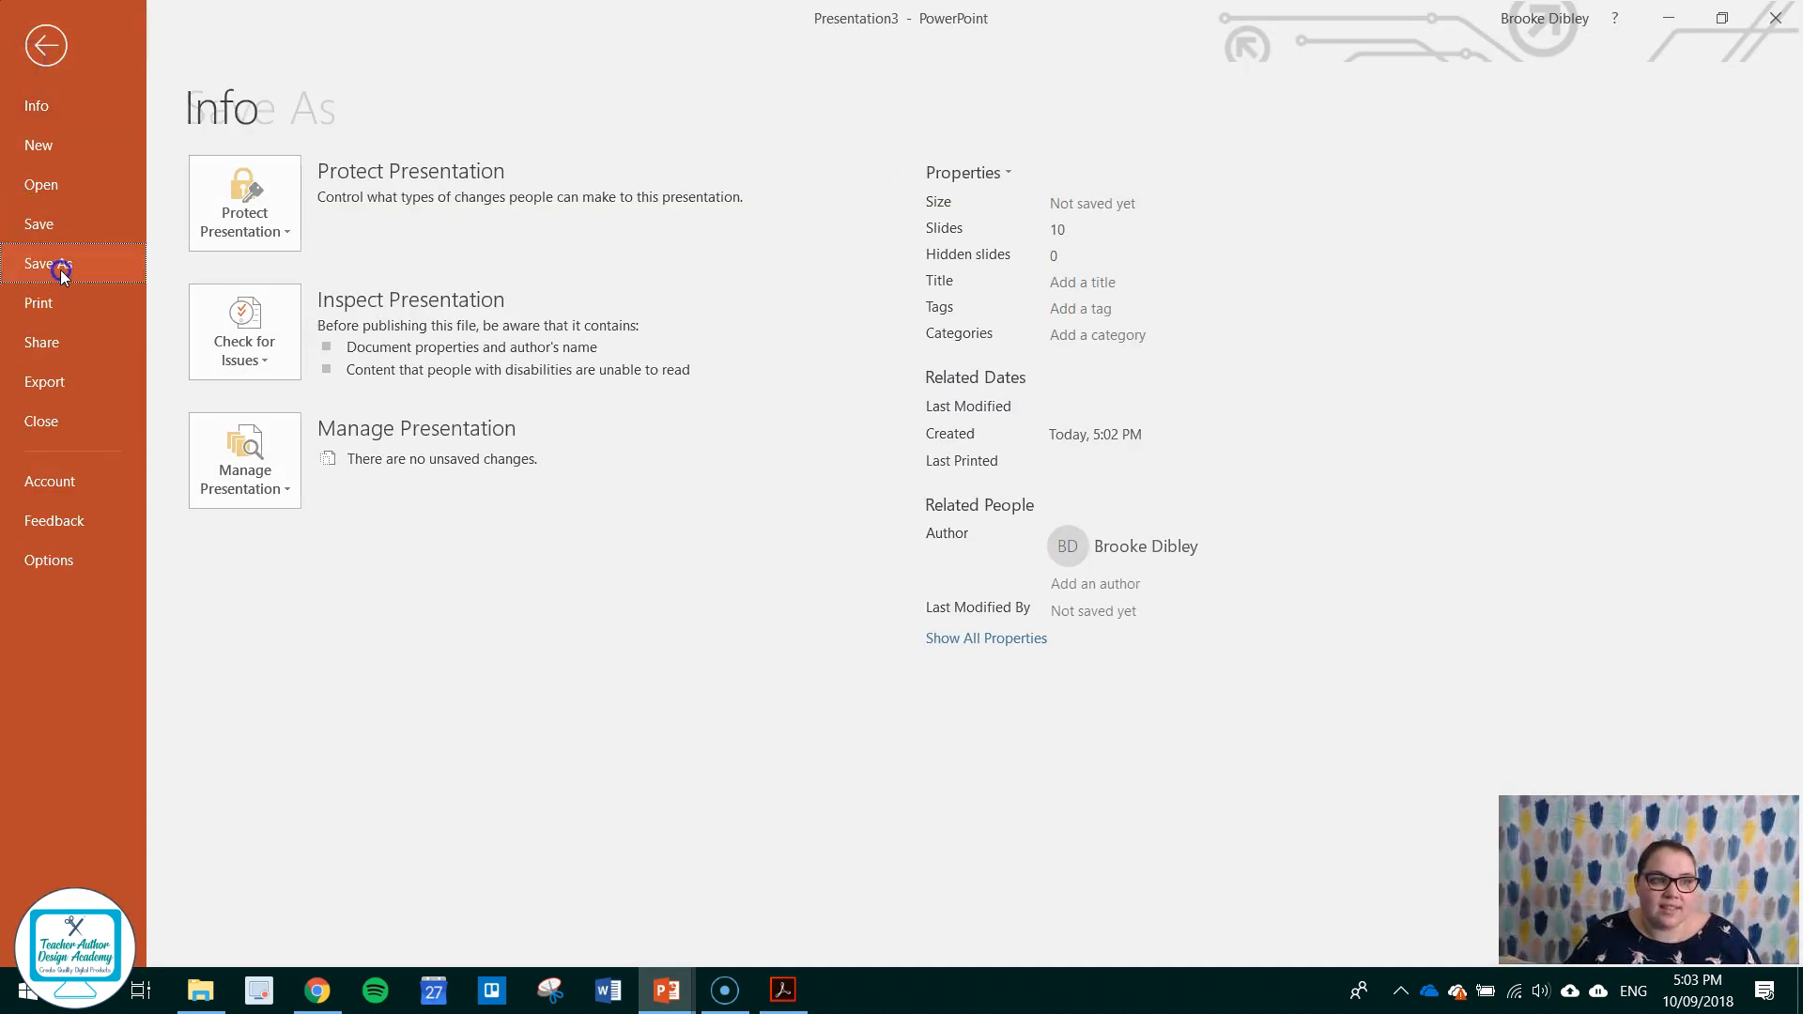
left_click(50, 262)
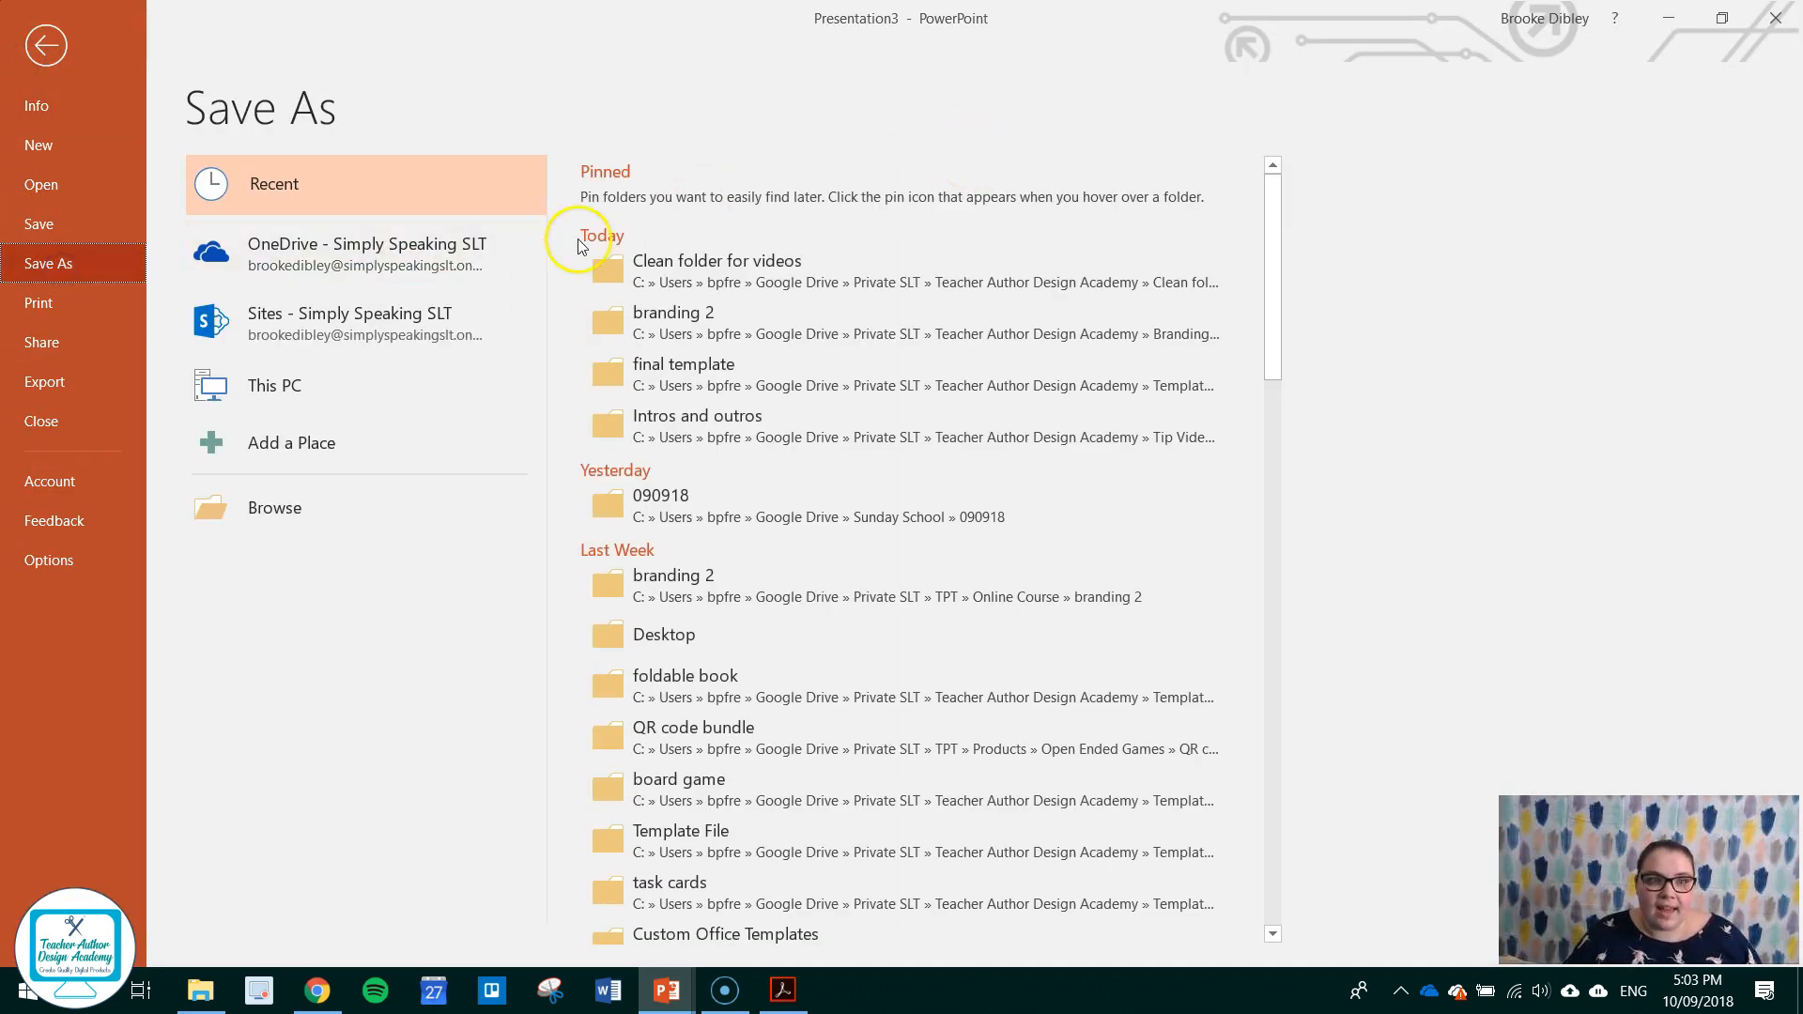
mouse_move(716, 270)
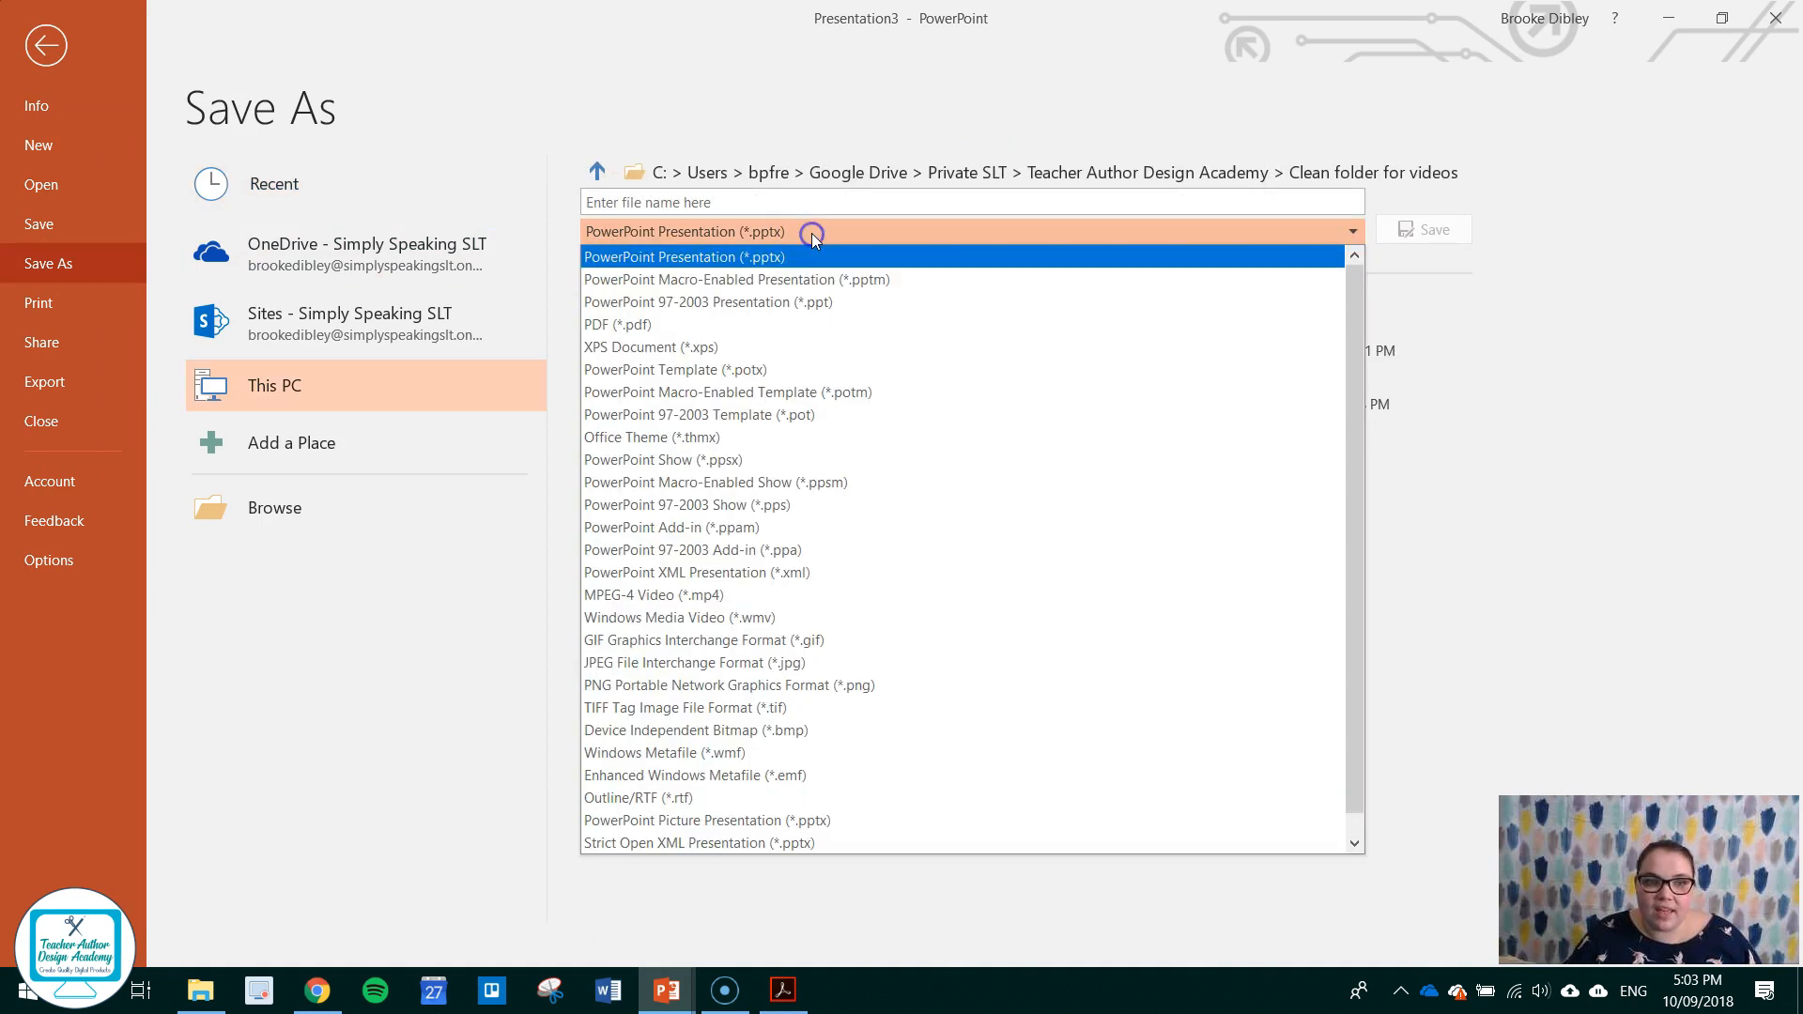
left_click(618, 324)
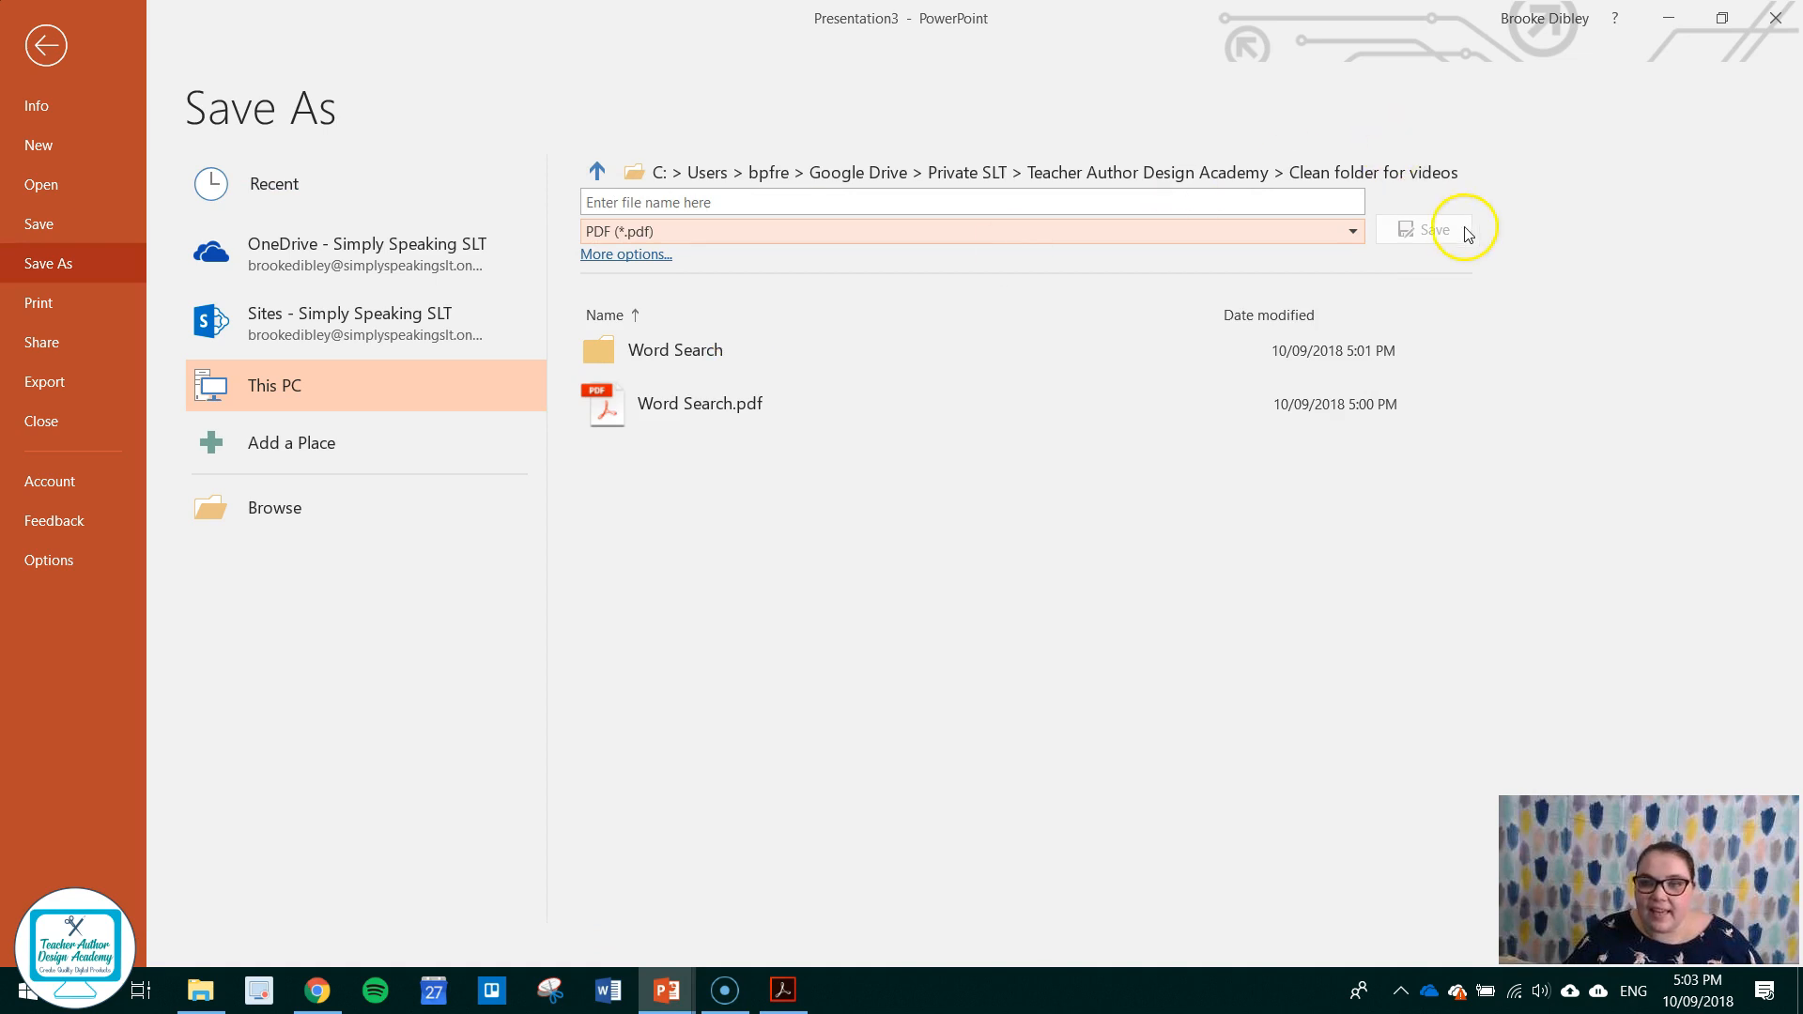
left_click(697, 404)
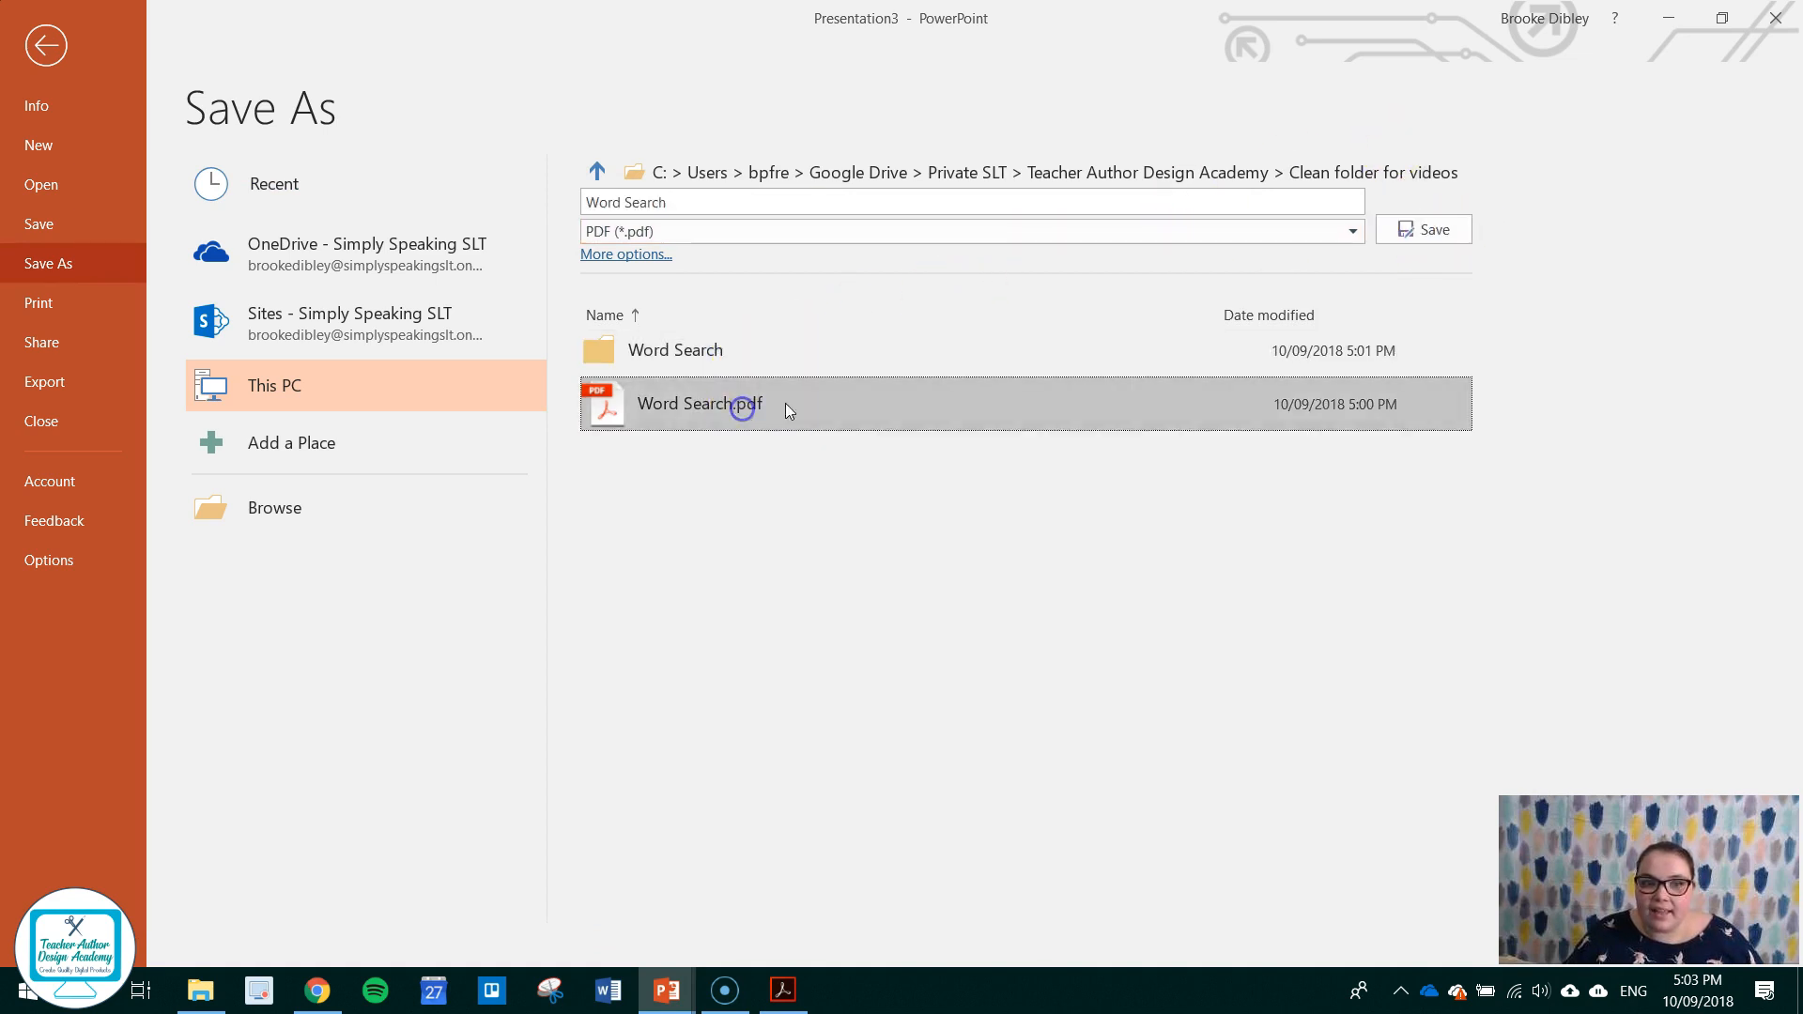
left_click(1423, 230)
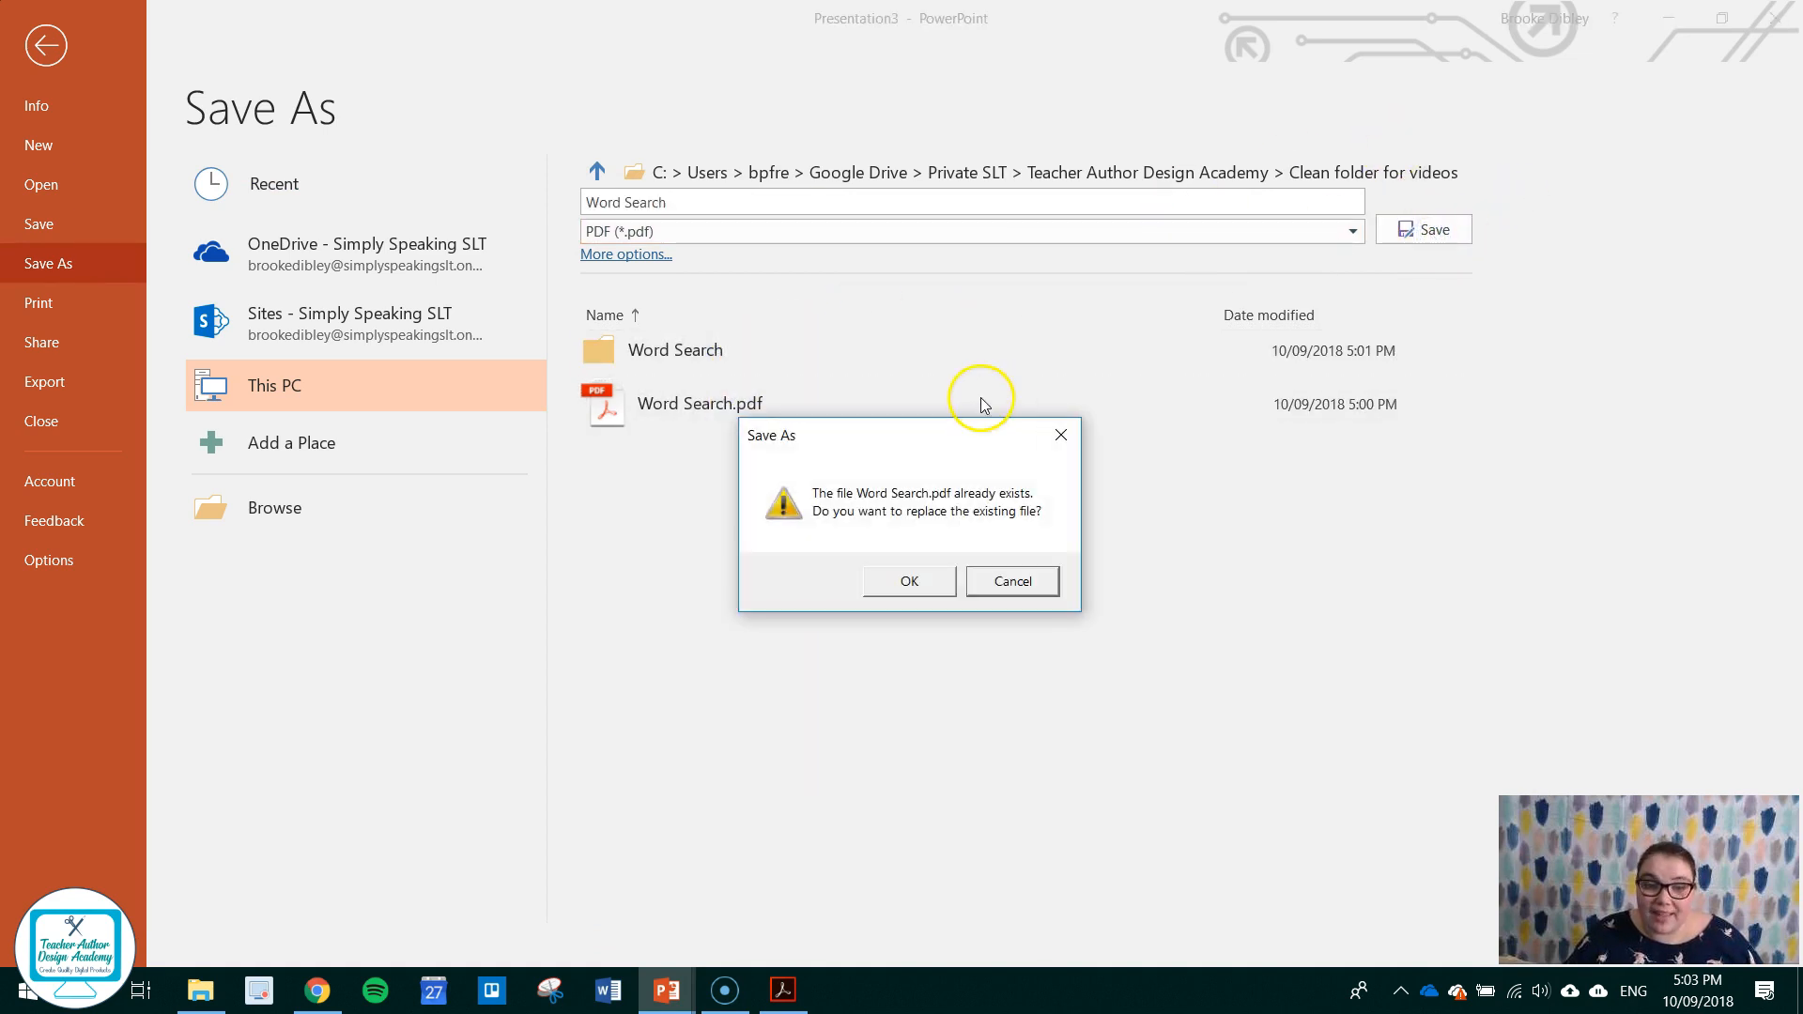
left_click(907, 580)
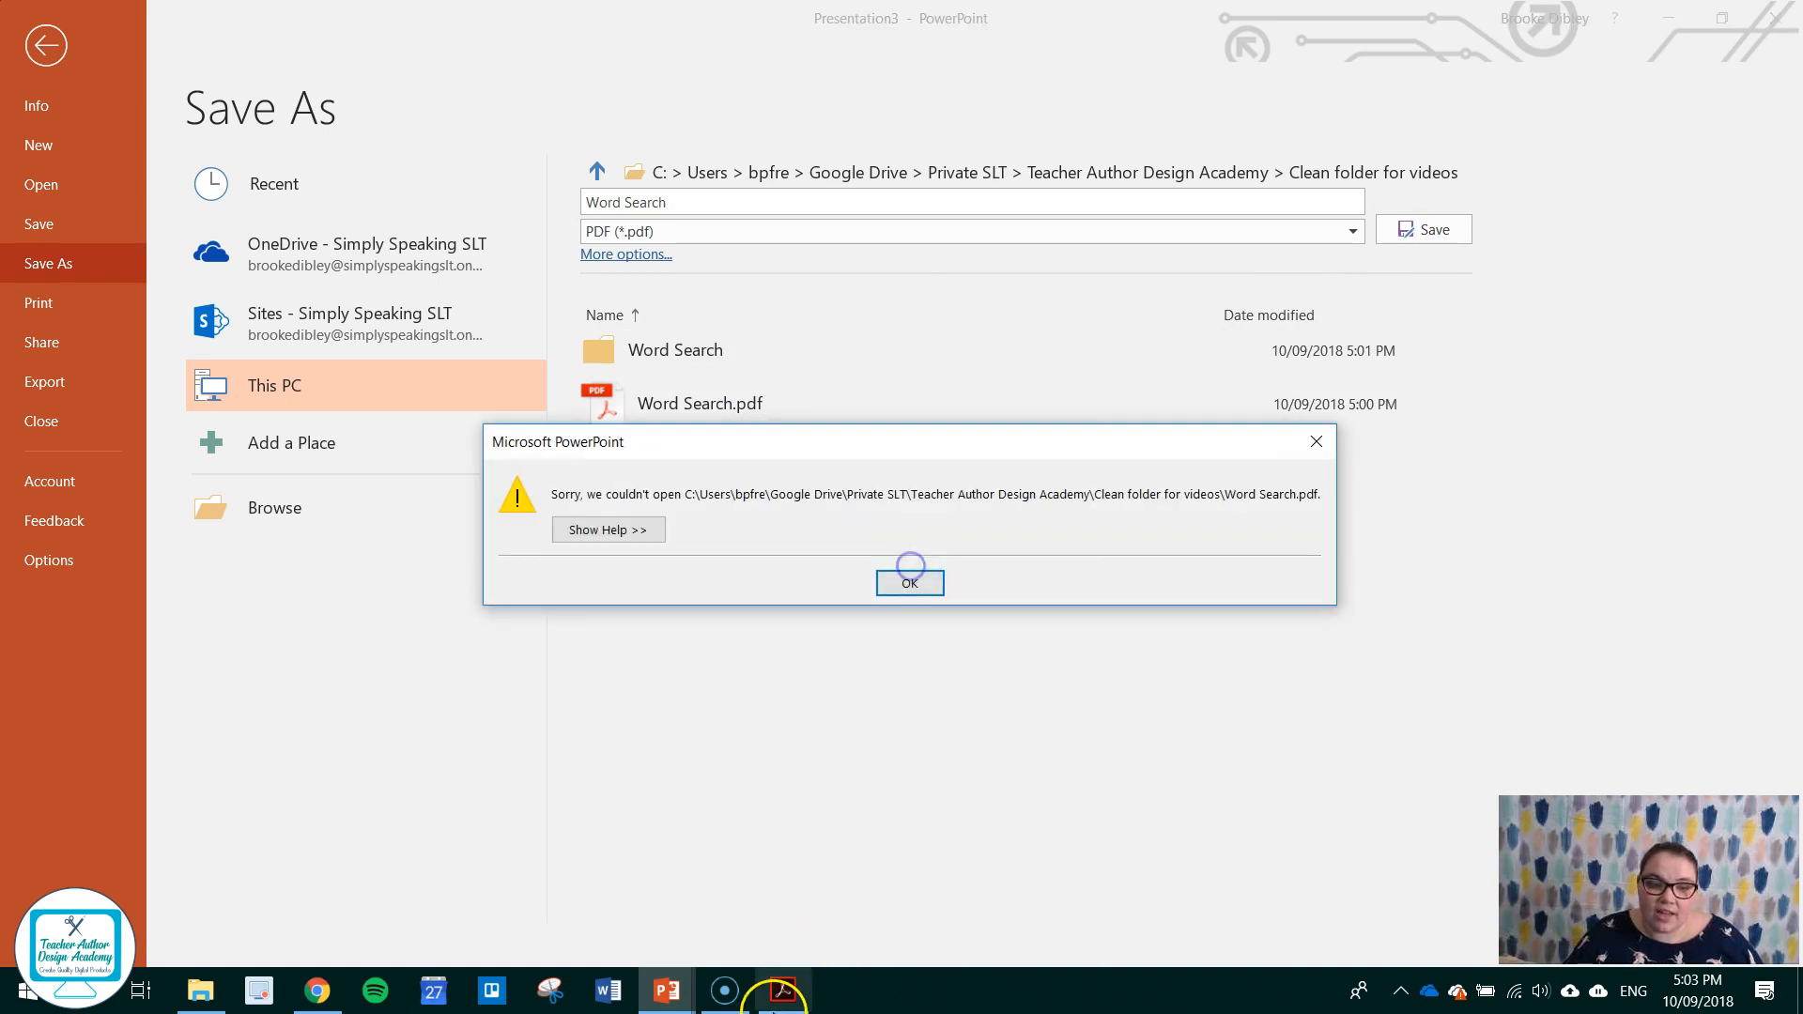
Close the PDF open in Acrobat and save Word Search.pdf again successfully.
left_click(910, 583)
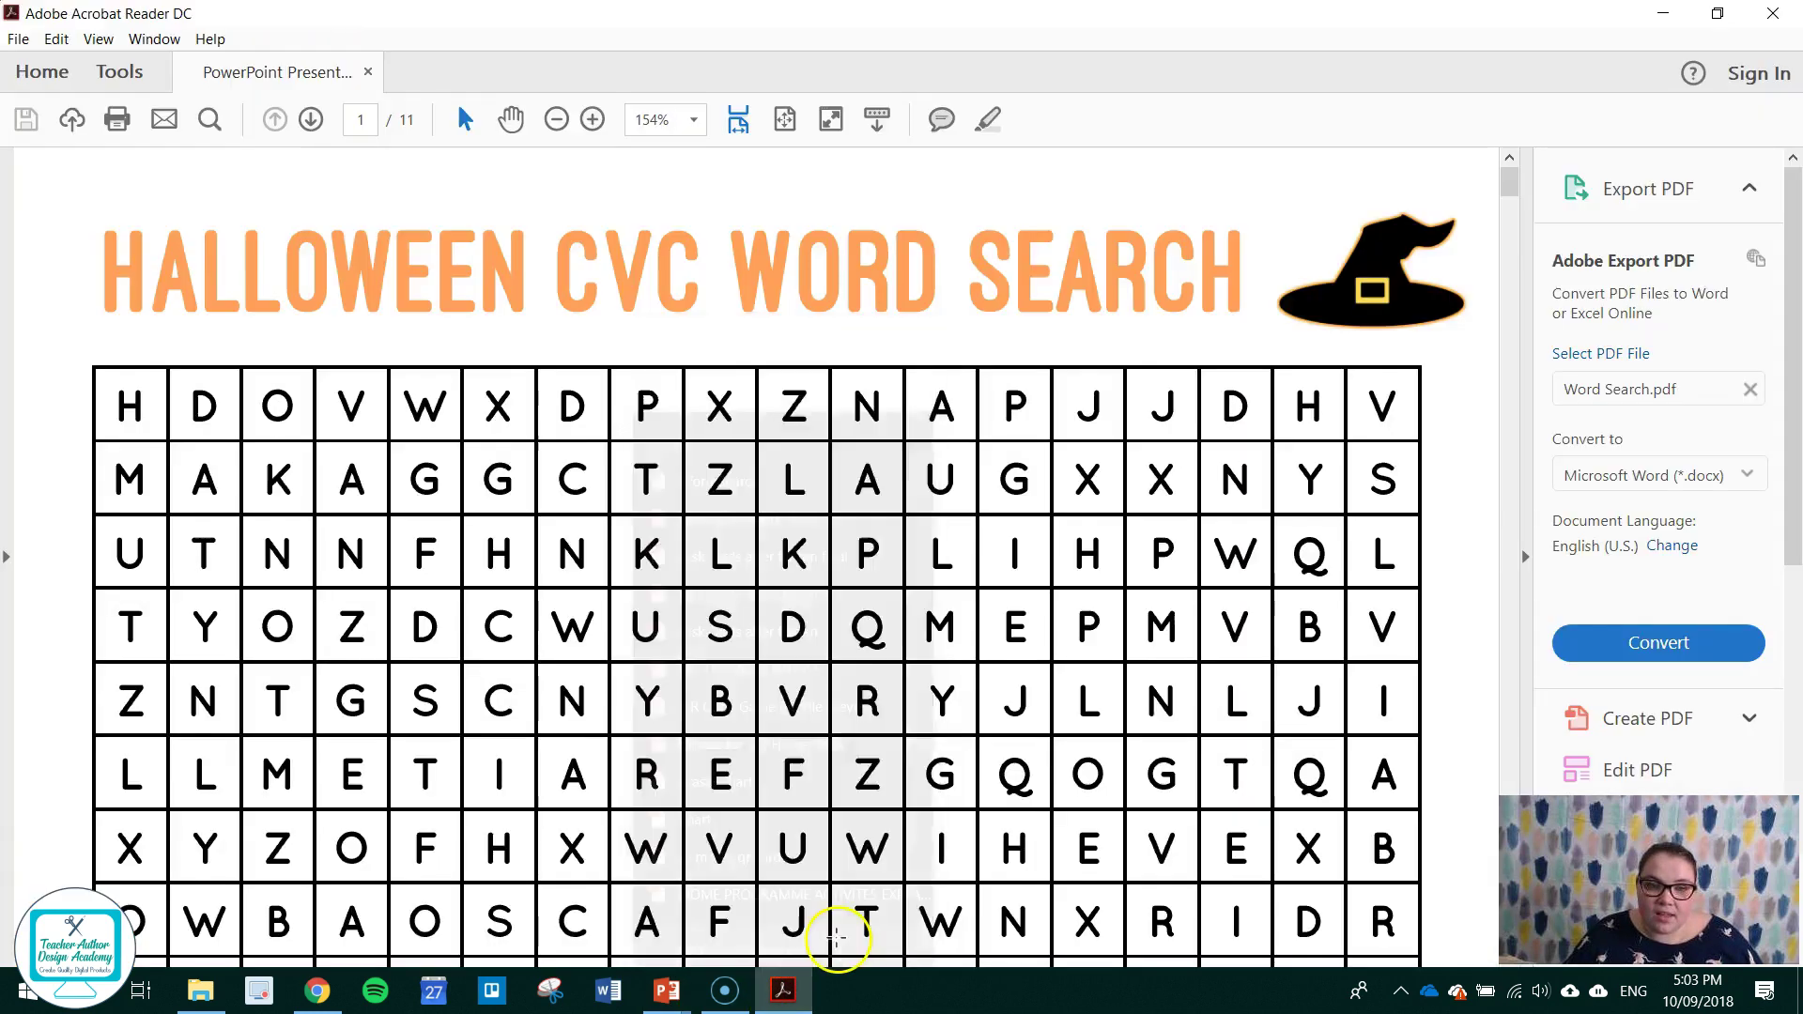
left_click(665, 990)
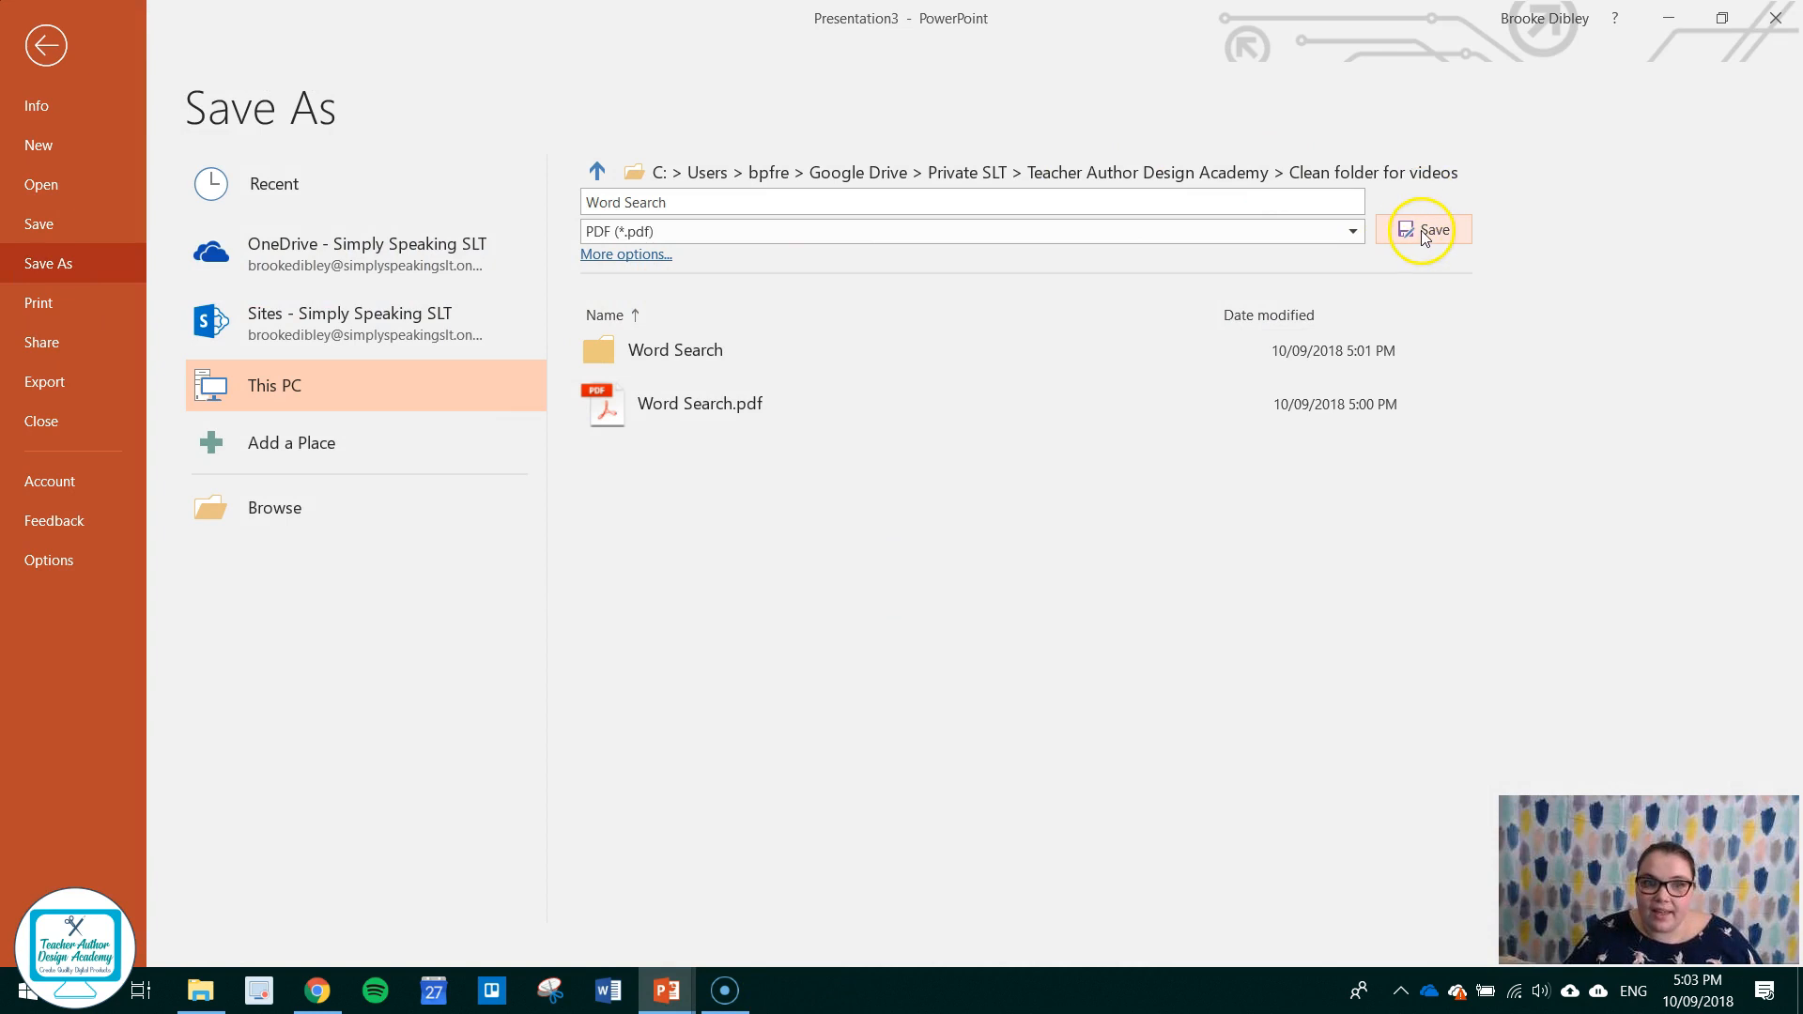
left_click(1423, 229)
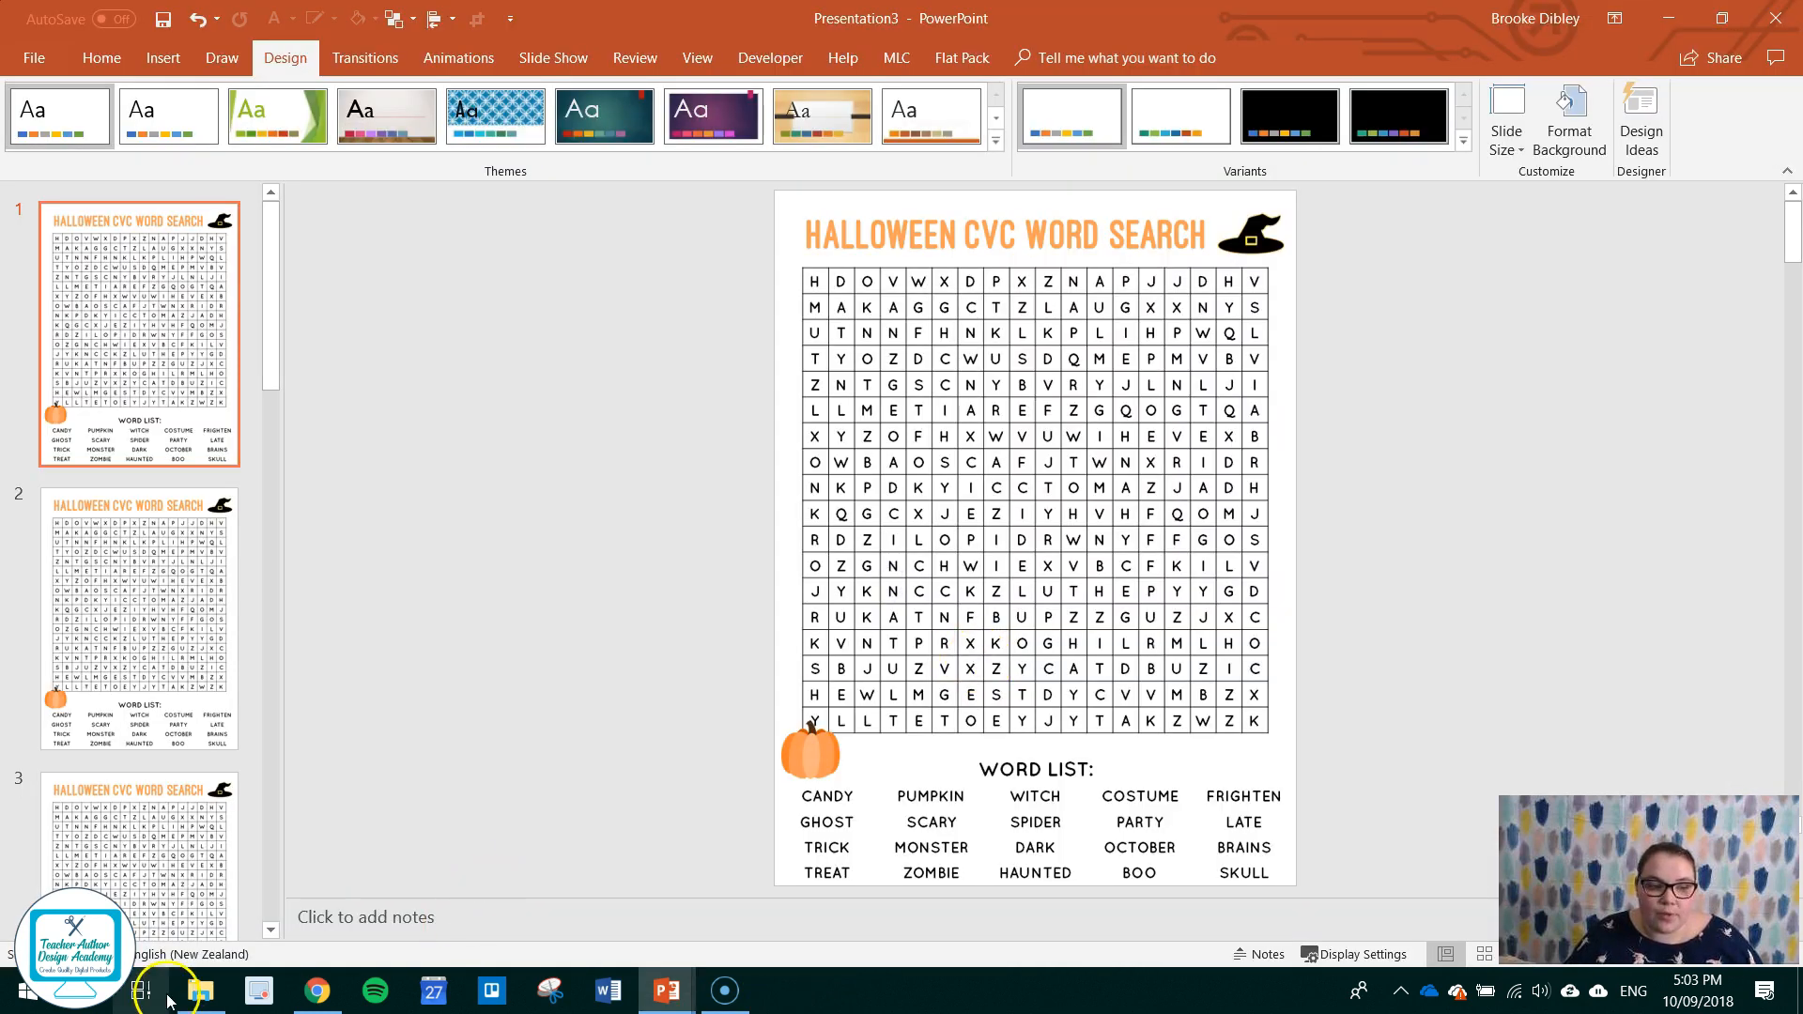
Open Word Search.pdf in Acrobat Reader and try selecting letters in the grid.
left_click(200, 990)
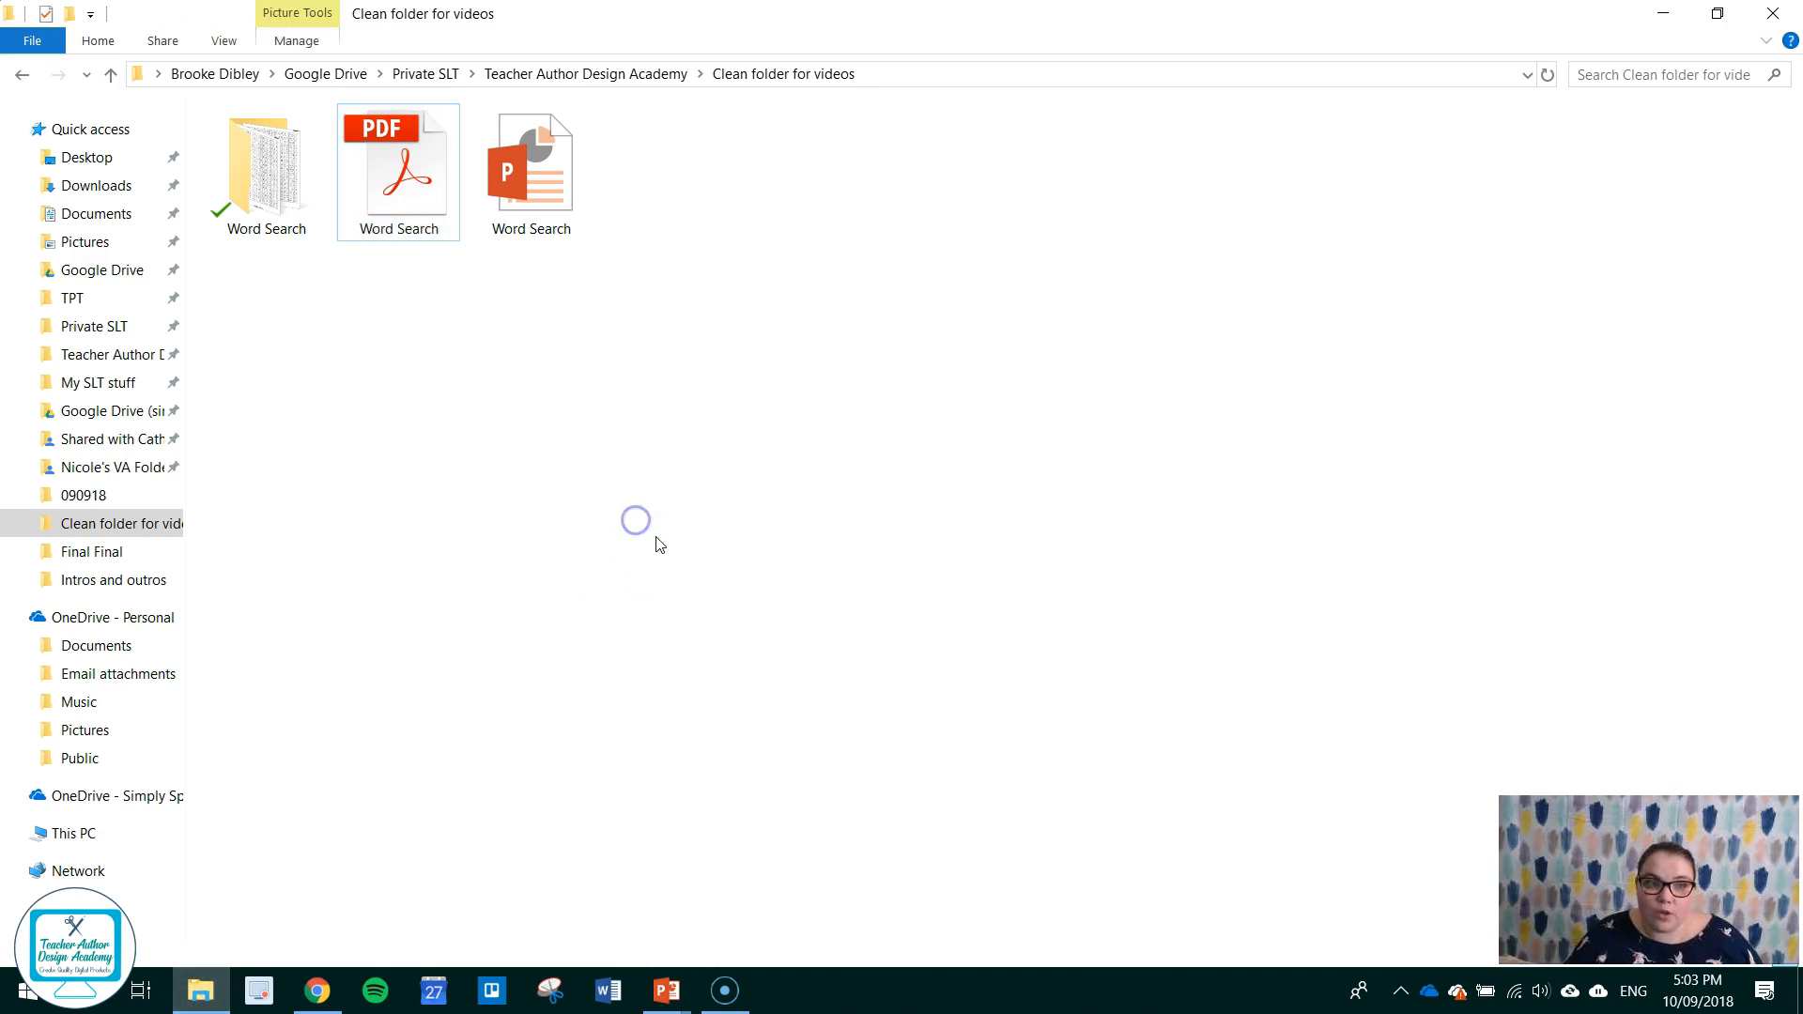
double_click(397, 161)
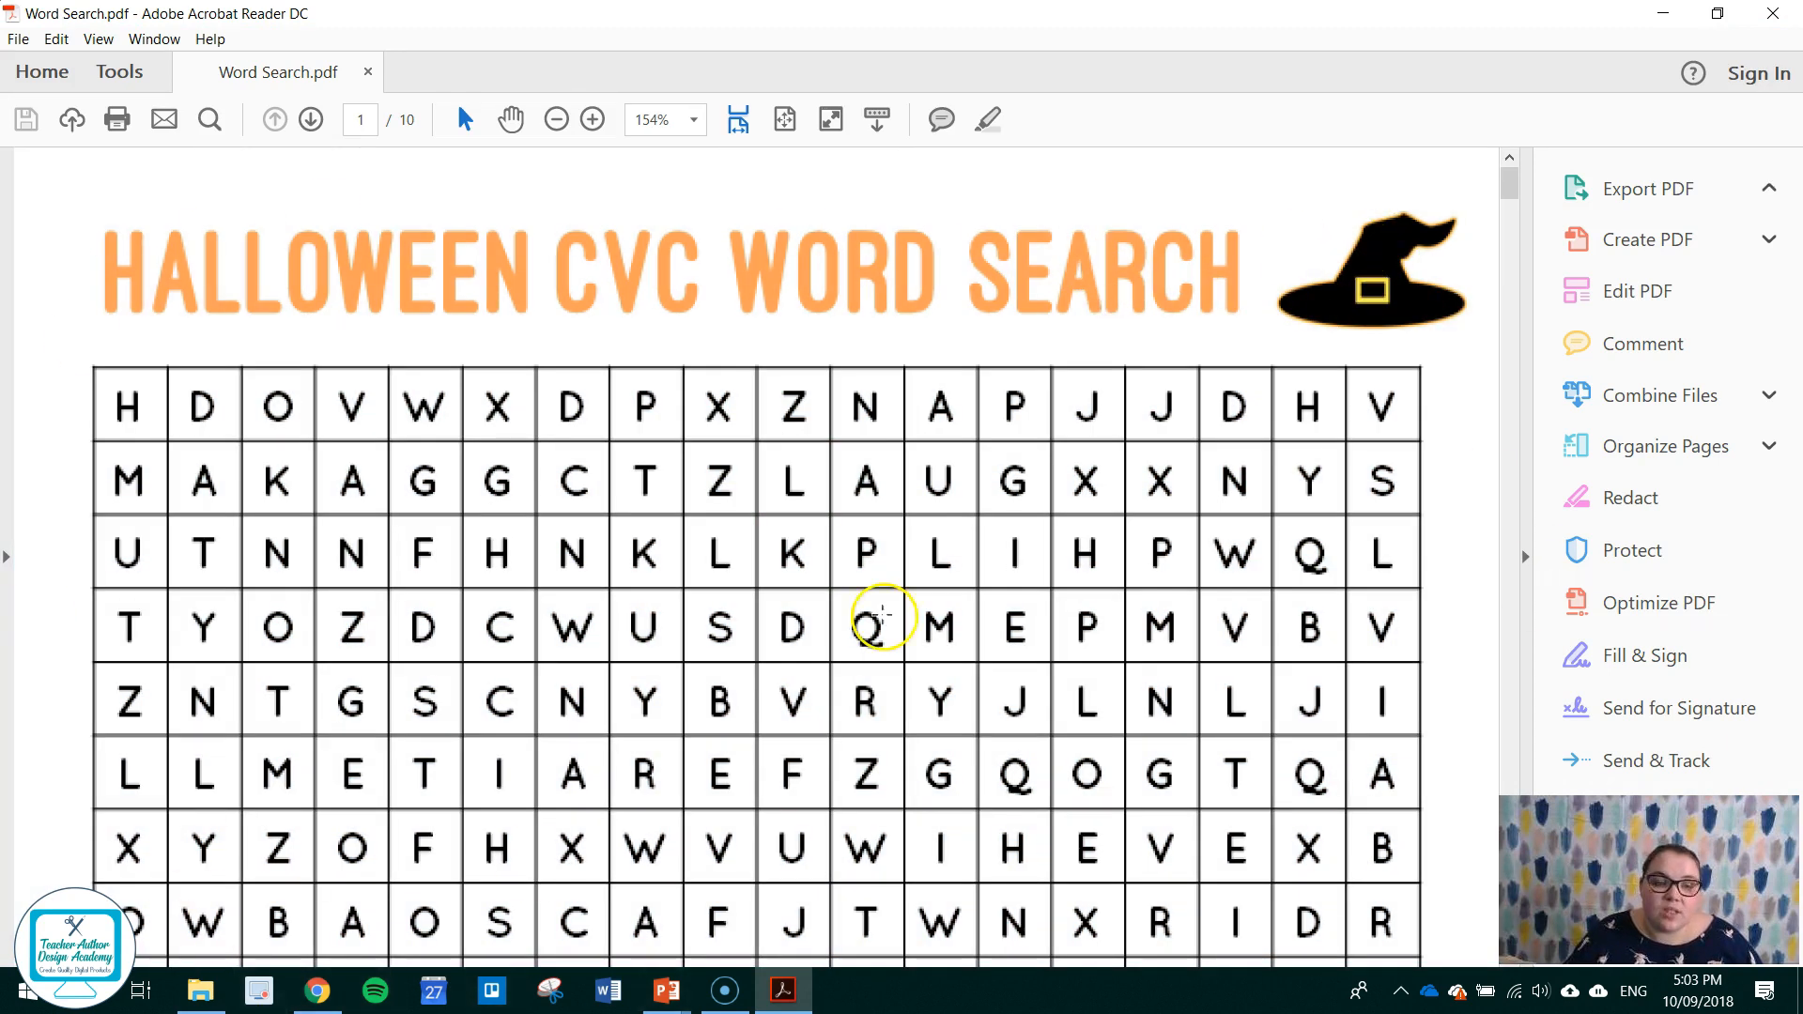
left_click(1644, 189)
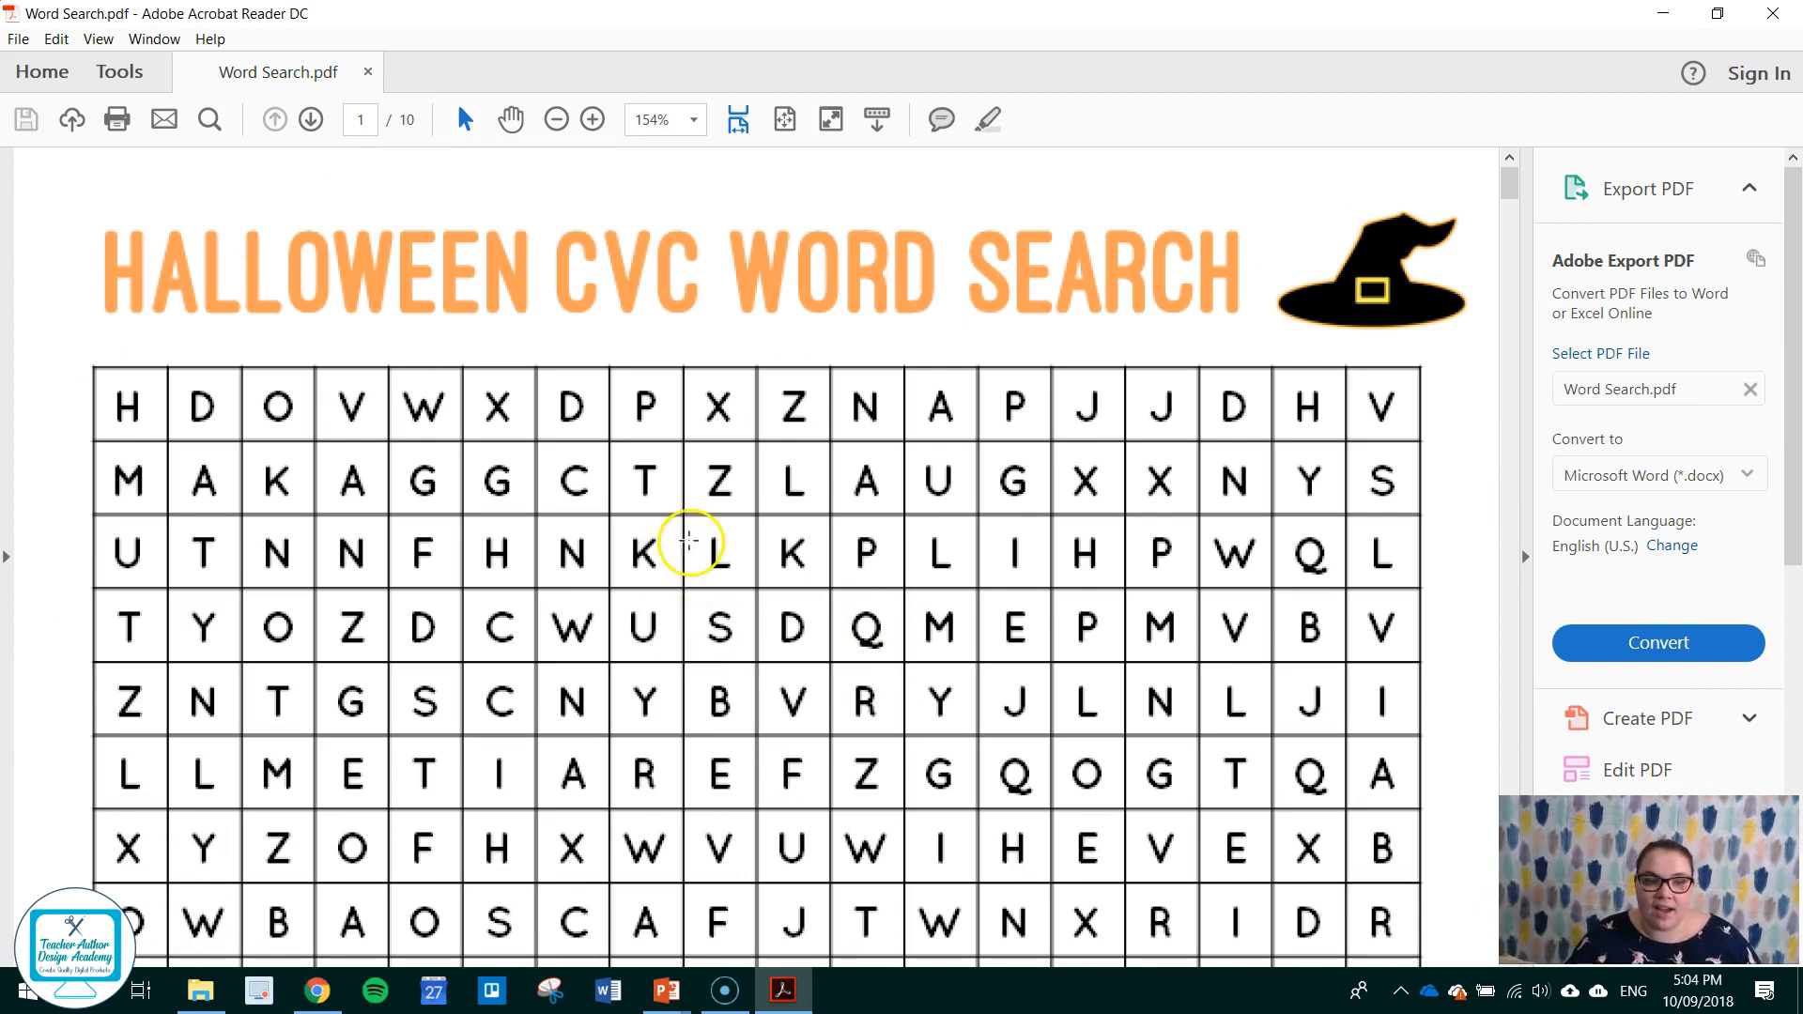
mouse_move(793, 409)
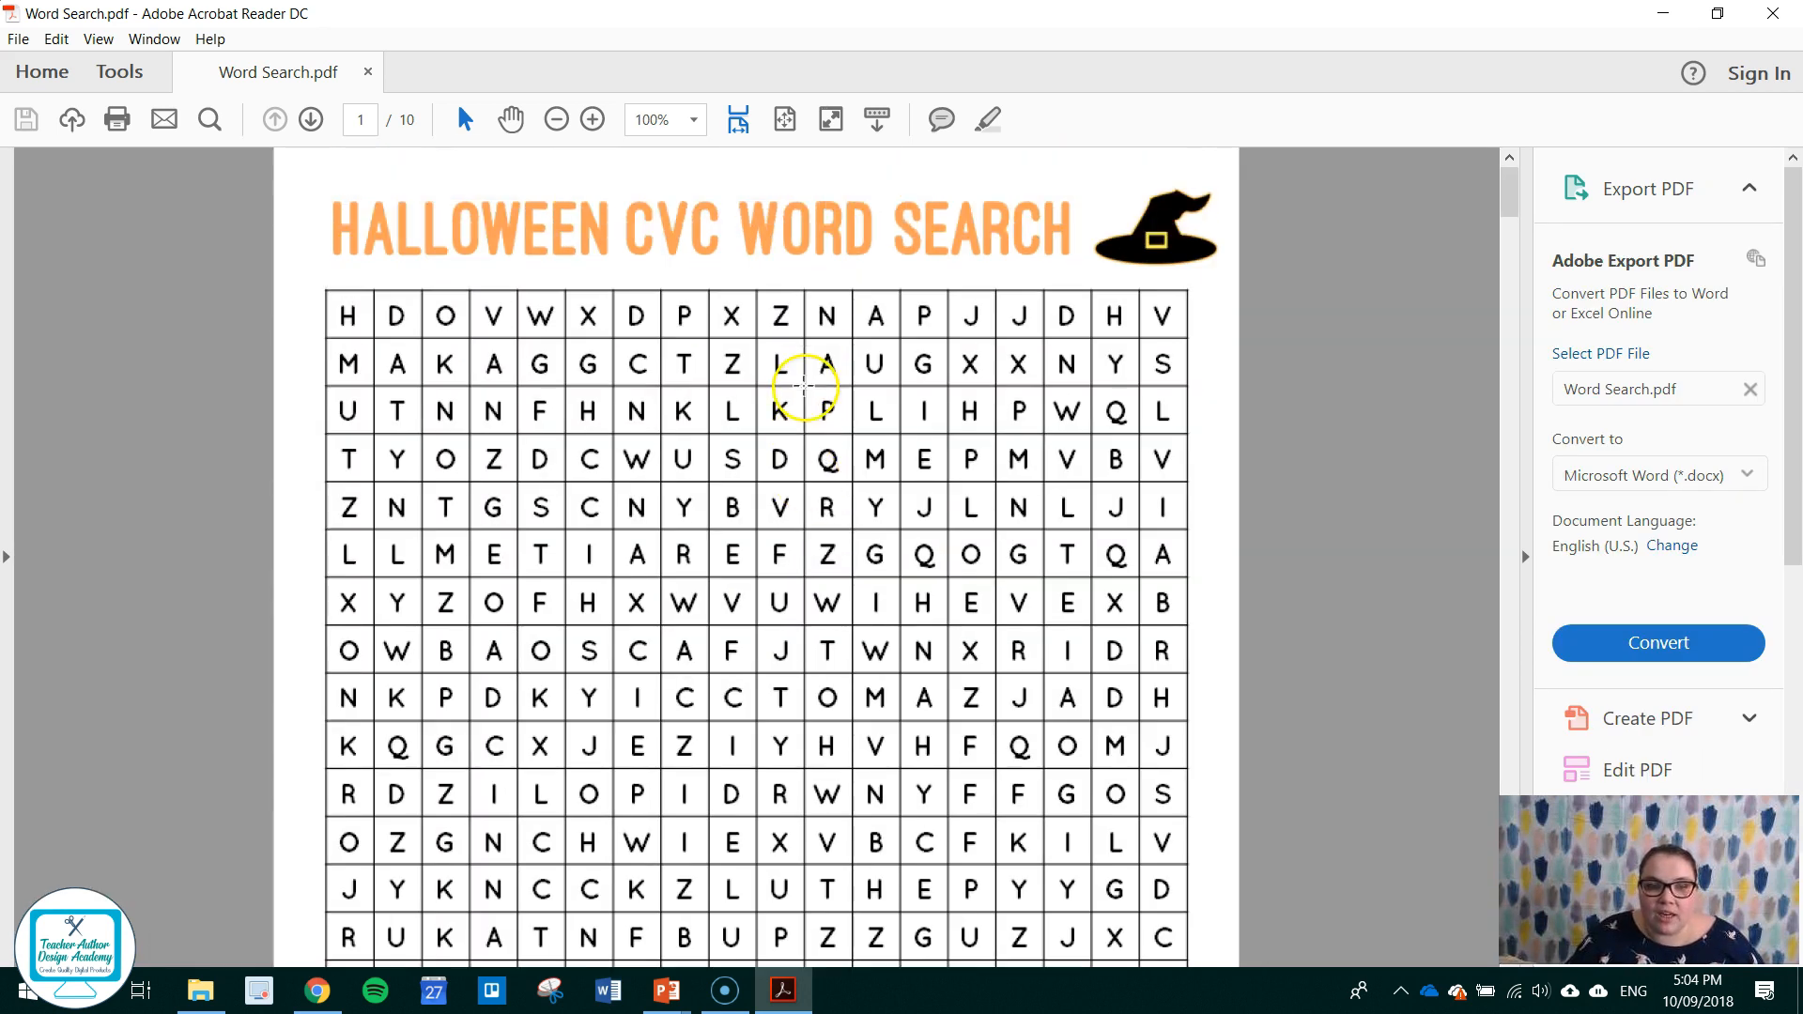
left_click(665, 992)
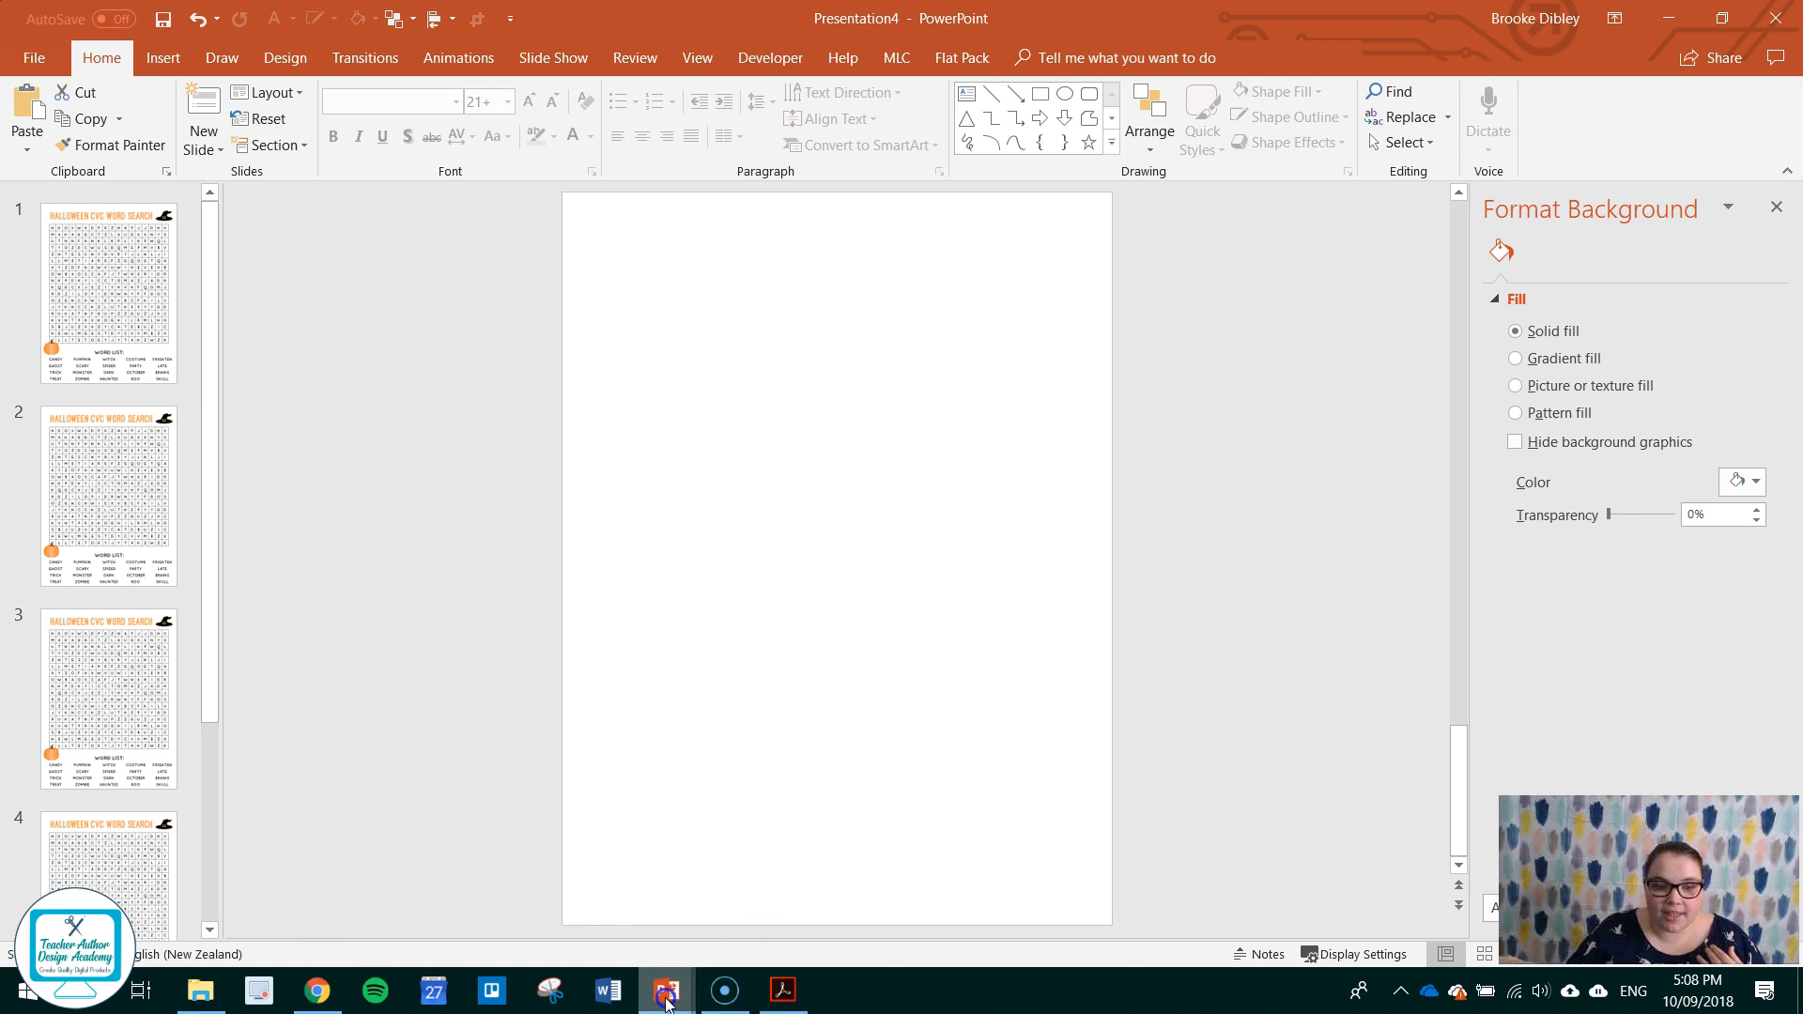
Return to the Word Search presentation and show the Flat Pack ribbon commands.
left_click(667, 992)
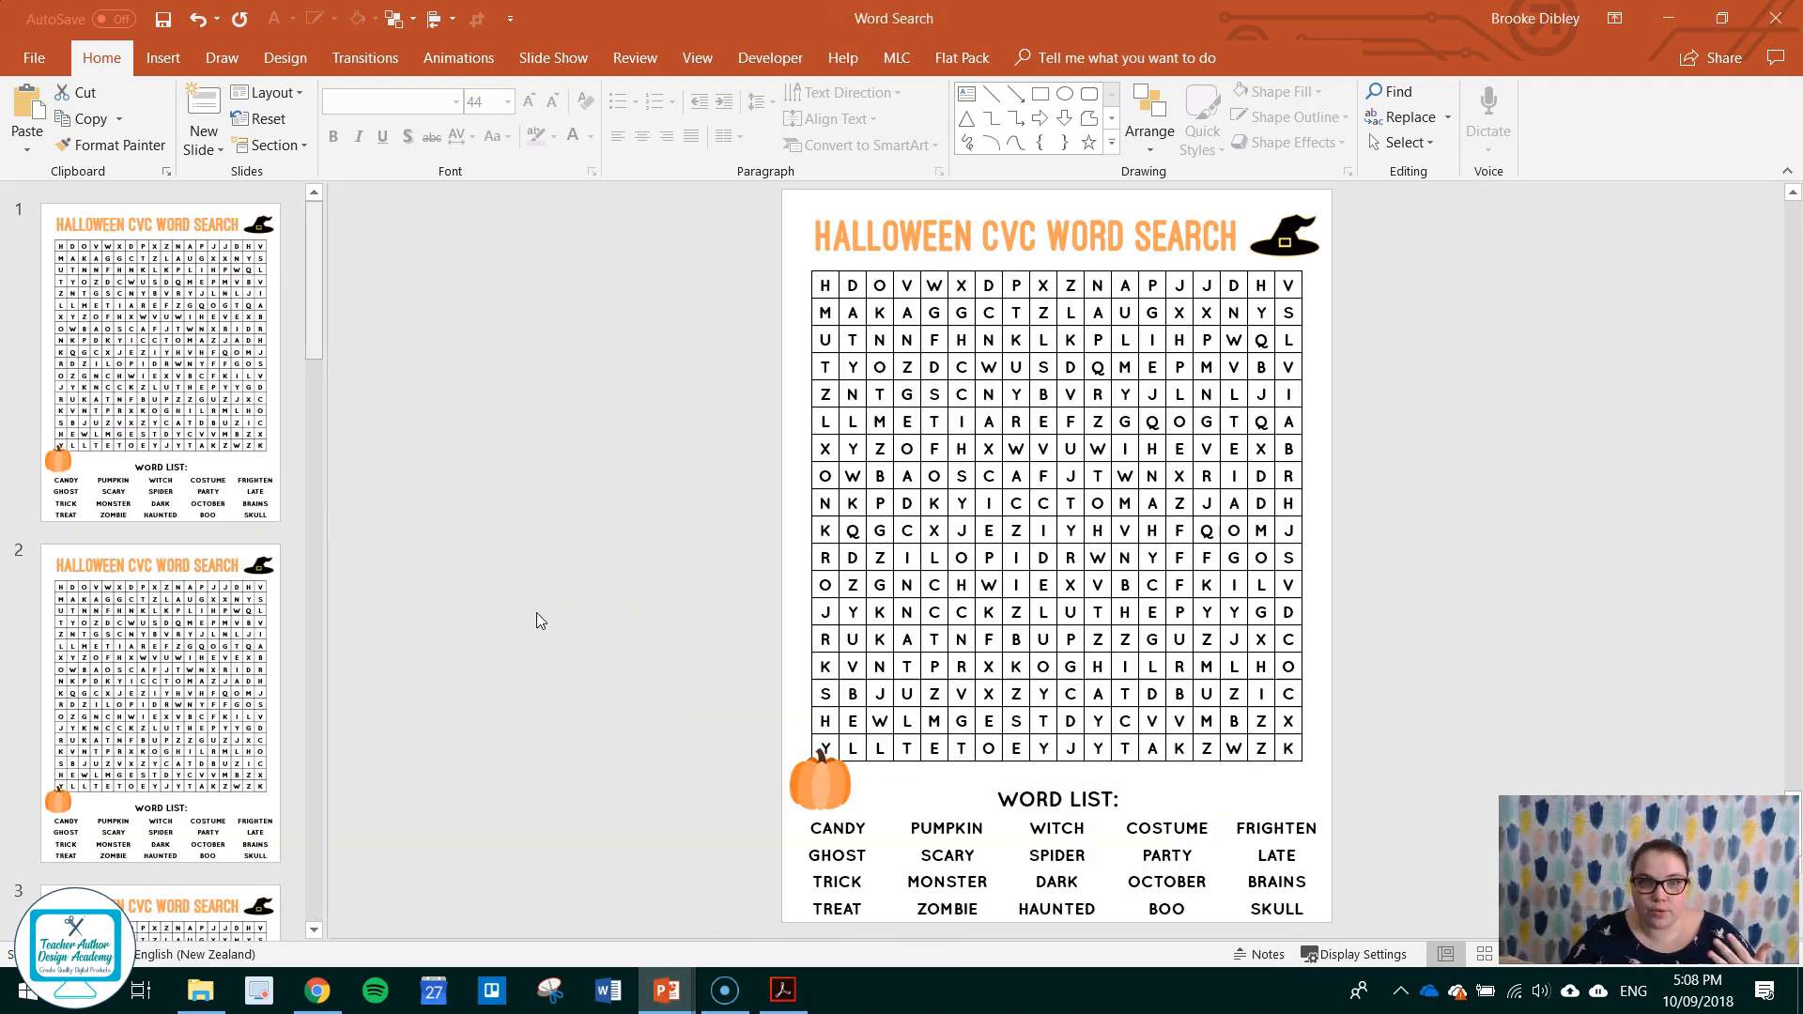
mouse_move(618, 569)
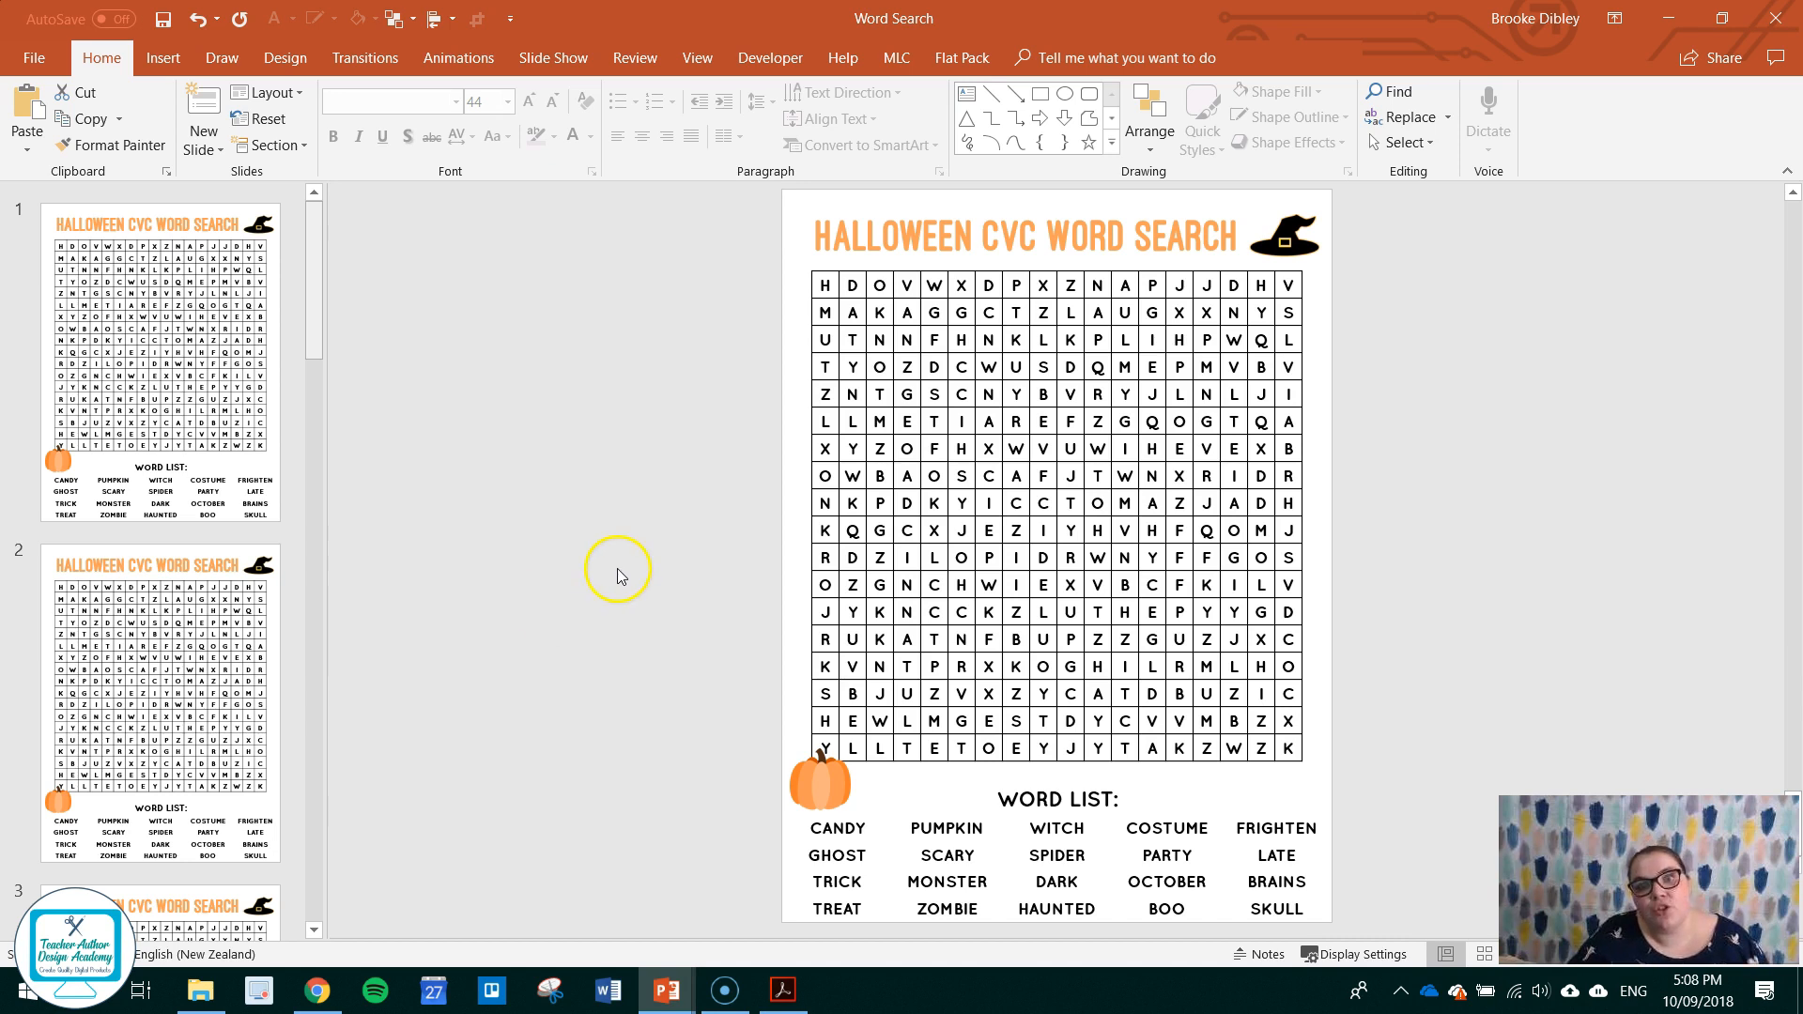
mouse_move(554, 332)
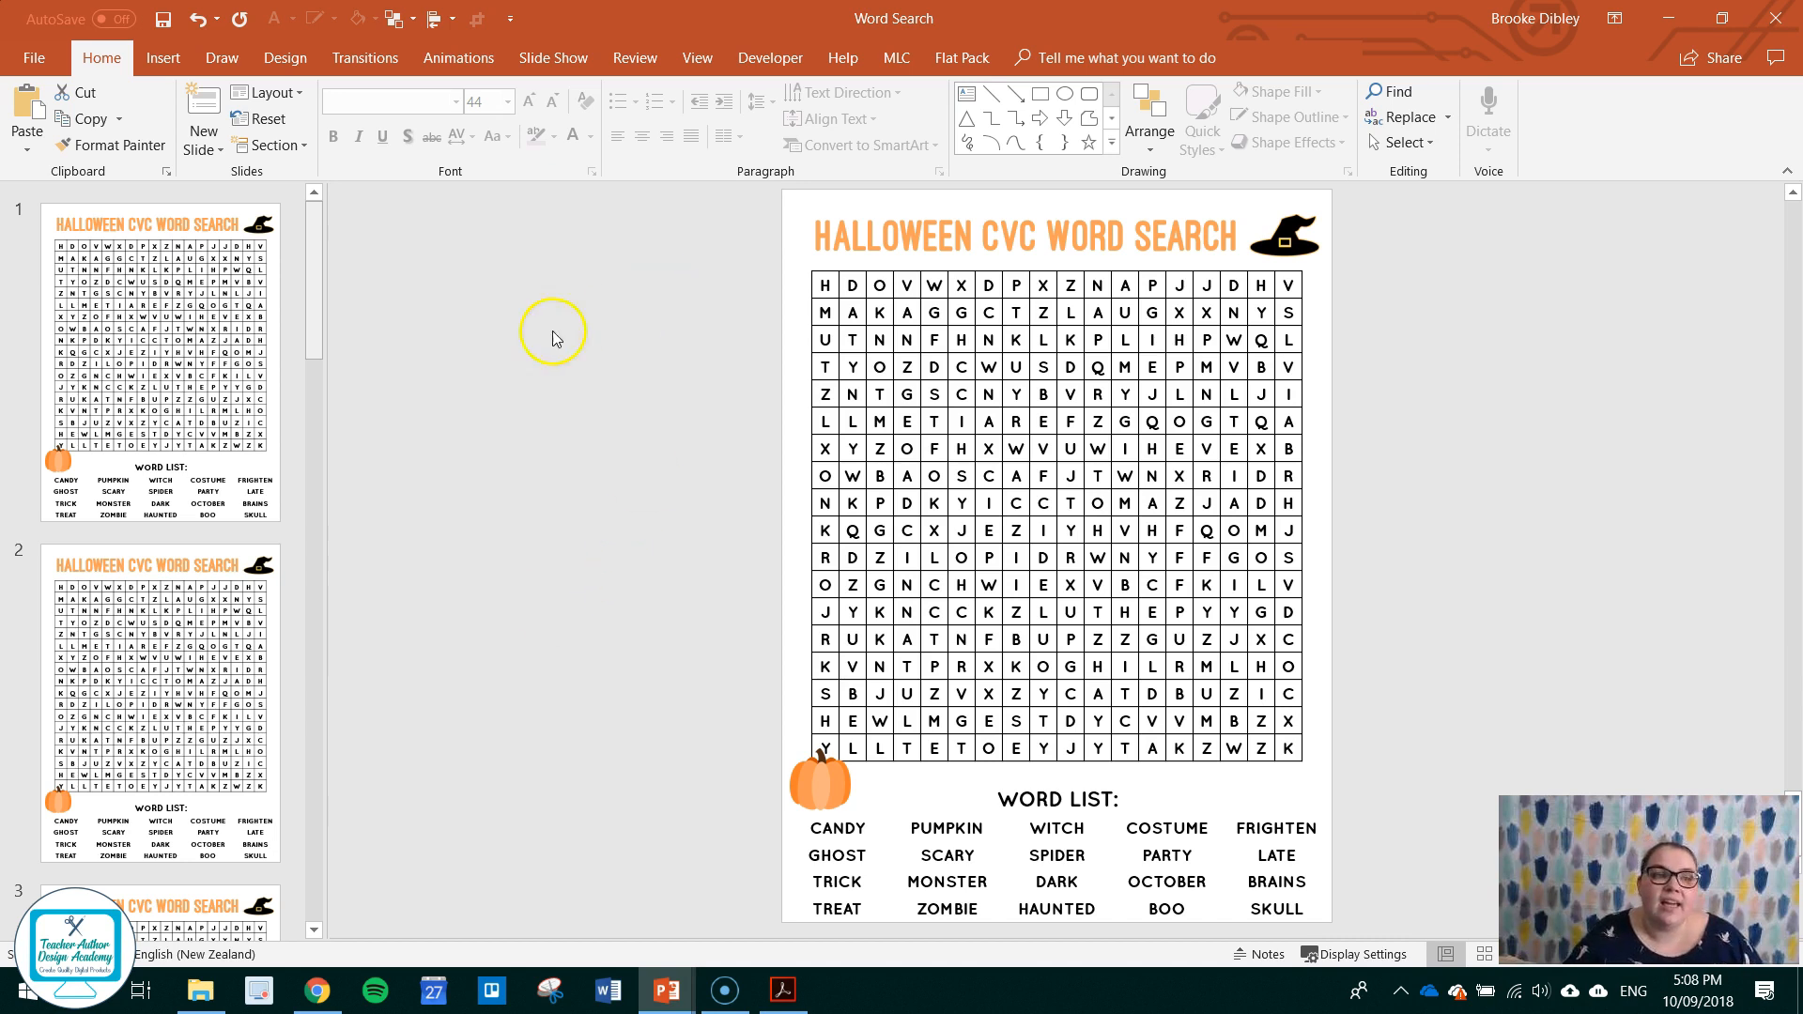
mouse_move(958, 58)
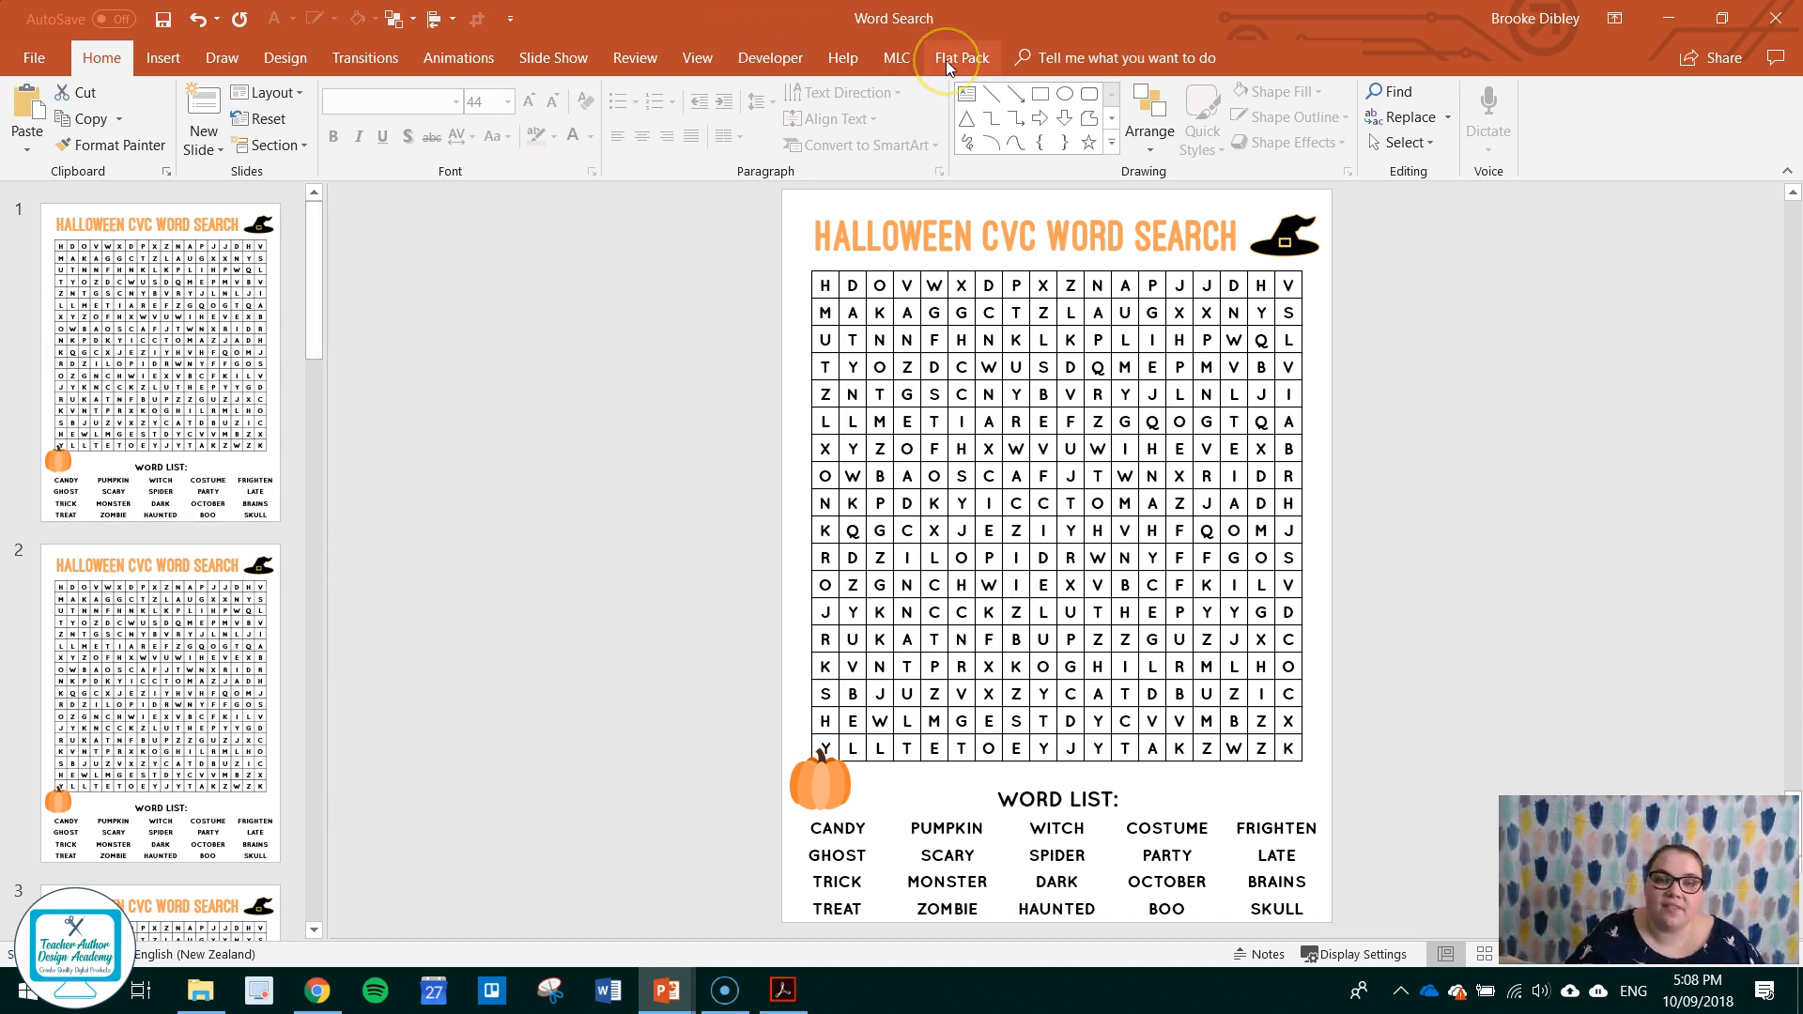
left_click(962, 57)
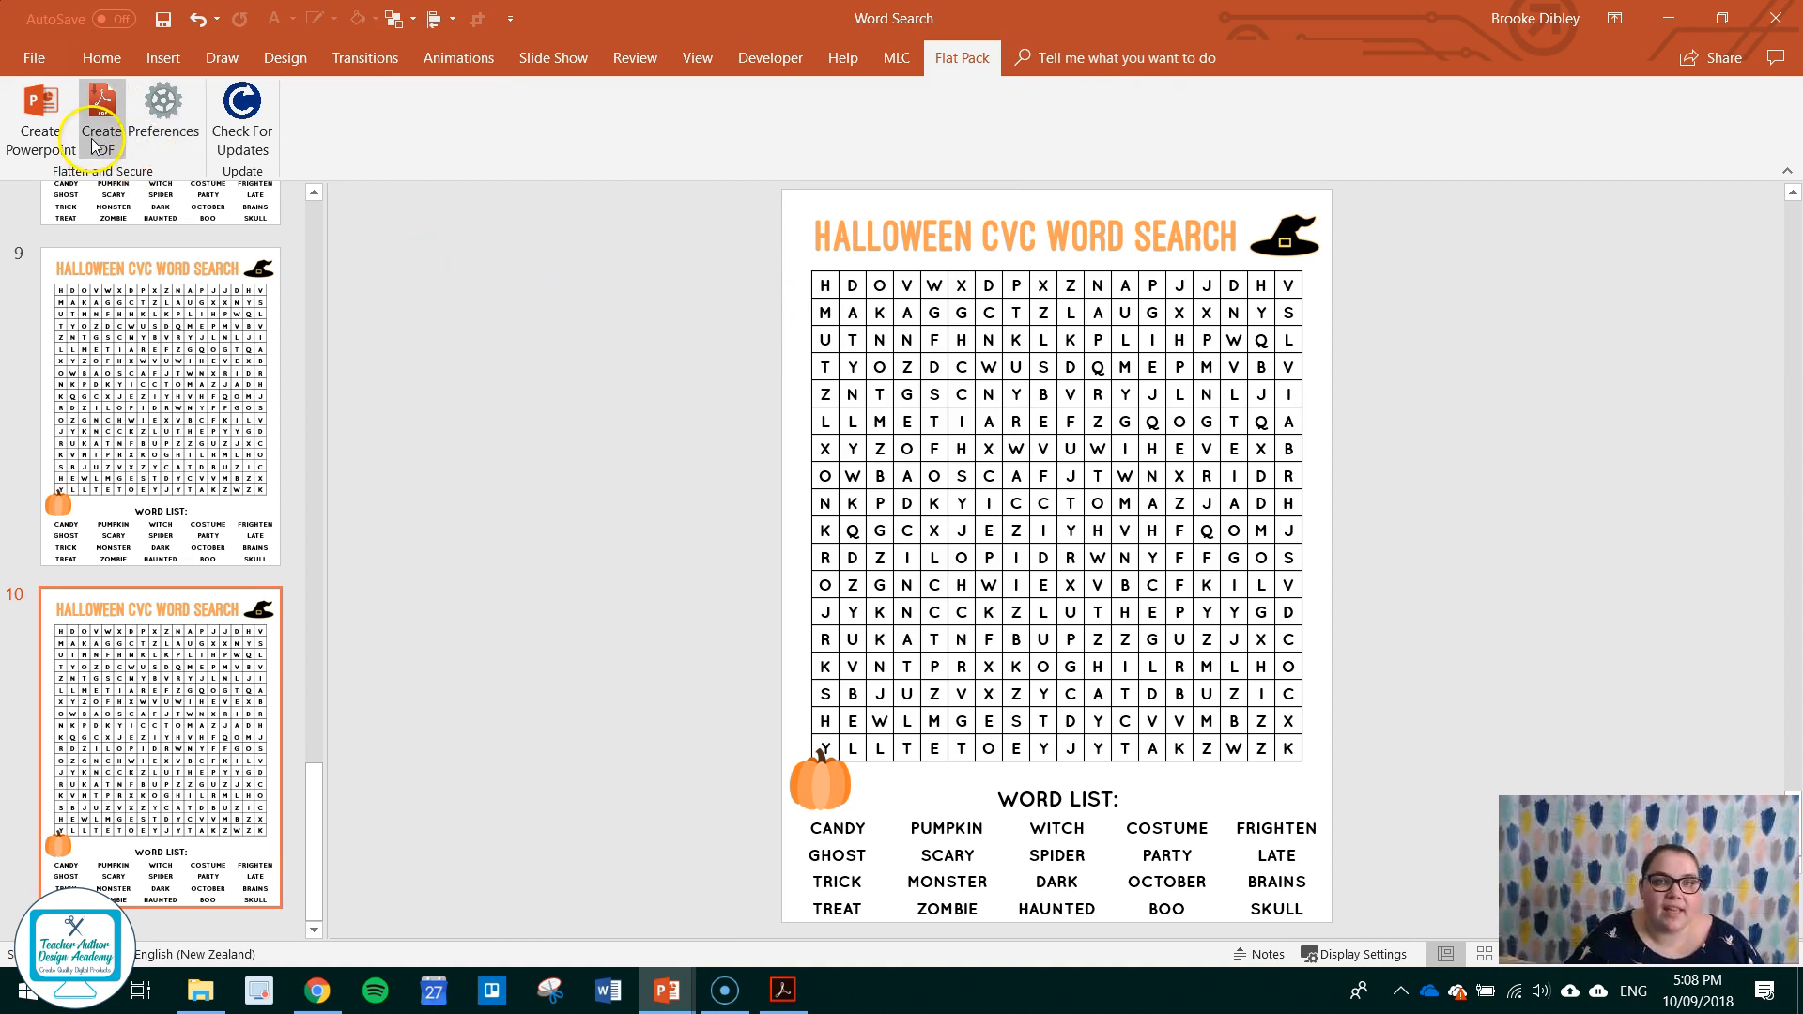
Create a Flat Pack PDF named 'wORD SEARCH WITH FLAT PACK' in the Clean folder for videos.
left_click(99, 118)
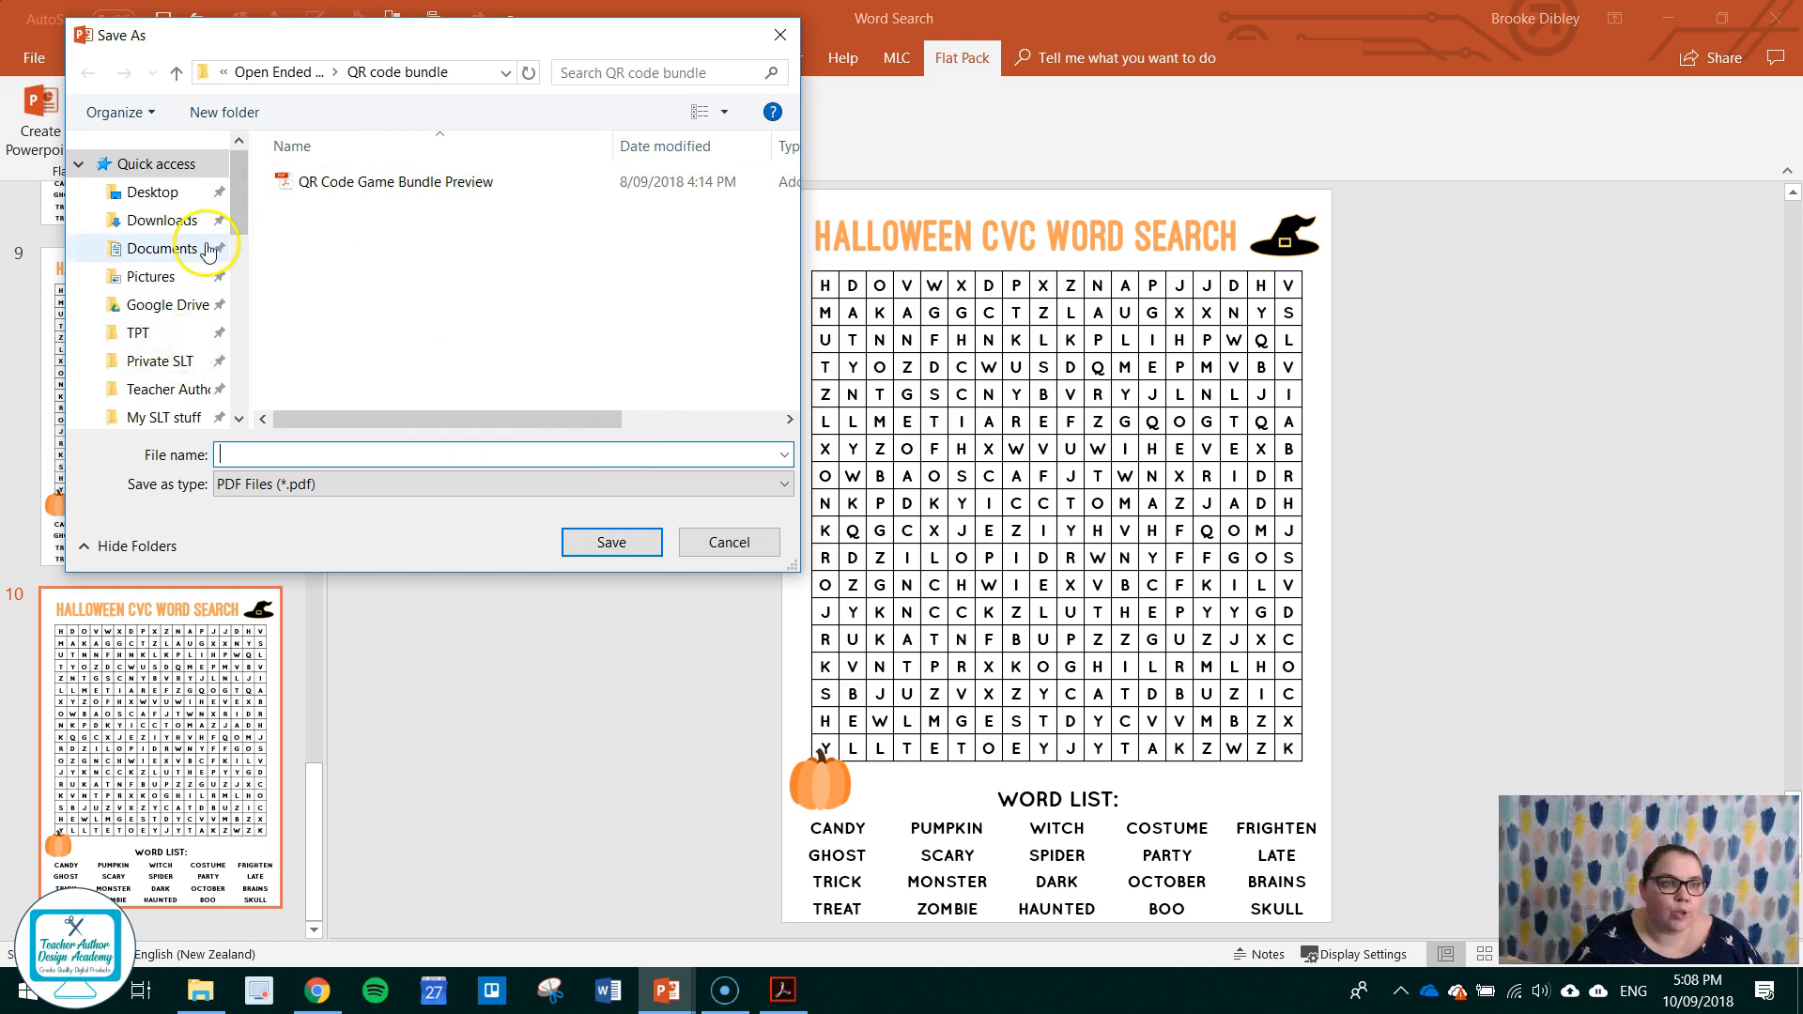
scroll("down", 3)
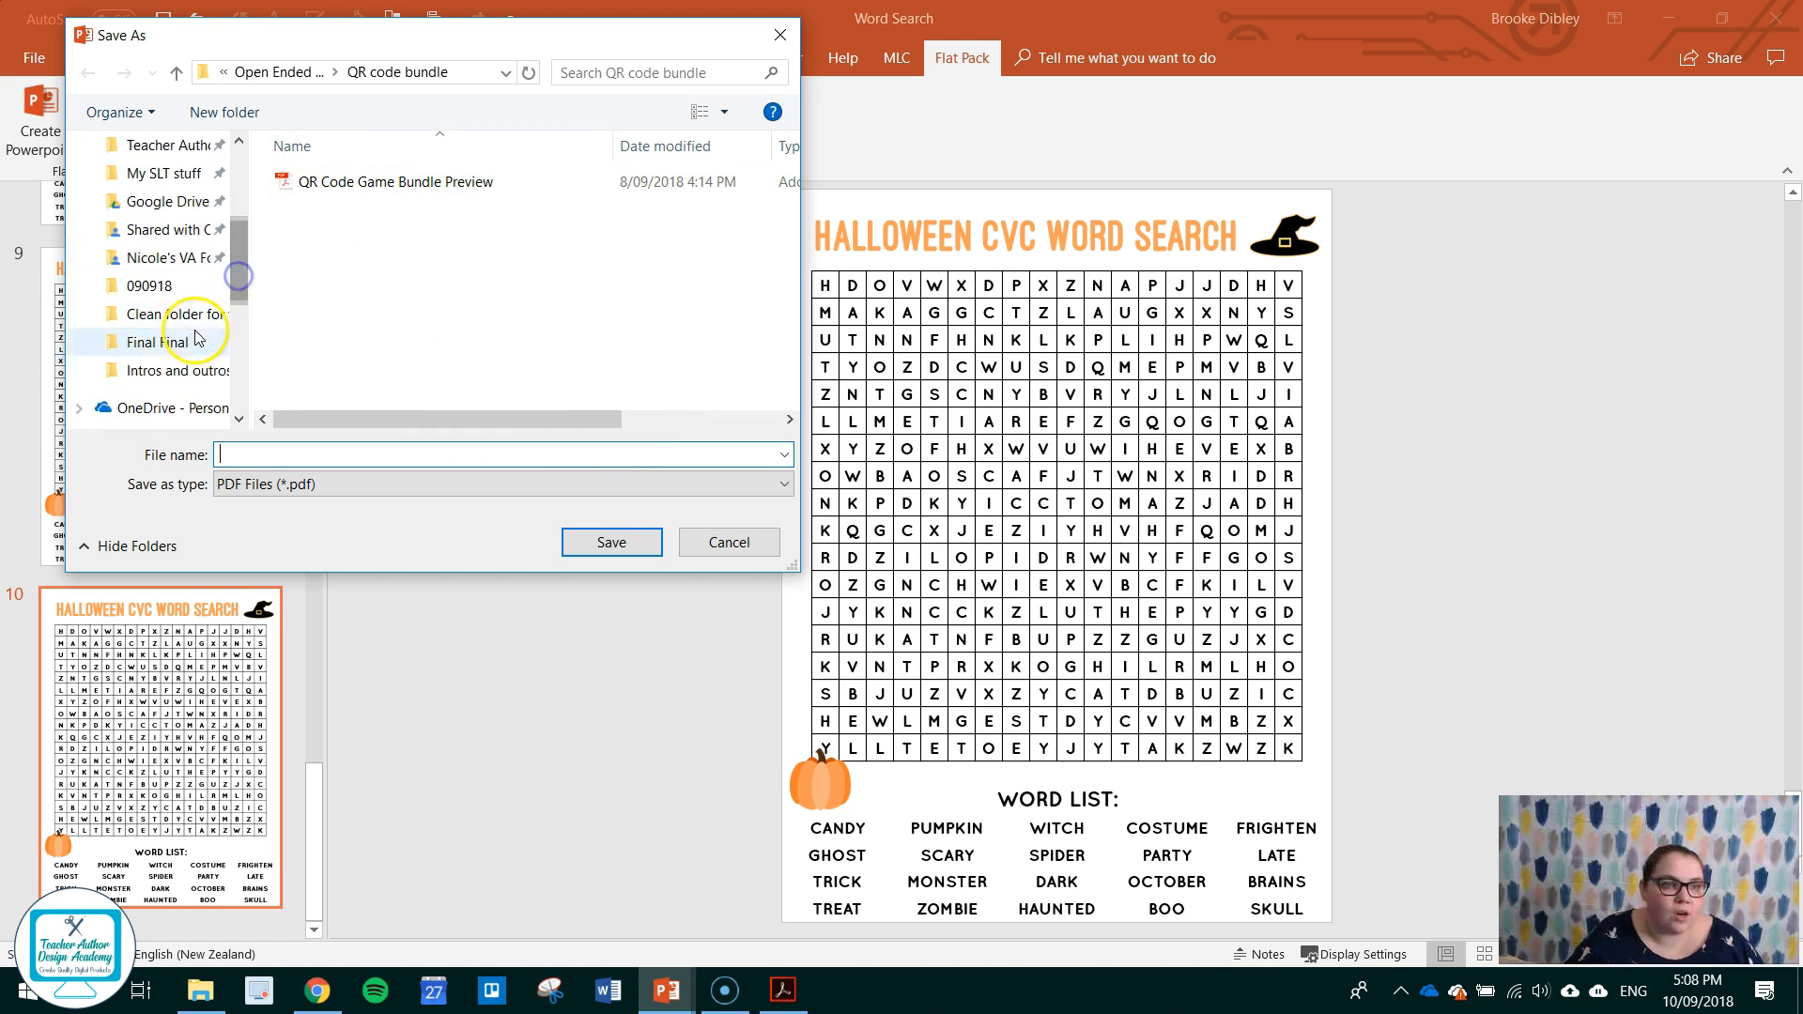
double_click(167, 313)
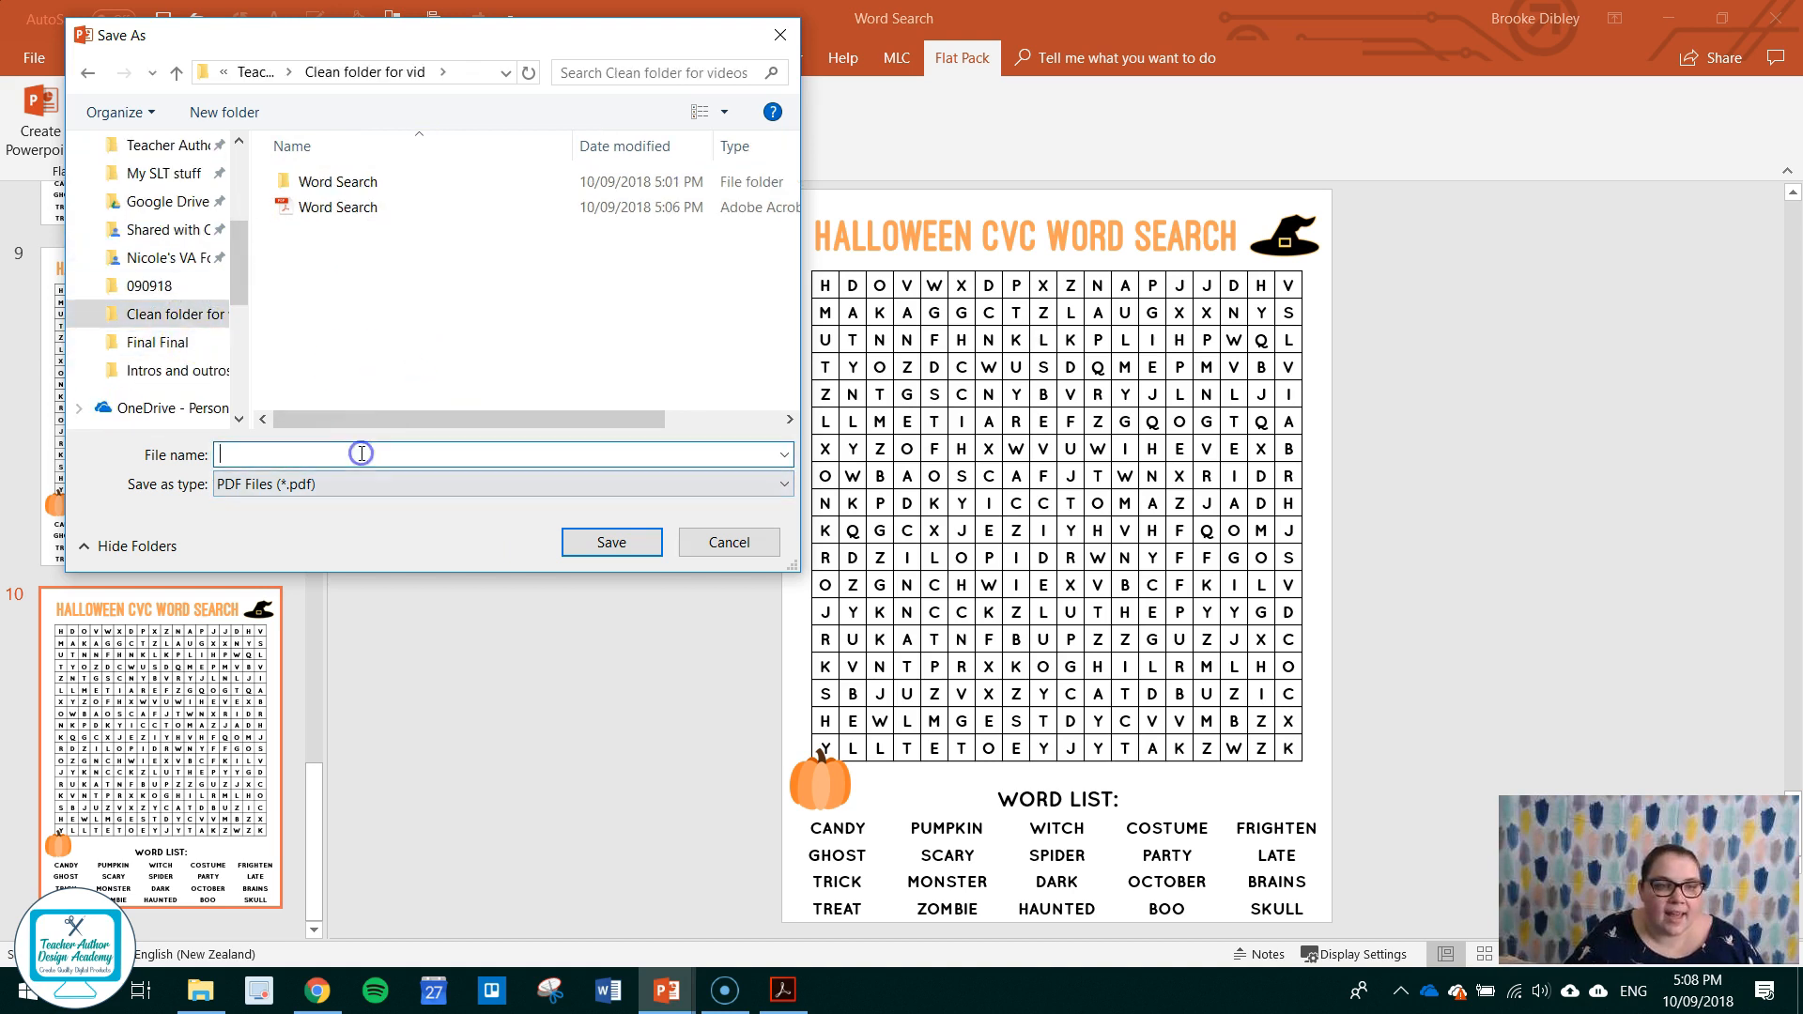
type("wORD SEARCH WITH")
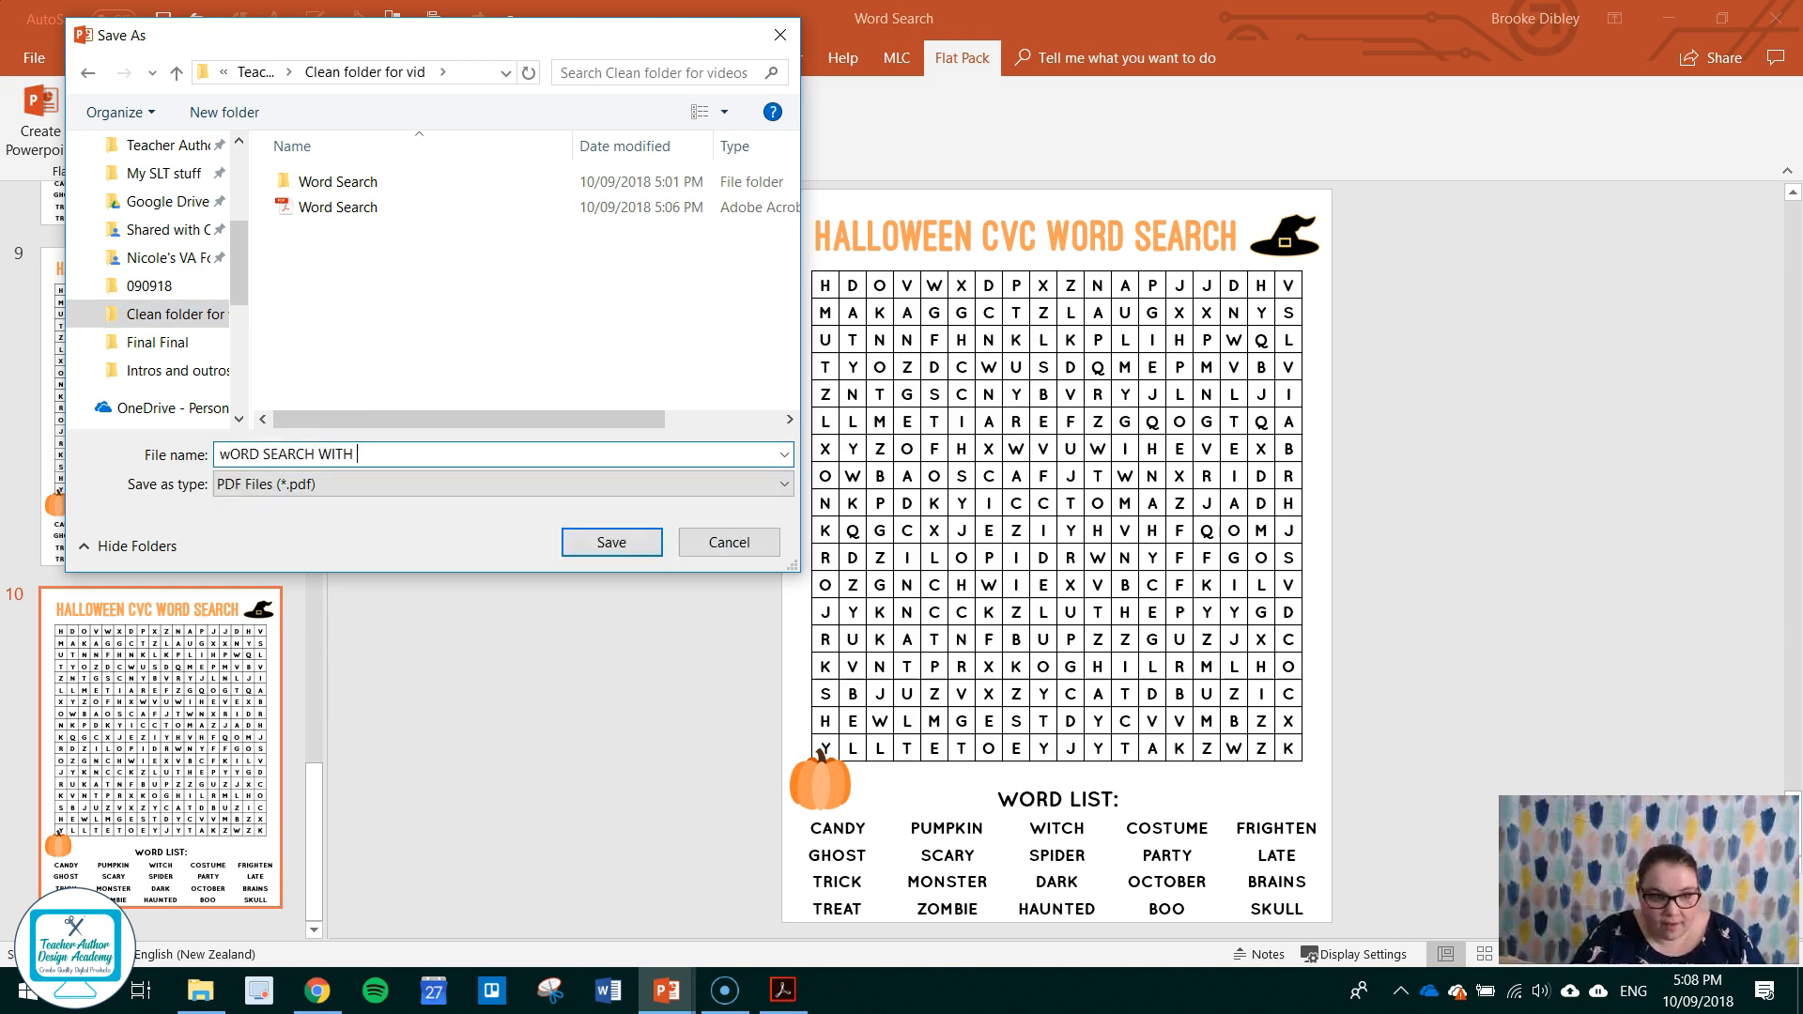
type("FLAT")
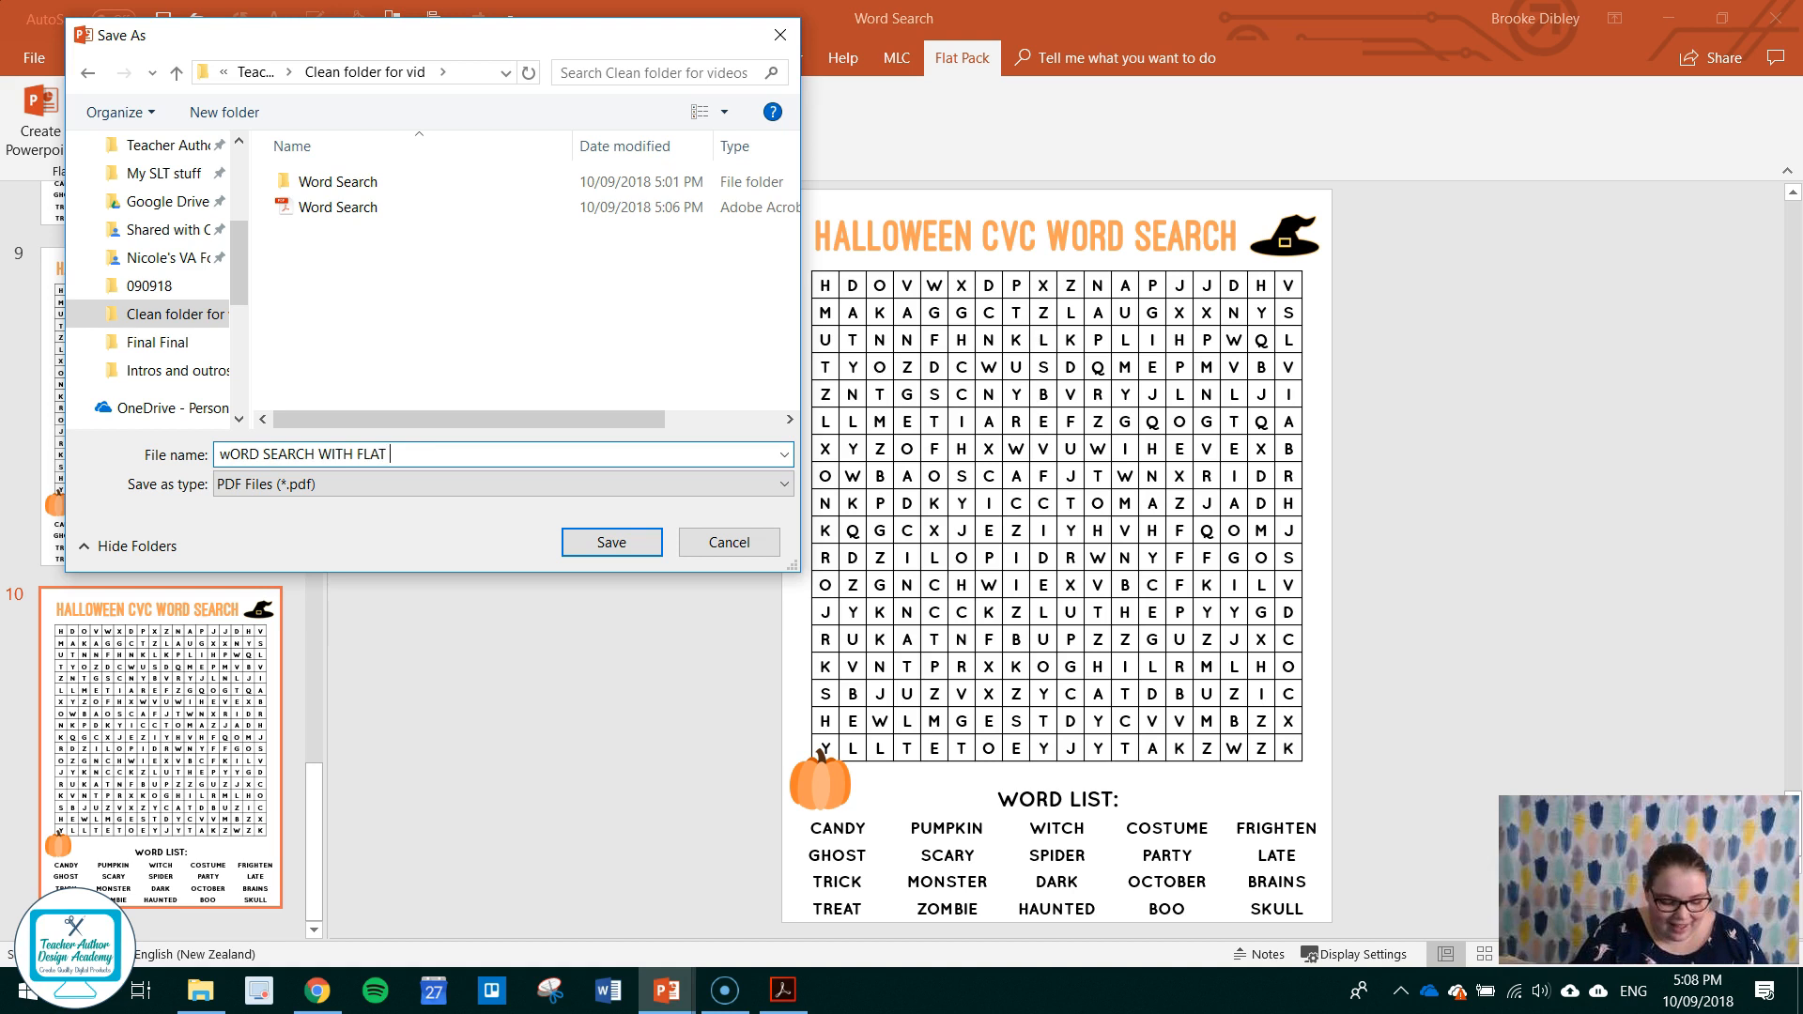
type("PACK")
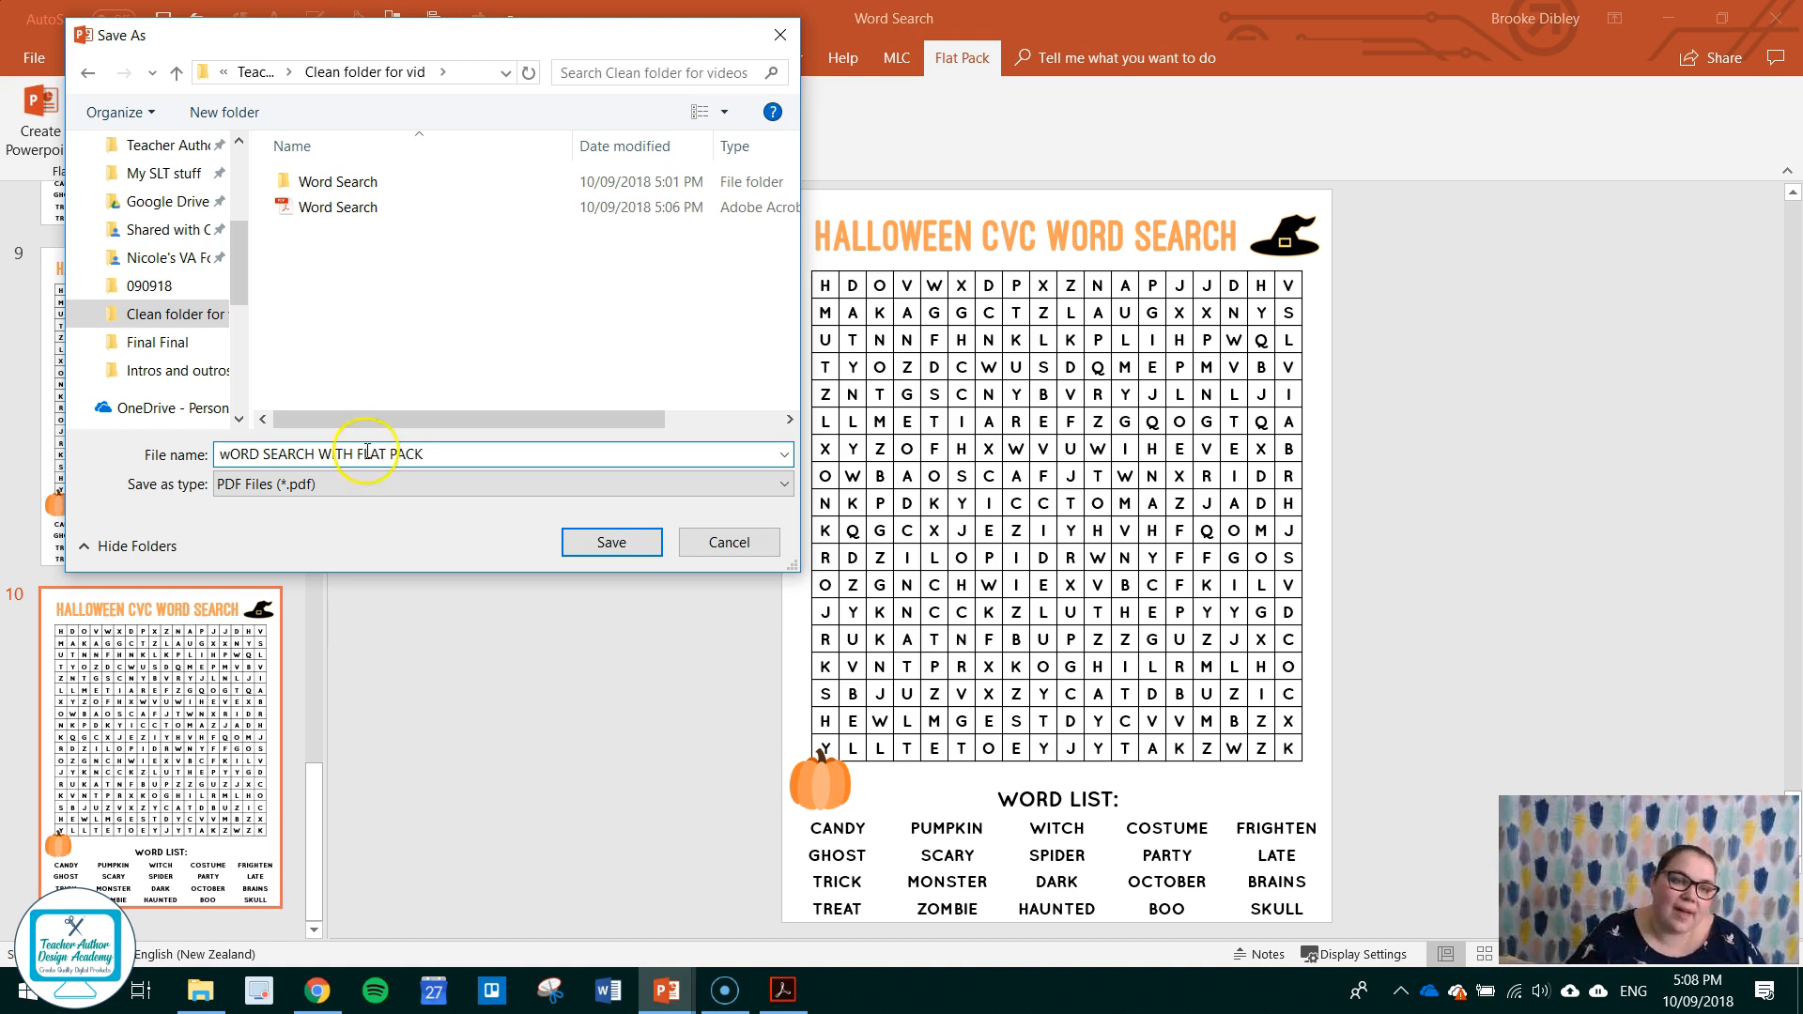
left_click(611, 542)
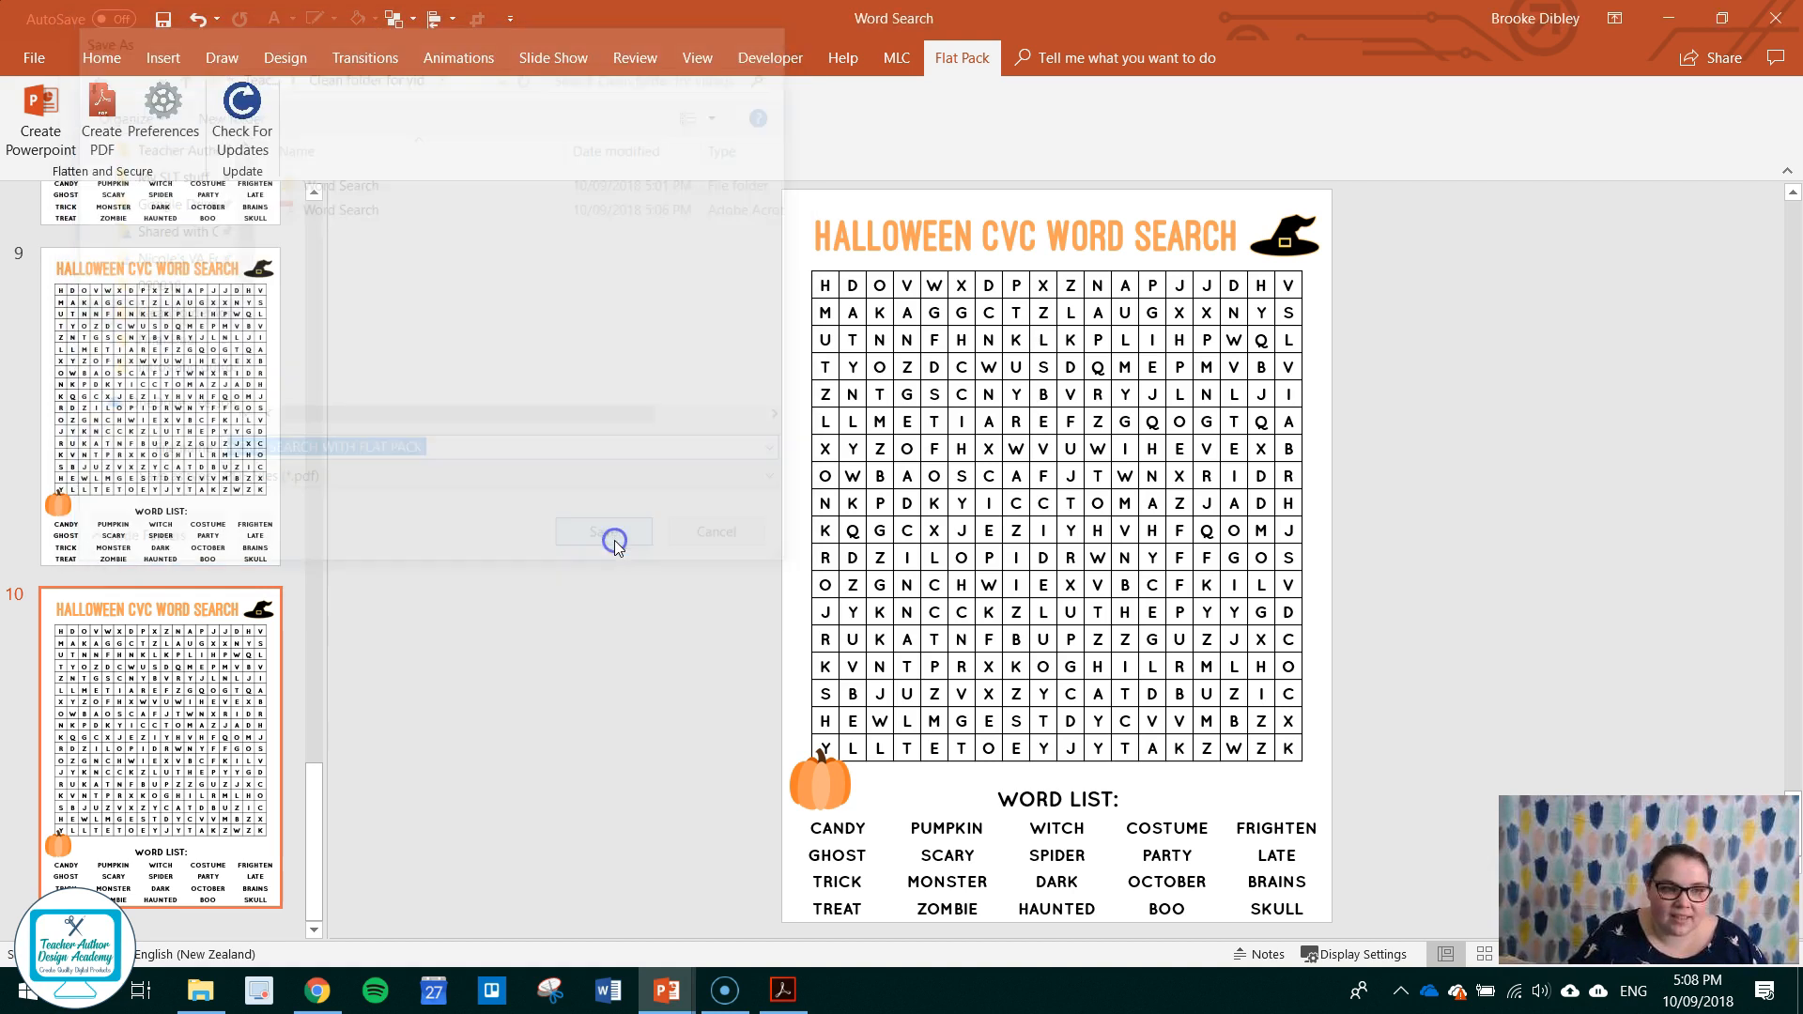
left_click(603, 531)
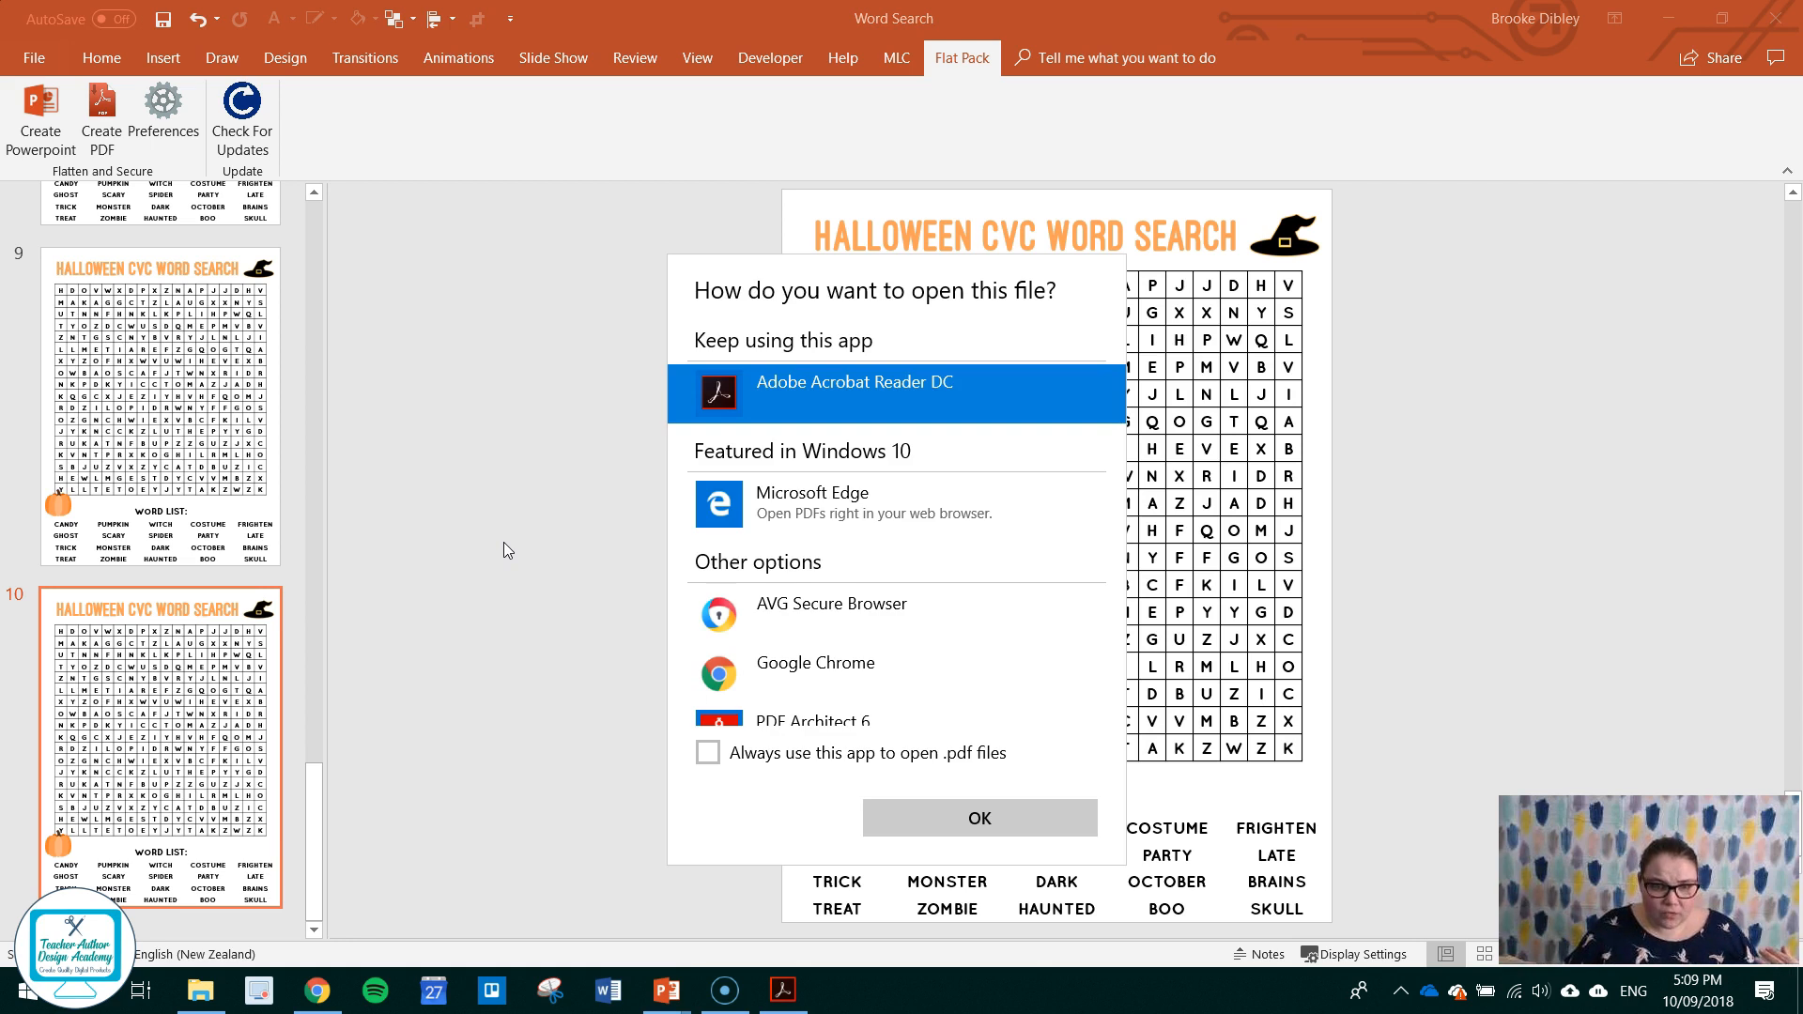
Open the new PDF in Acrobat Reader and confirm the page selects only as one image block.
left_click(978, 818)
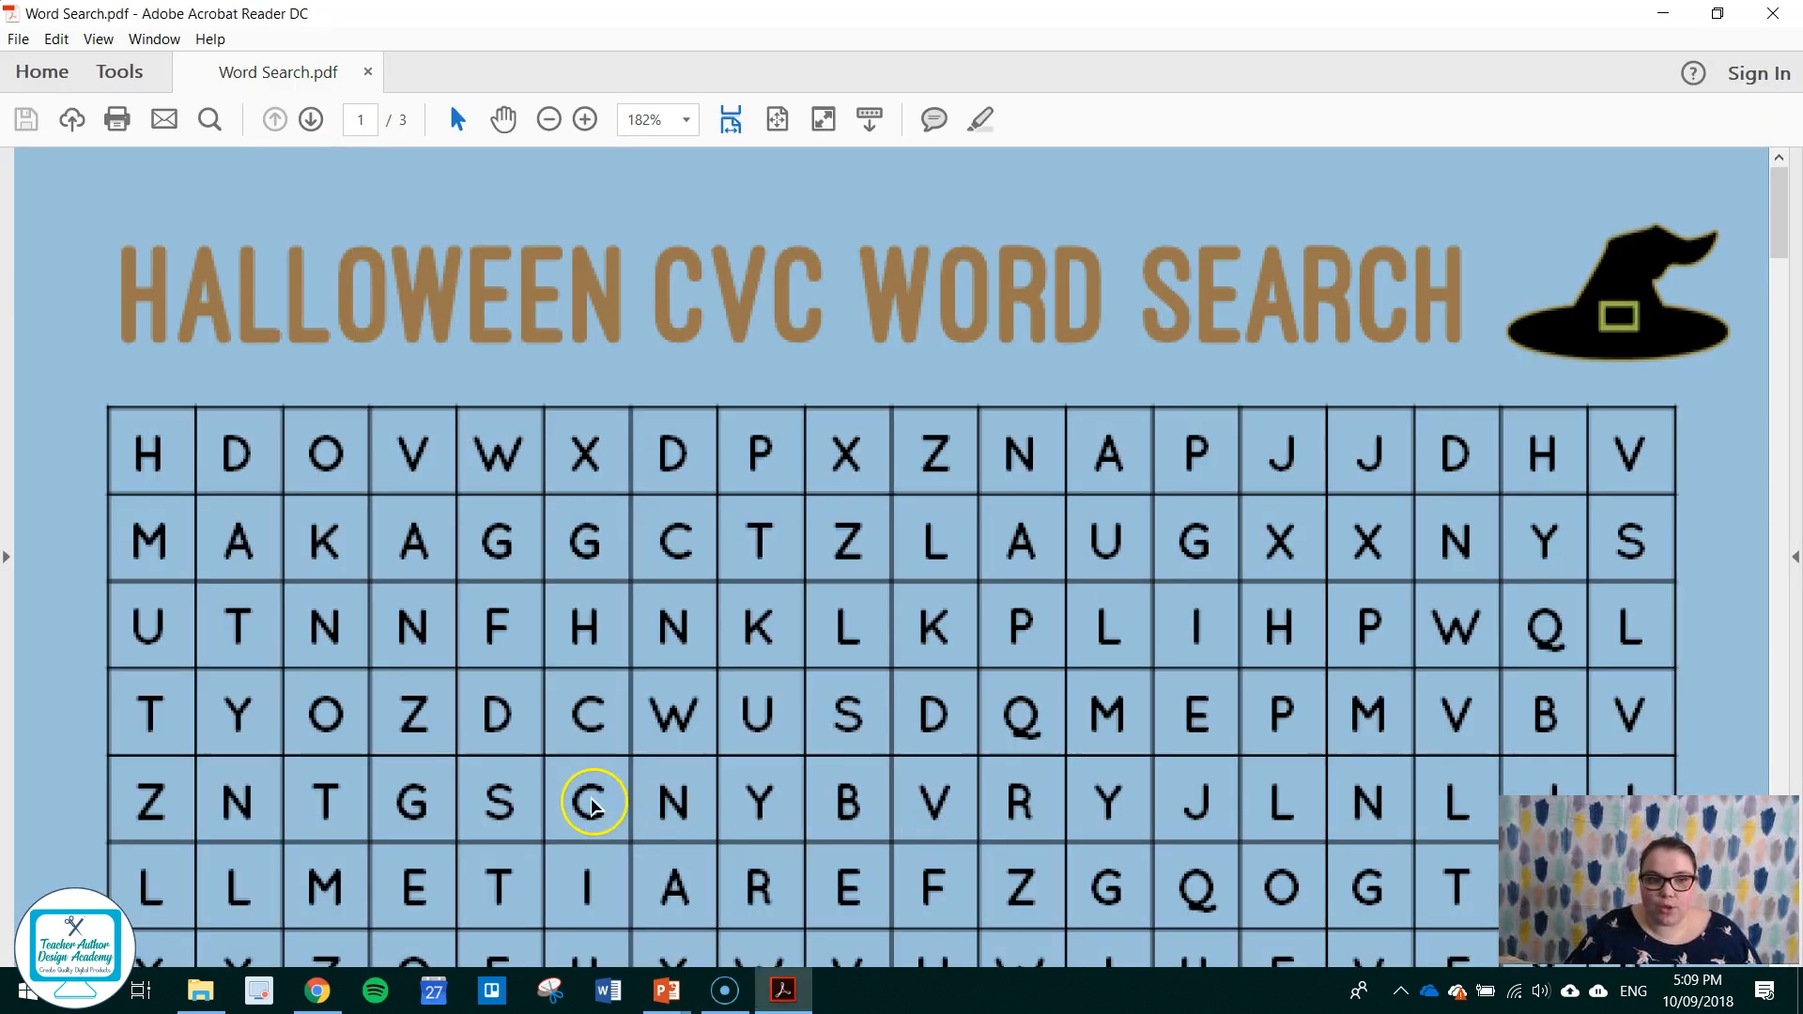
left_click(488, 72)
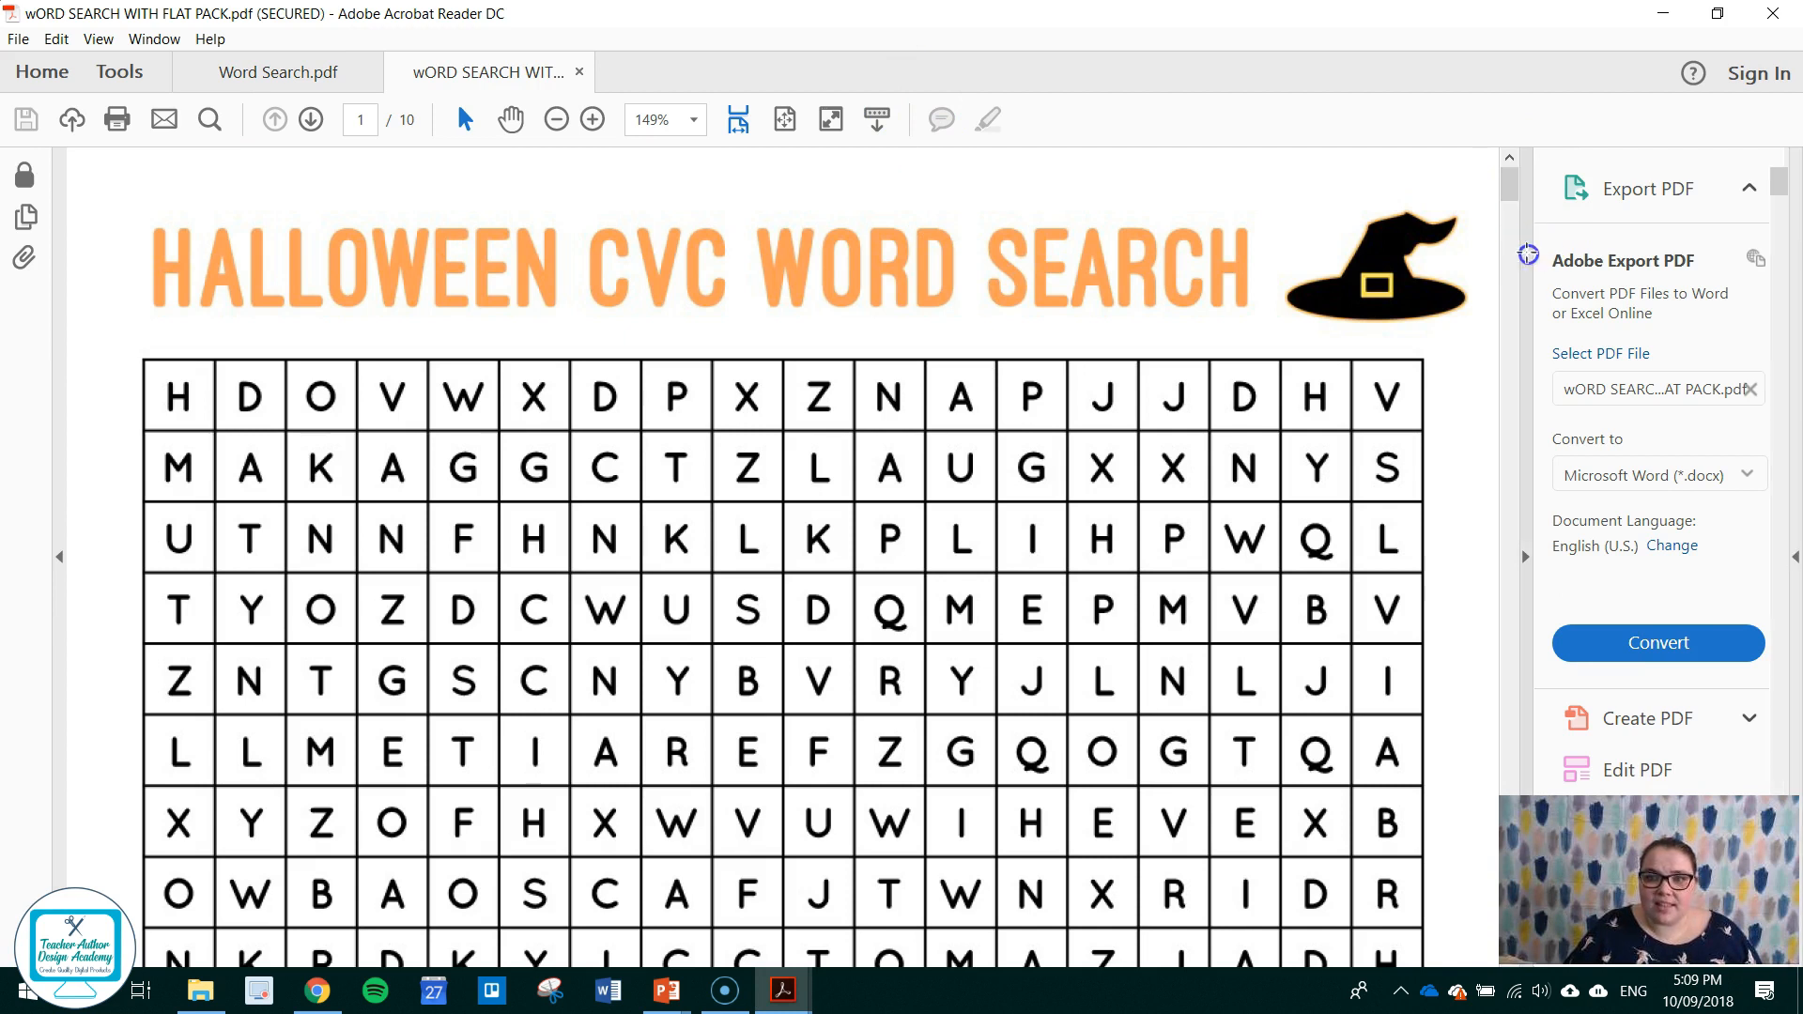
left_click(593, 119)
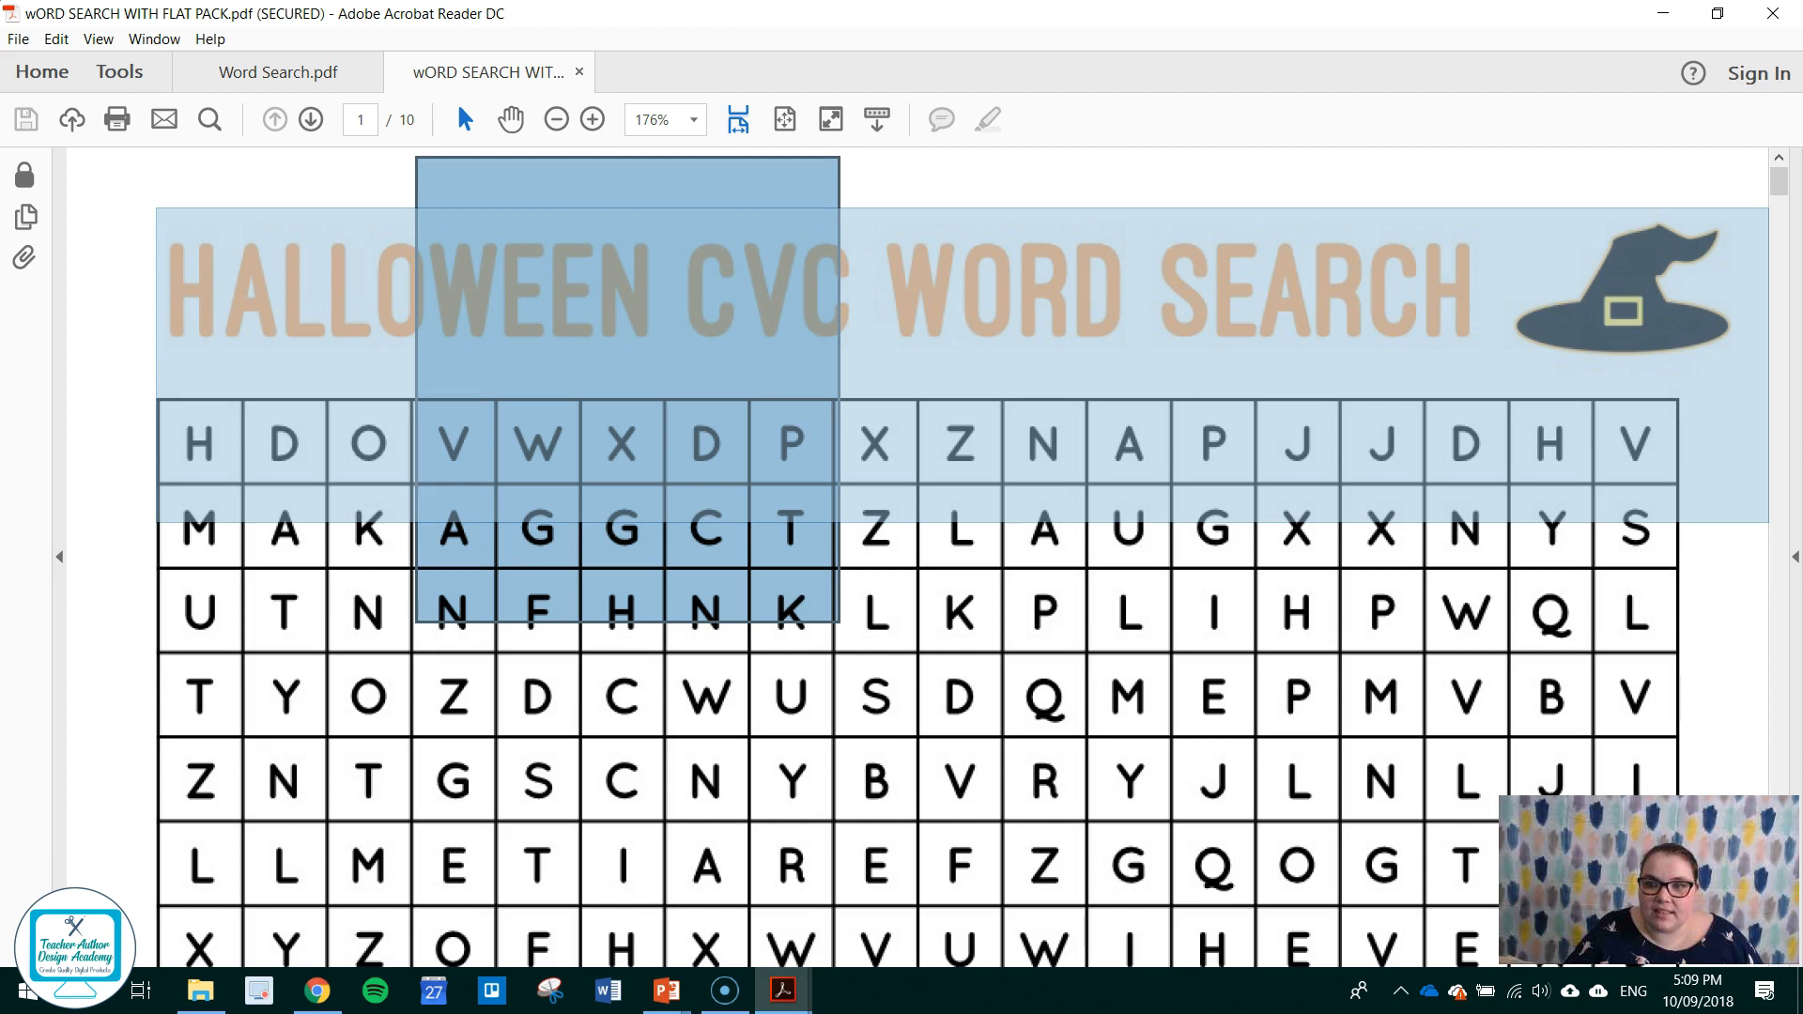
left_click(1177, 193)
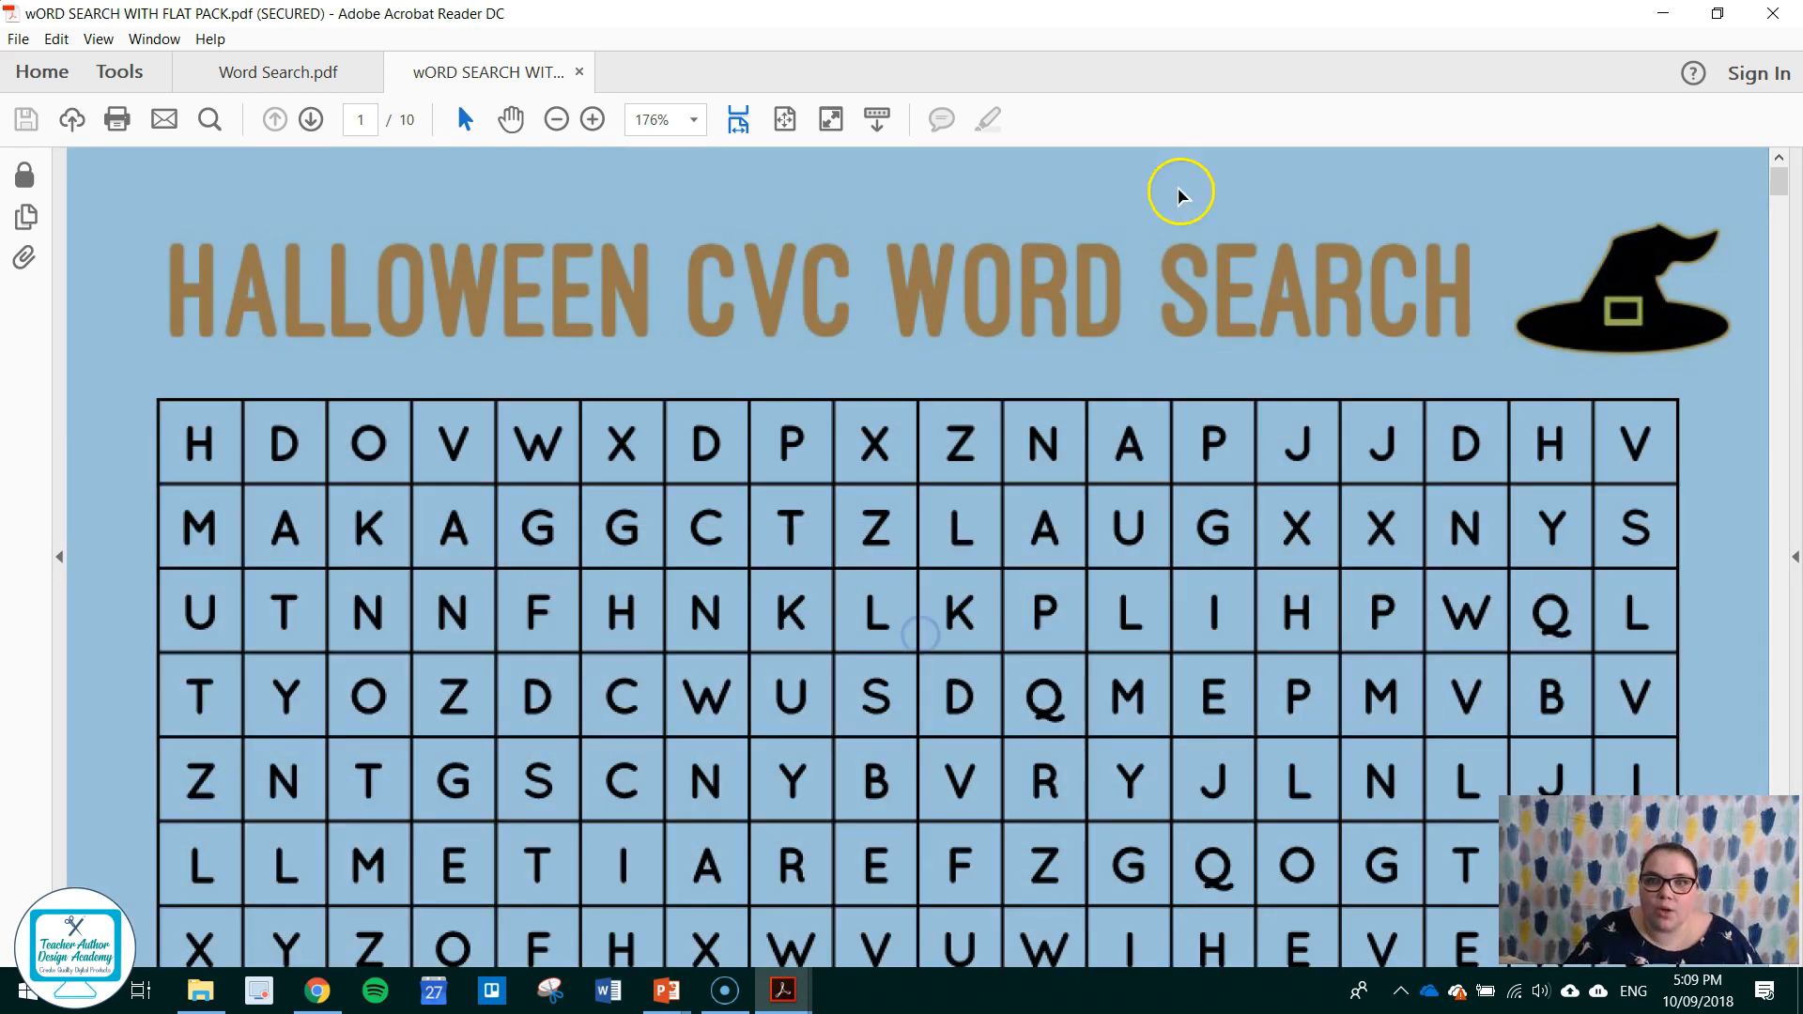